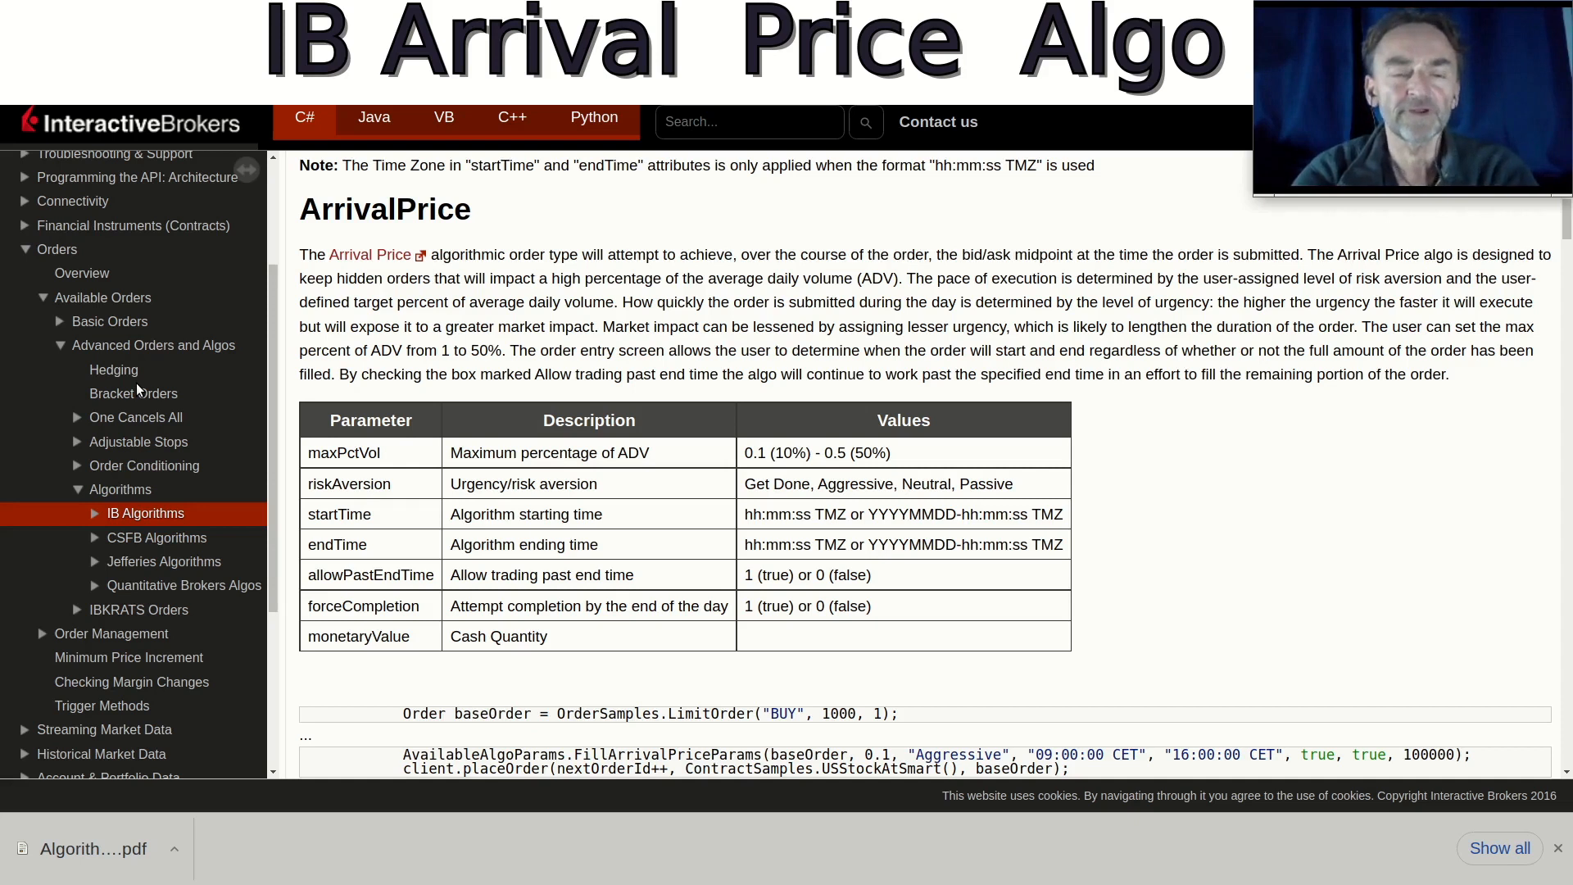
pyautogui.moveTo(392, 271)
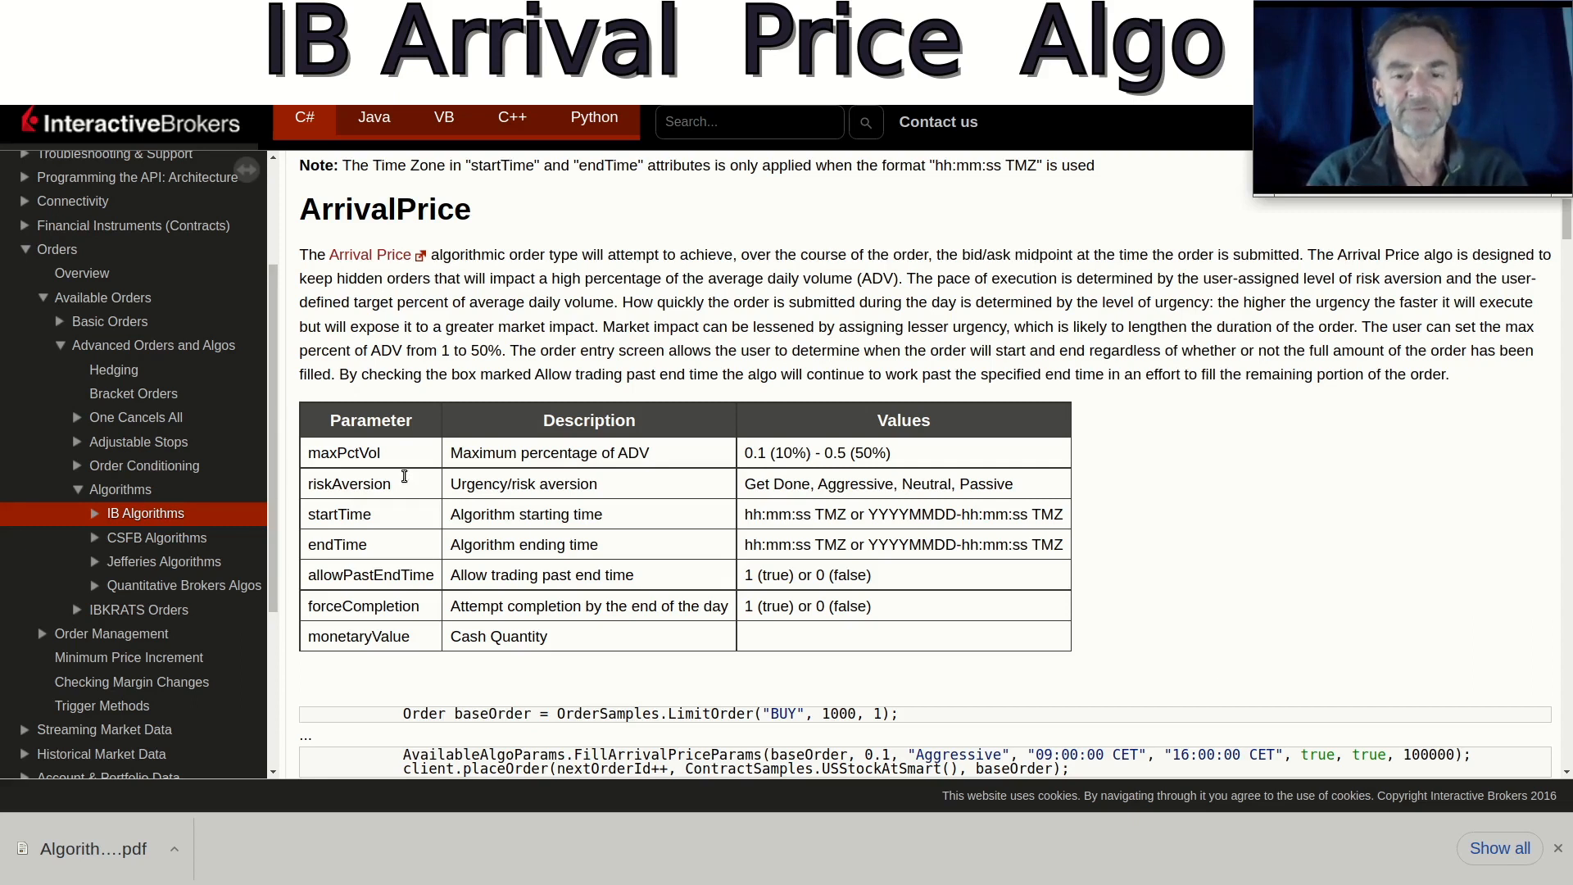
pyautogui.moveTo(734, 496)
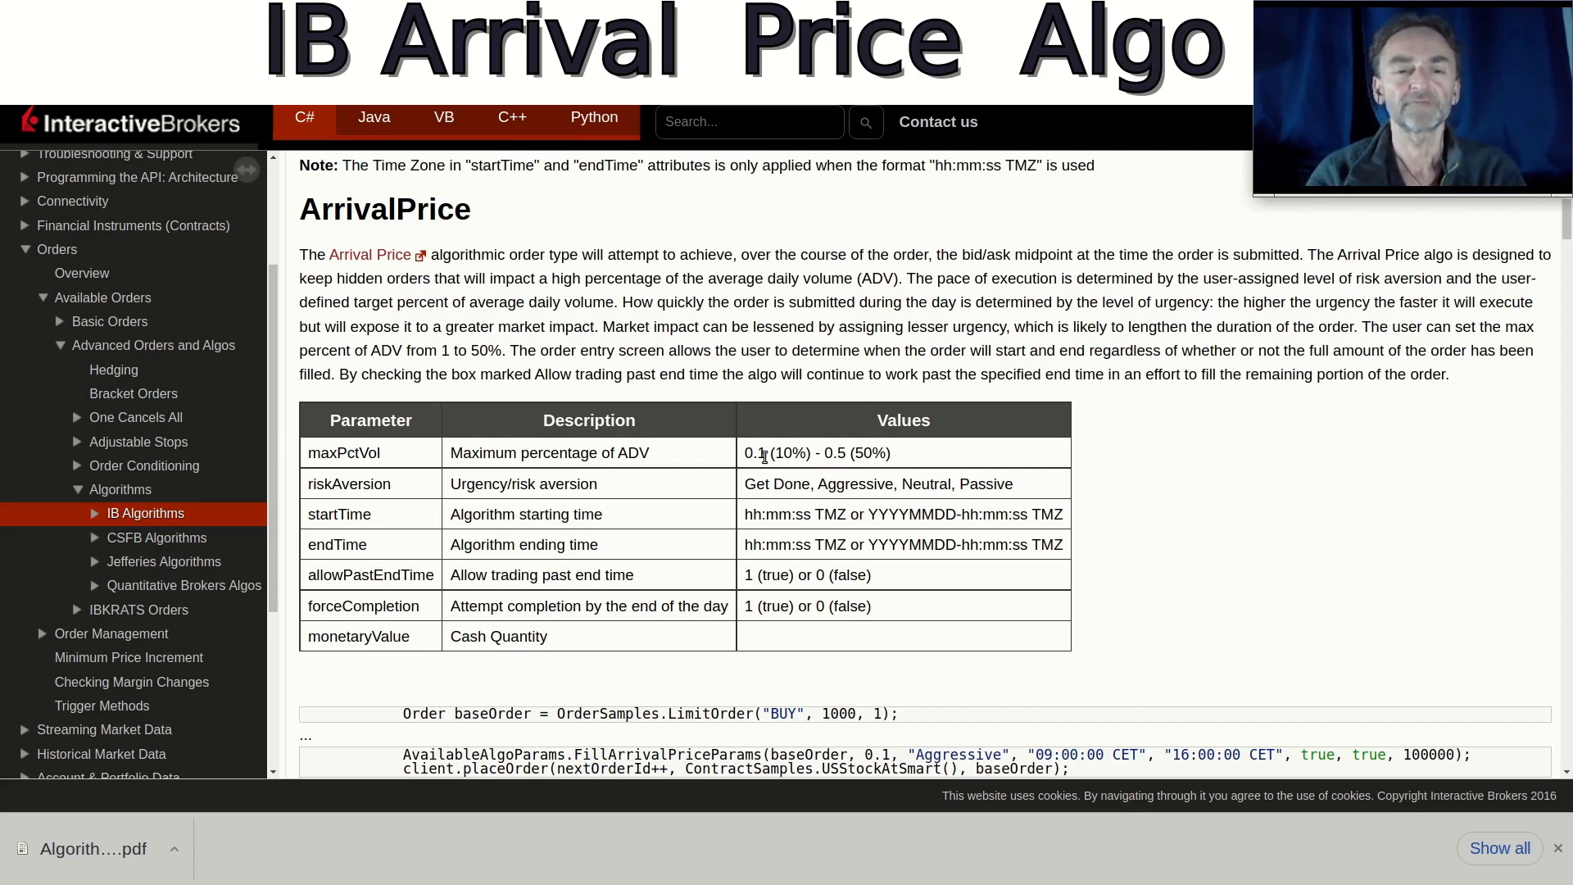
pyautogui.moveTo(770, 466)
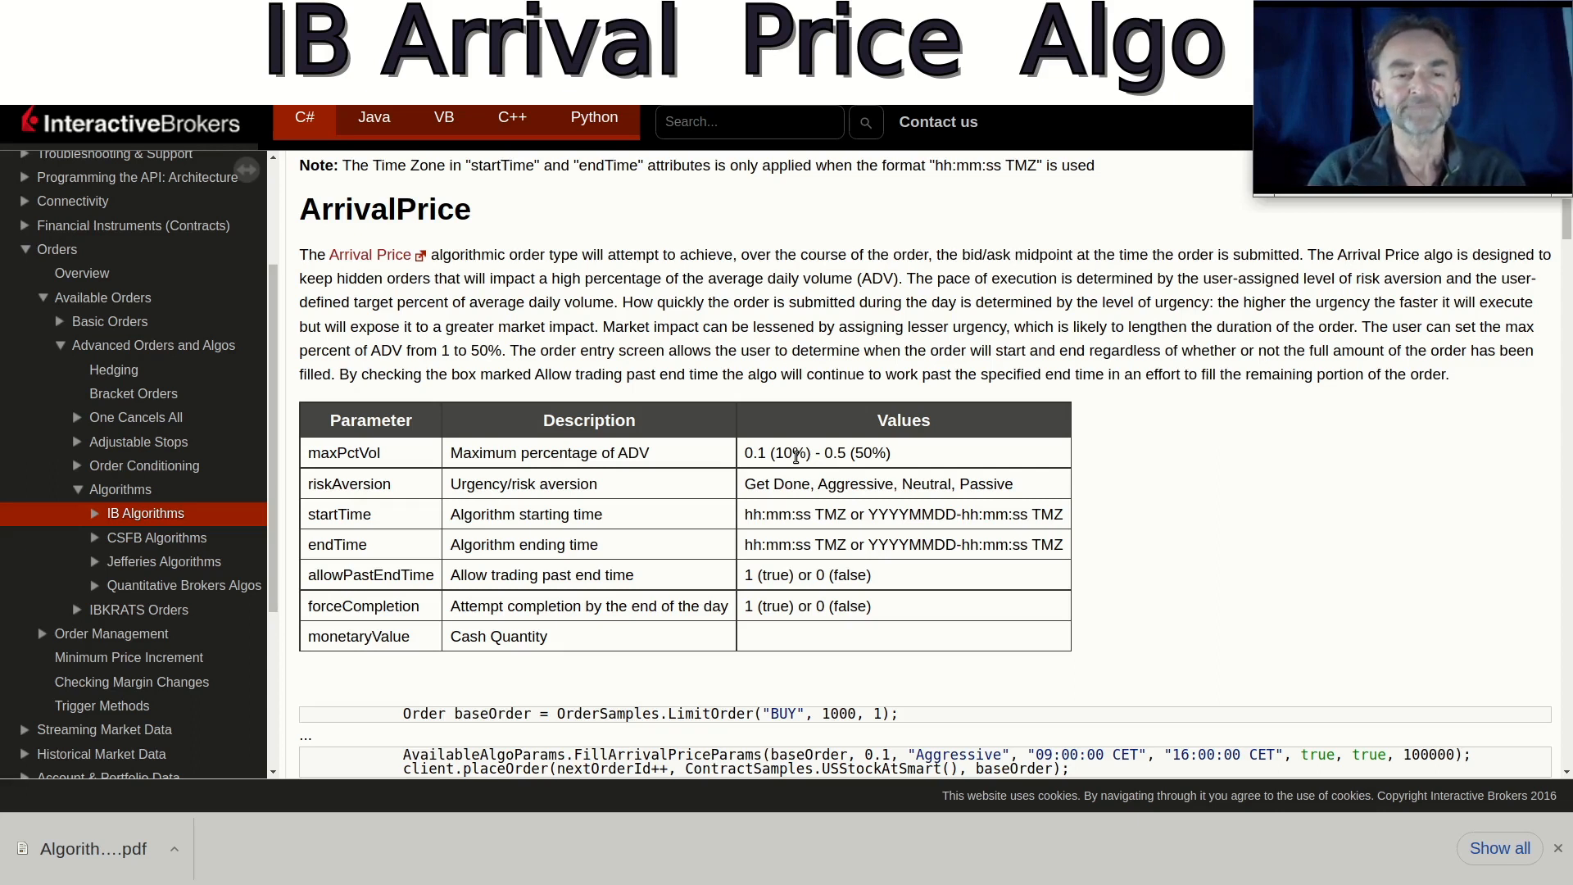
pyautogui.moveTo(661, 509)
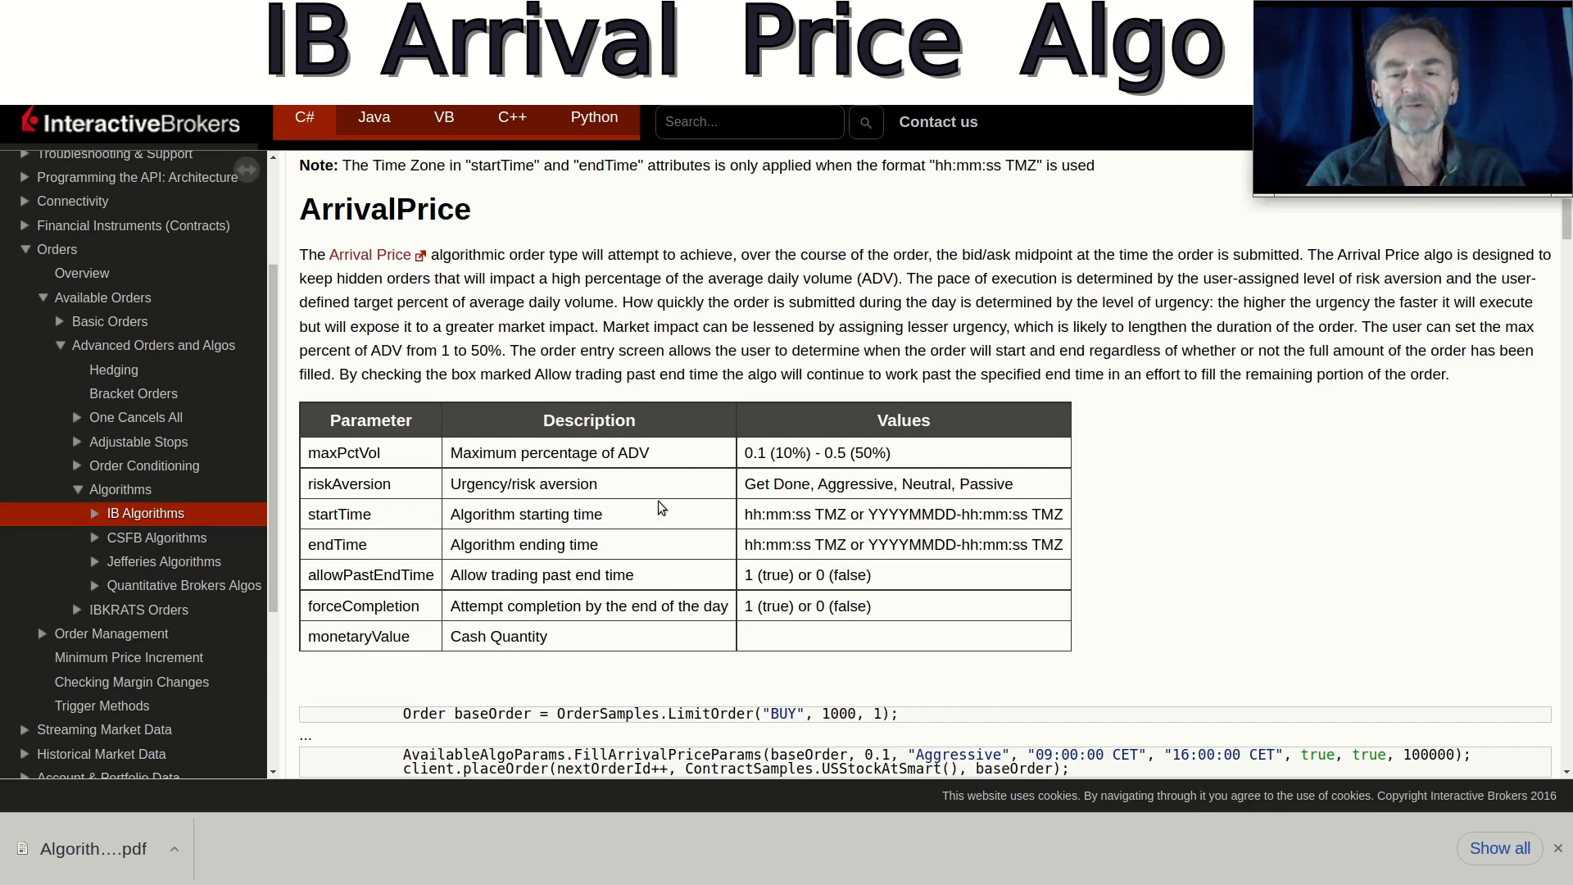
pyautogui.moveTo(768, 500)
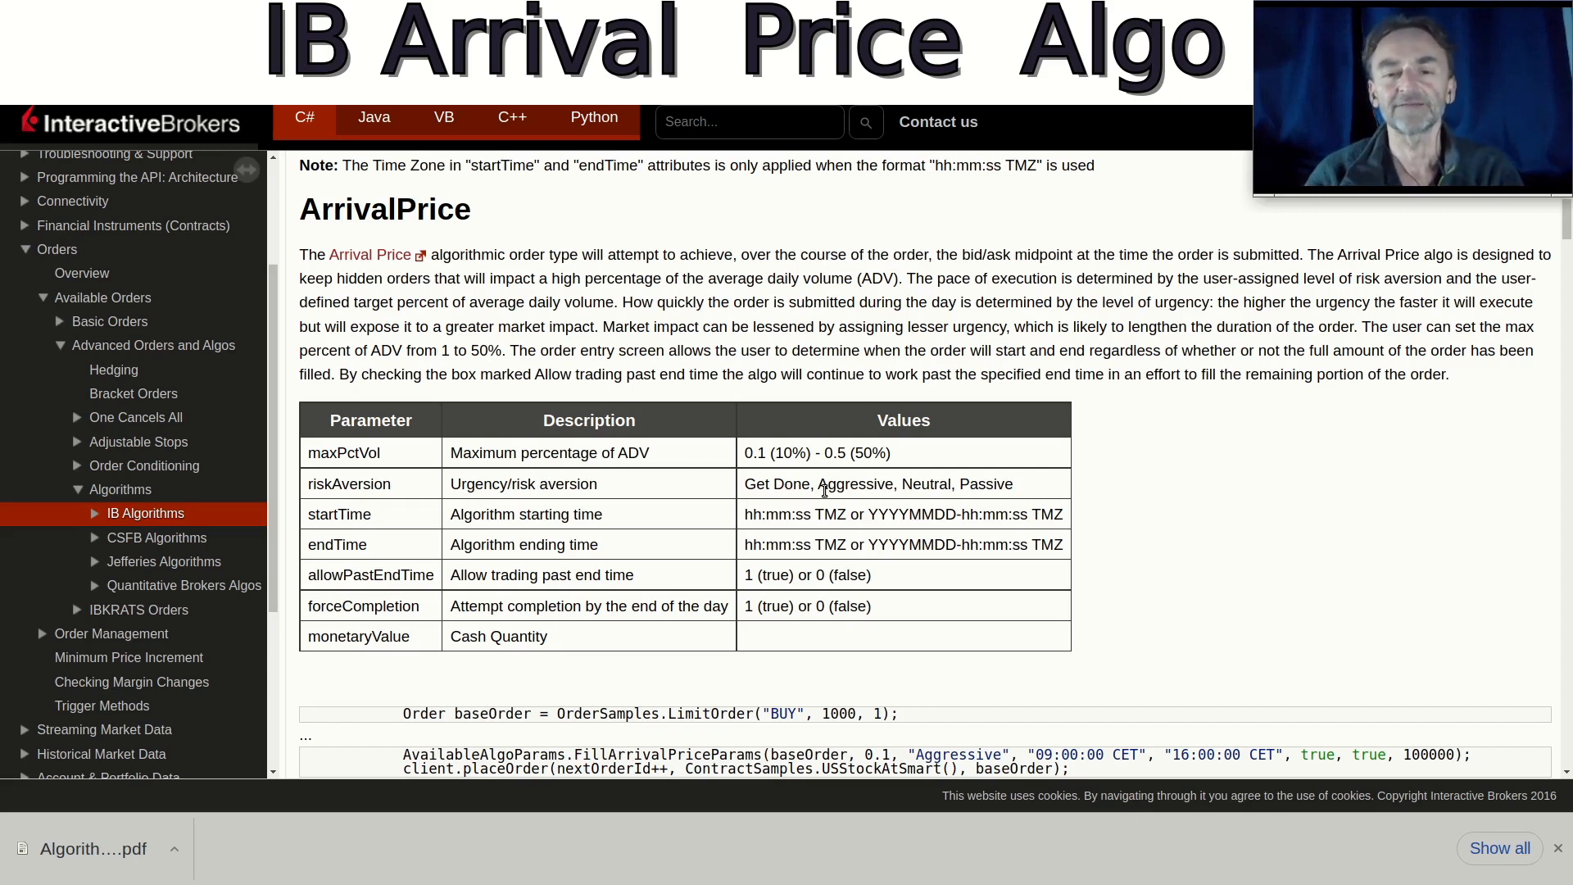
pyautogui.moveTo(983, 501)
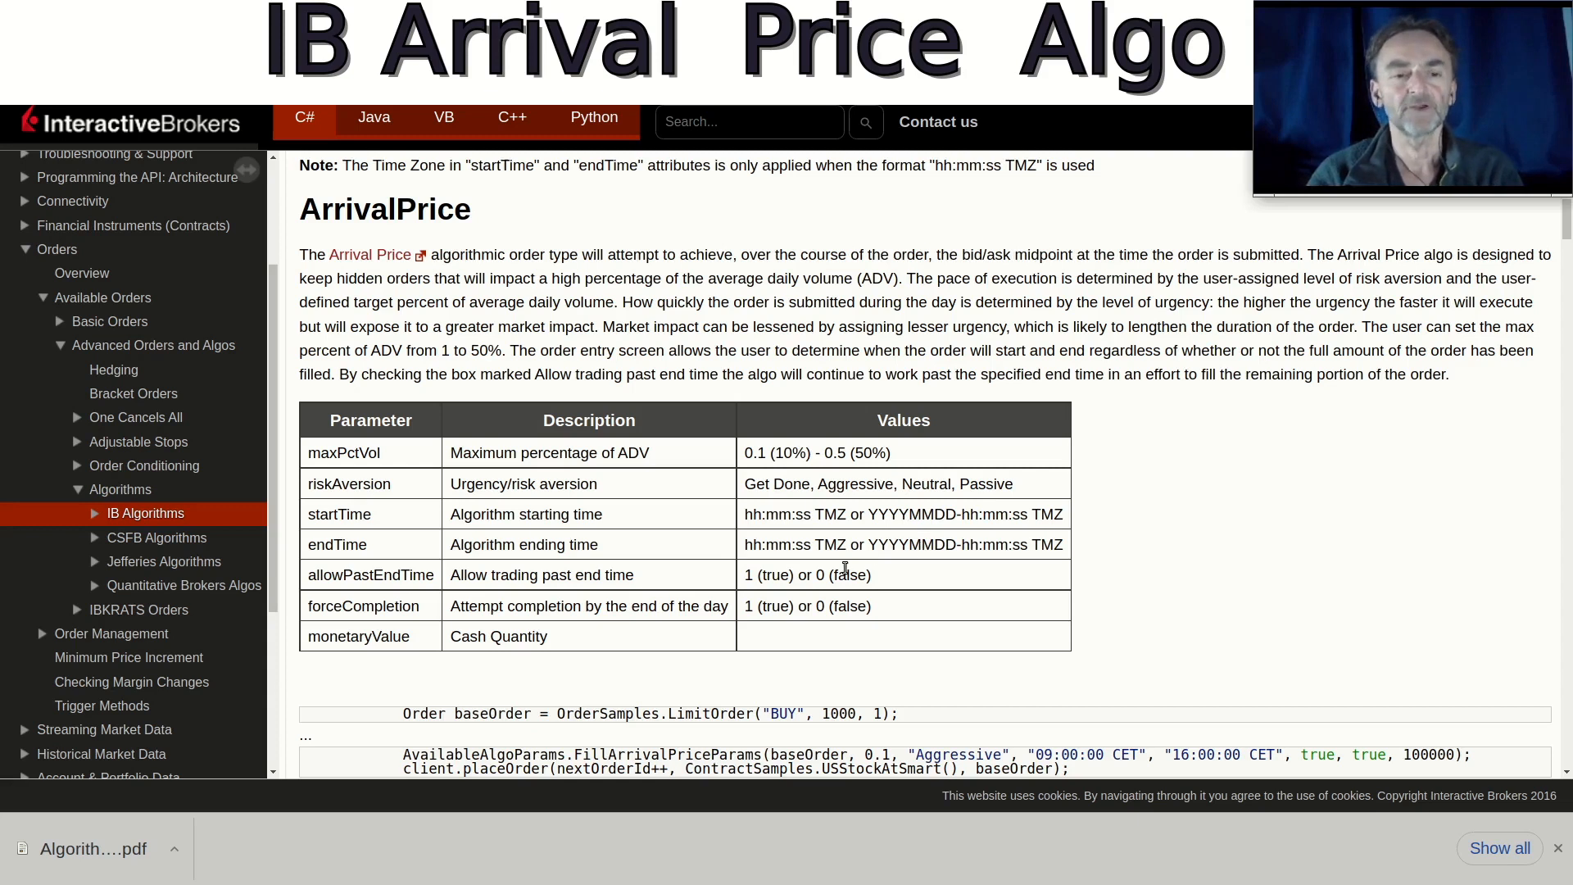
pyautogui.moveTo(786, 603)
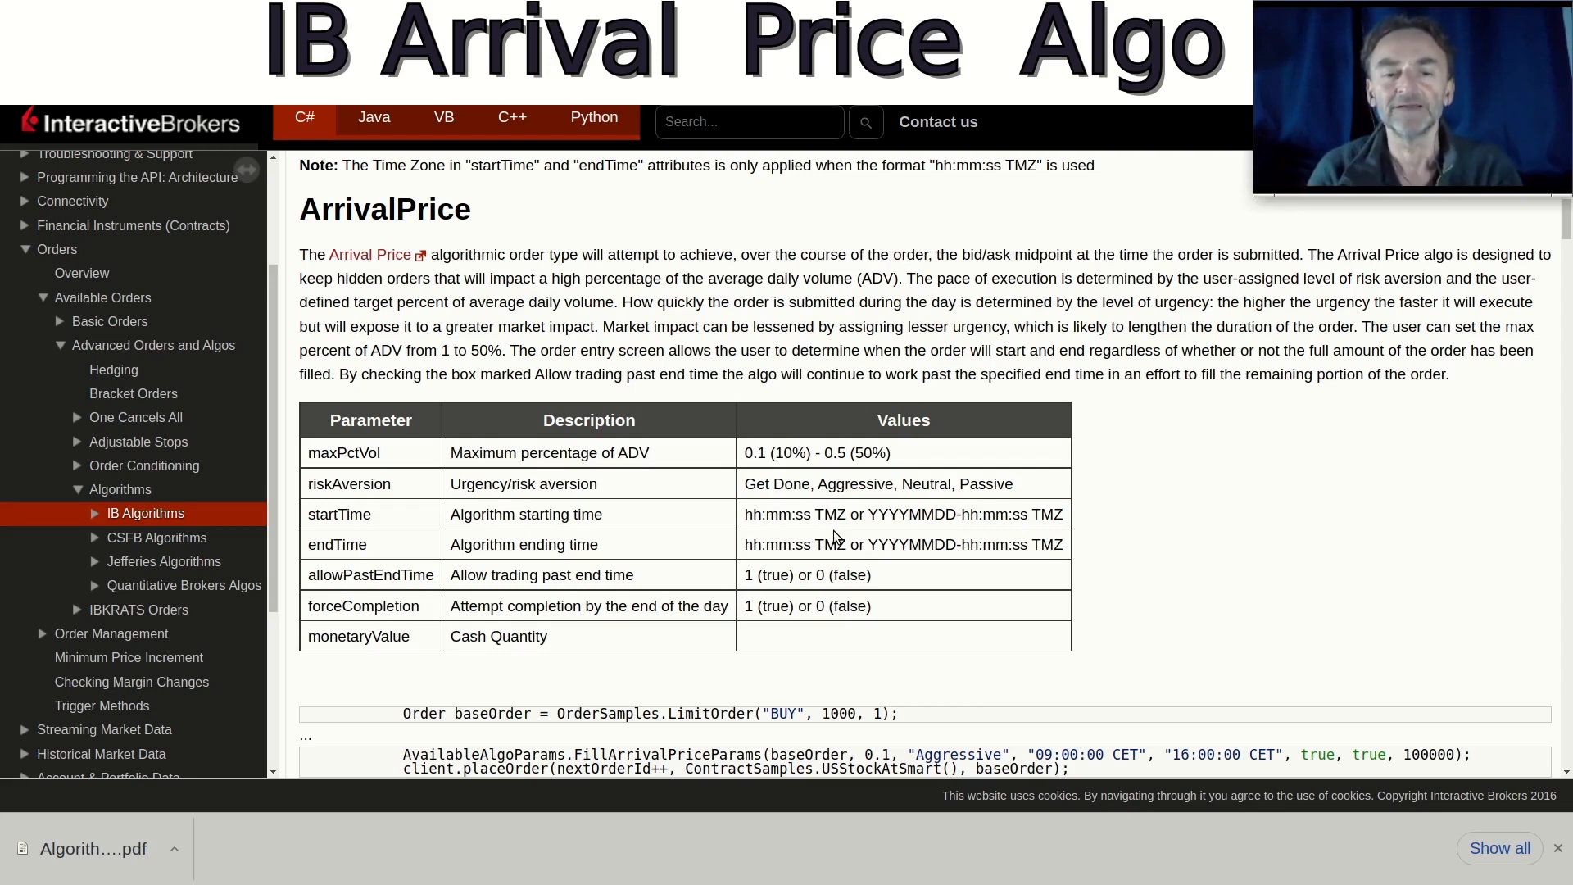
pyautogui.moveTo(644, 591)
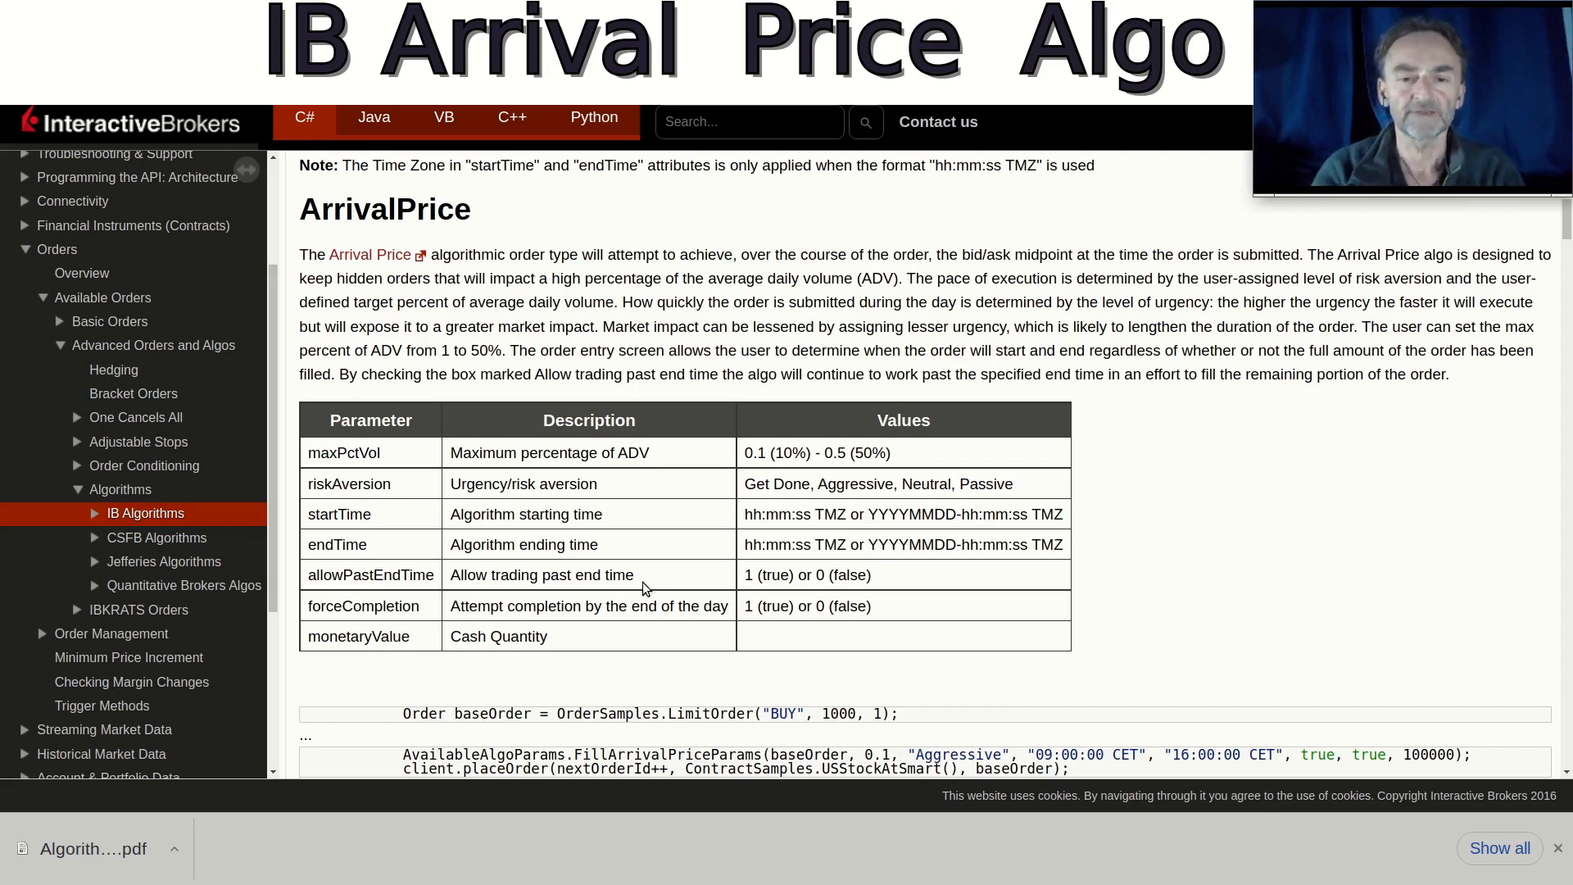
pyautogui.moveTo(569, 609)
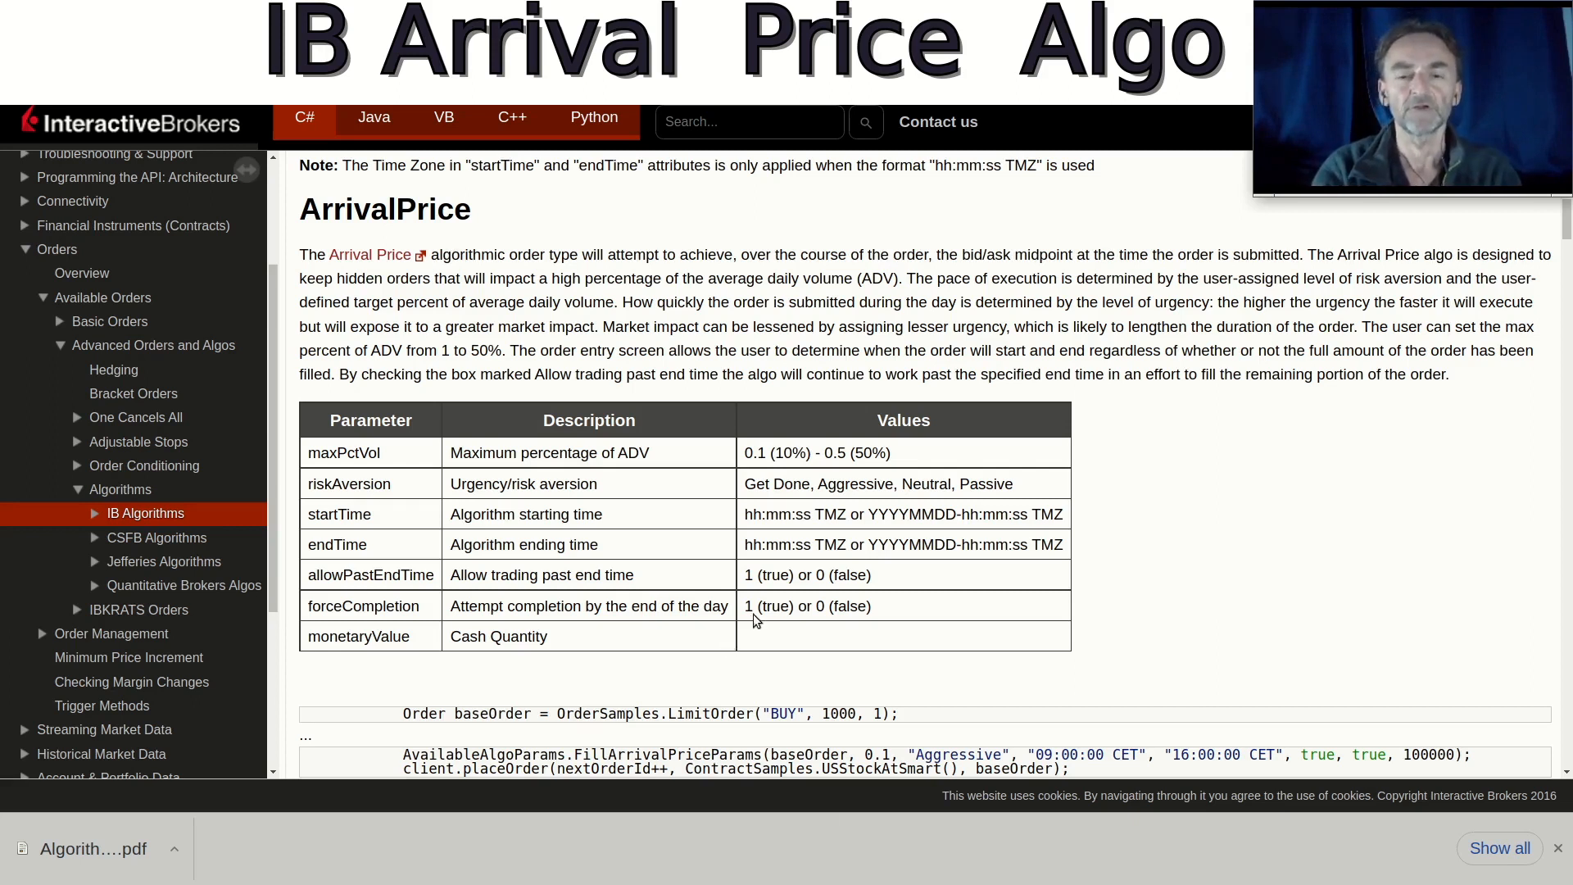
pyautogui.moveTo(800, 612)
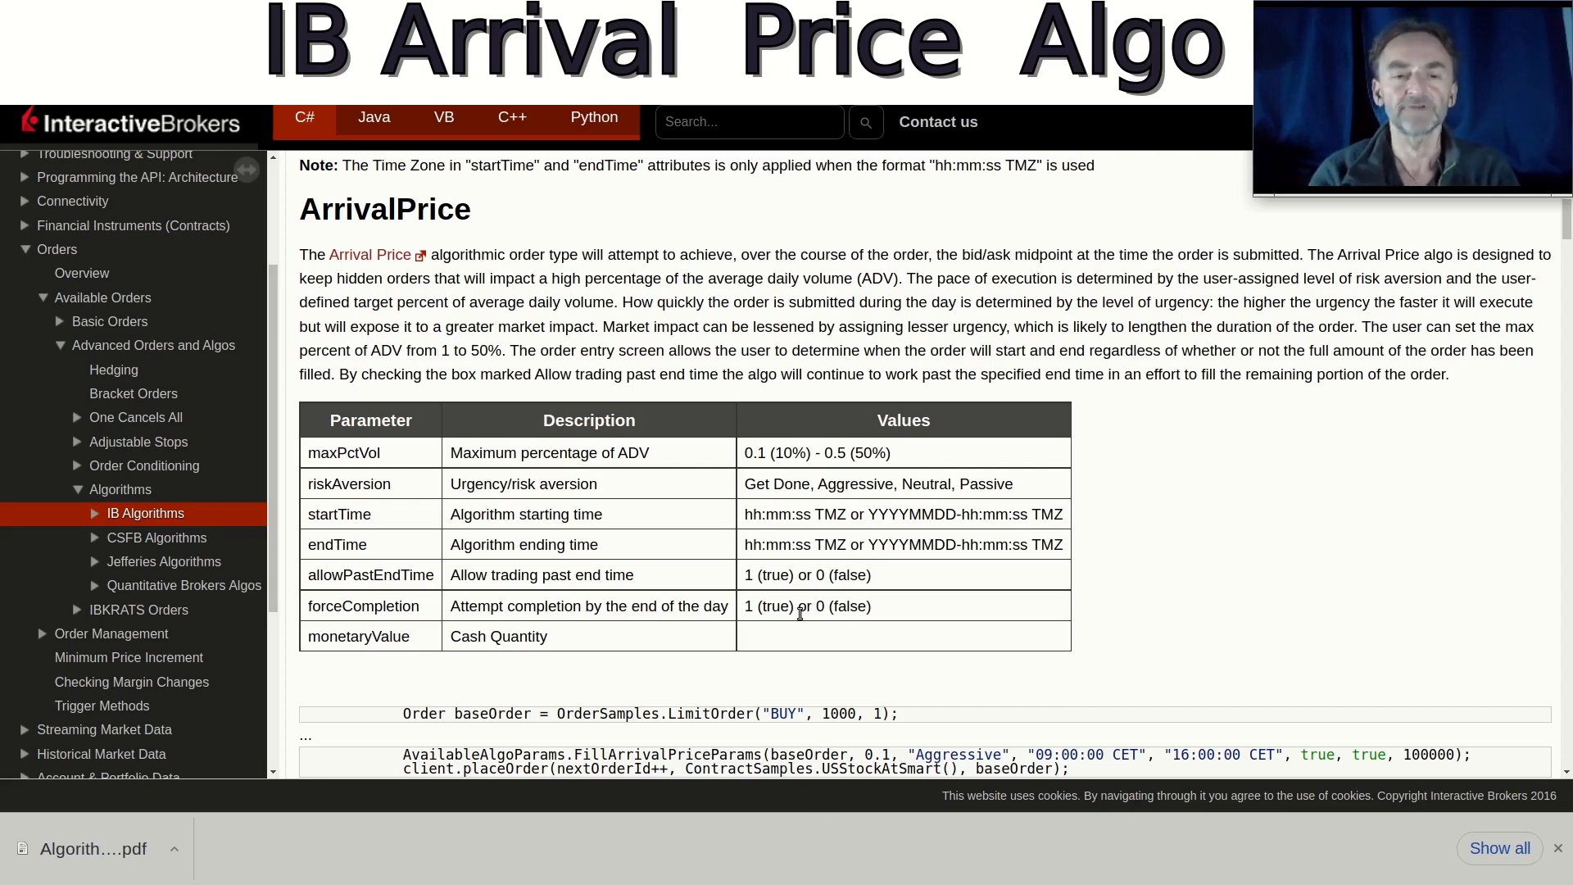
pyautogui.moveTo(800, 559)
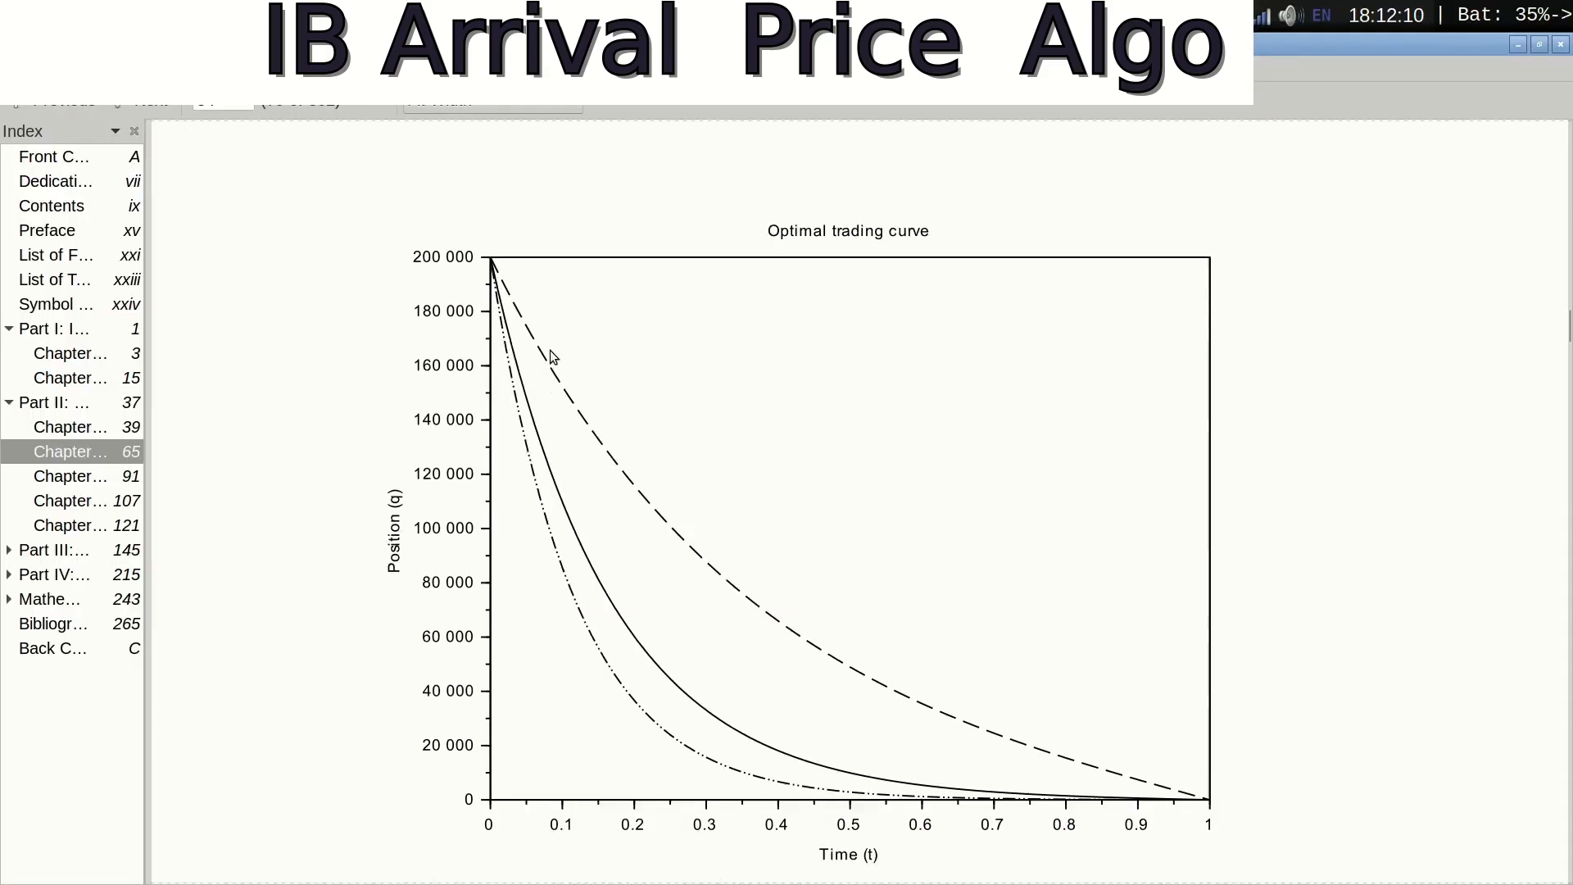
pyautogui.scroll(-3)
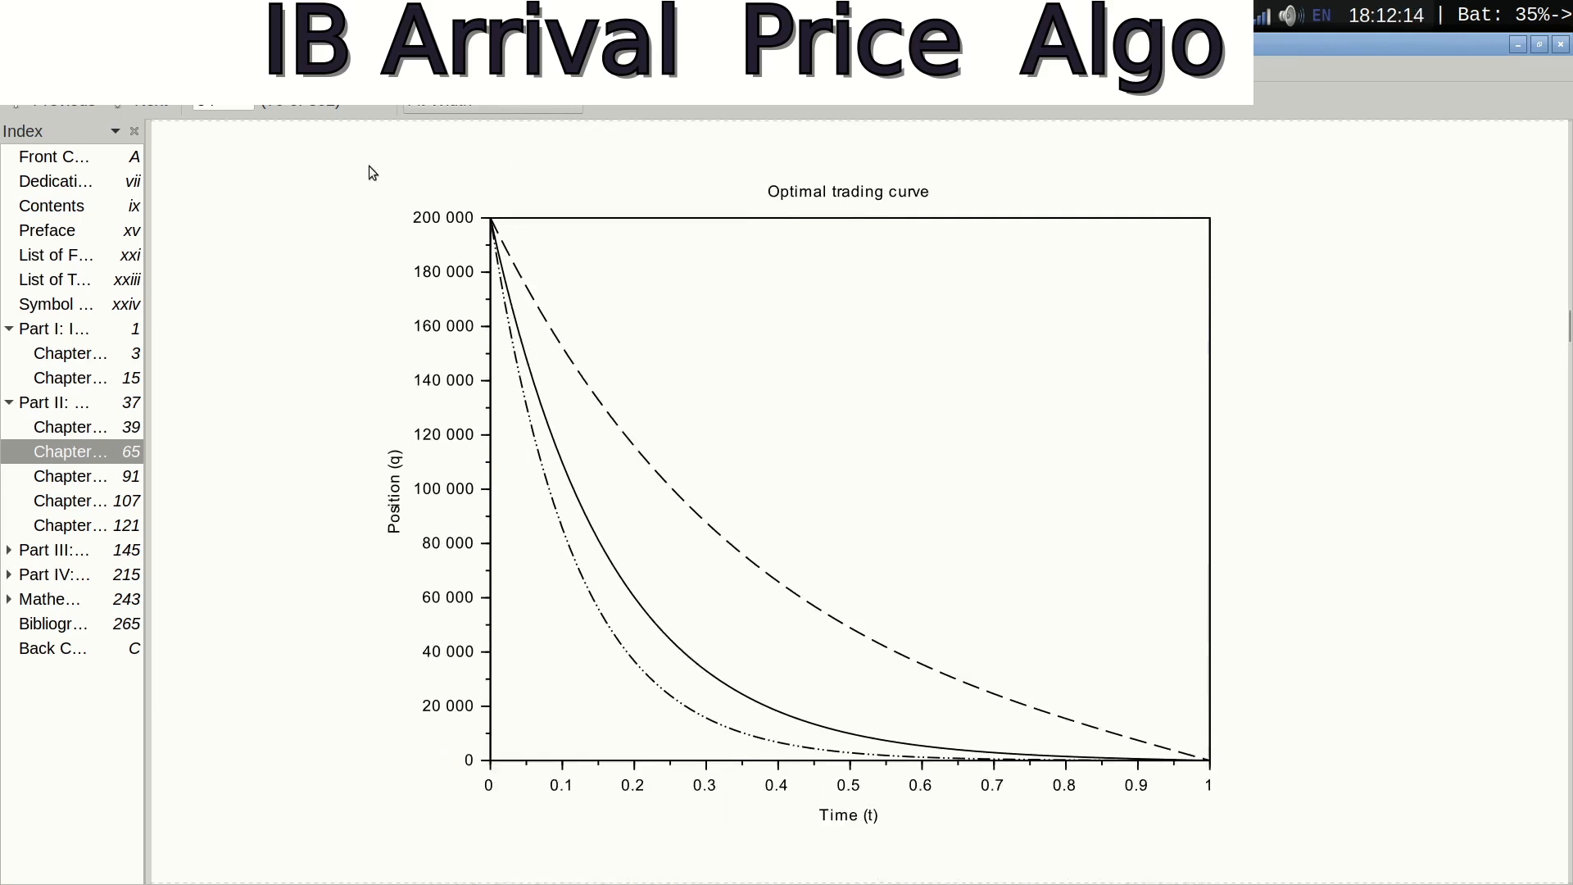
pyautogui.moveTo(667, 303)
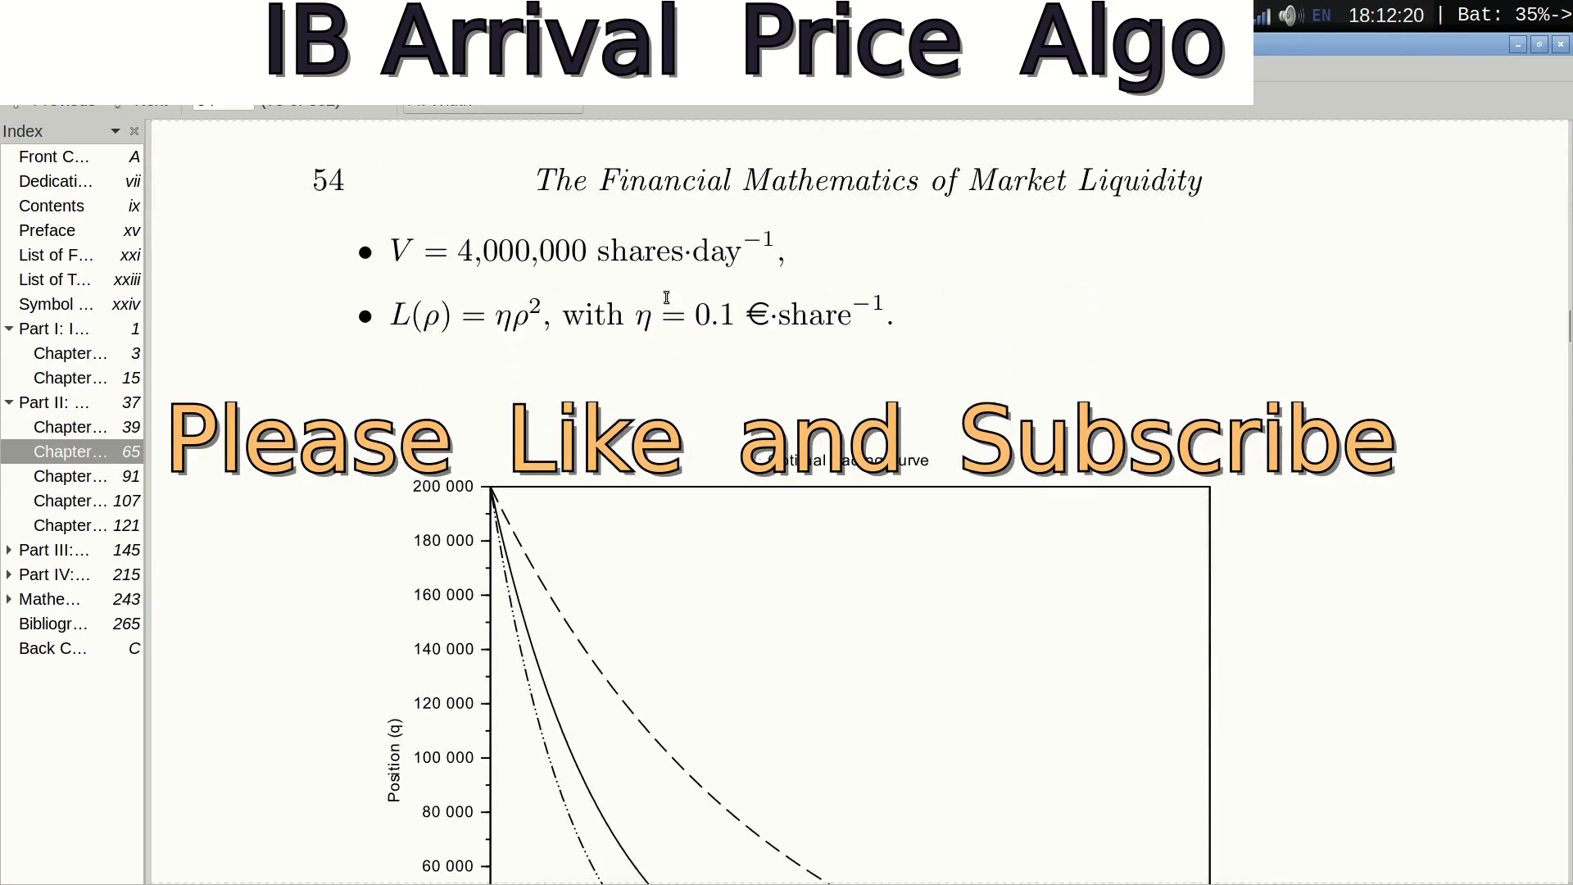
pyautogui.scroll(-3)
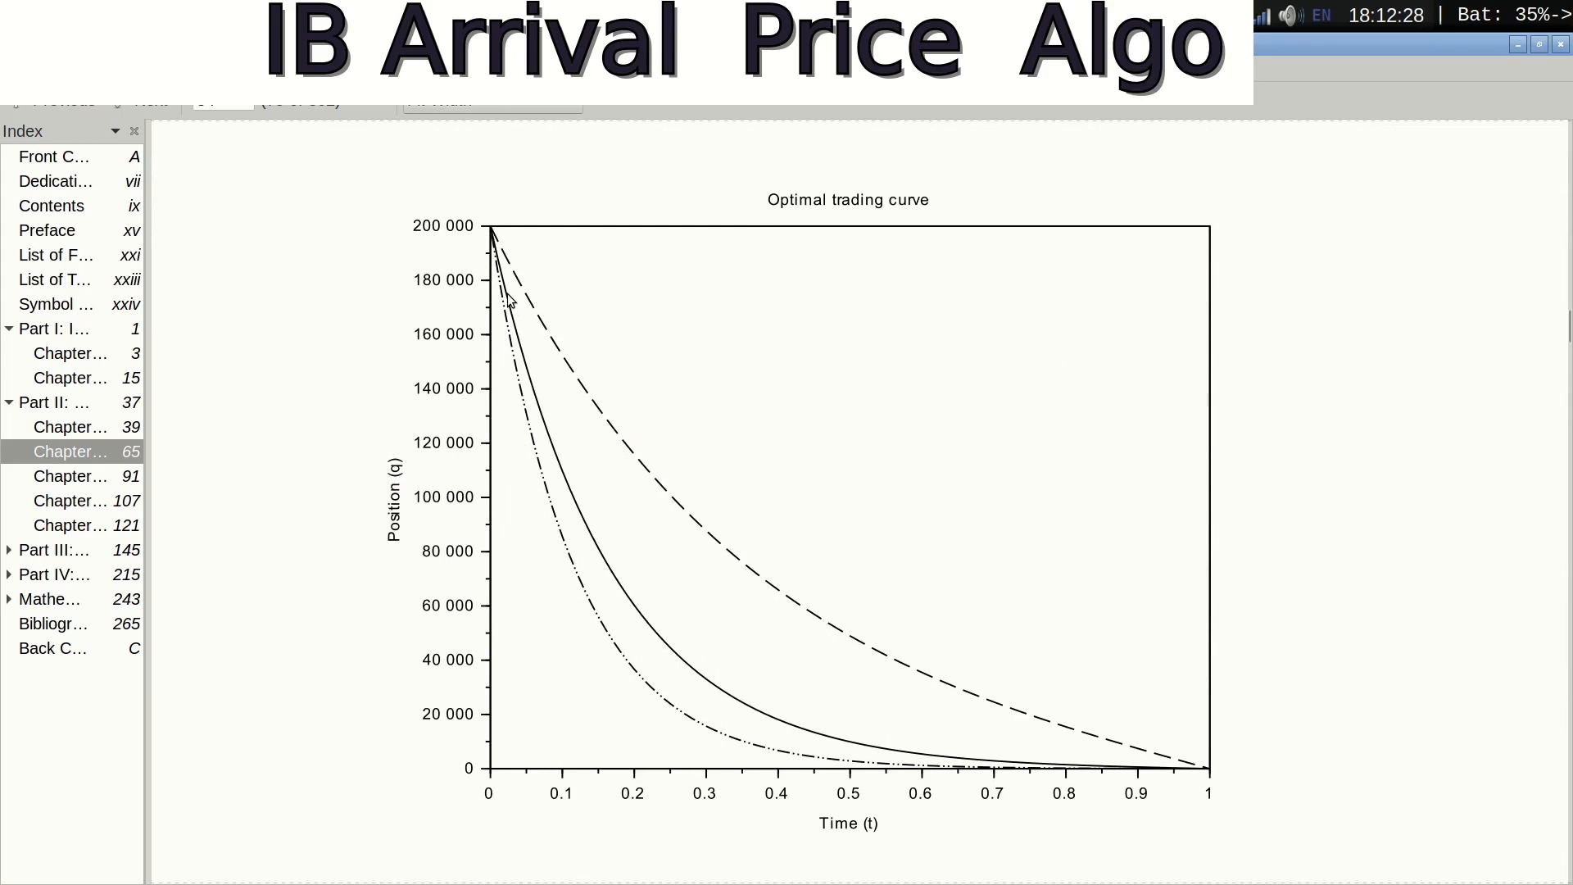
pyautogui.moveTo(398, 539)
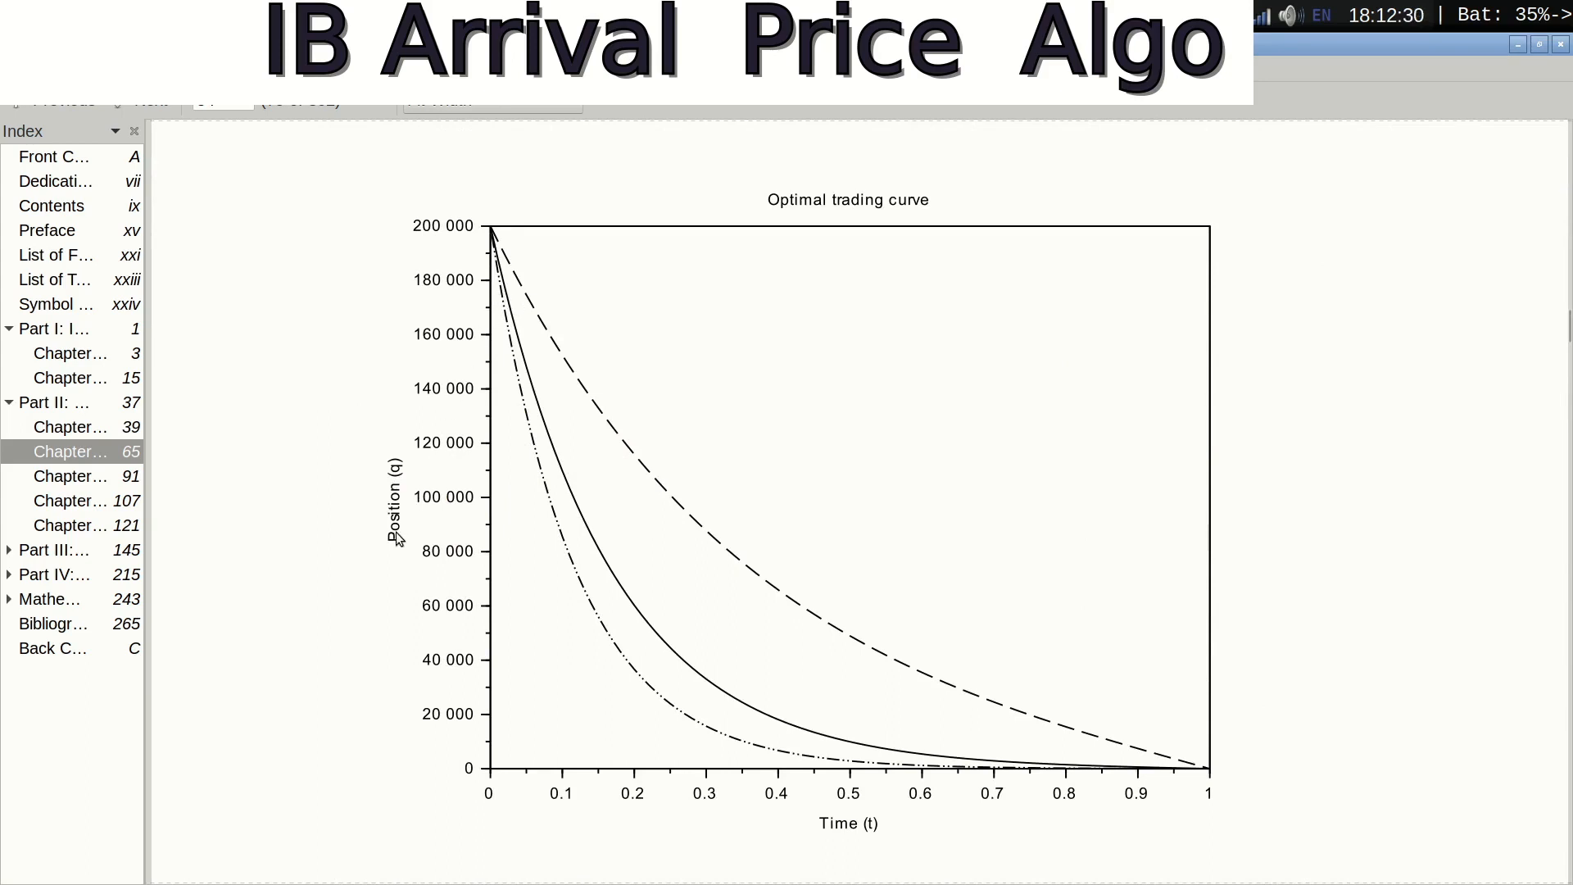
pyautogui.moveTo(442, 238)
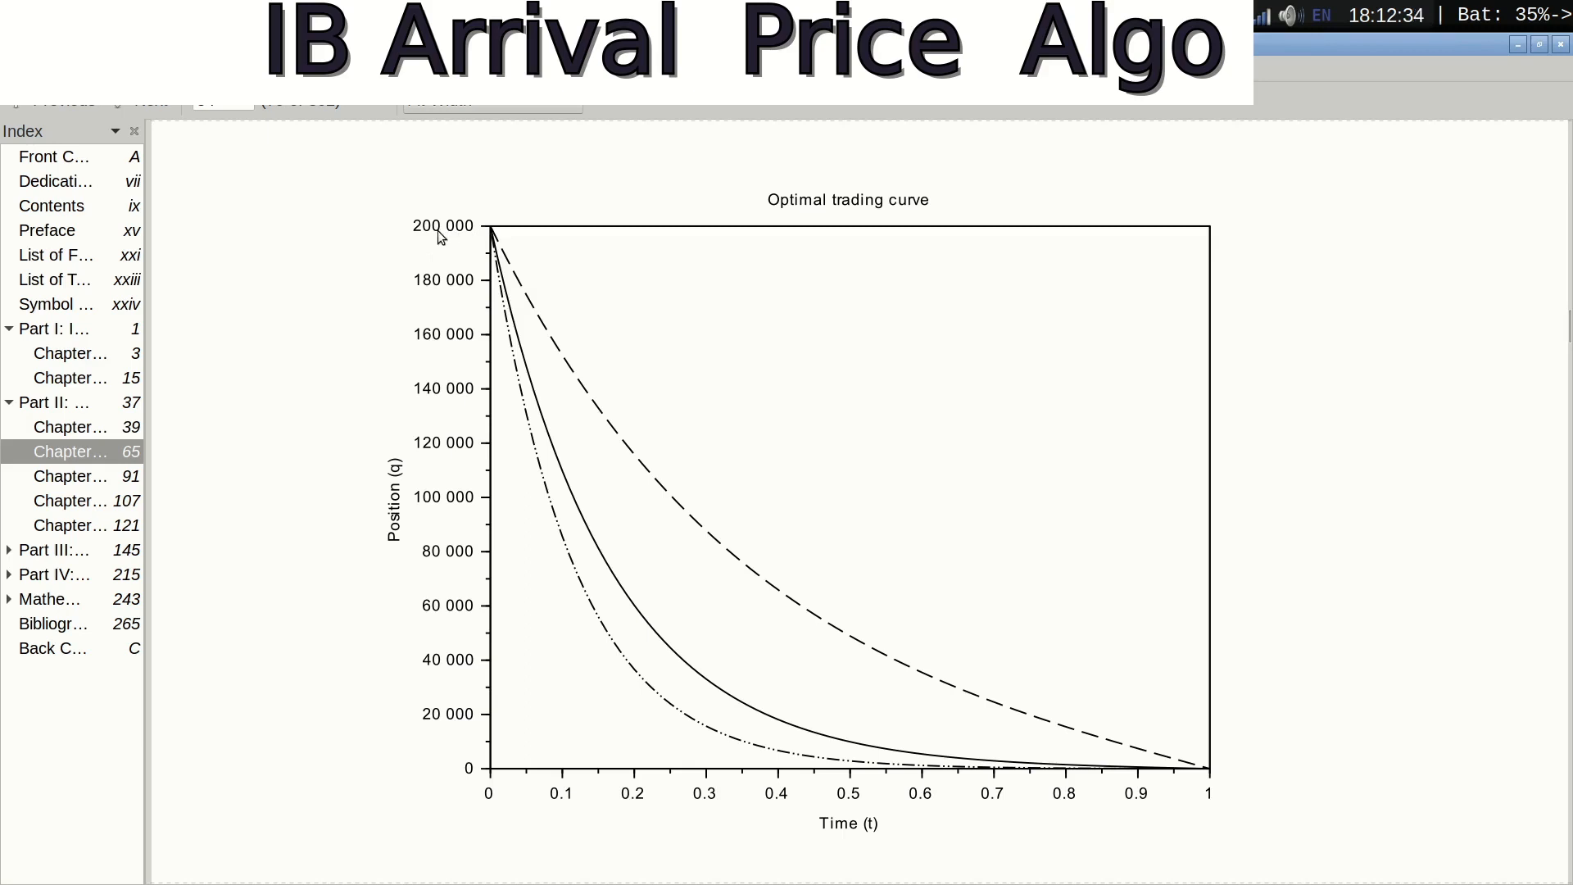
pyautogui.moveTo(472, 242)
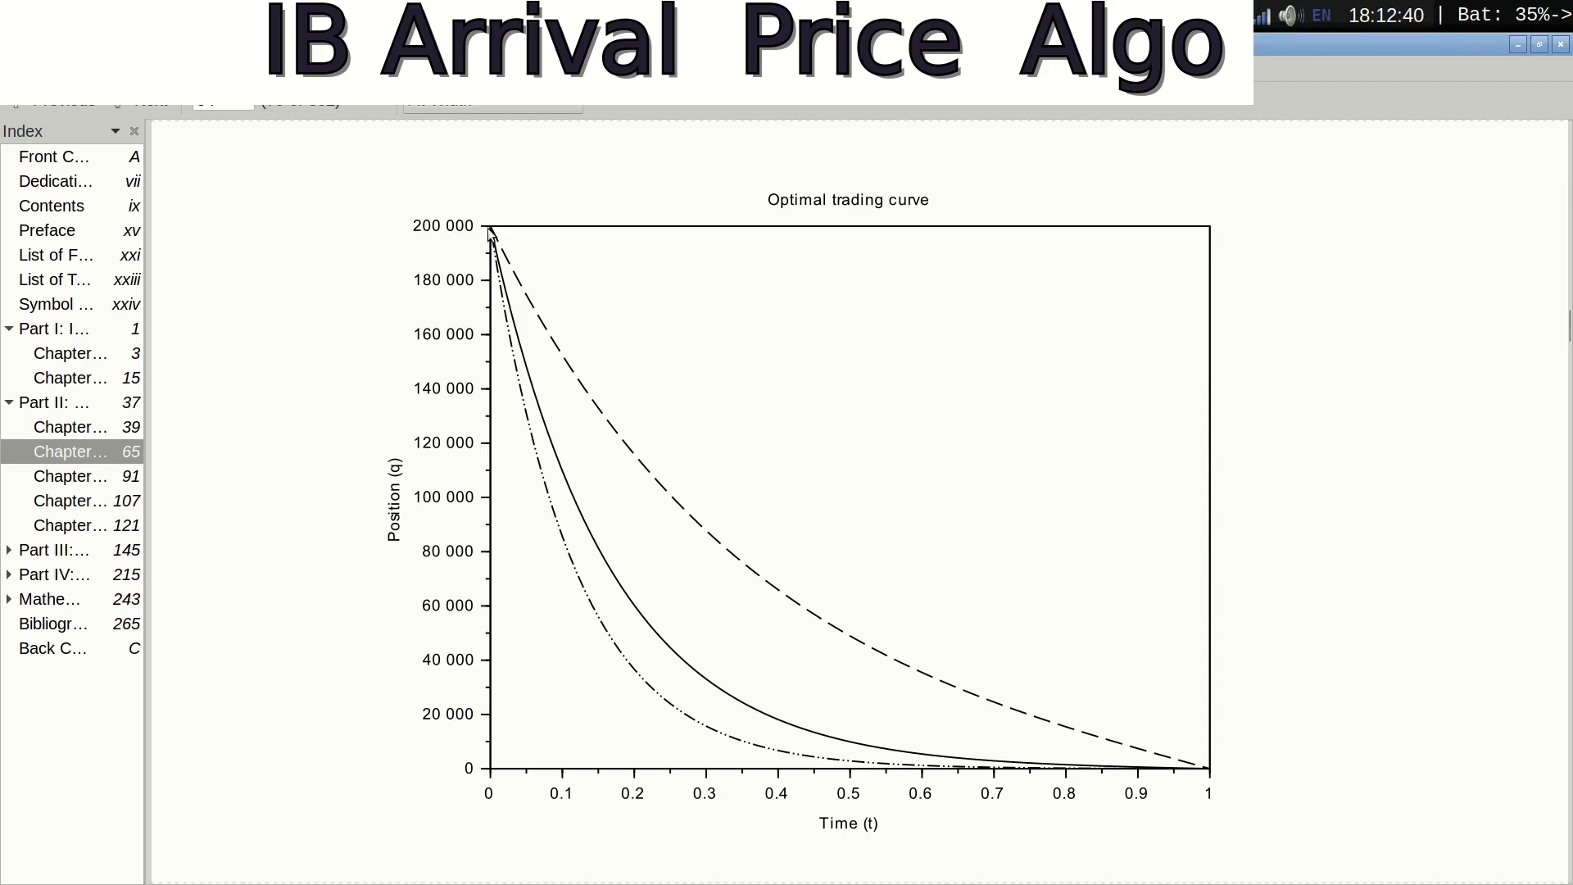
pyautogui.moveTo(507, 332)
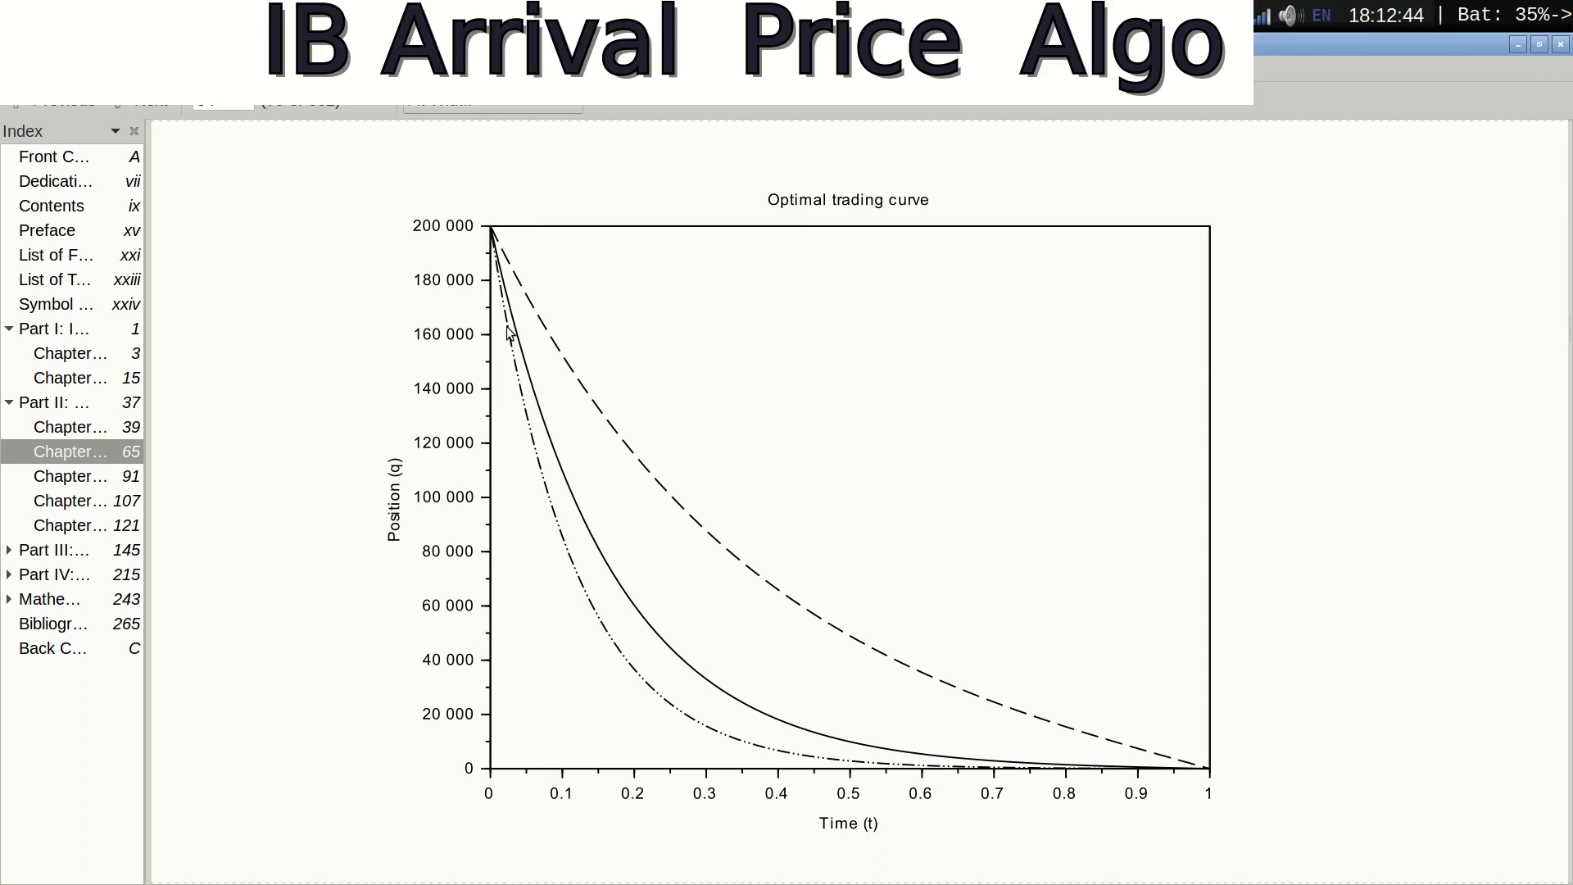
pyautogui.moveTo(604, 562)
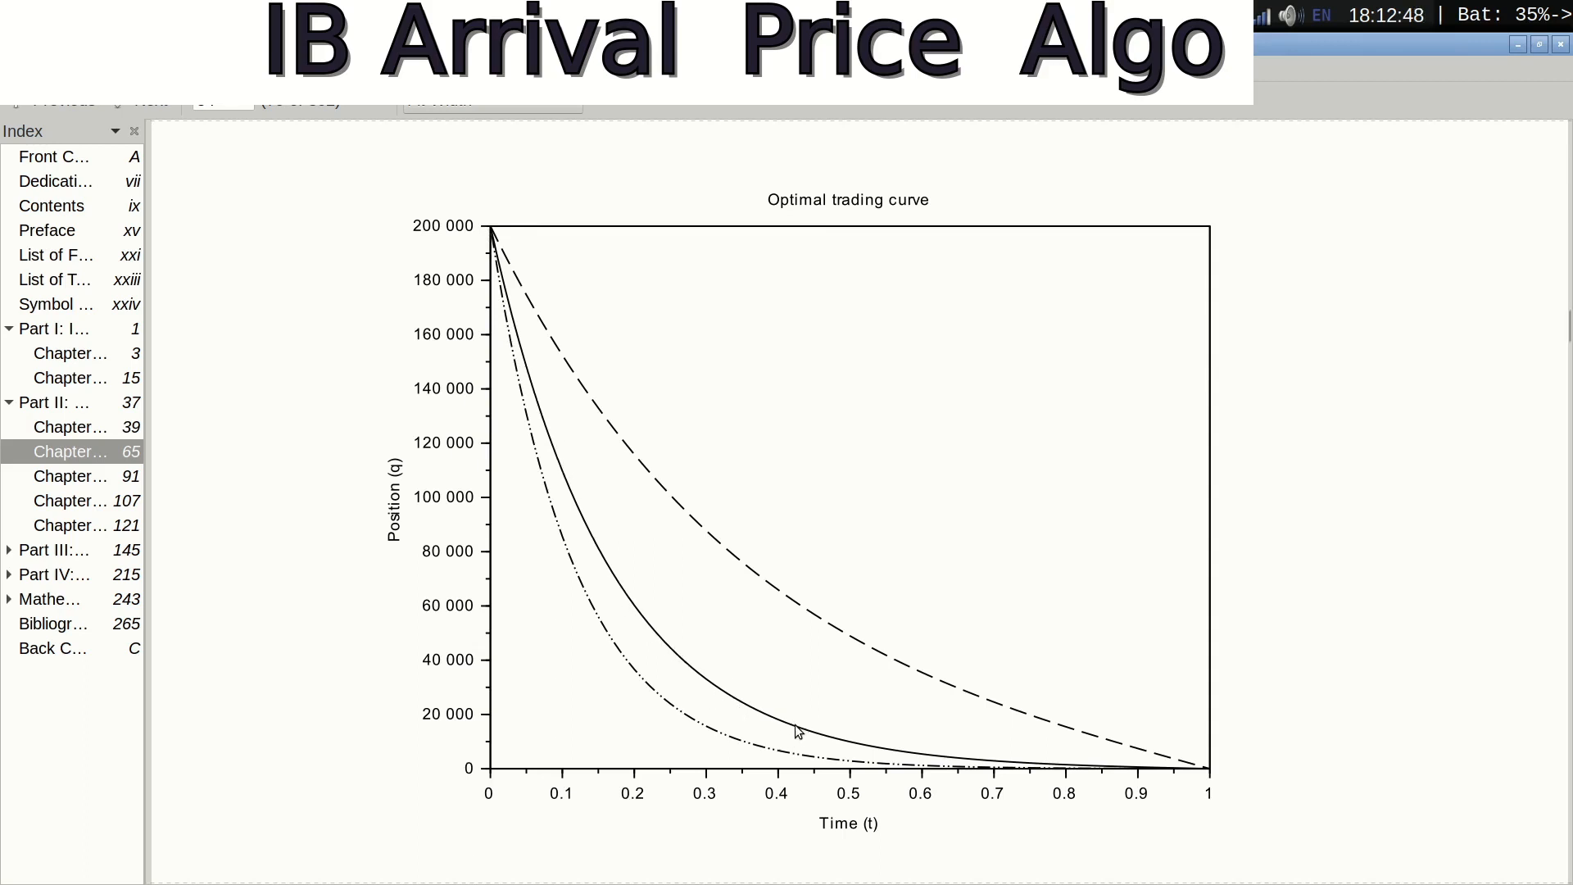
pyautogui.moveTo(866, 754)
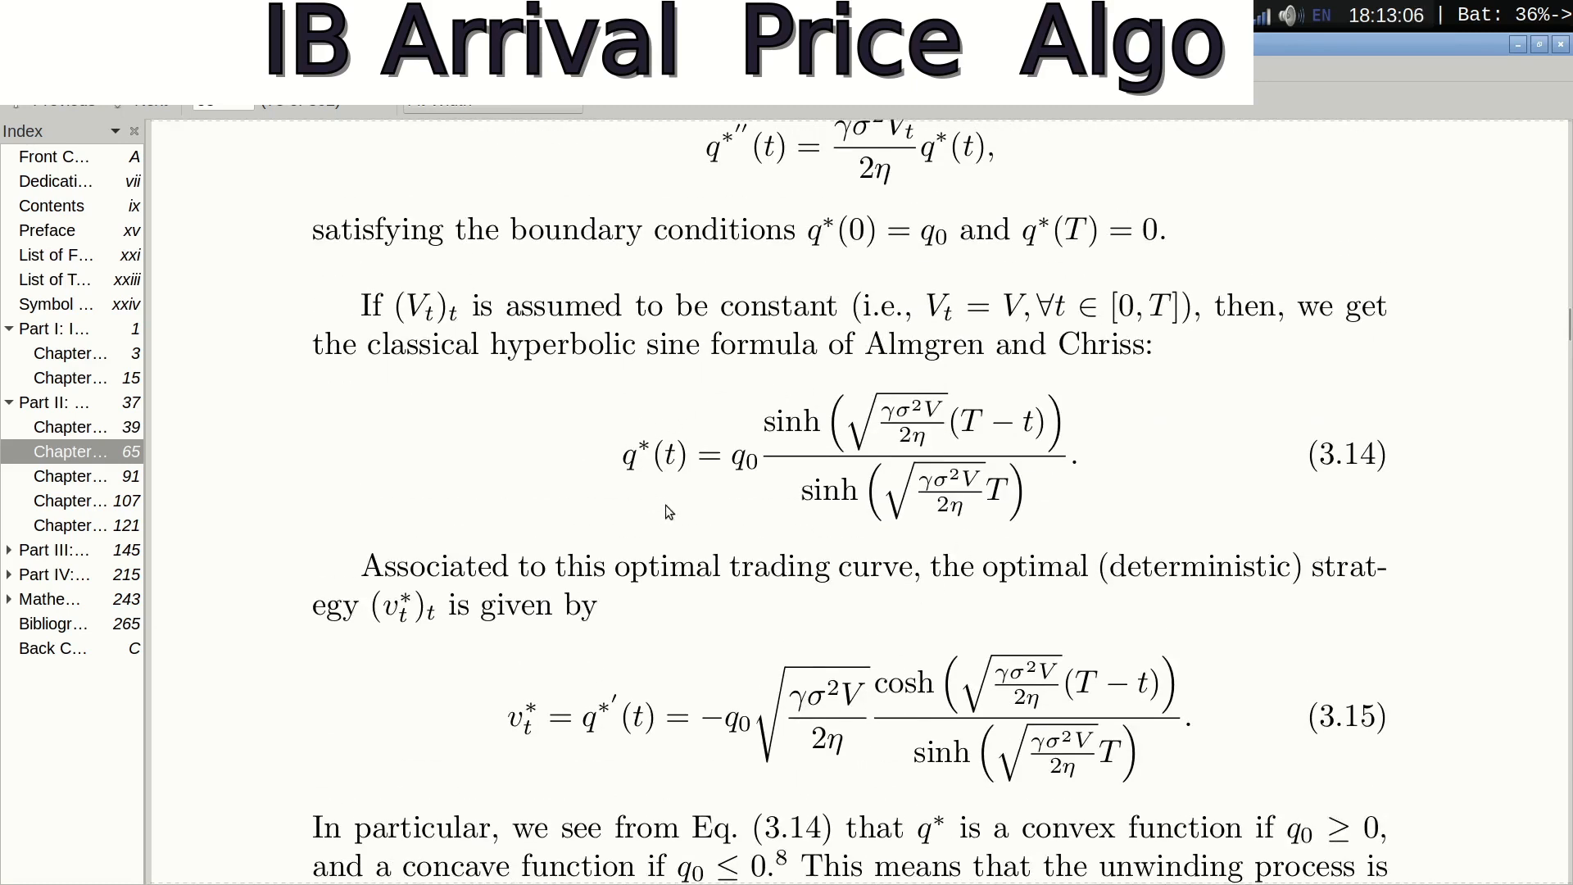
pyautogui.moveTo(642, 524)
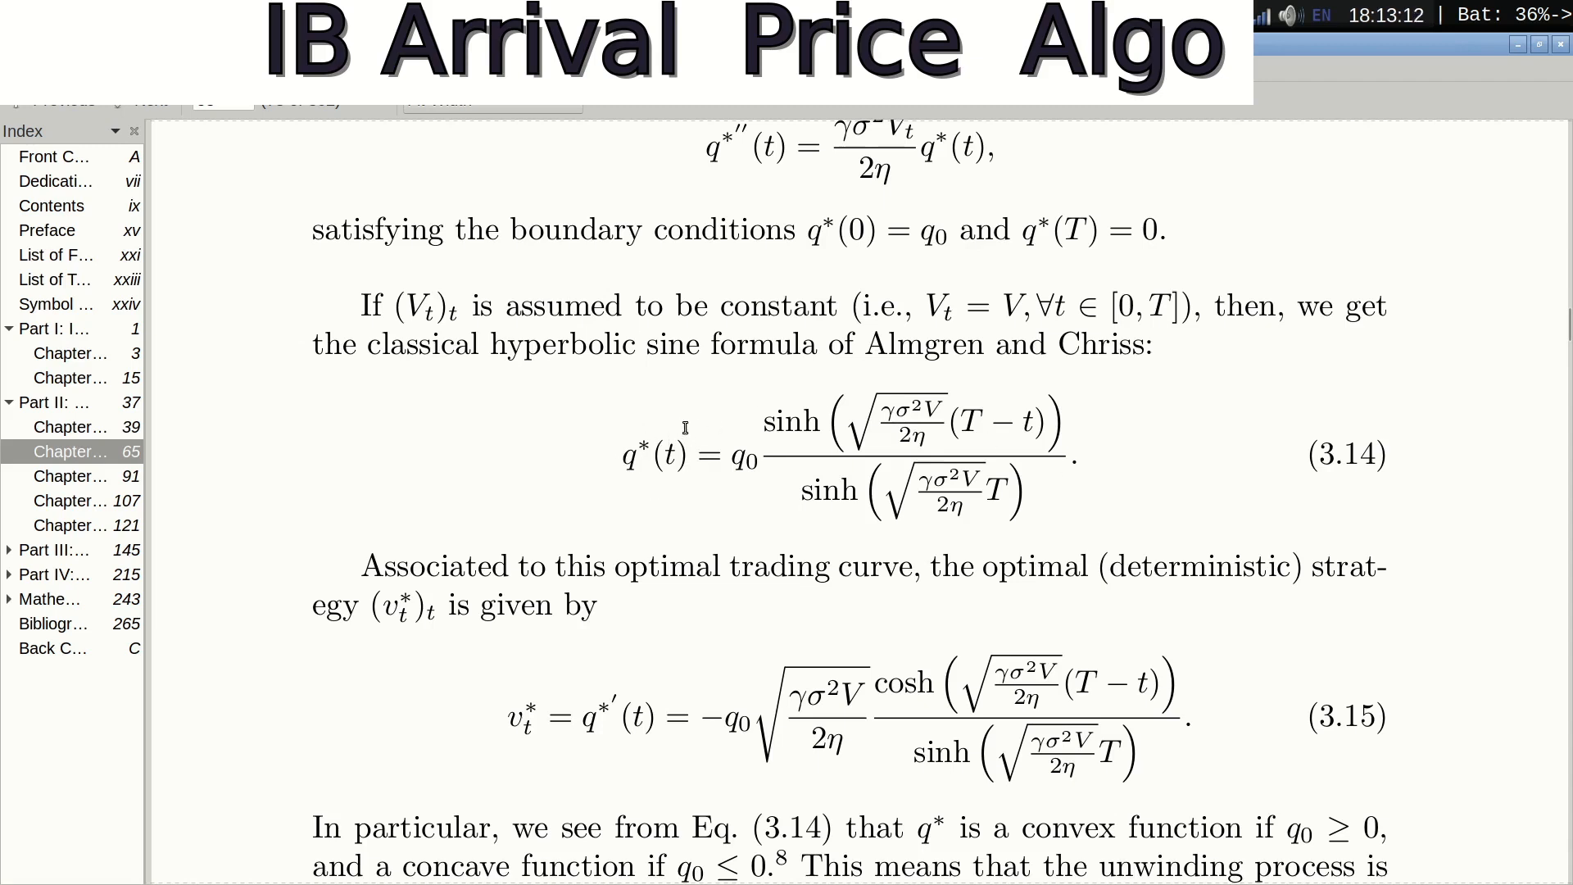
pyautogui.moveTo(840, 483)
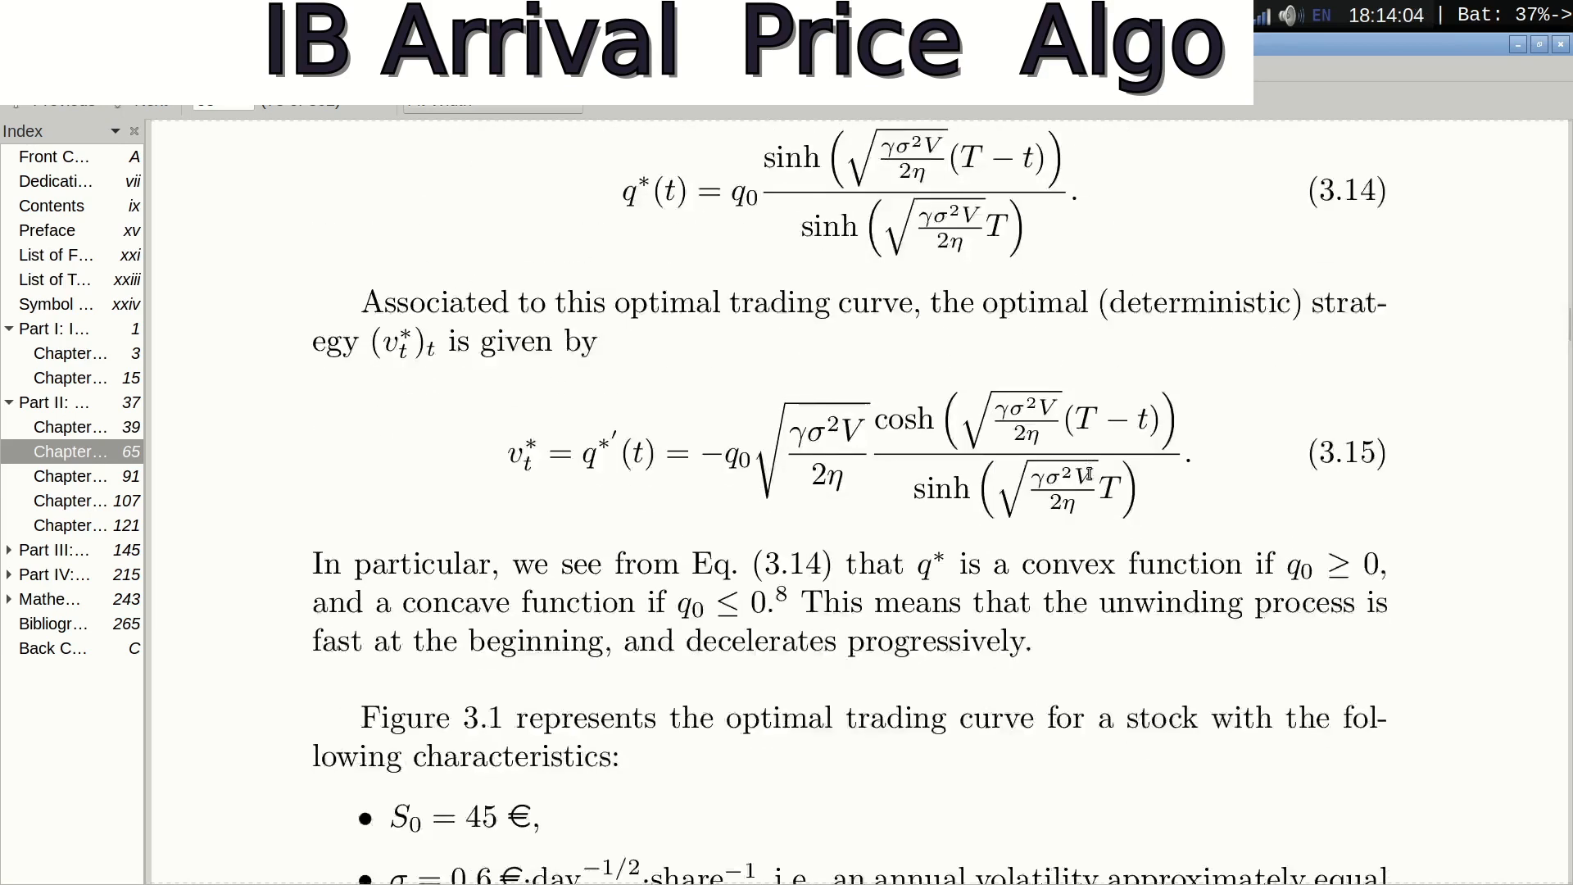
pyautogui.scroll(-3)
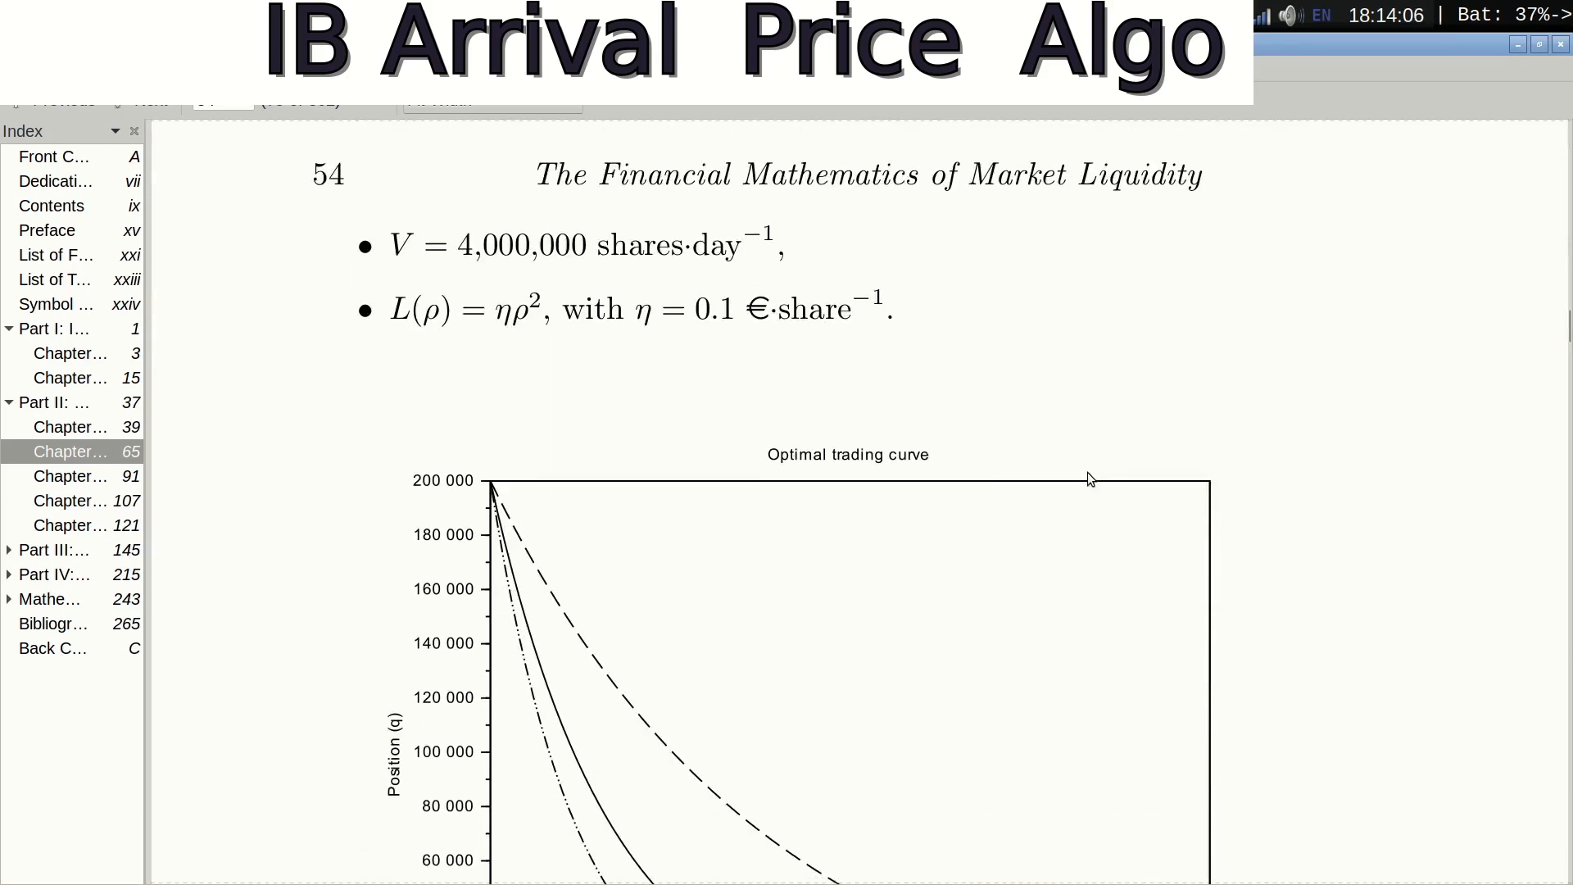
pyautogui.scroll(-3)
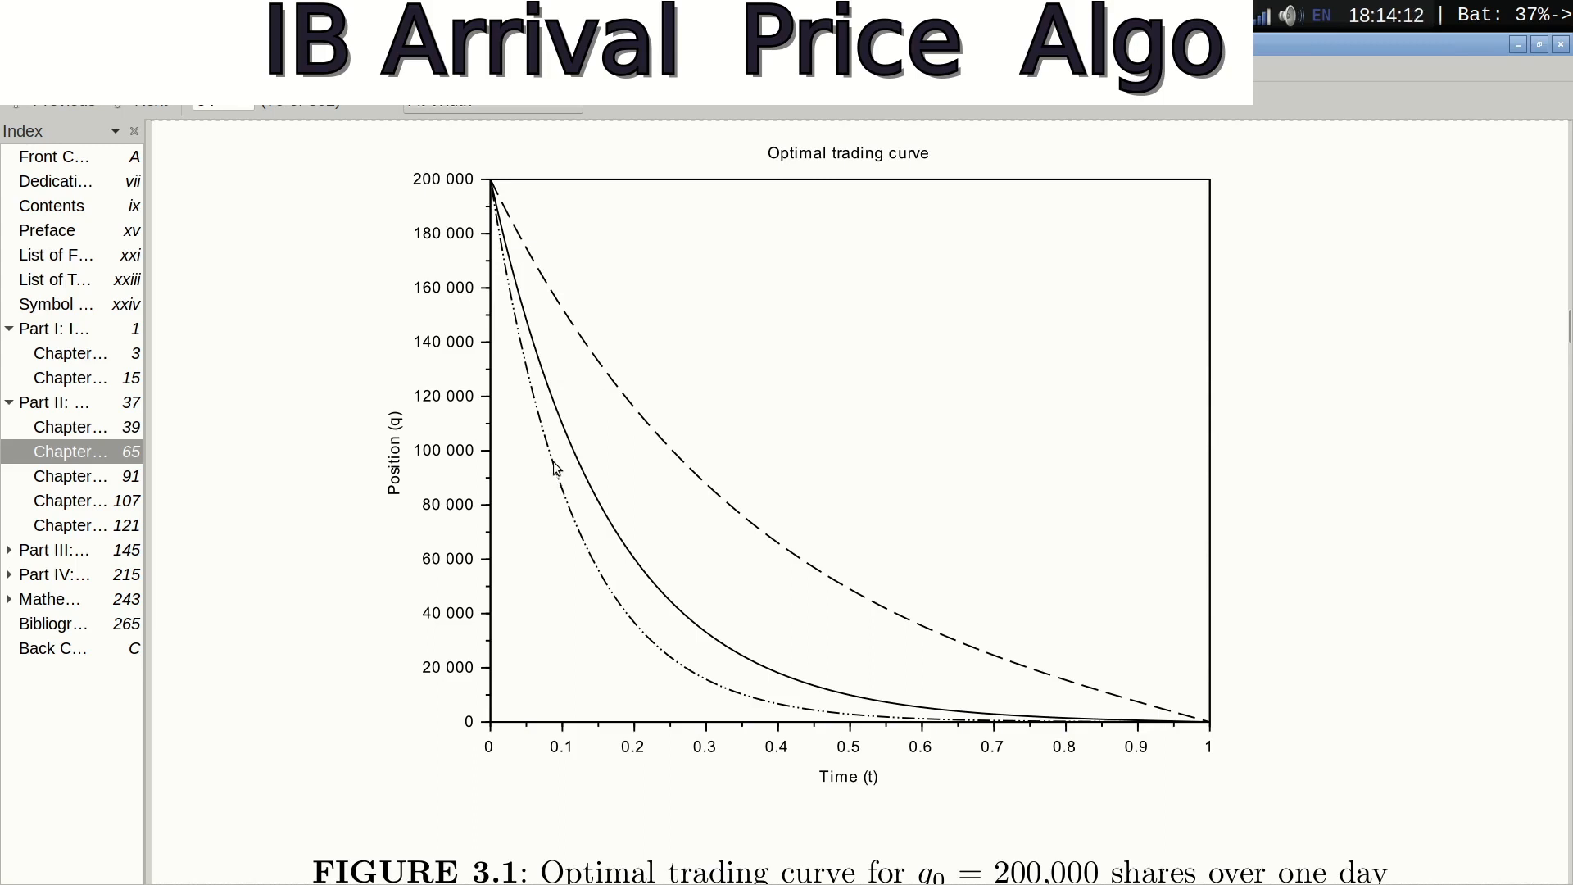
pyautogui.moveTo(662, 649)
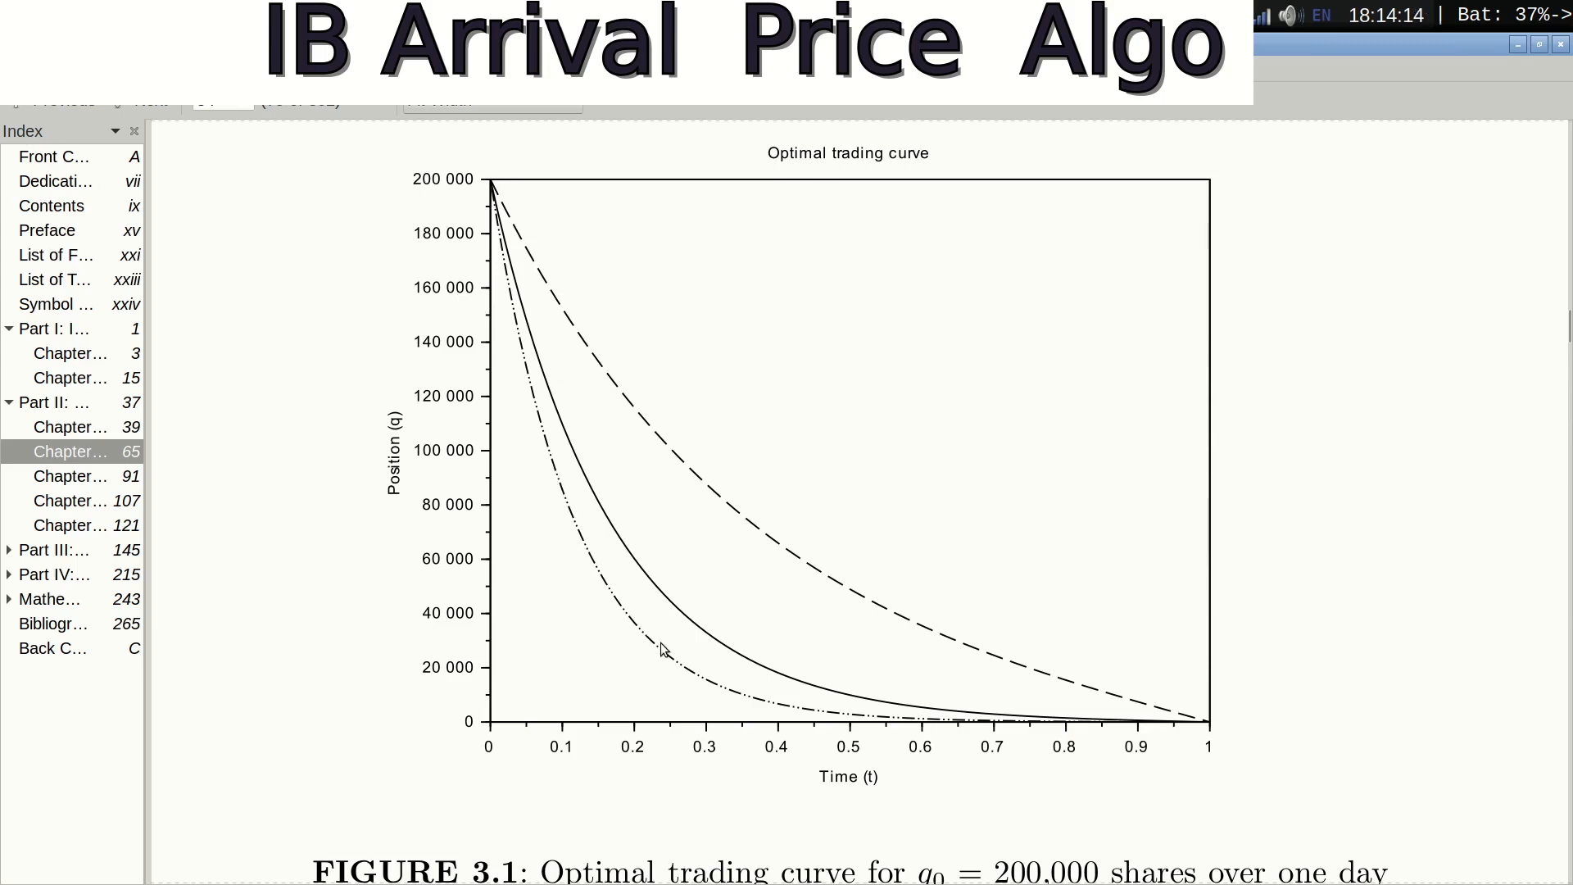
pyautogui.moveTo(770, 710)
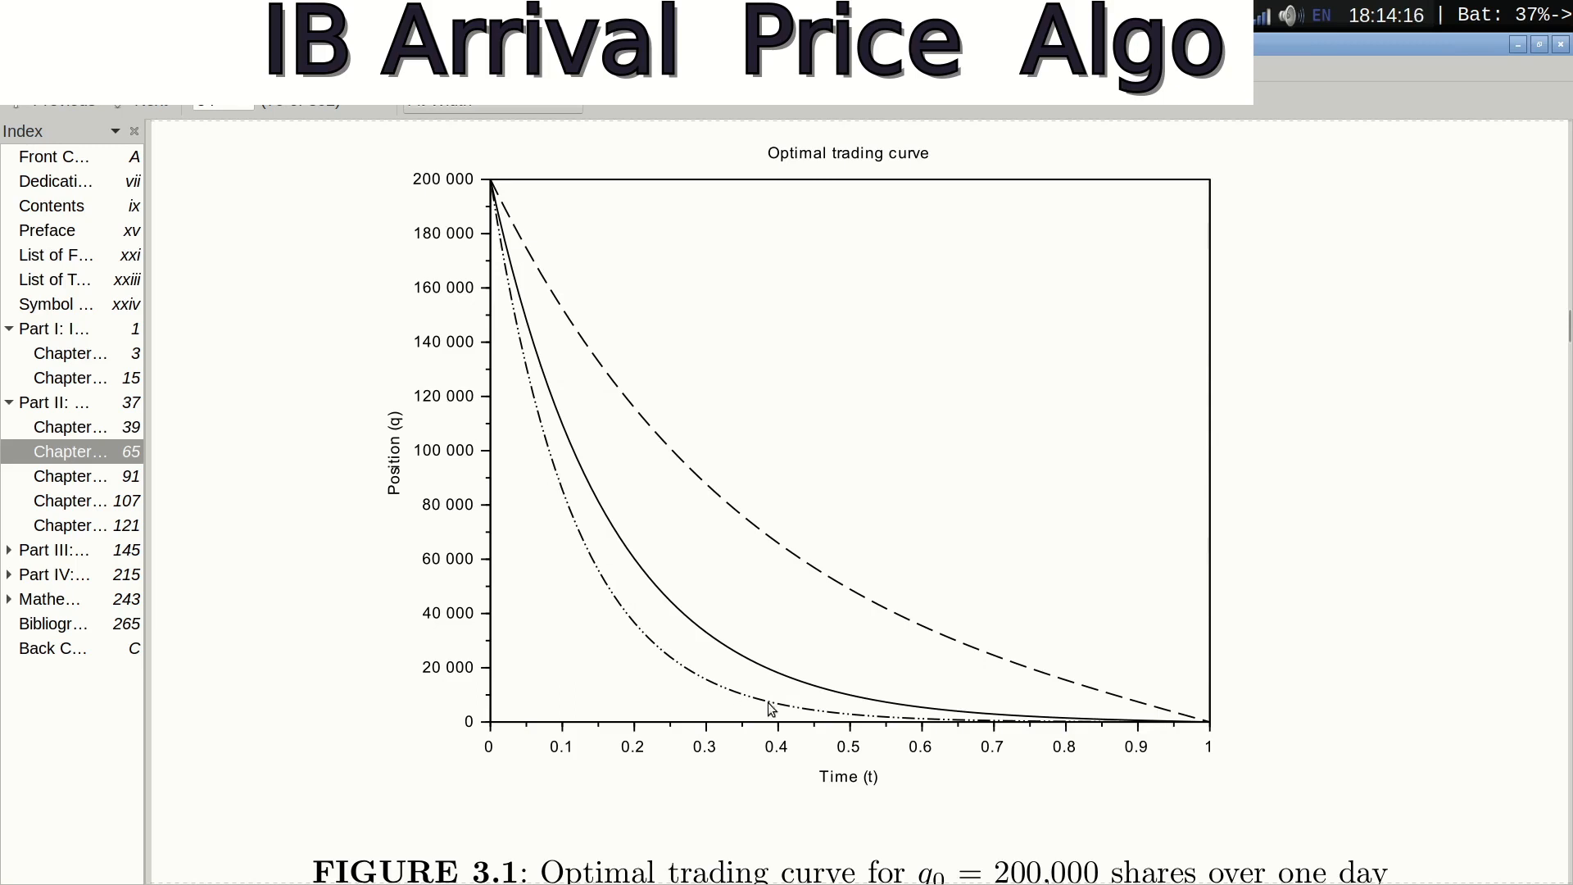
pyautogui.moveTo(634, 554)
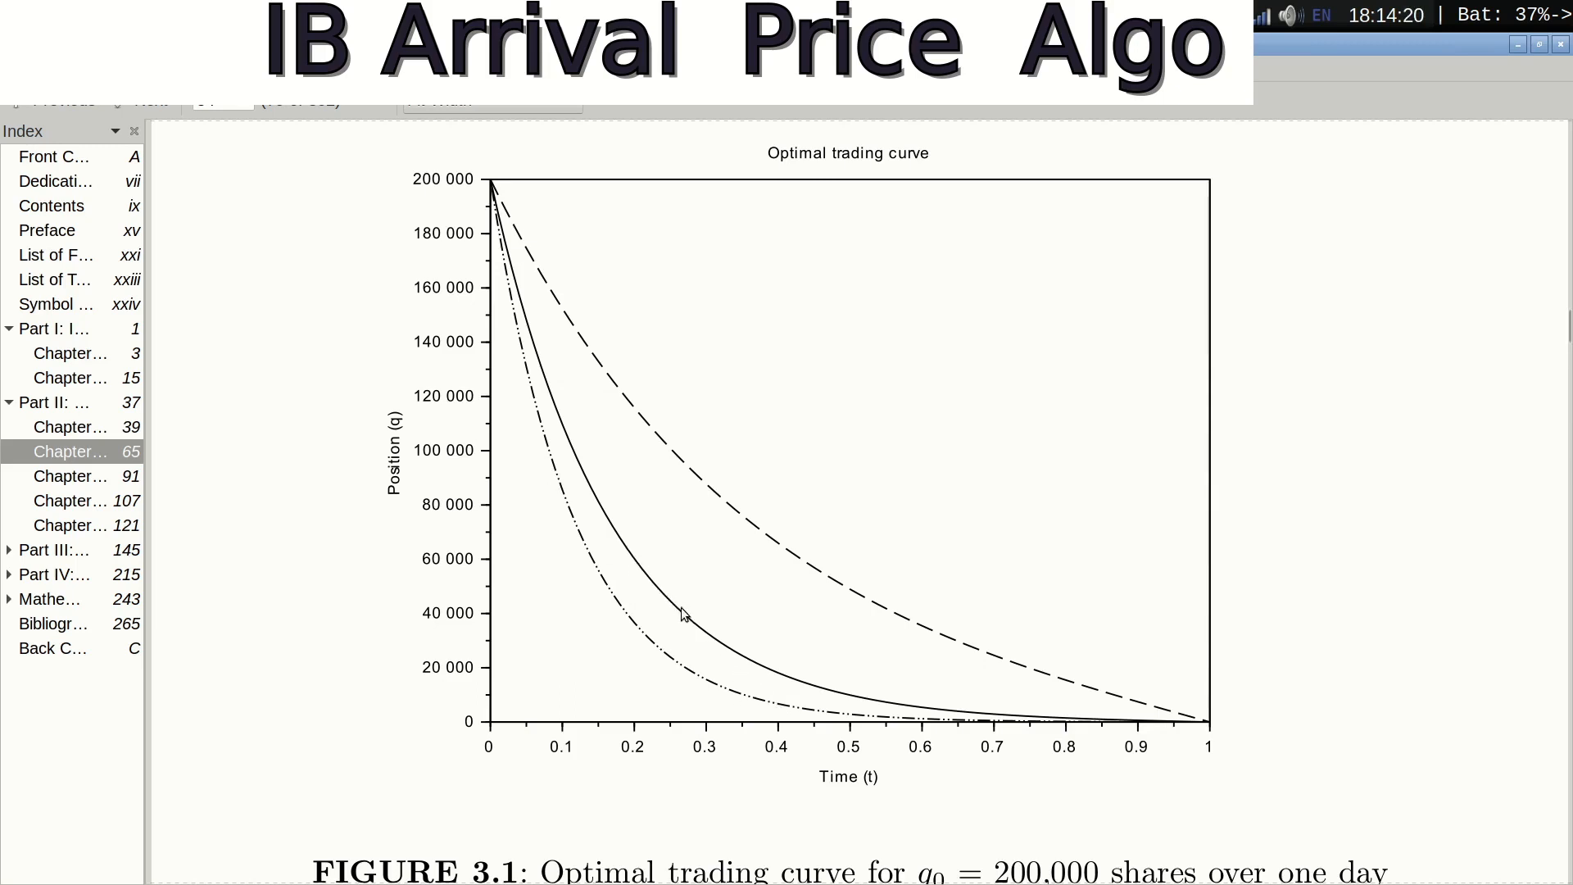
pyautogui.moveTo(682, 473)
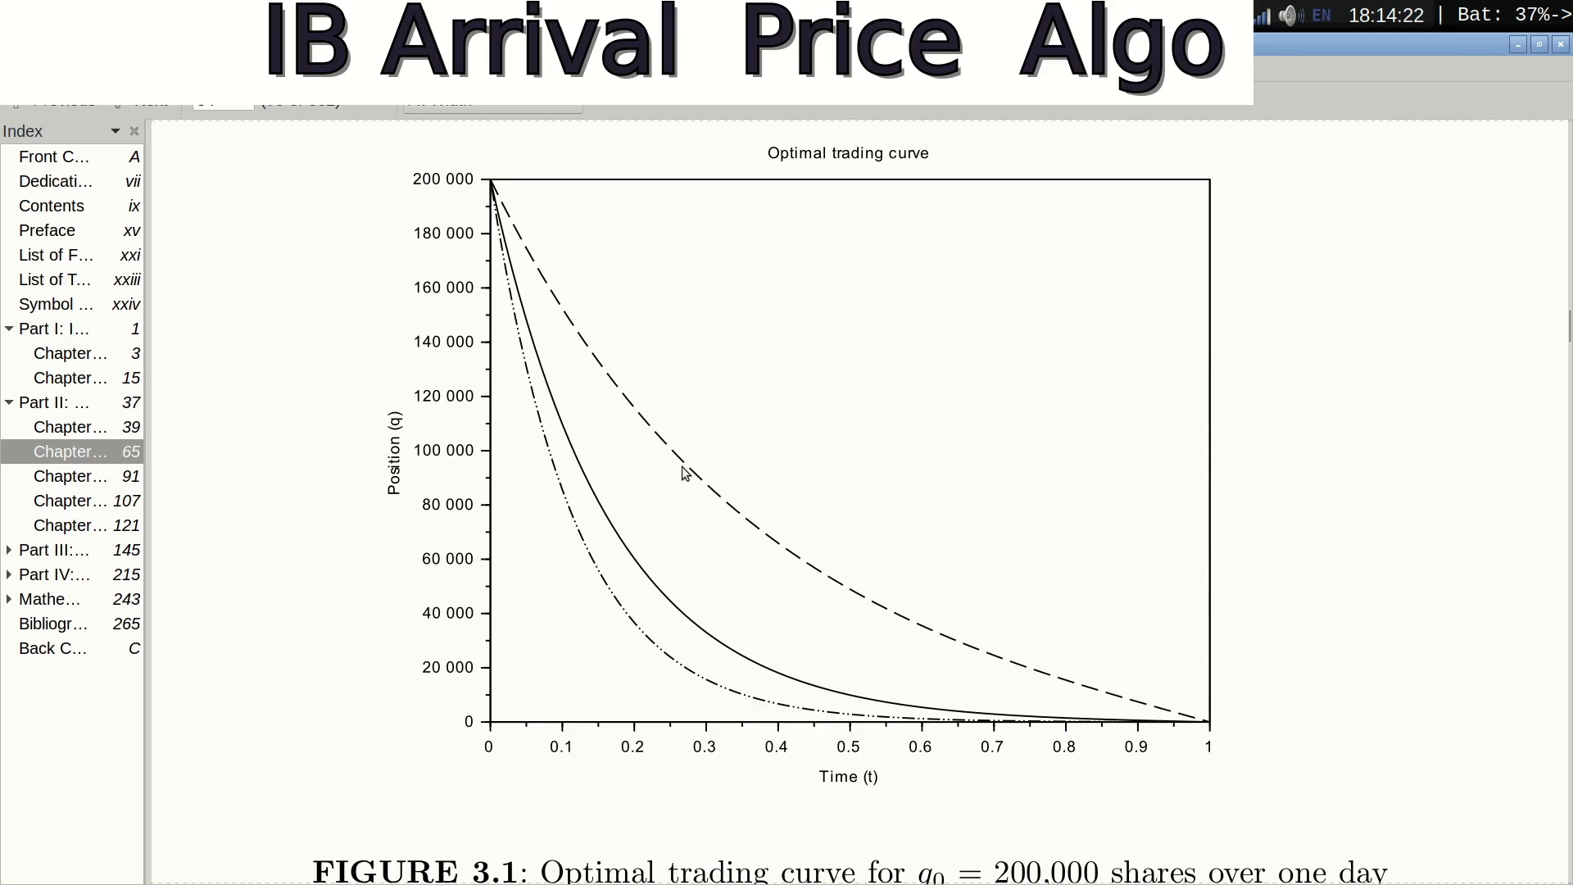
pyautogui.moveTo(836, 596)
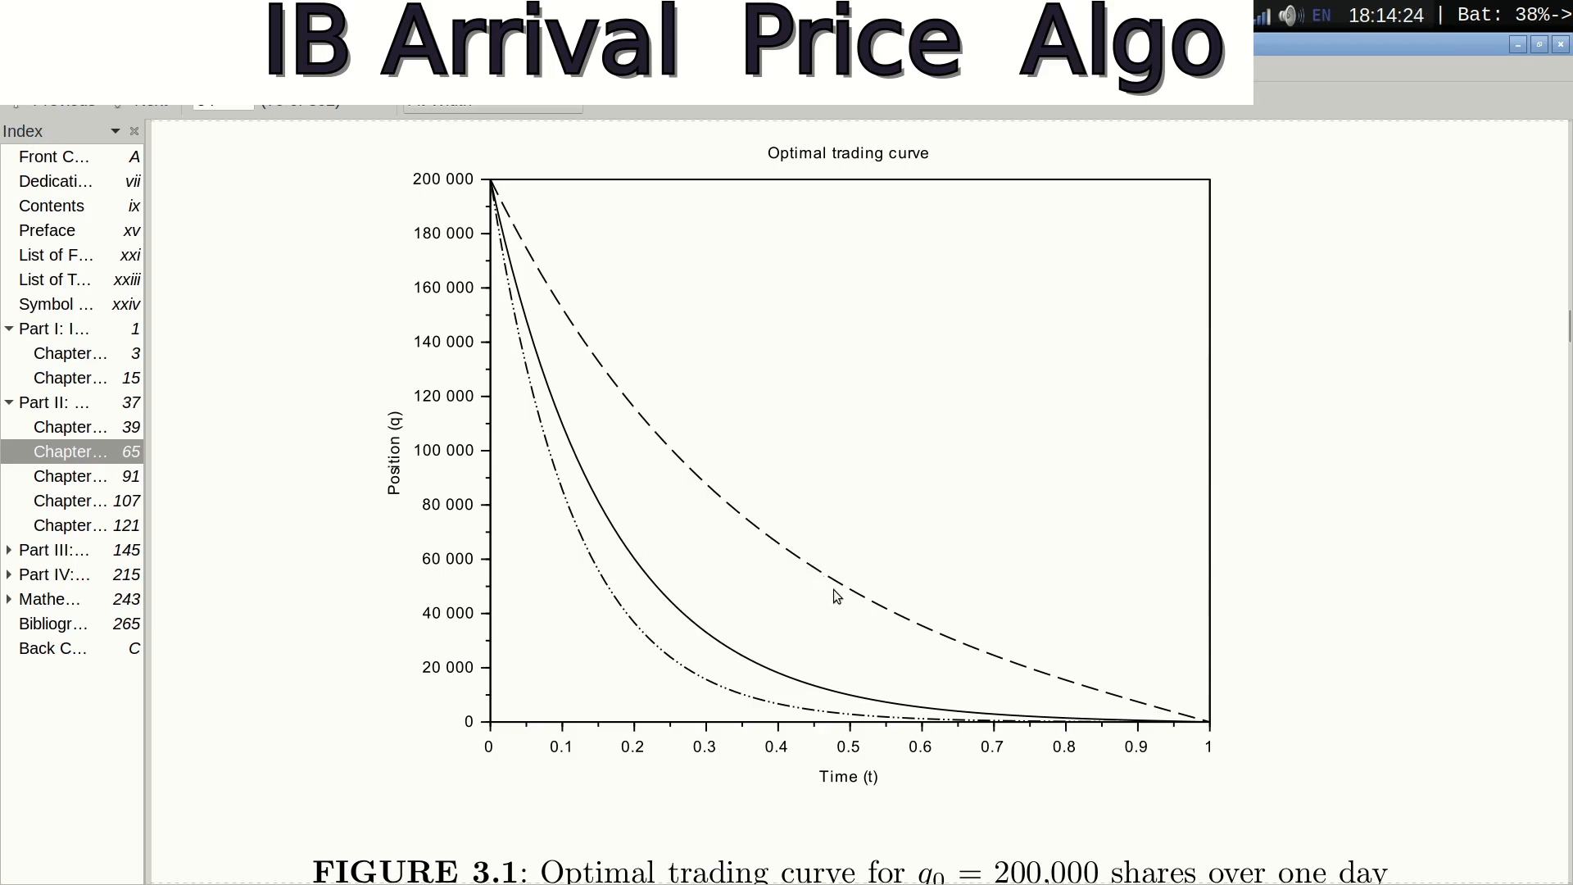
pyautogui.moveTo(925, 633)
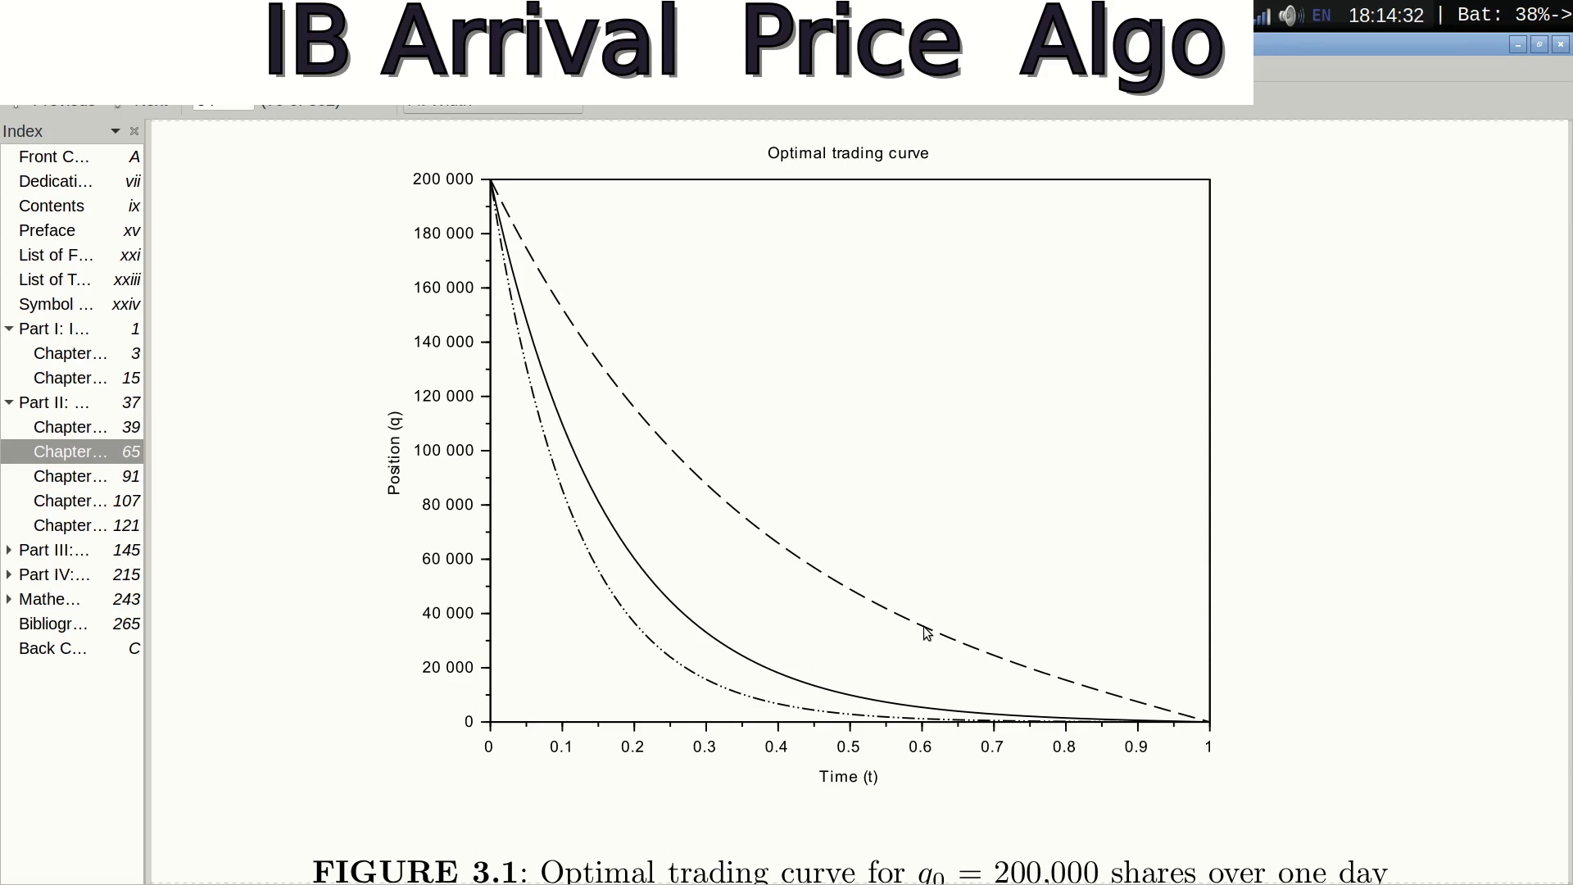
pyautogui.moveTo(760, 553)
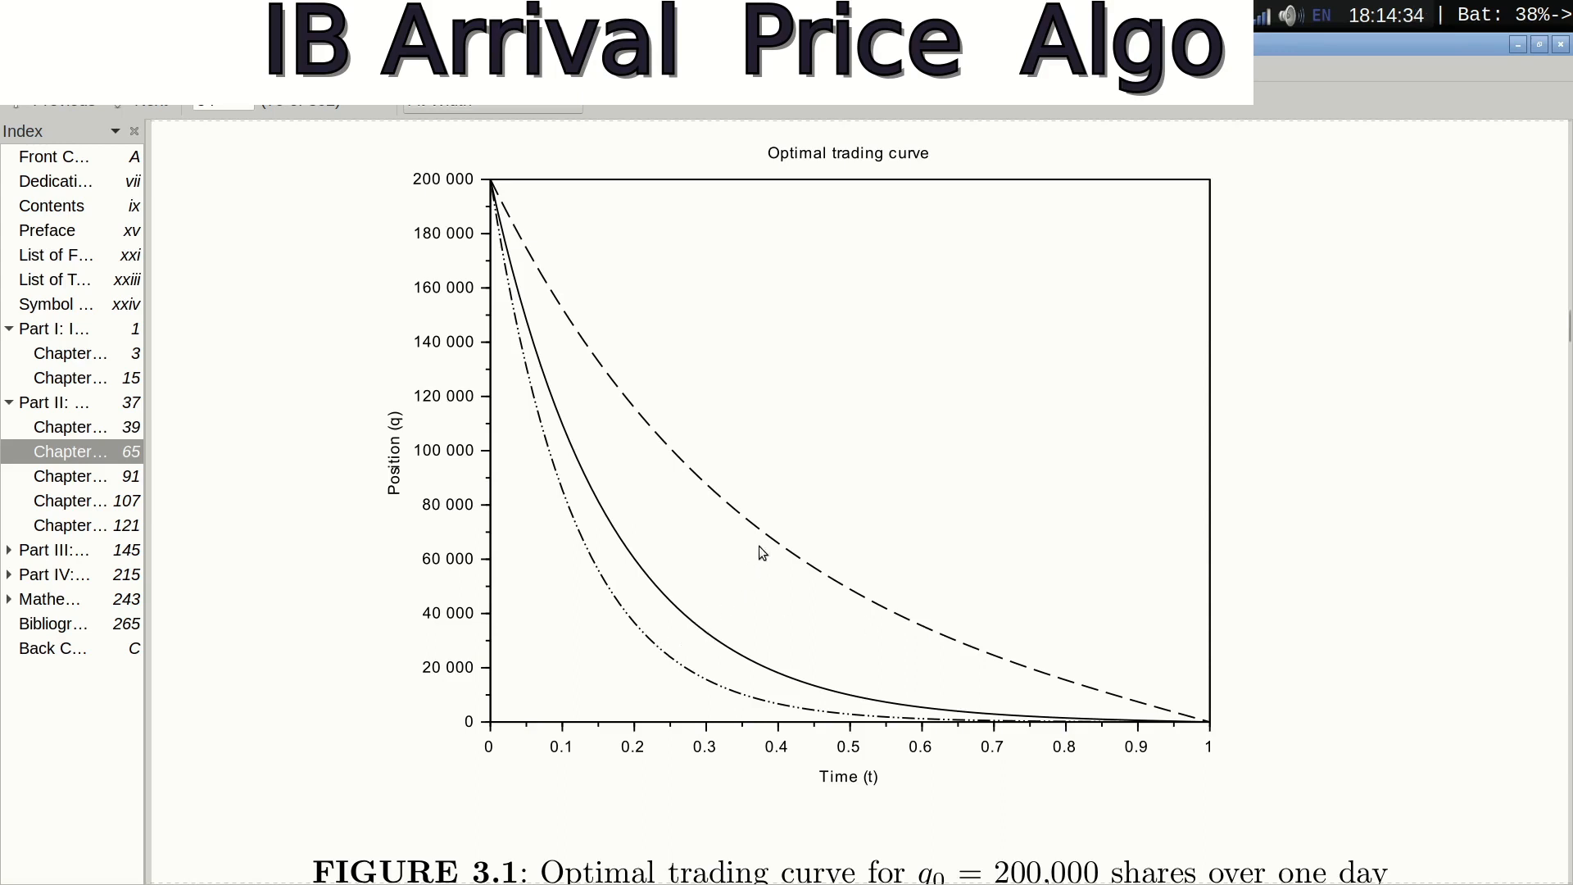
pyautogui.moveTo(860, 600)
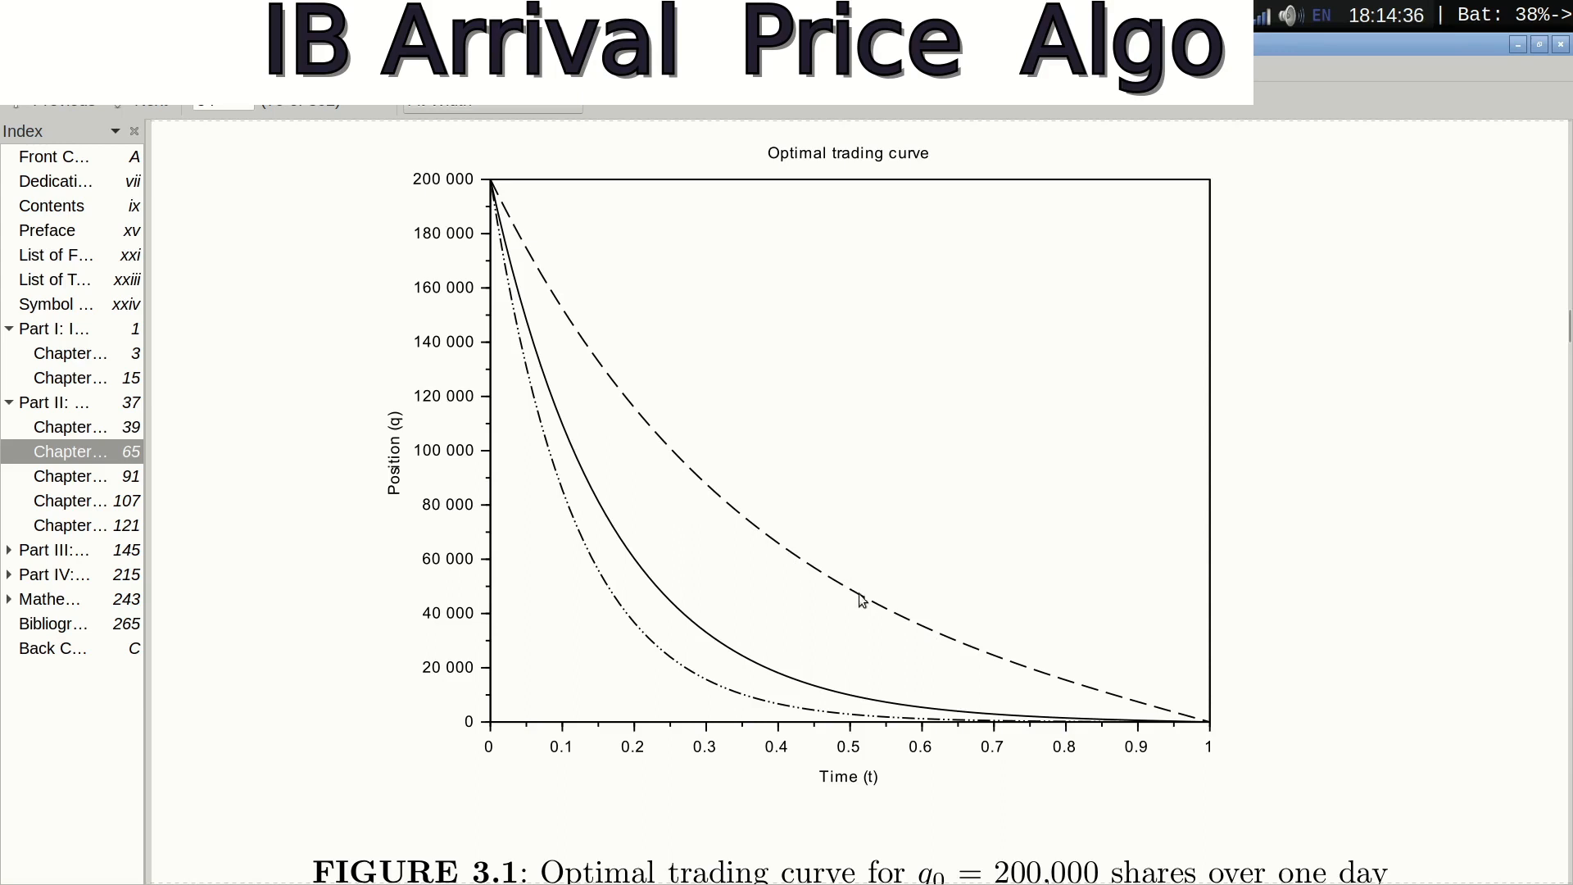
pyautogui.moveTo(1061, 672)
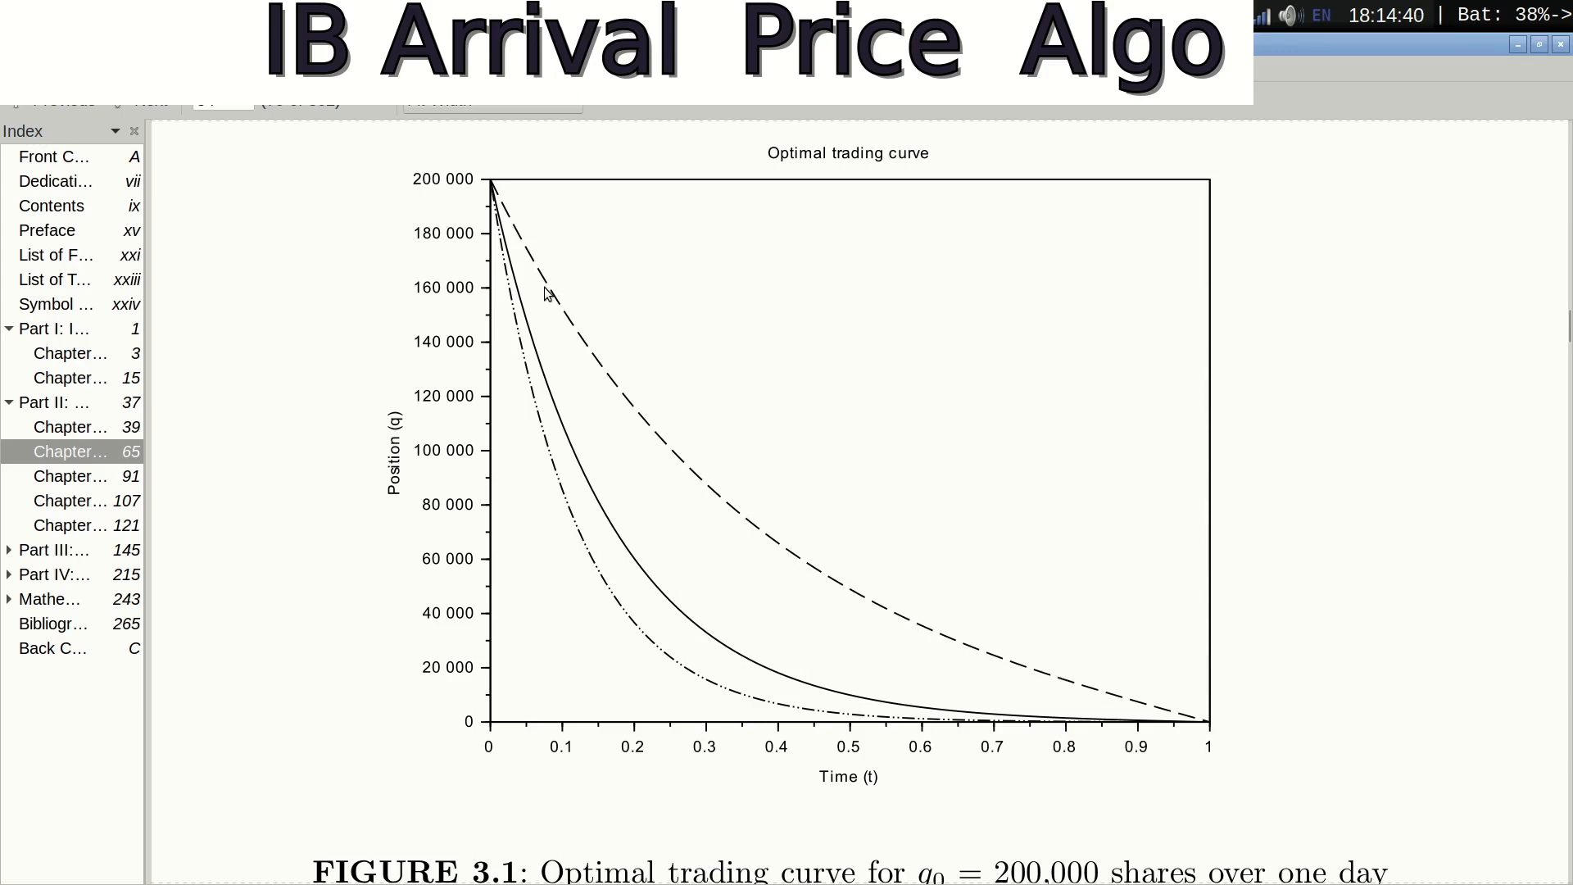
pyautogui.moveTo(502, 197)
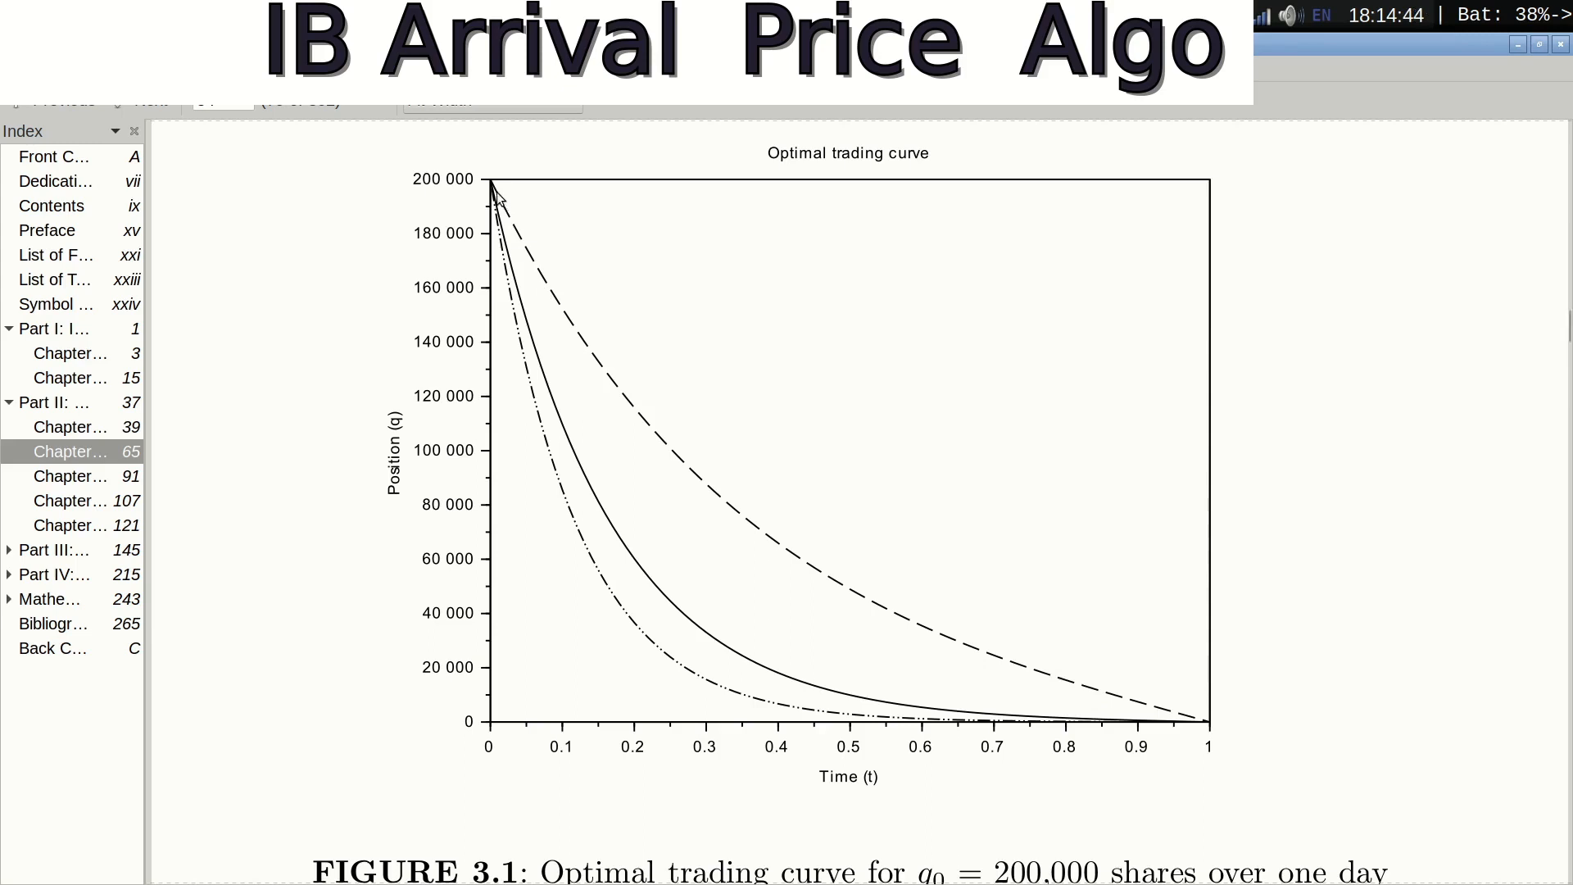
pyautogui.moveTo(546, 280)
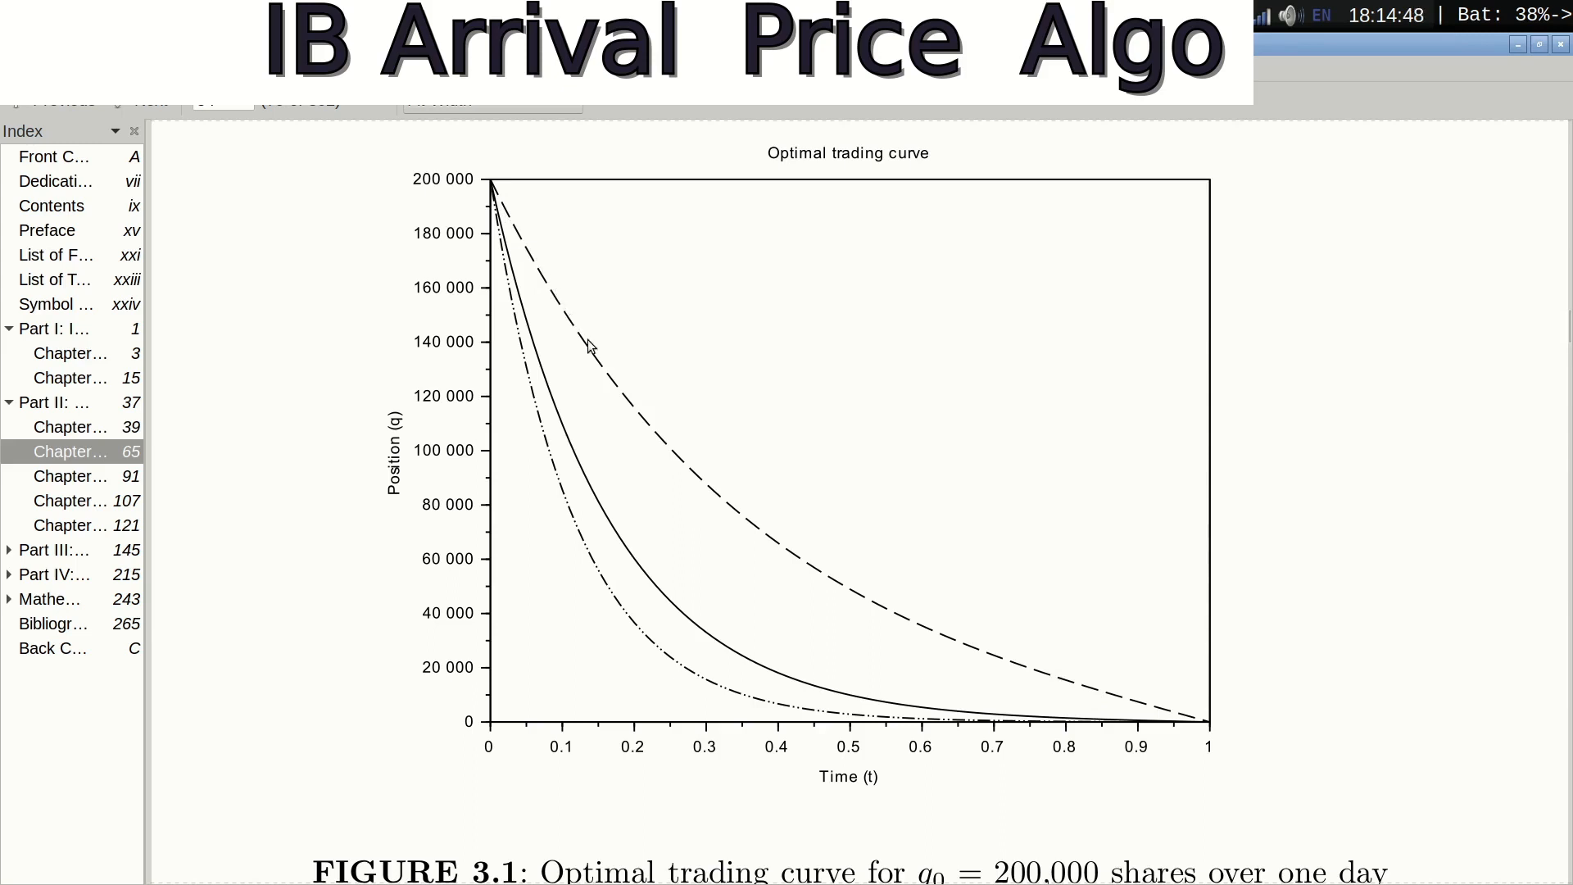
pyautogui.moveTo(635, 415)
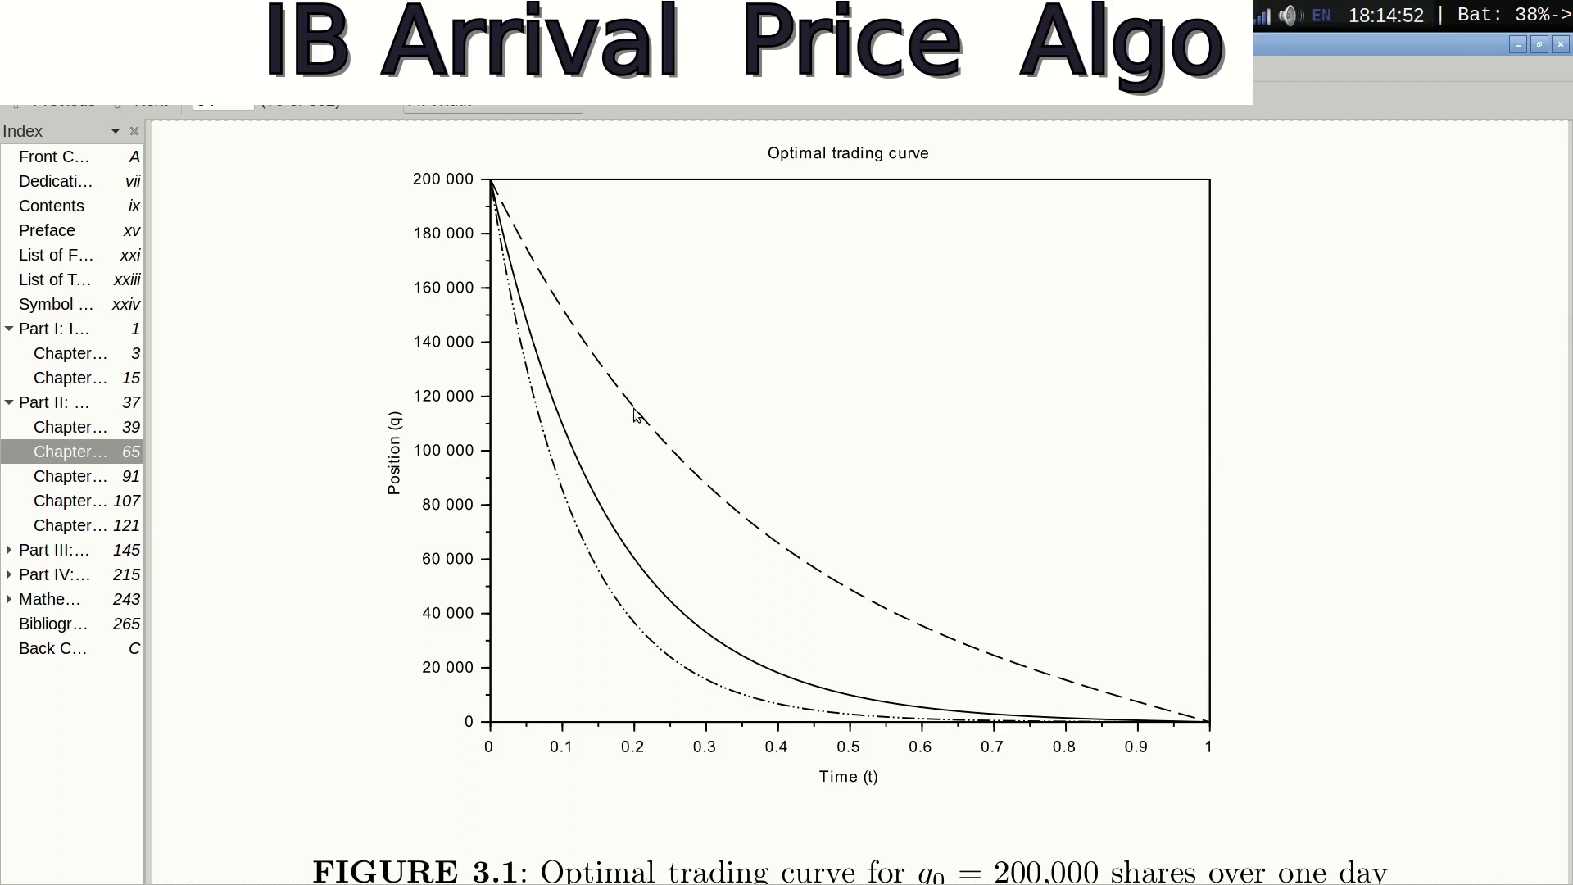
pyautogui.moveTo(661, 447)
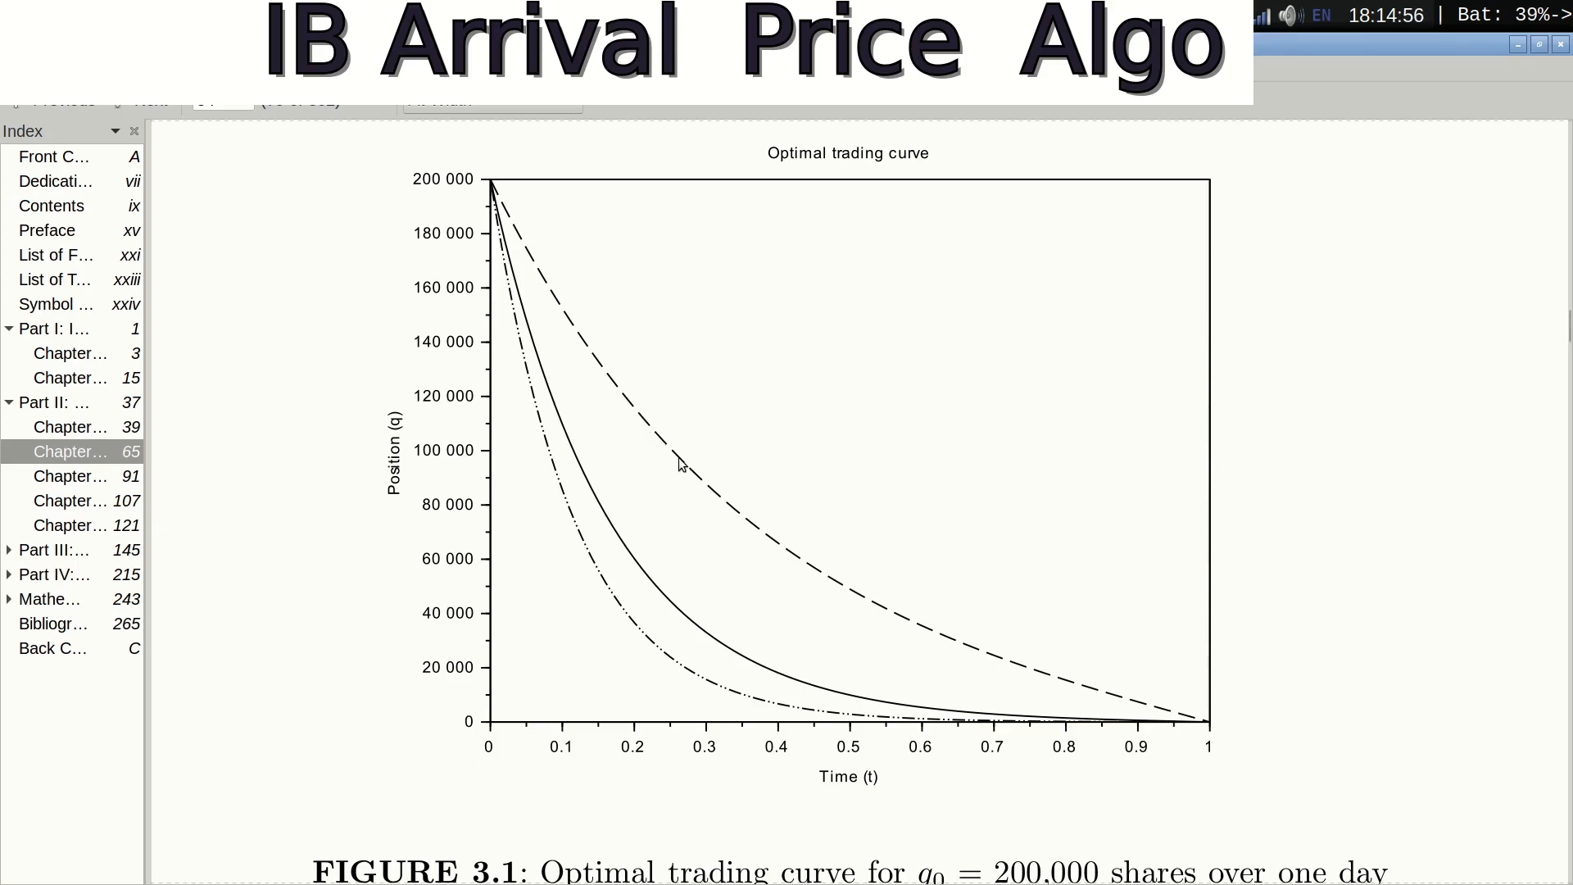
pyautogui.moveTo(711, 493)
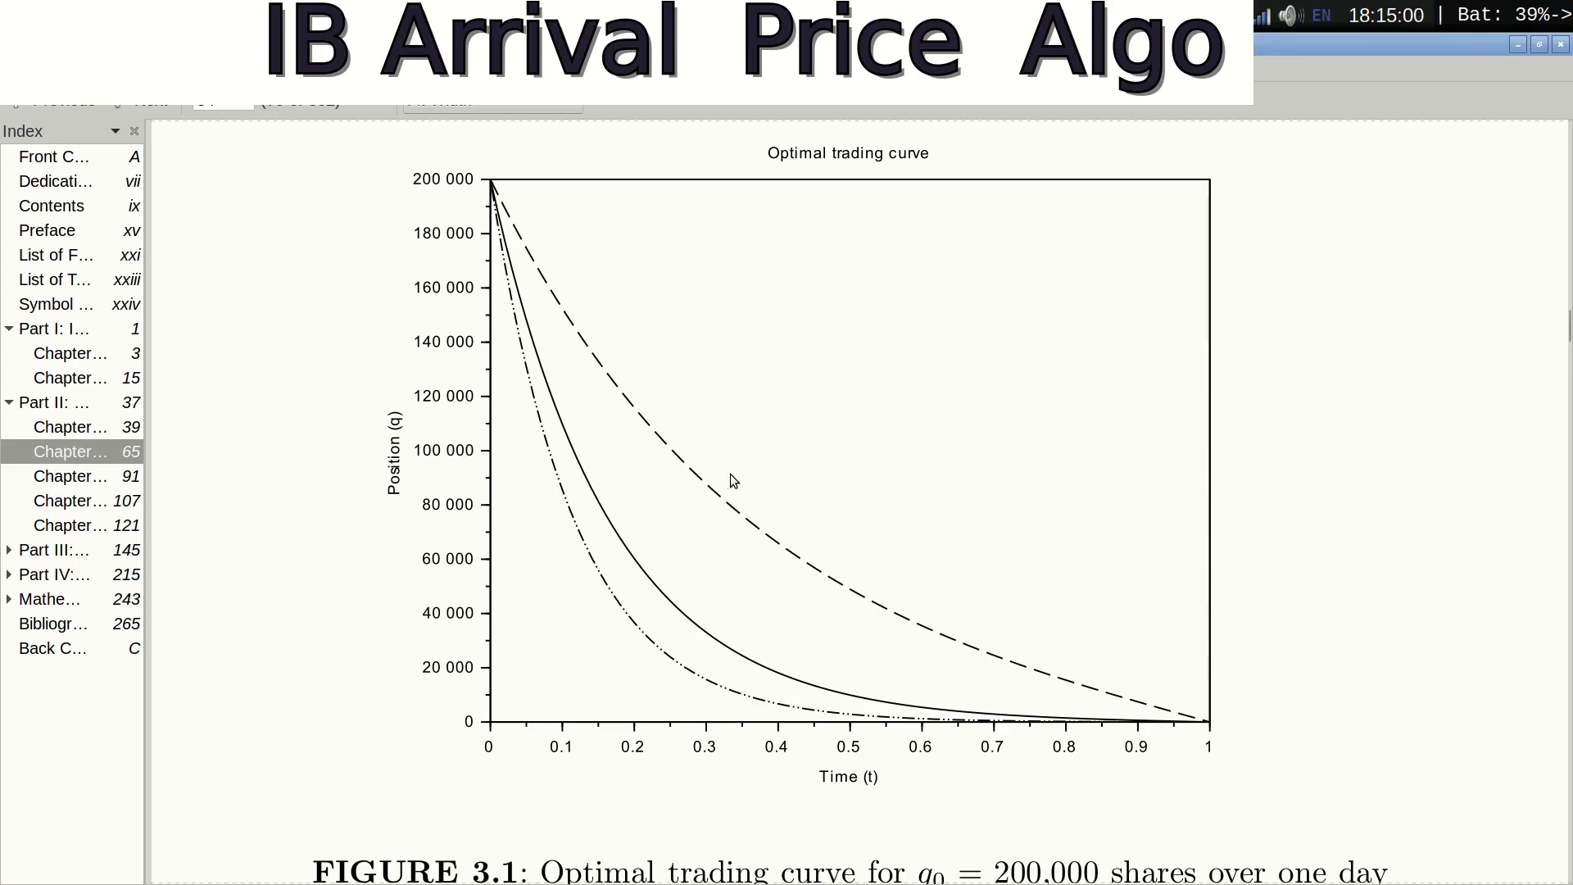
pyautogui.moveTo(774, 710)
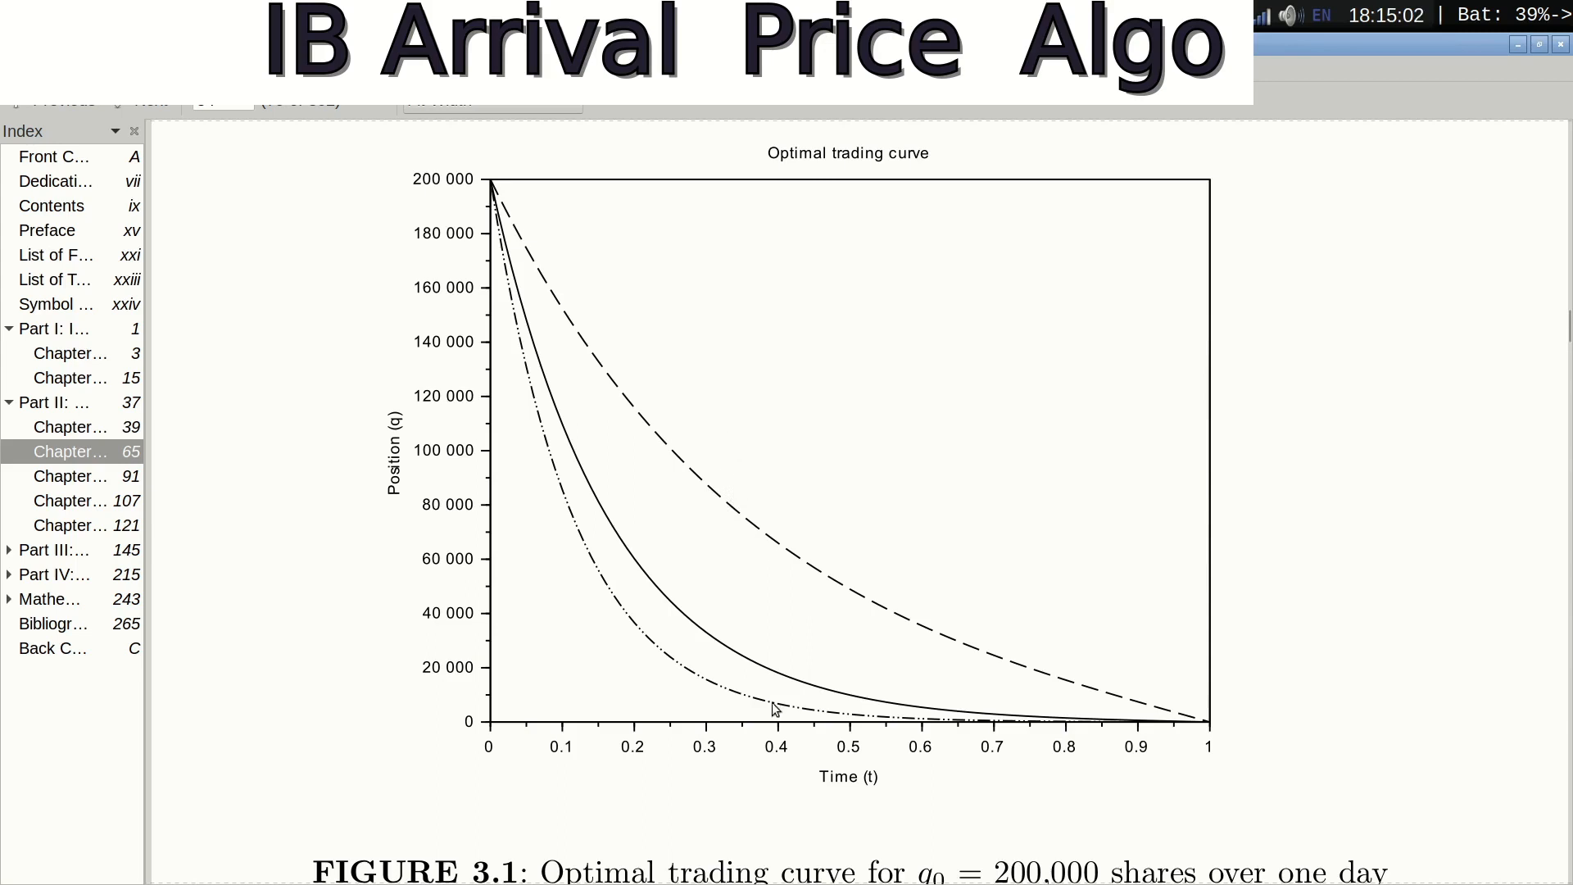
pyautogui.moveTo(814, 533)
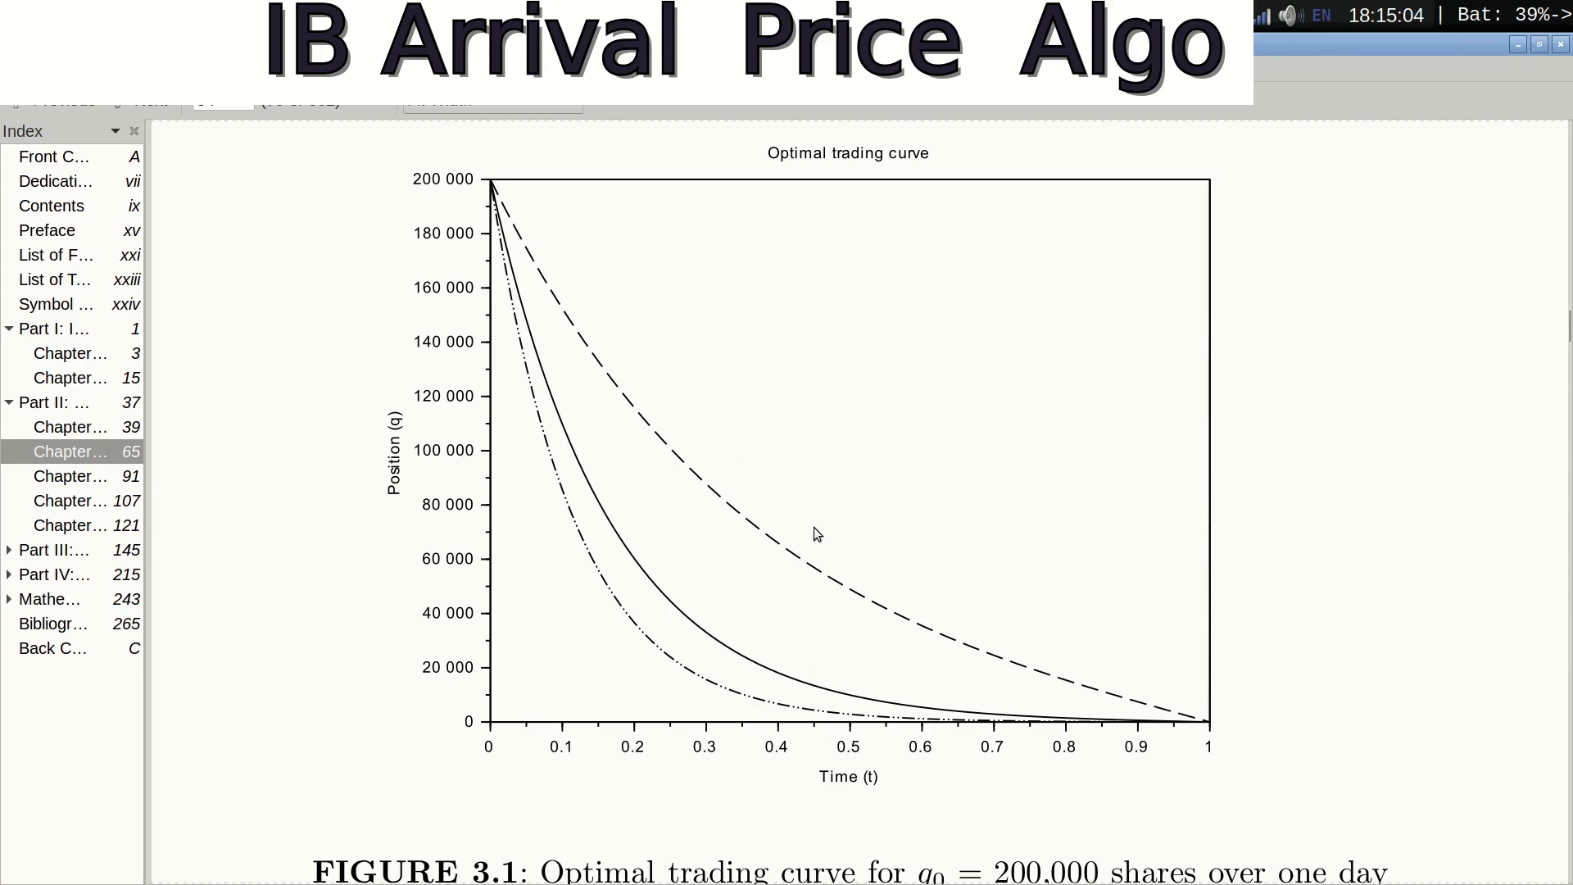
pyautogui.moveTo(834, 506)
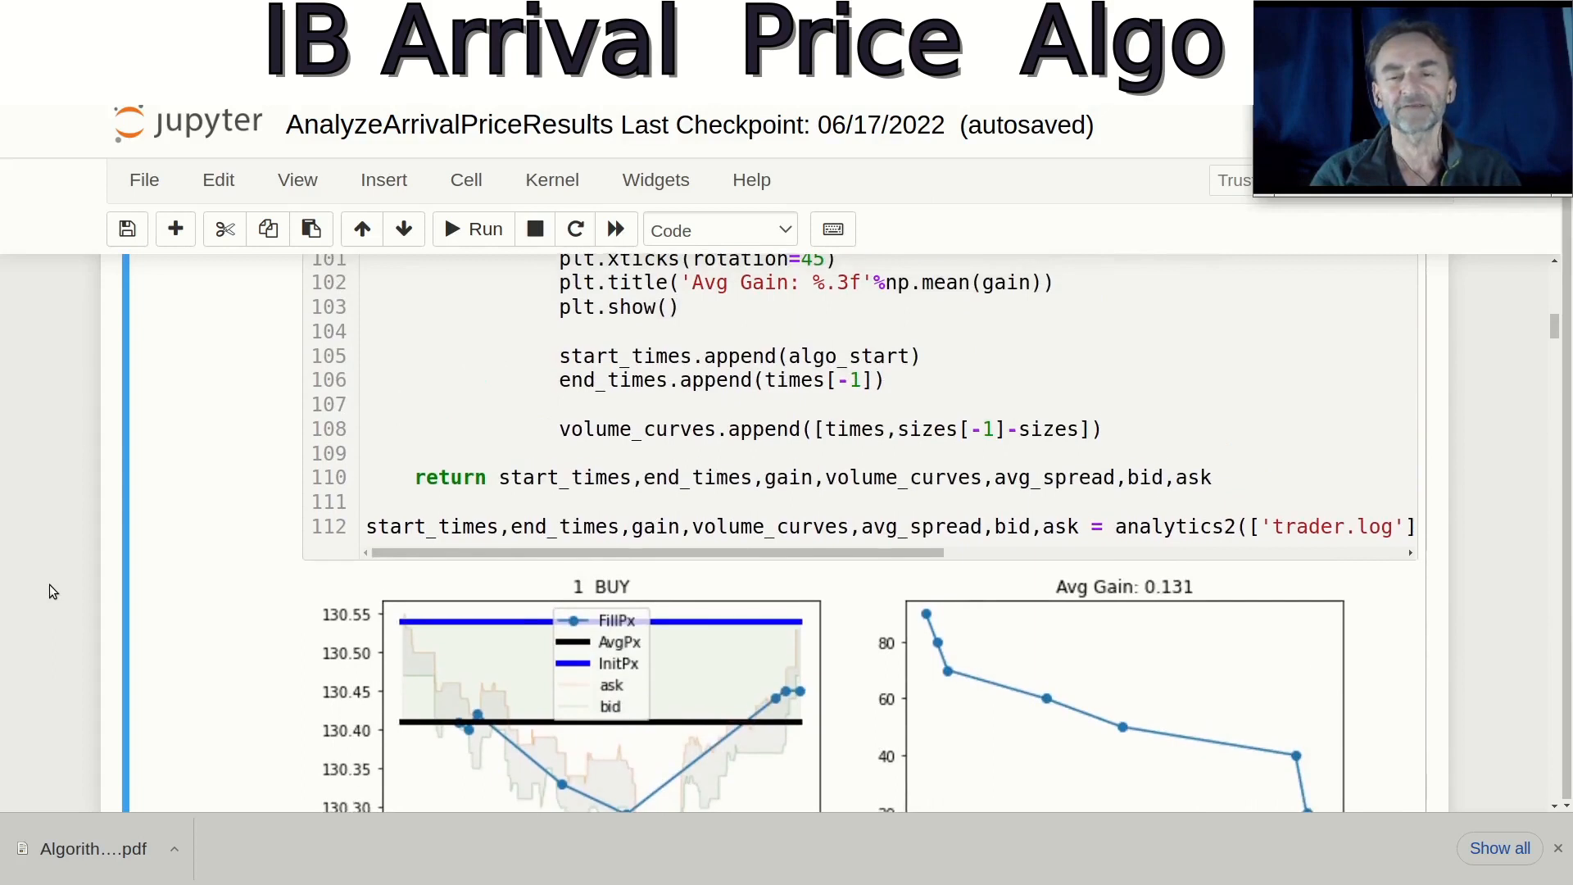
pyautogui.scroll(-3)
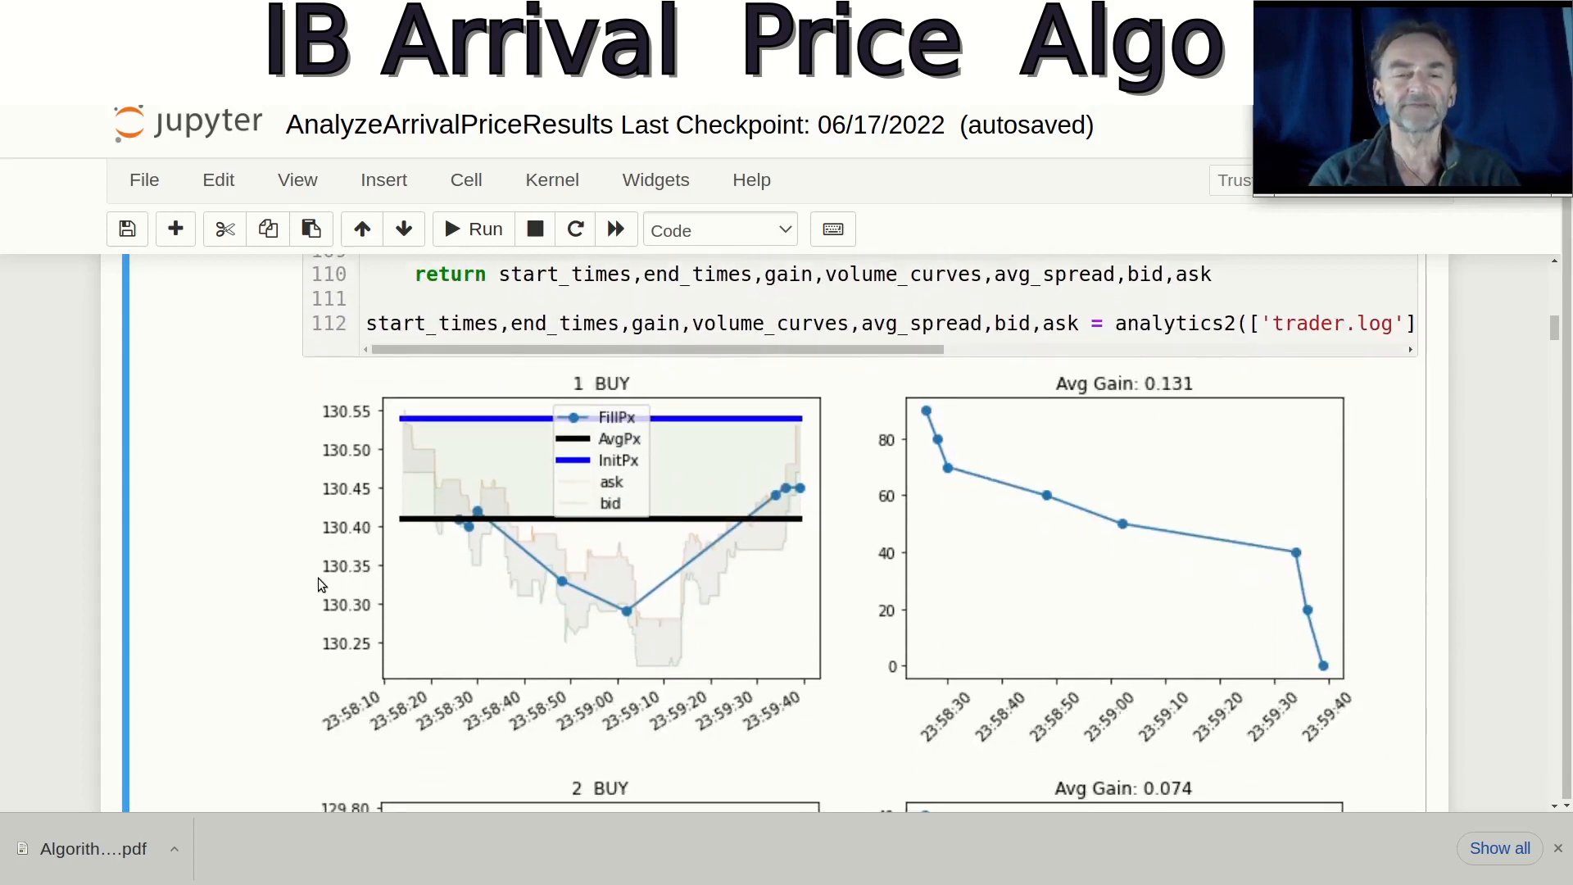
pyautogui.scroll(-3)
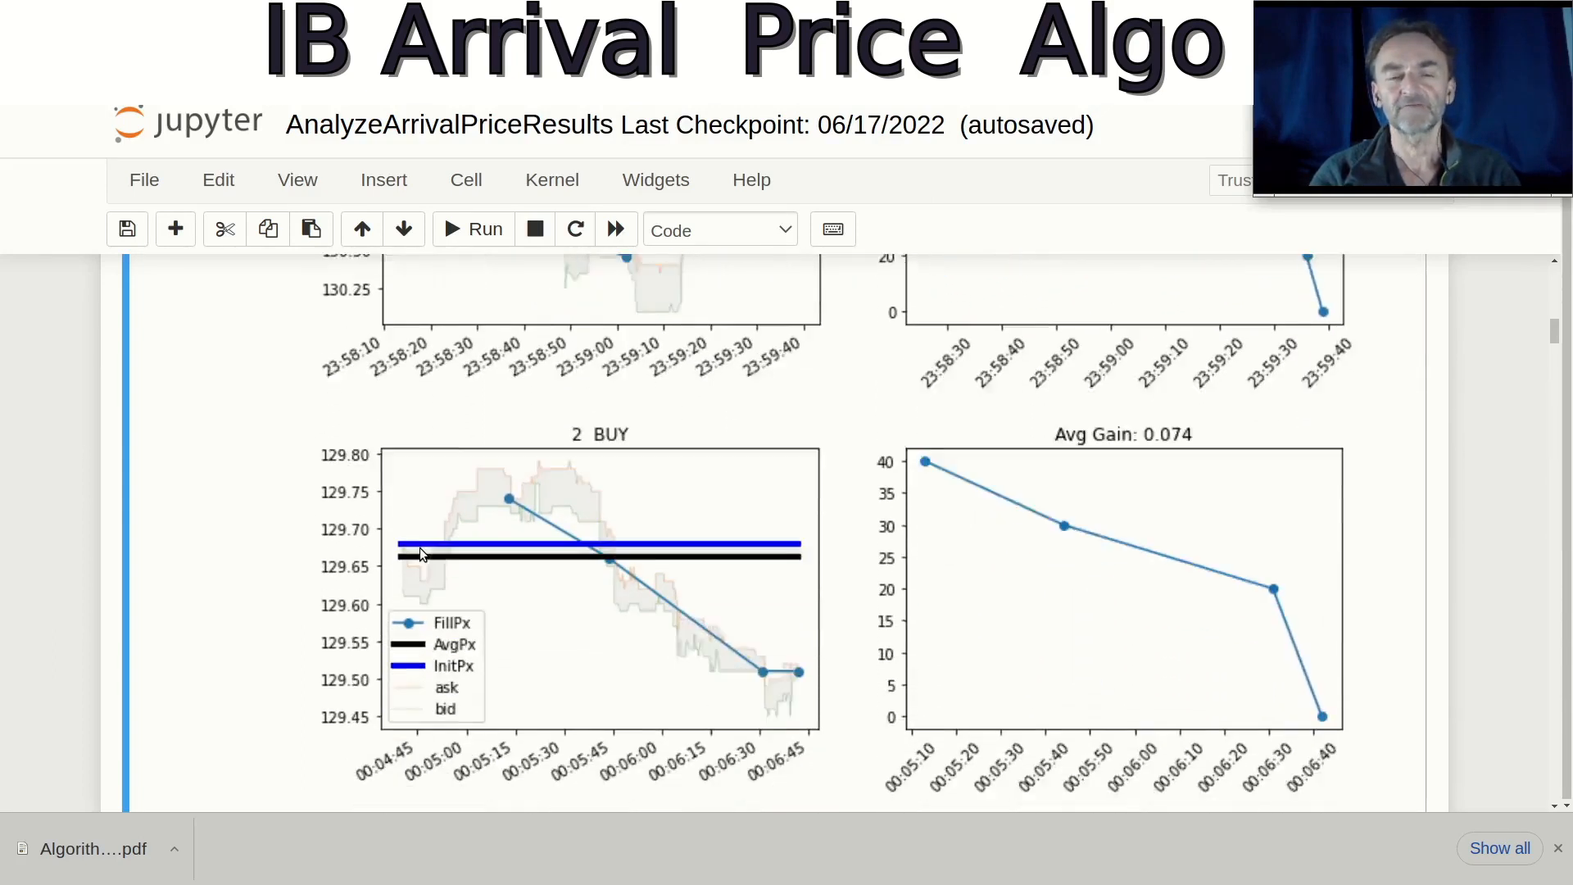
pyautogui.scroll(-3)
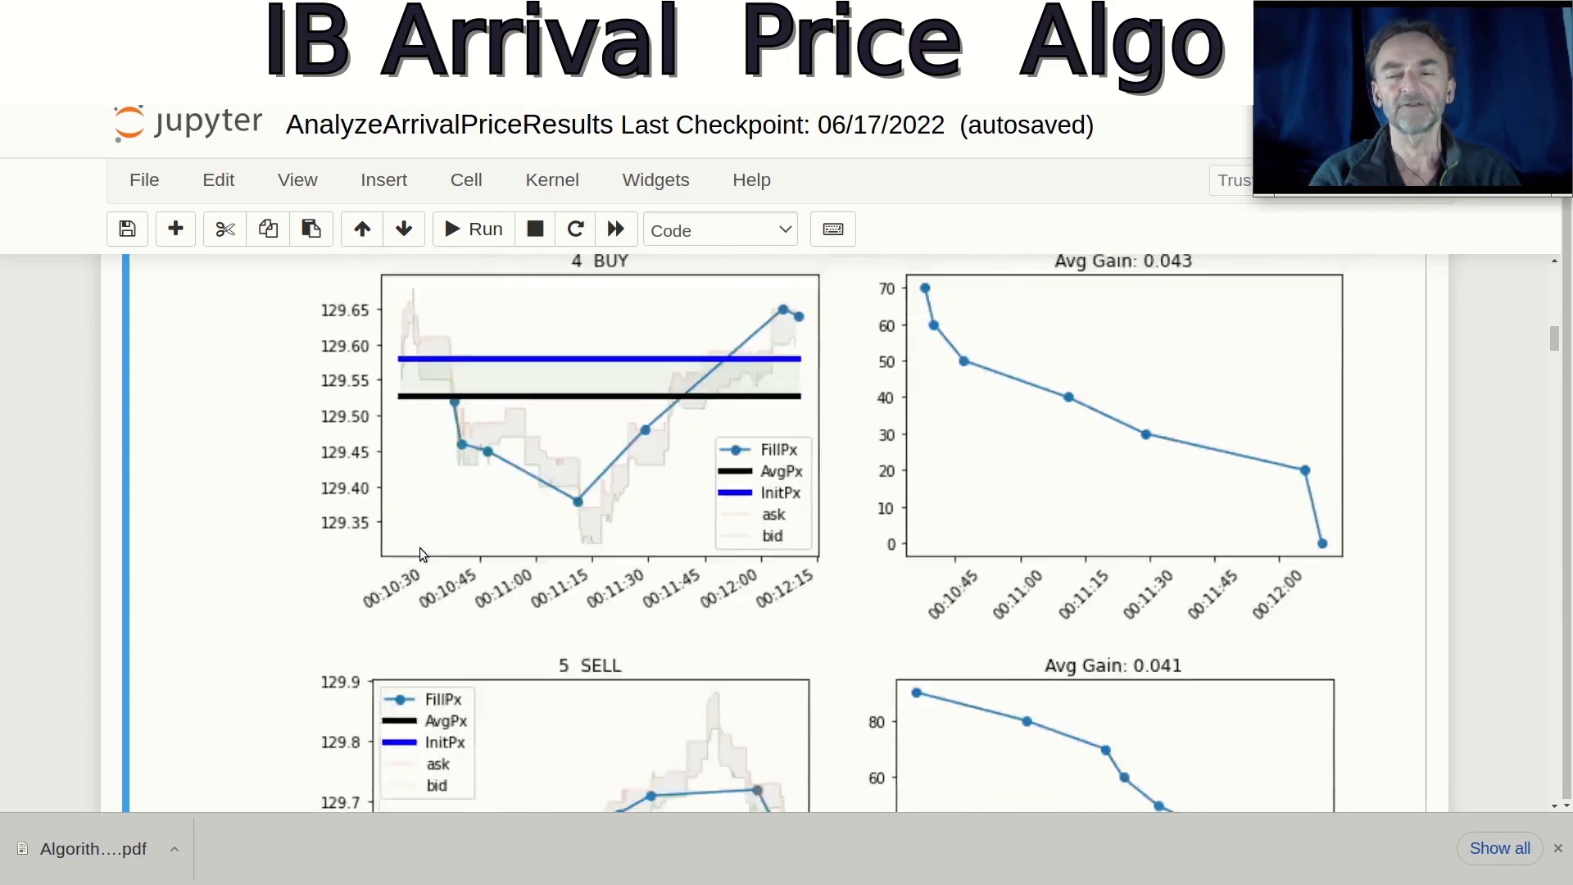
pyautogui.scroll(-3)
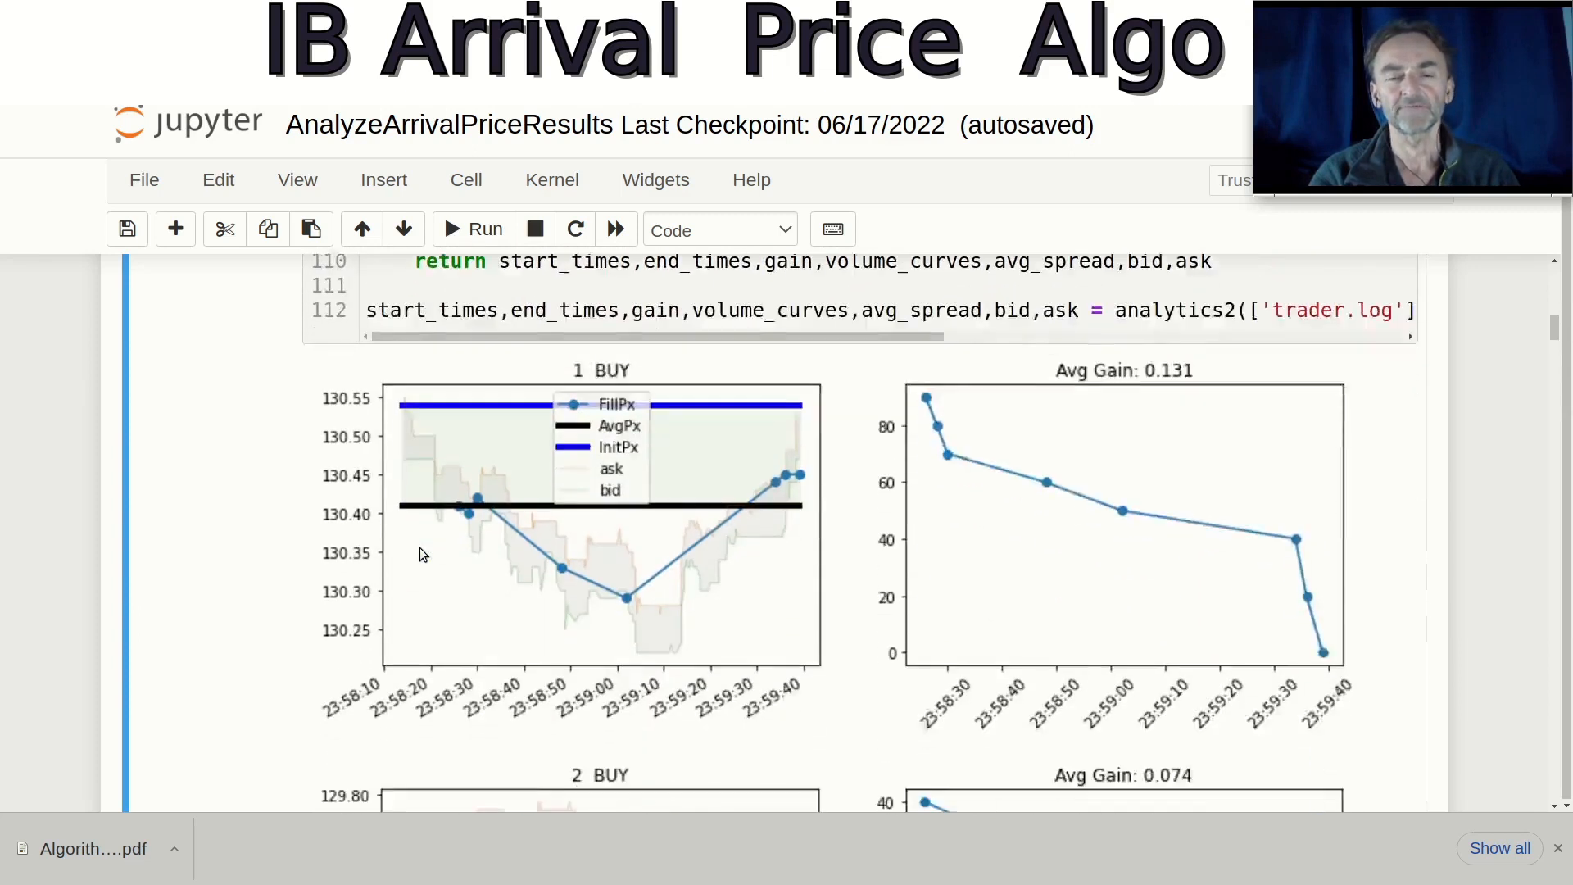
pyautogui.scroll(-3)
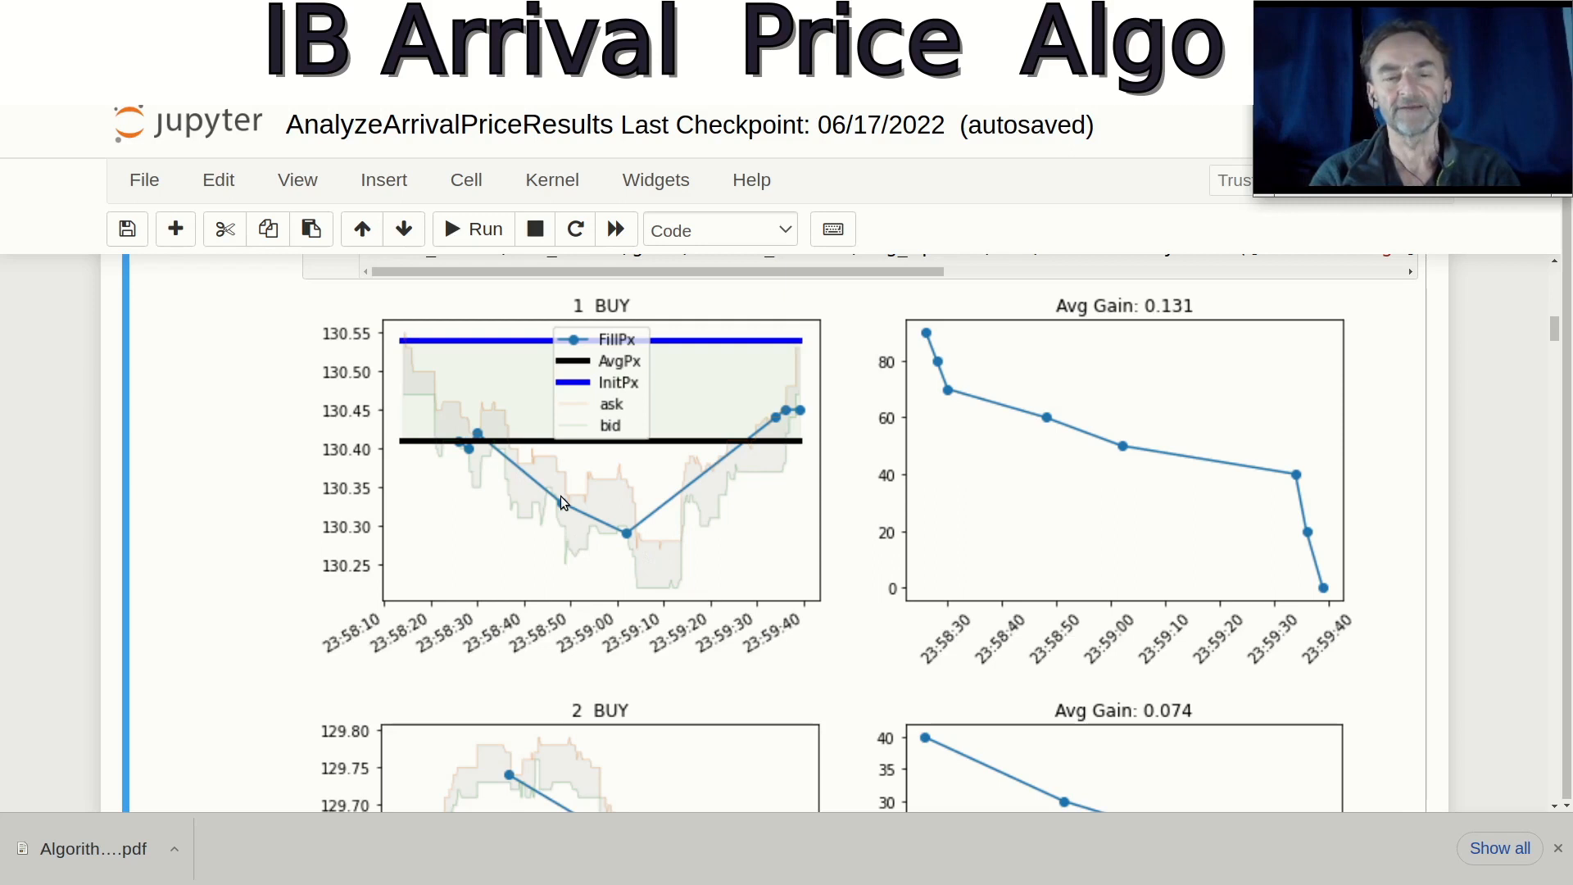
pyautogui.moveTo(754, 451)
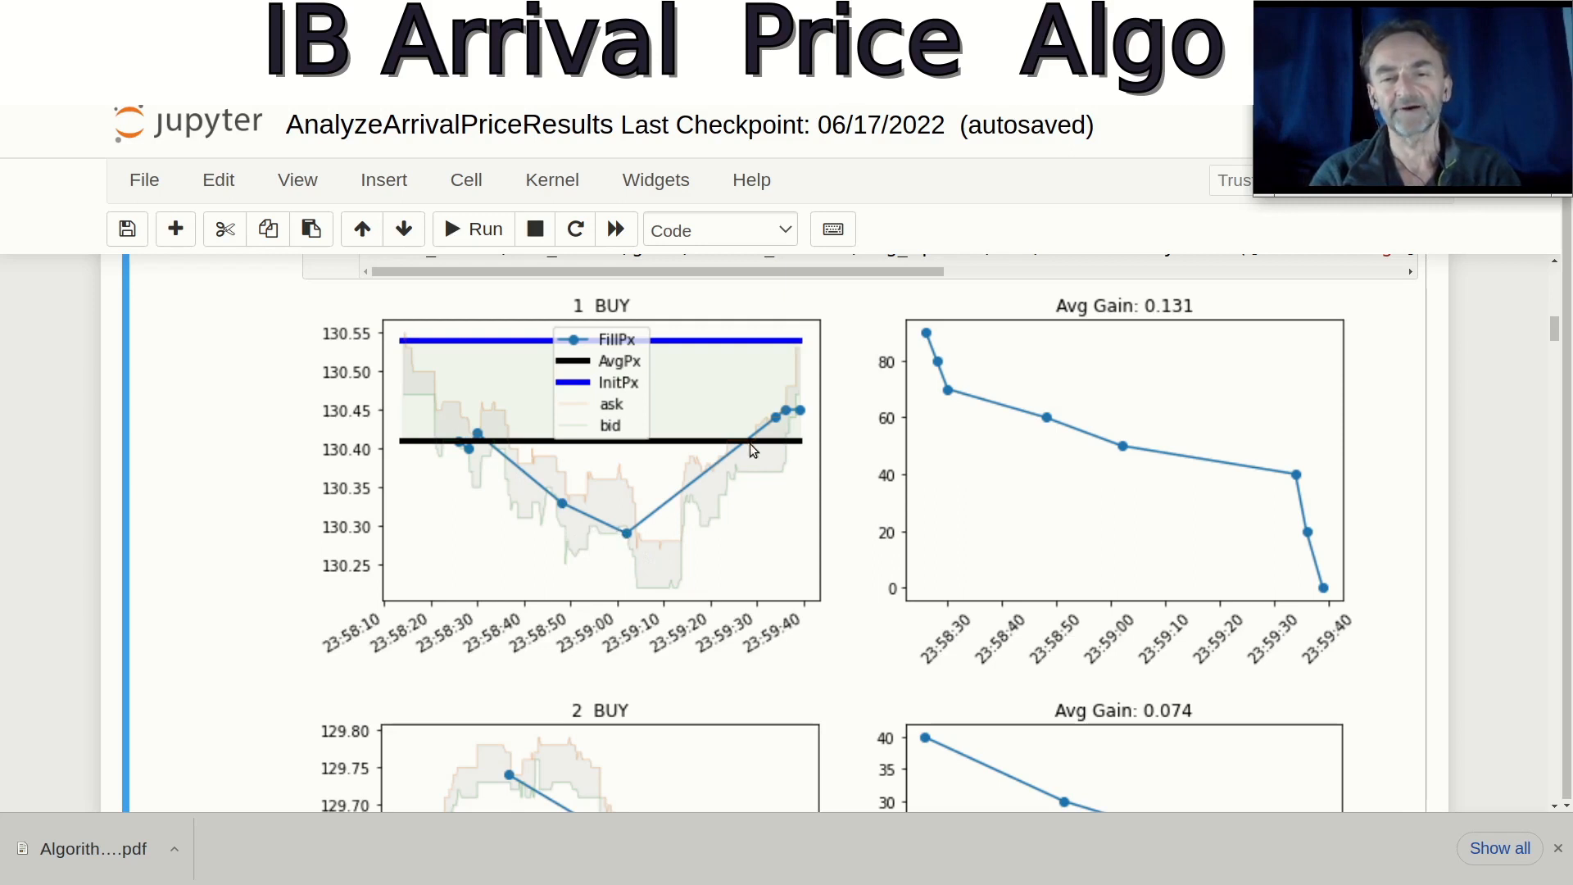
pyautogui.moveTo(743, 374)
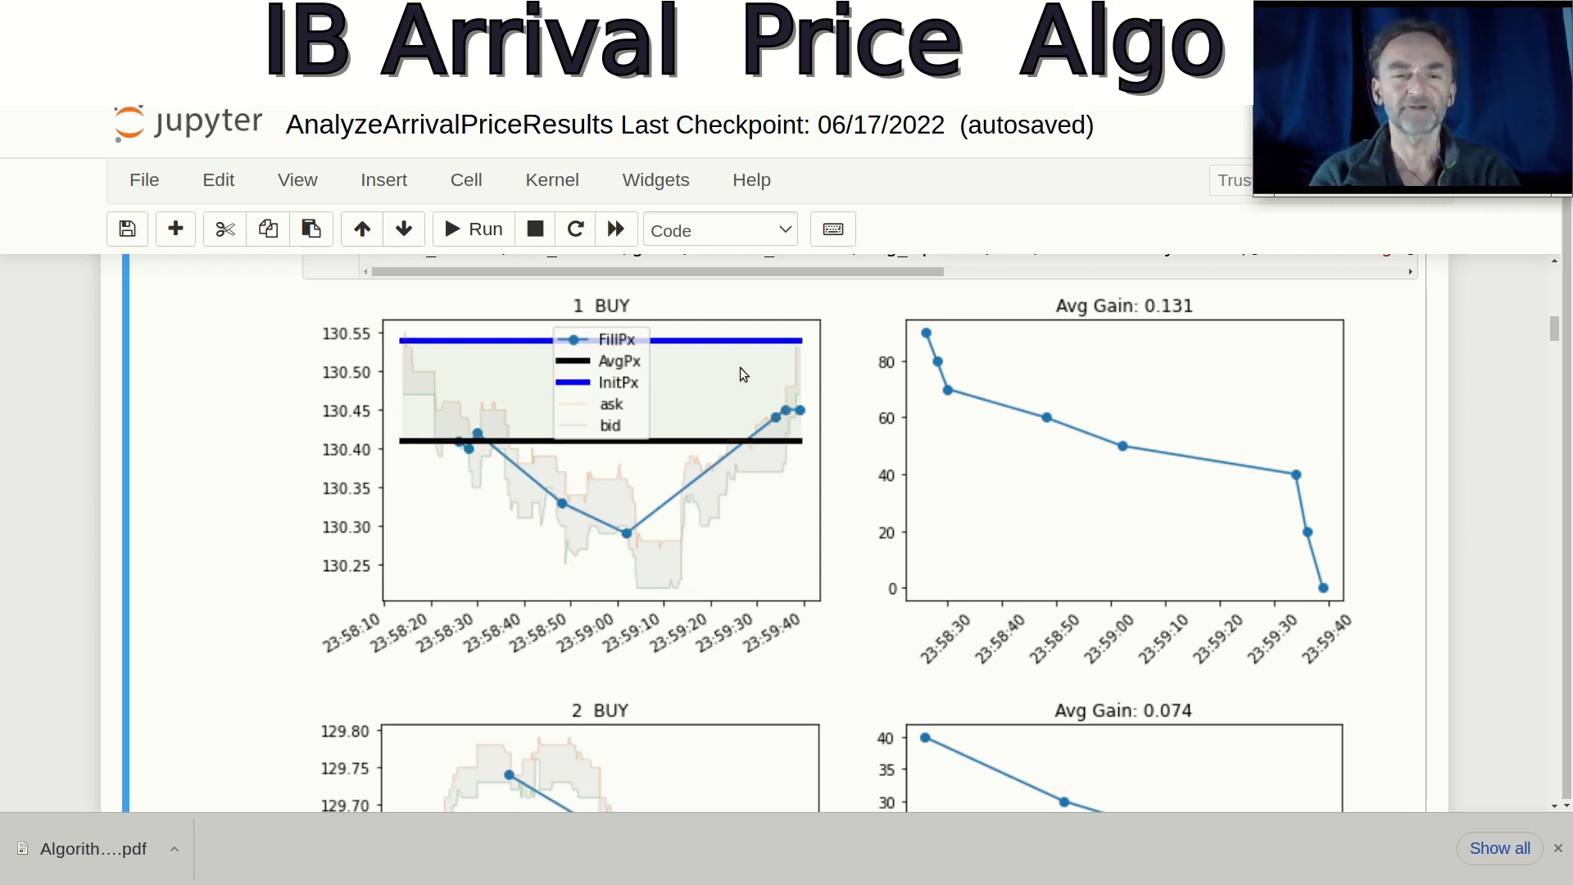
pyautogui.moveTo(631, 314)
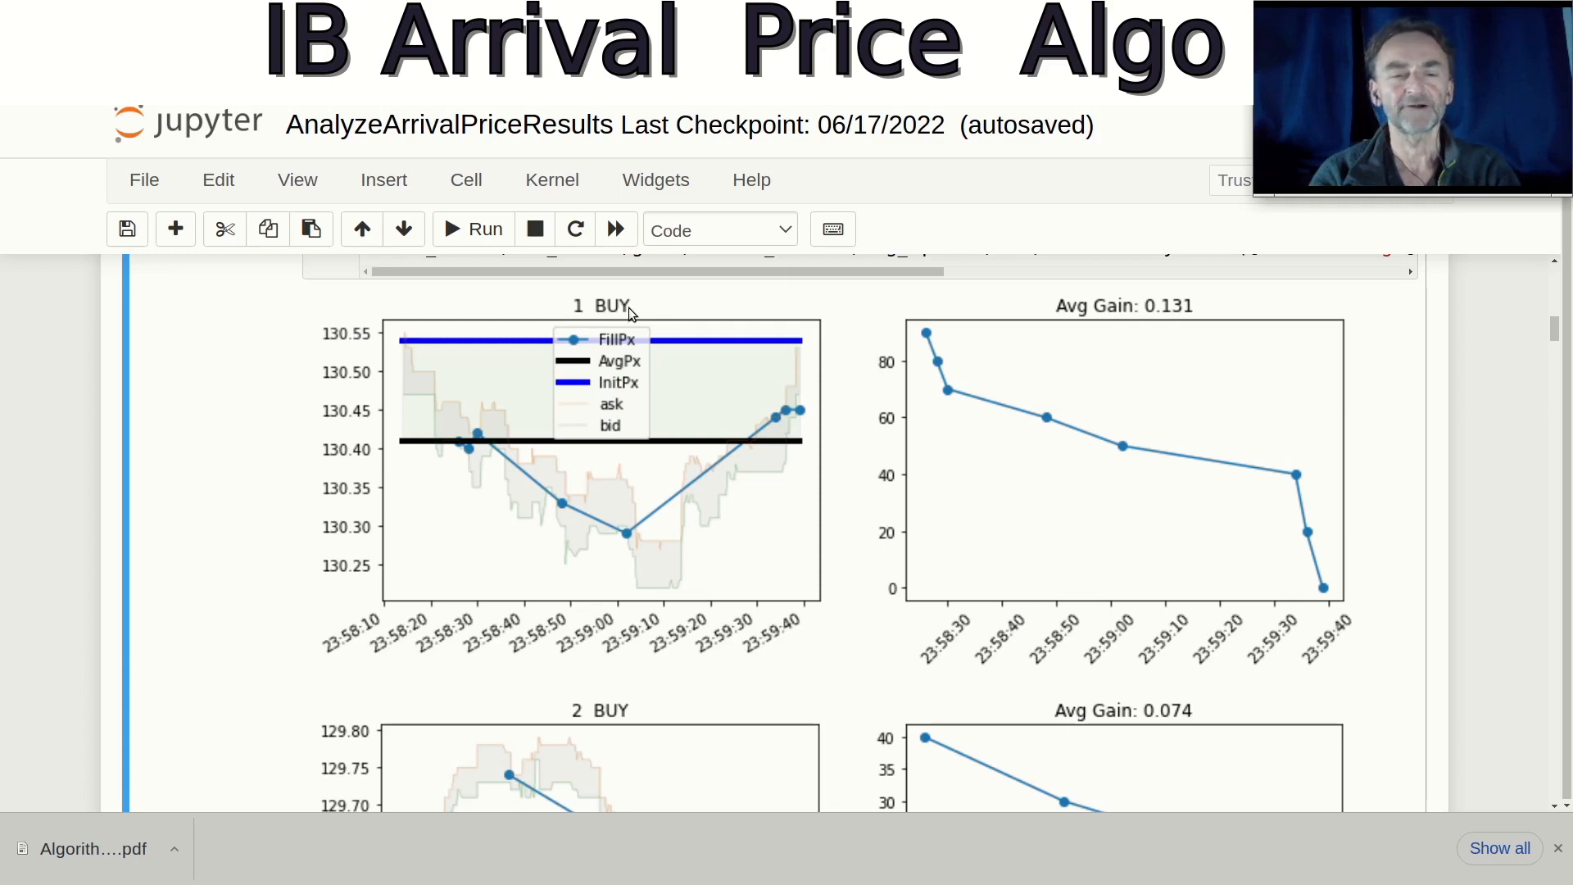
pyautogui.moveTo(497, 459)
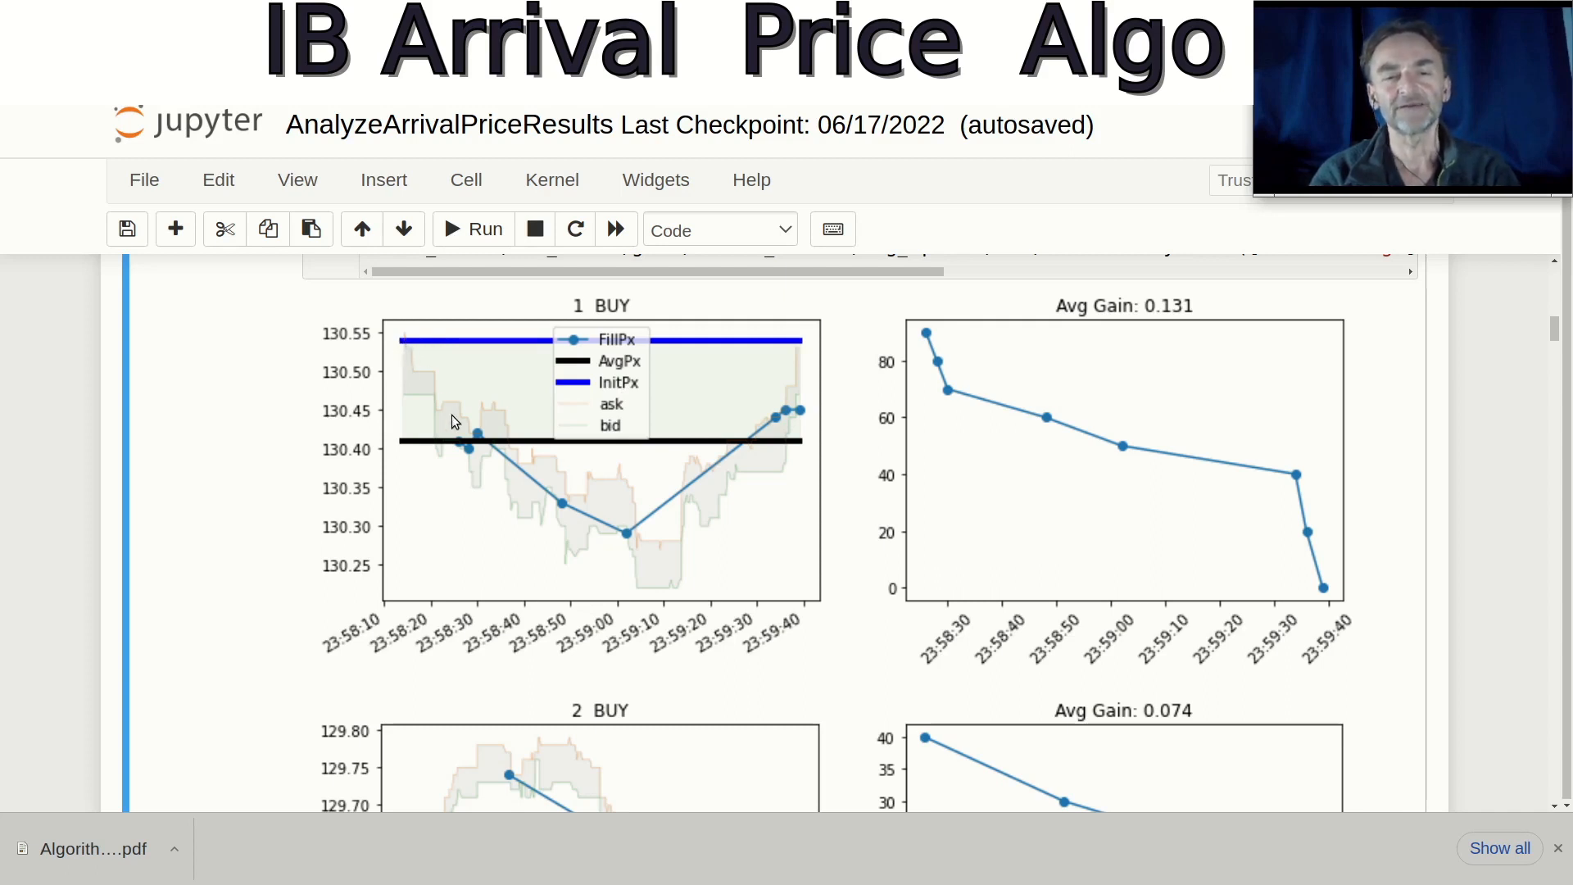
pyautogui.moveTo(530, 509)
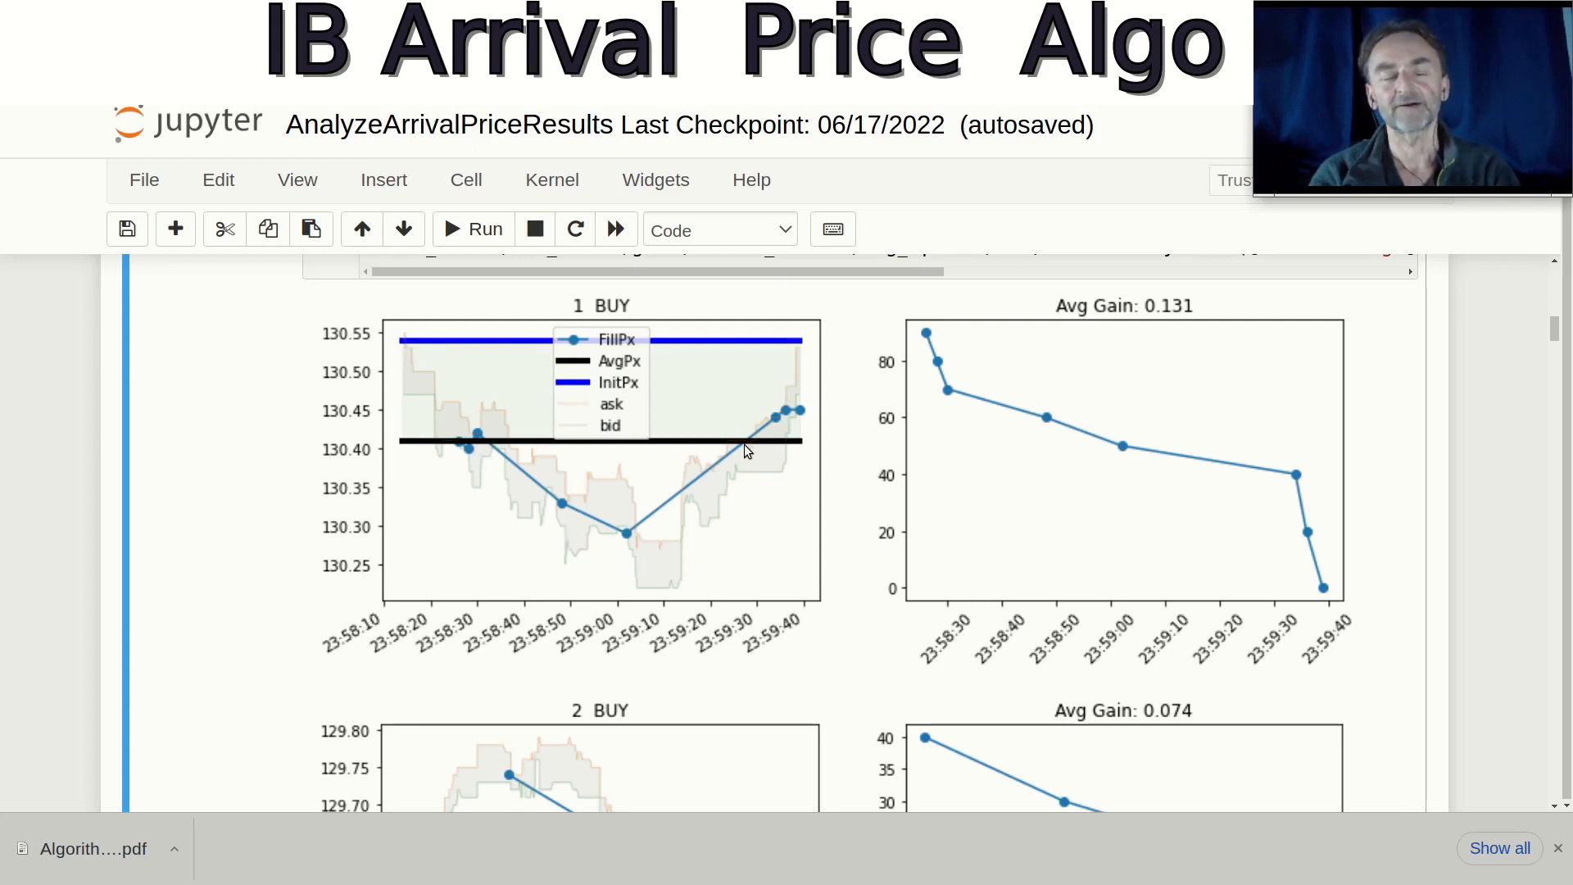
pyautogui.moveTo(434, 422)
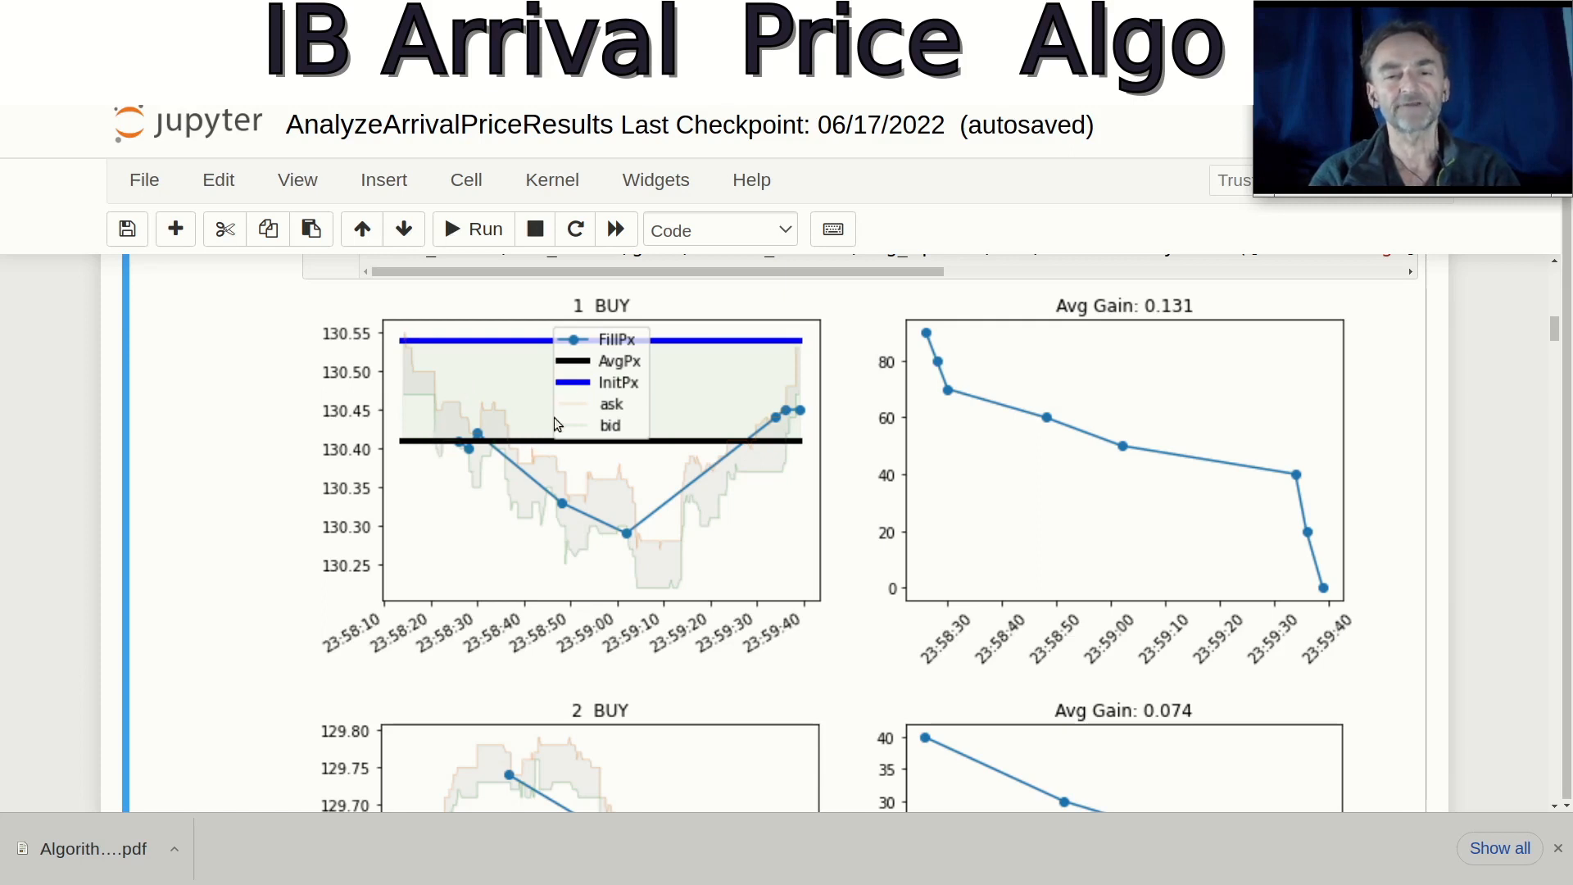
pyautogui.moveTo(493, 452)
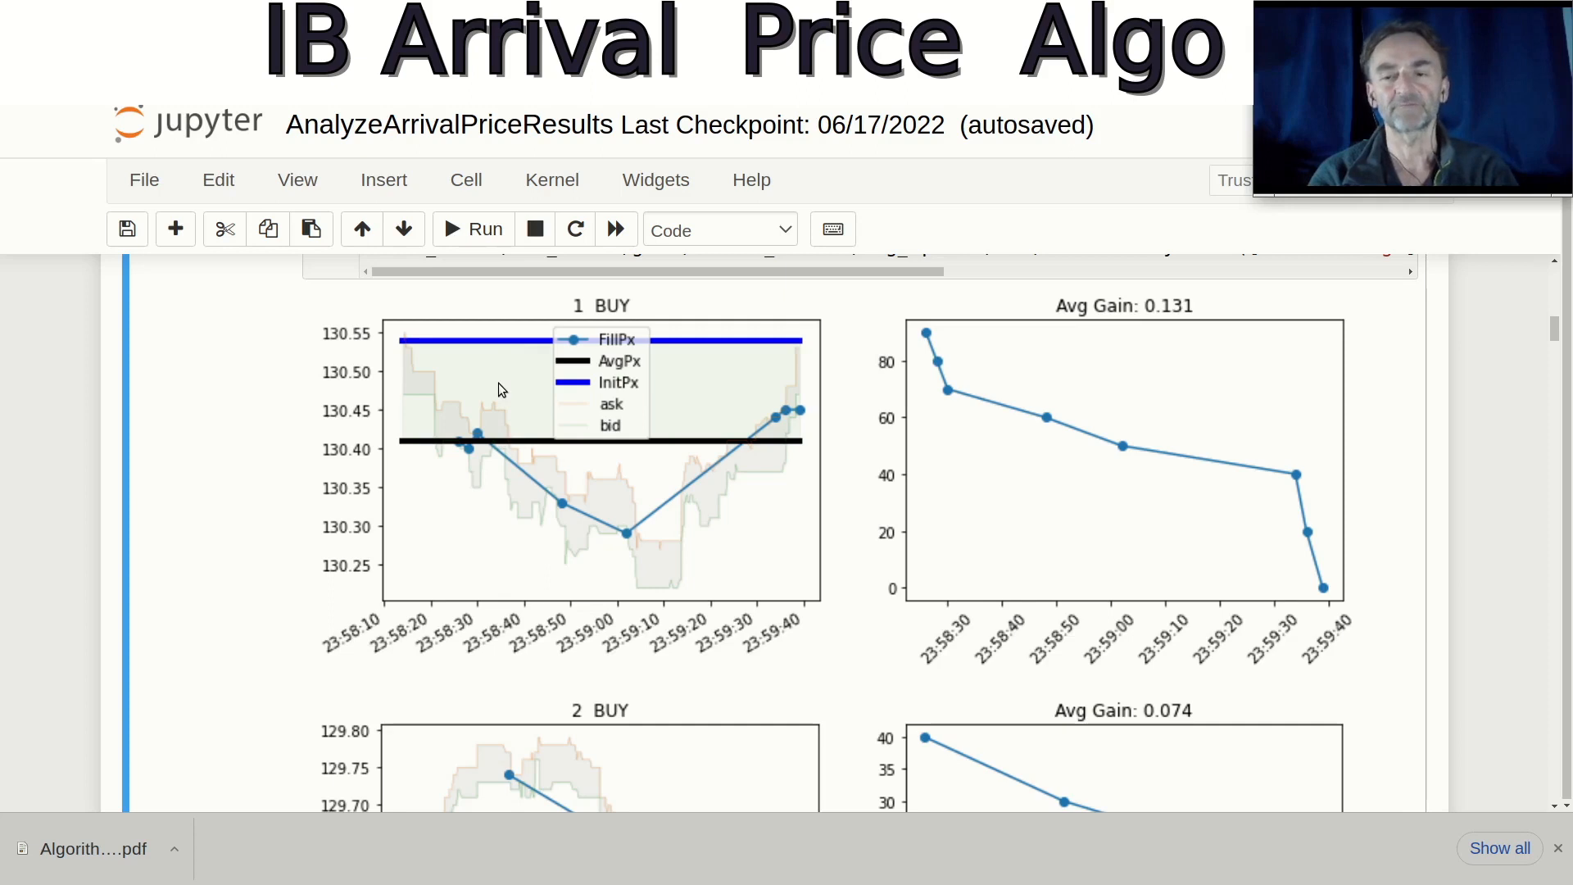
pyautogui.scroll(-3)
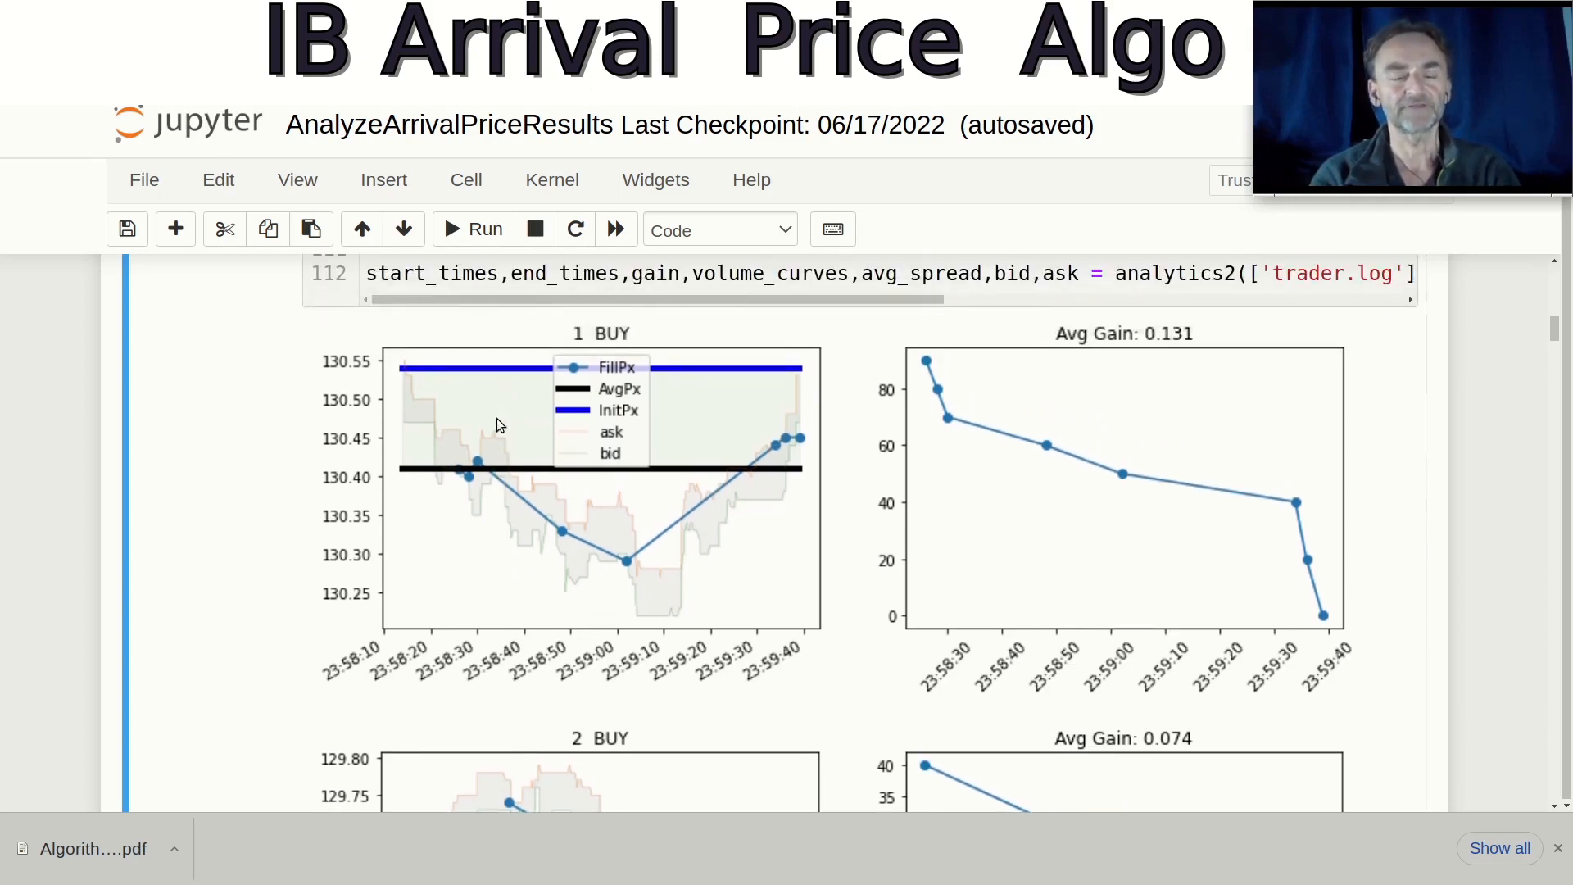
pyautogui.scroll(-3)
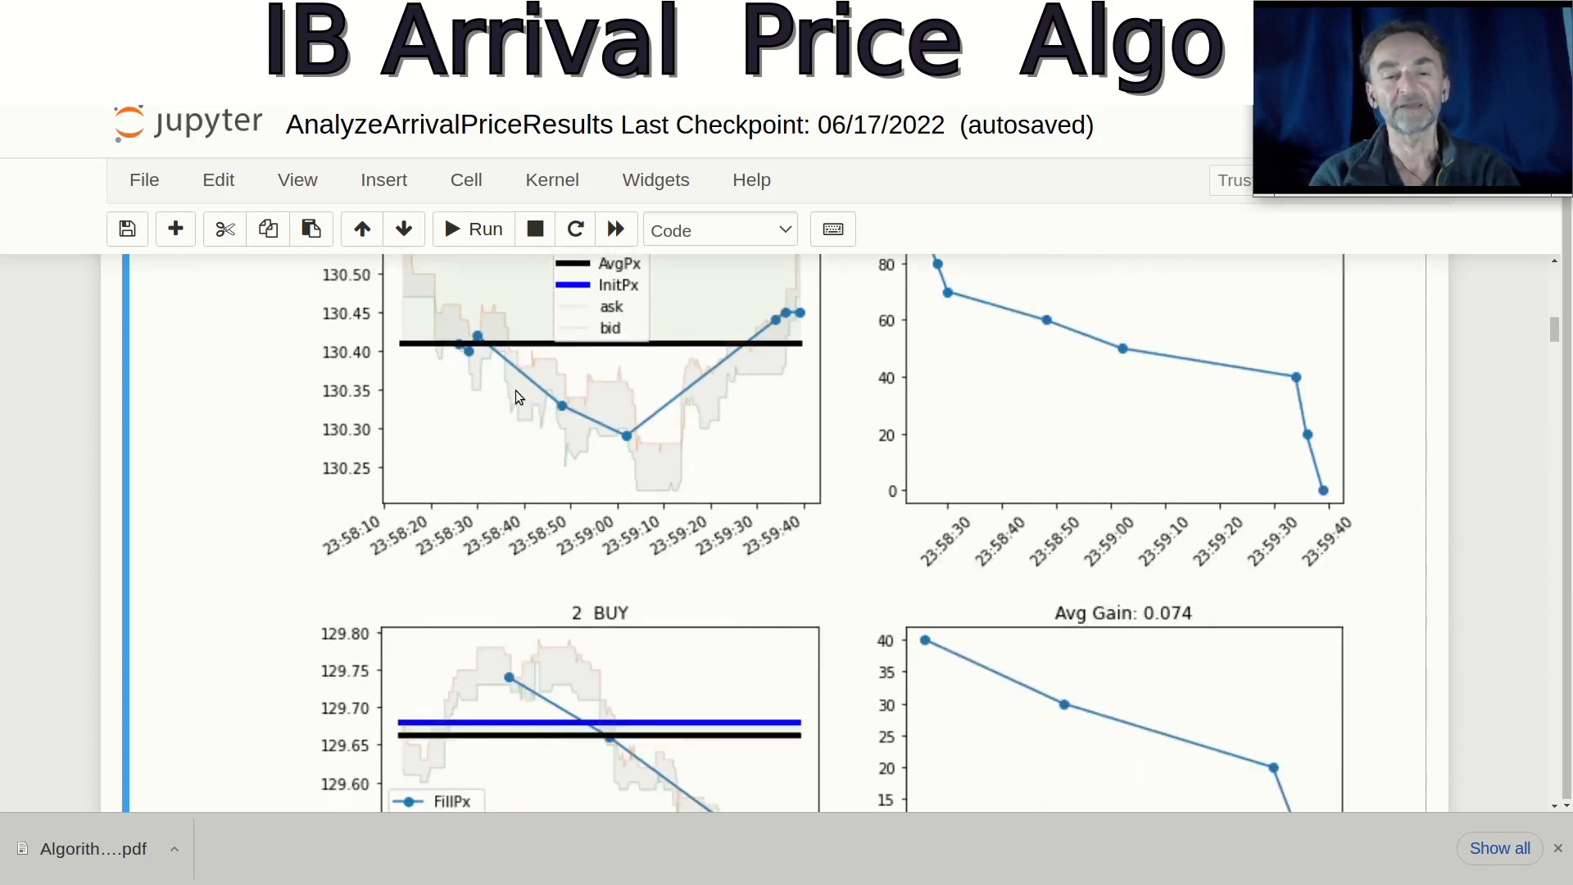
pyautogui.scroll(-3)
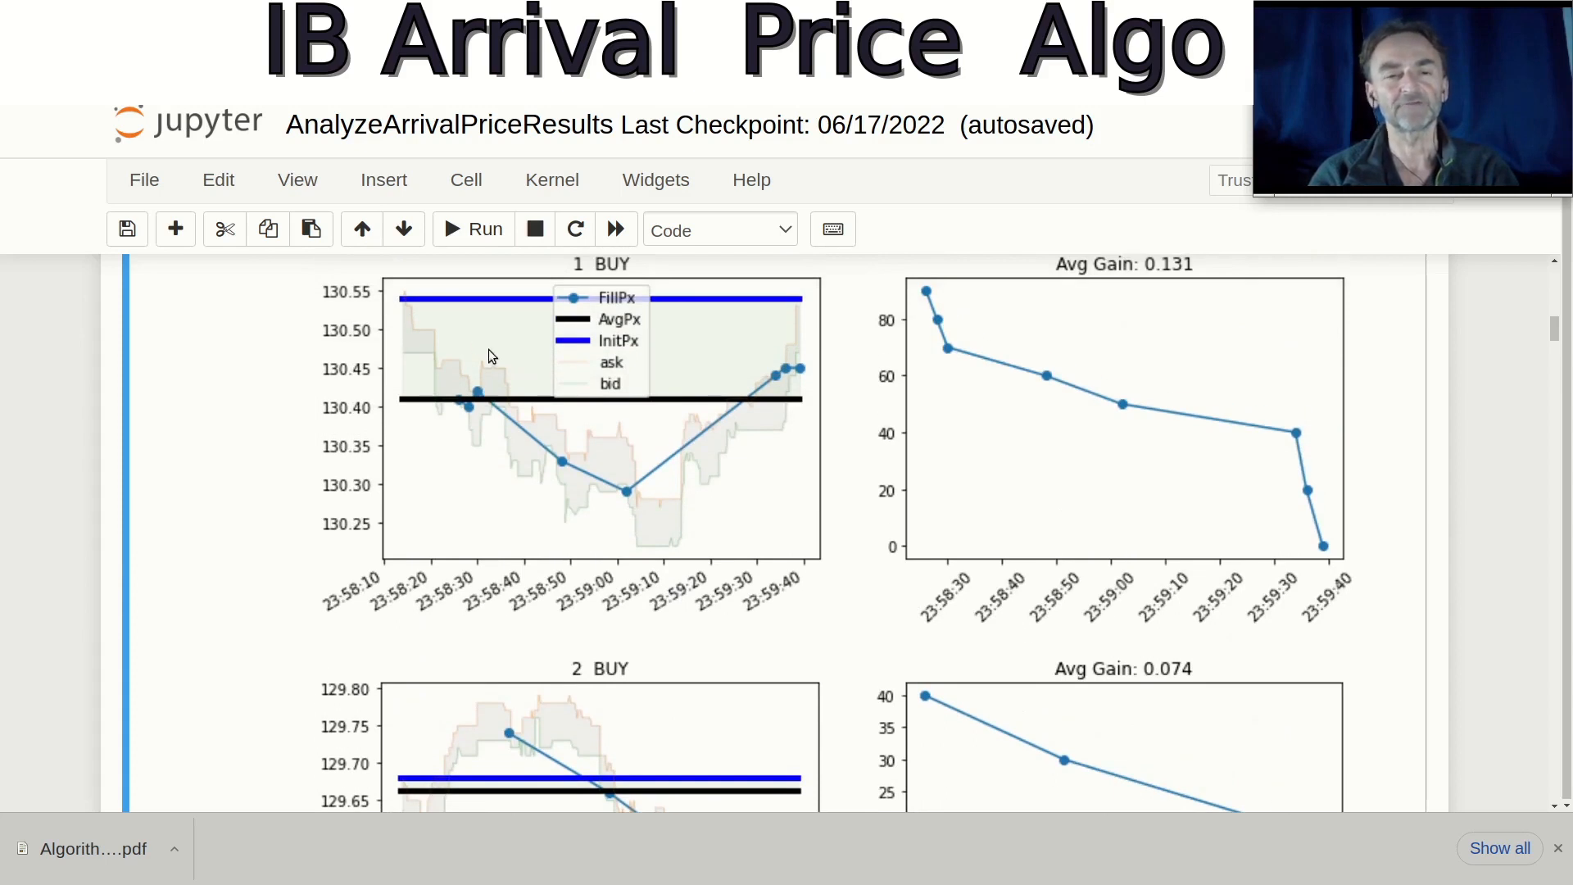
pyautogui.scroll(-3)
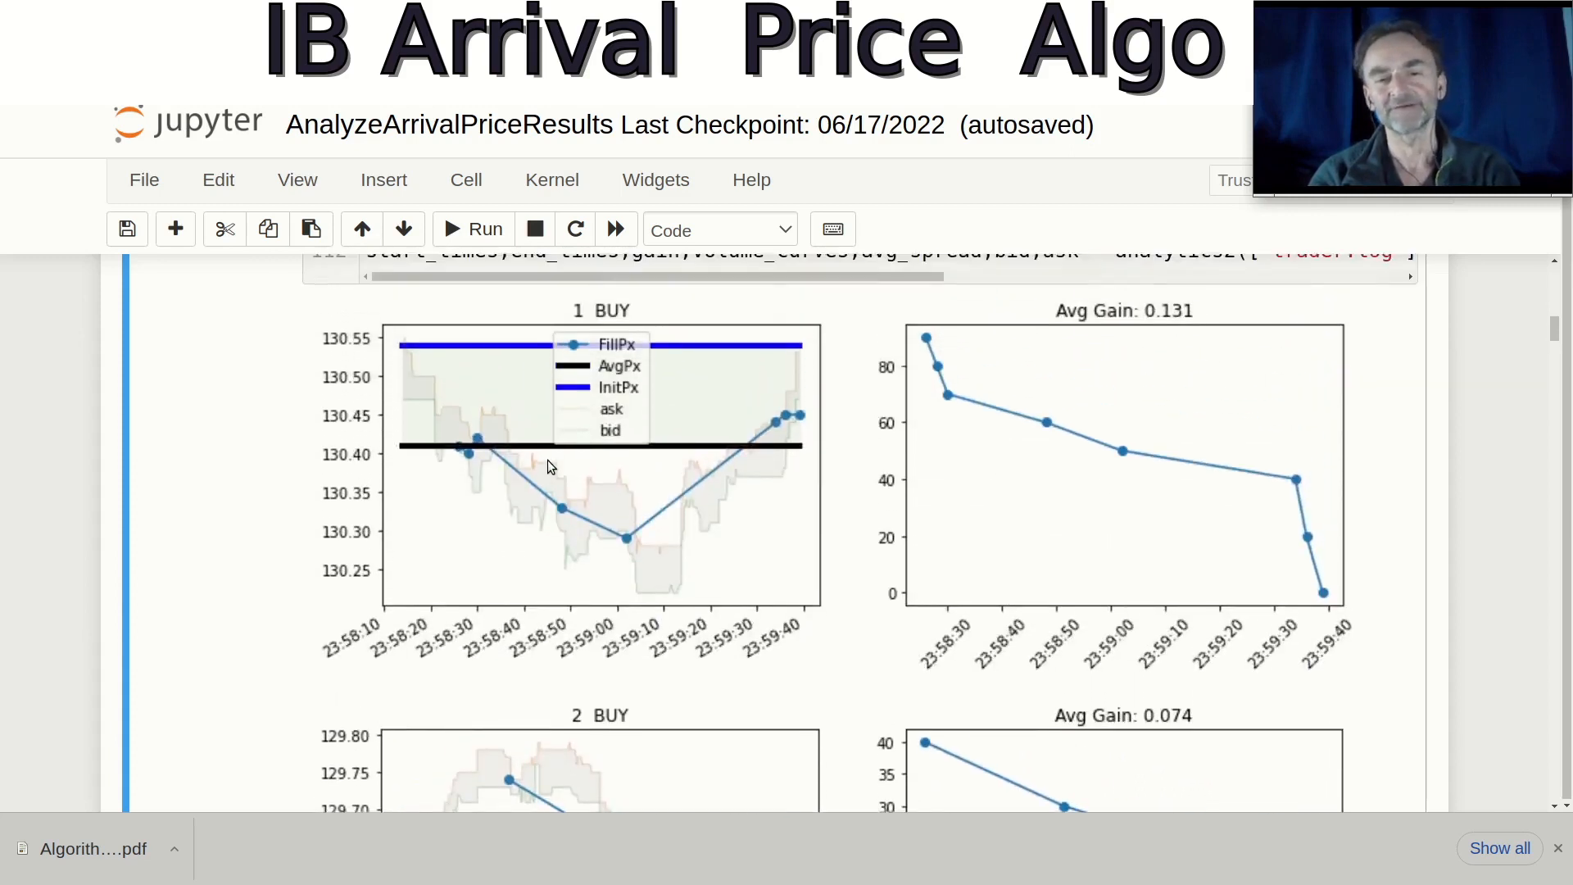
pyautogui.scroll(-3)
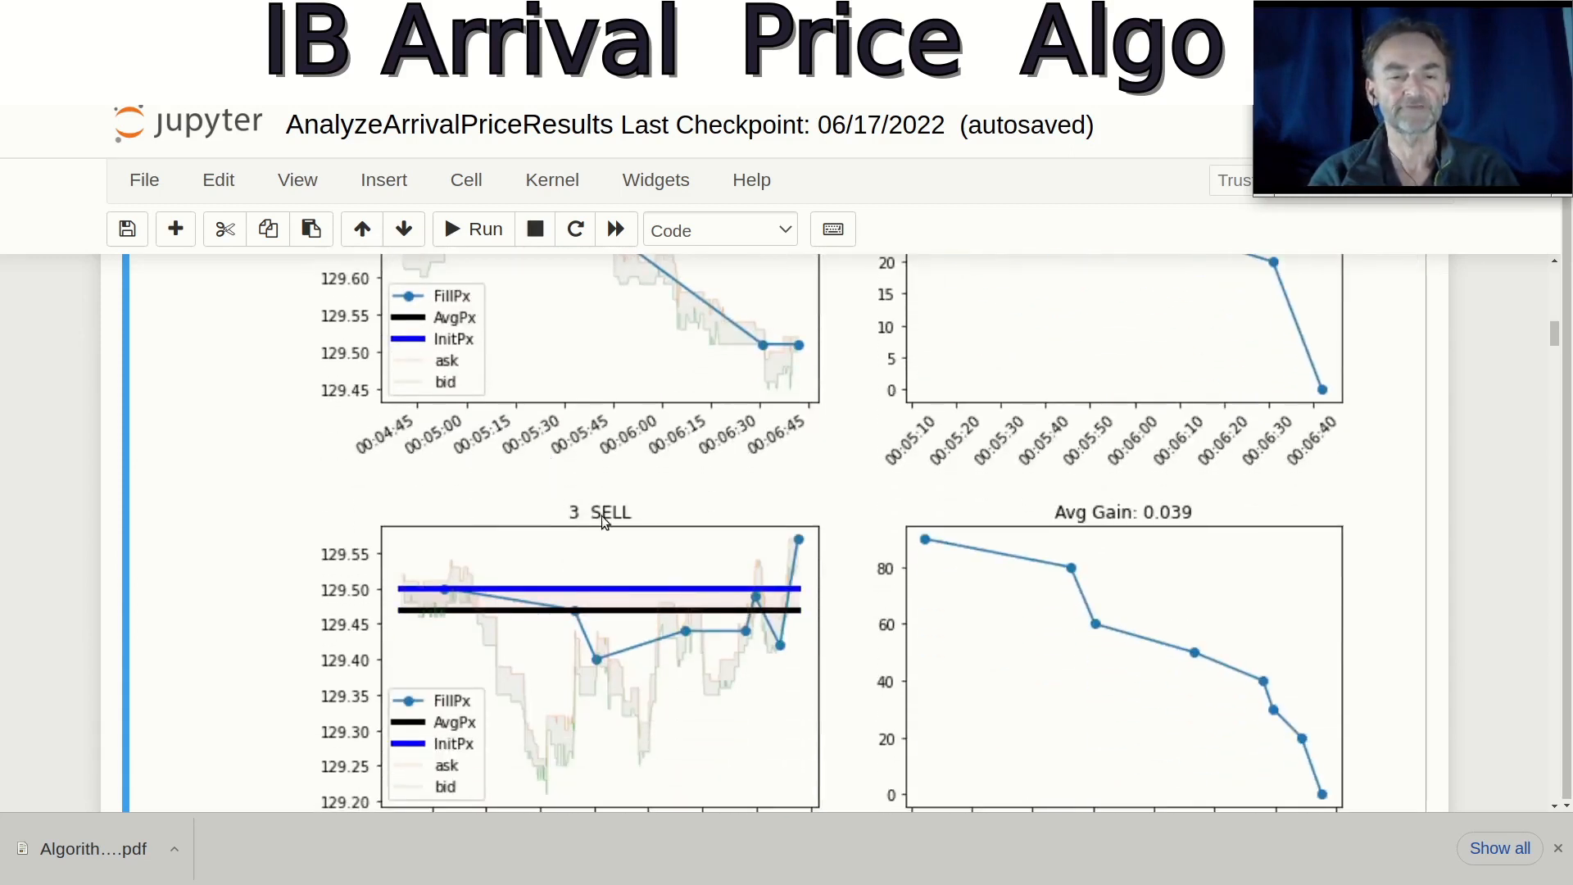
pyautogui.moveTo(643, 650)
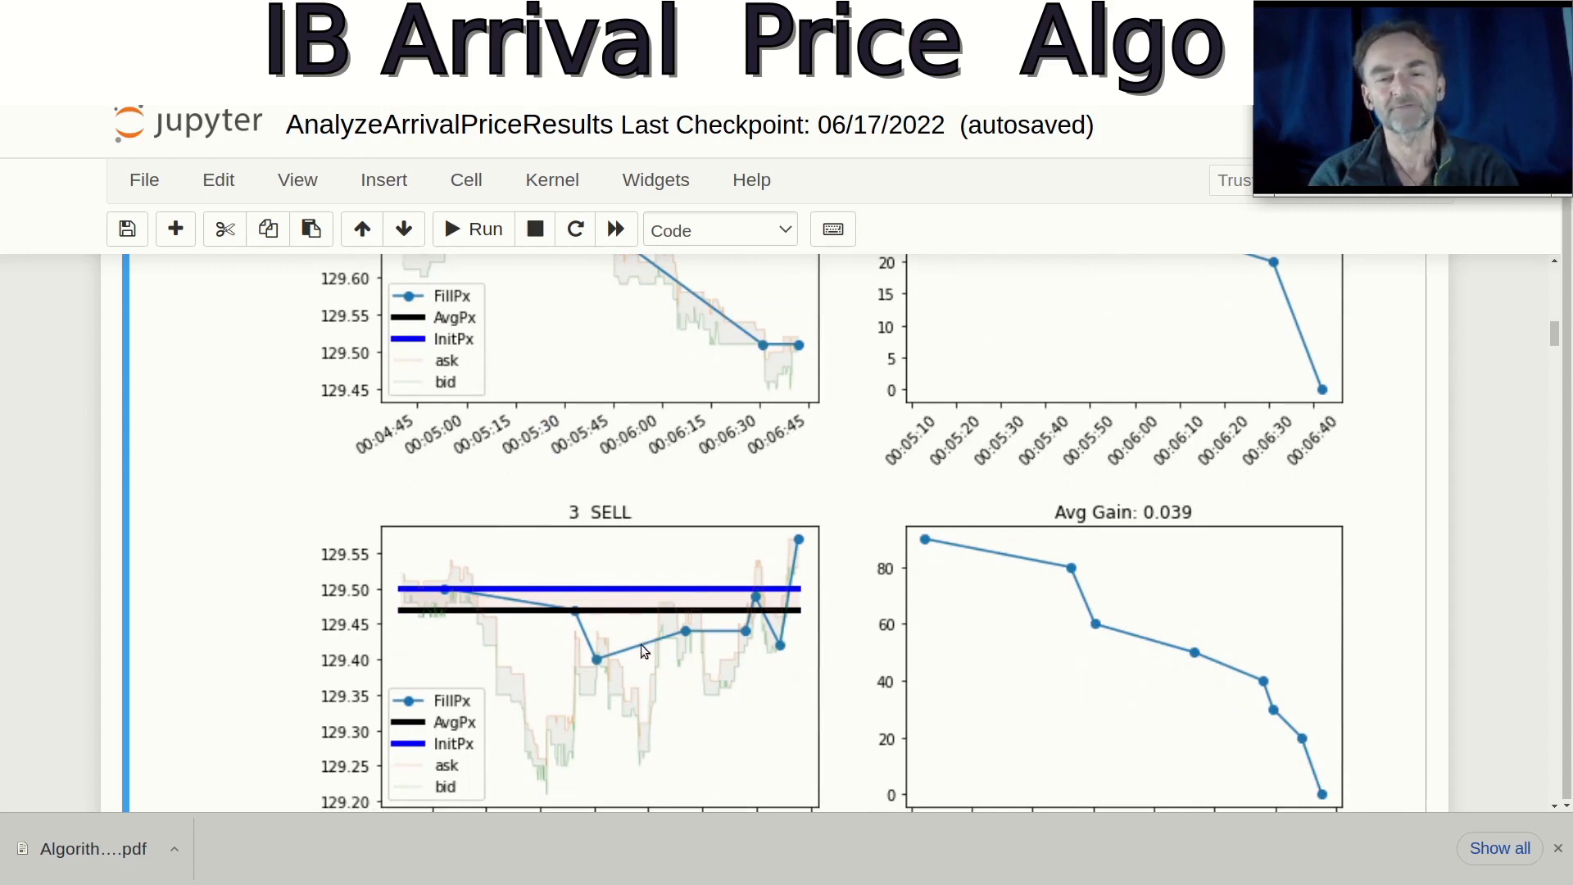
pyautogui.moveTo(615, 599)
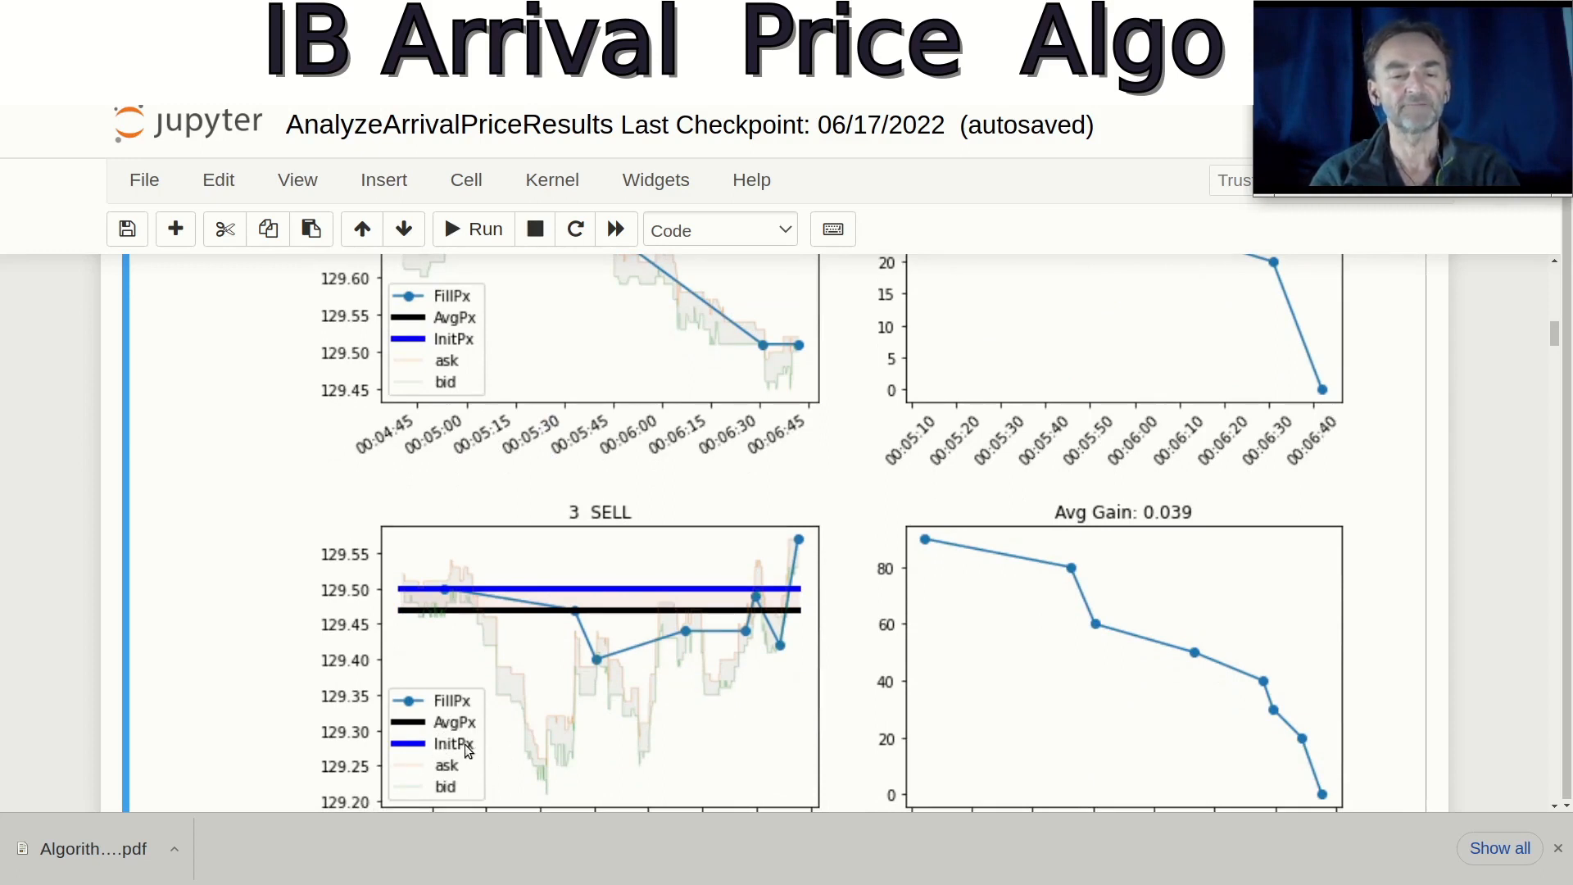
pyautogui.moveTo(497, 615)
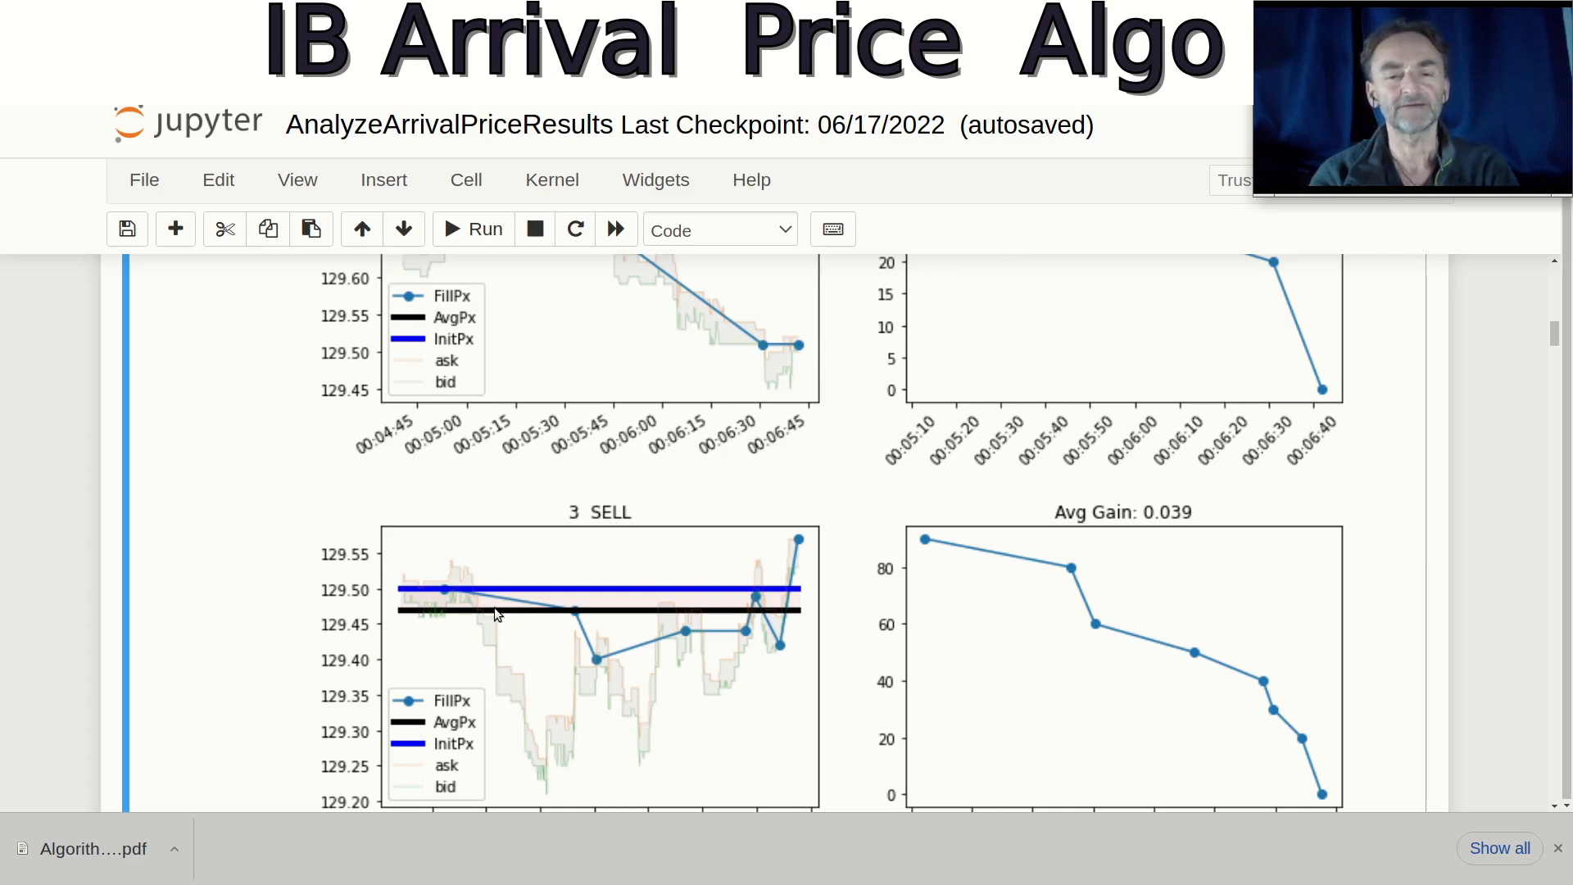
pyautogui.moveTo(533, 613)
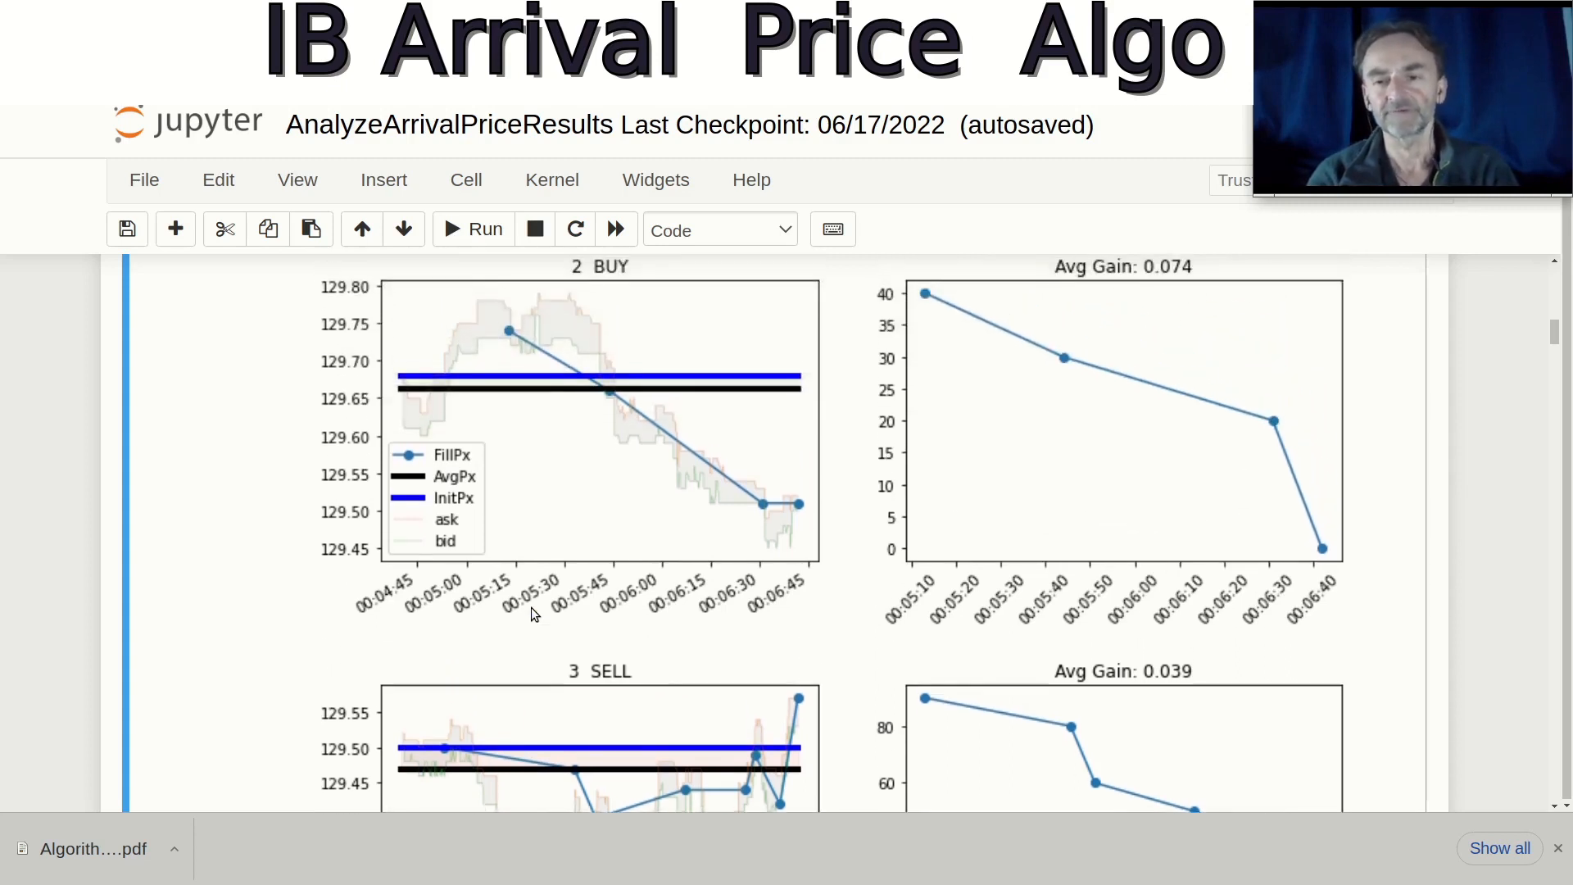
pyautogui.scroll(-3)
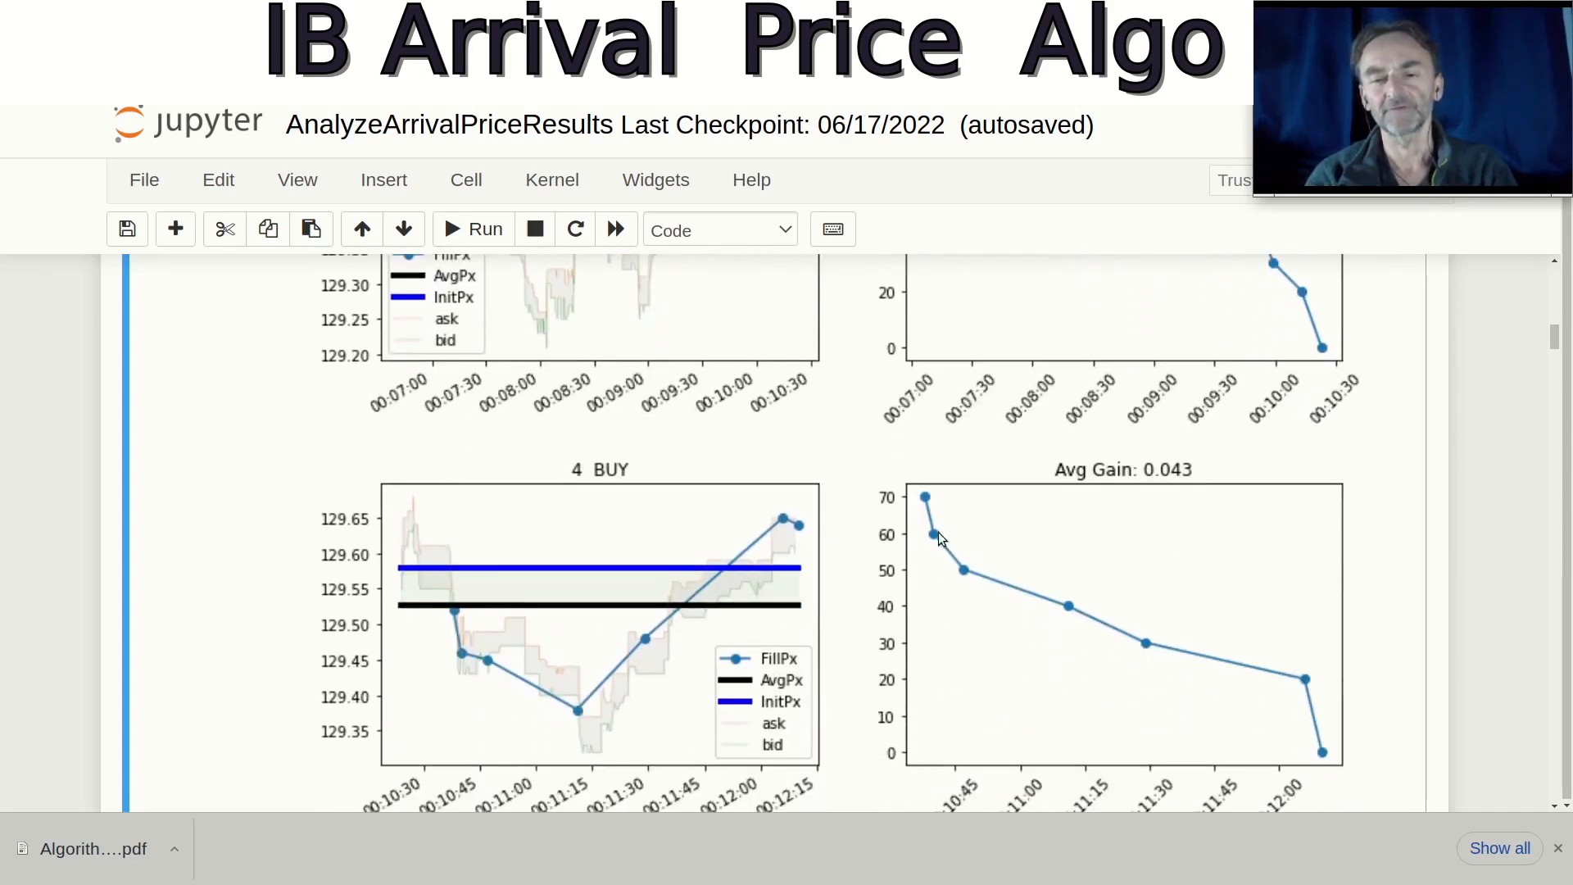
pyautogui.moveTo(1089, 635)
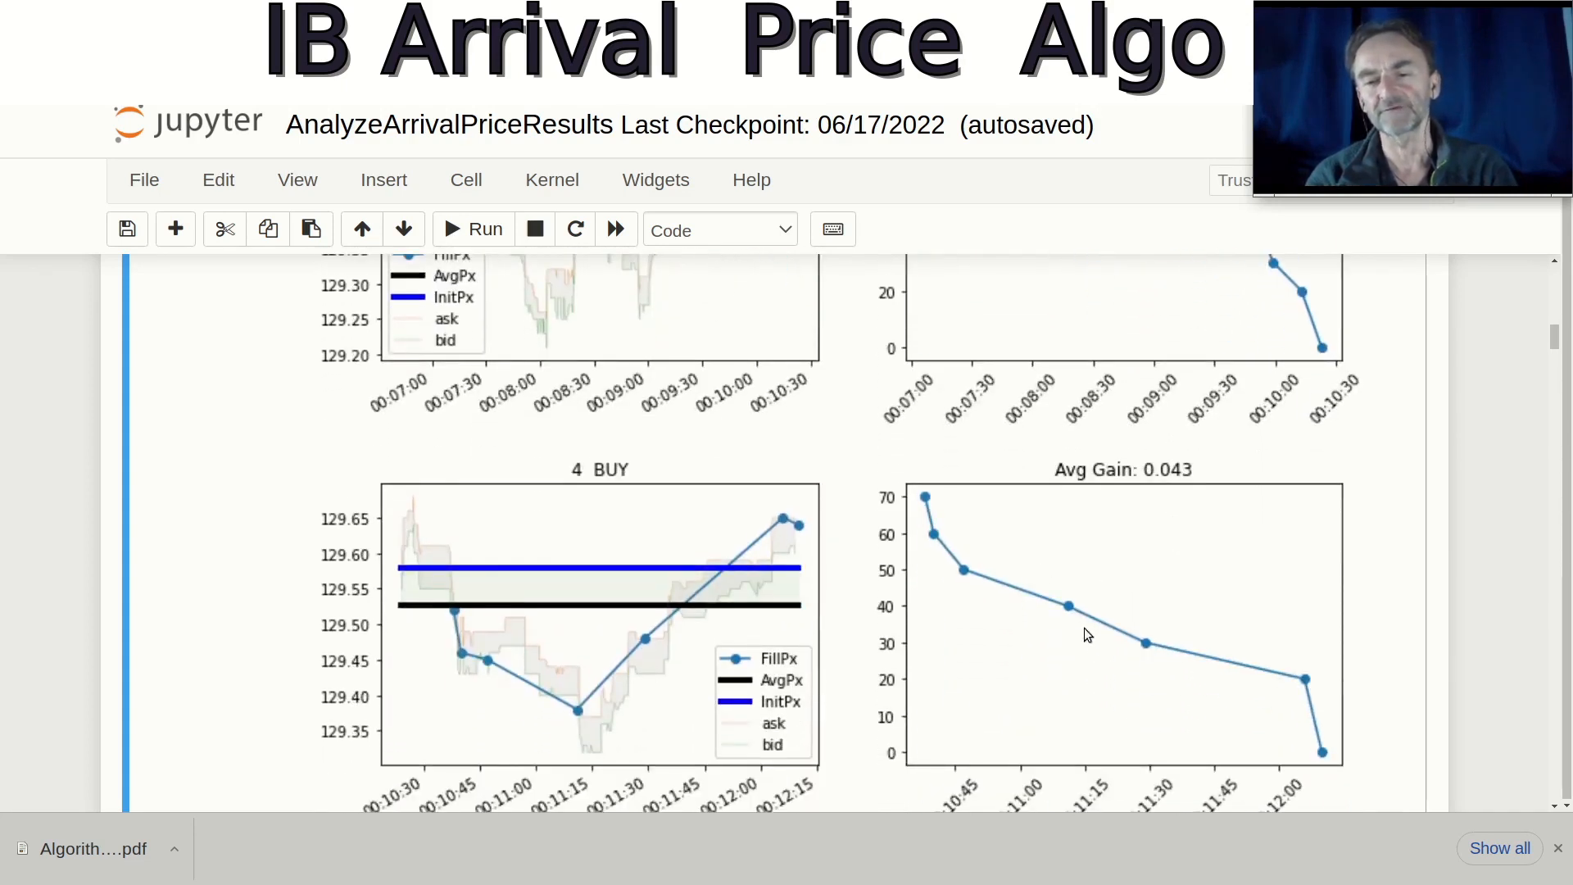
pyautogui.moveTo(1287, 674)
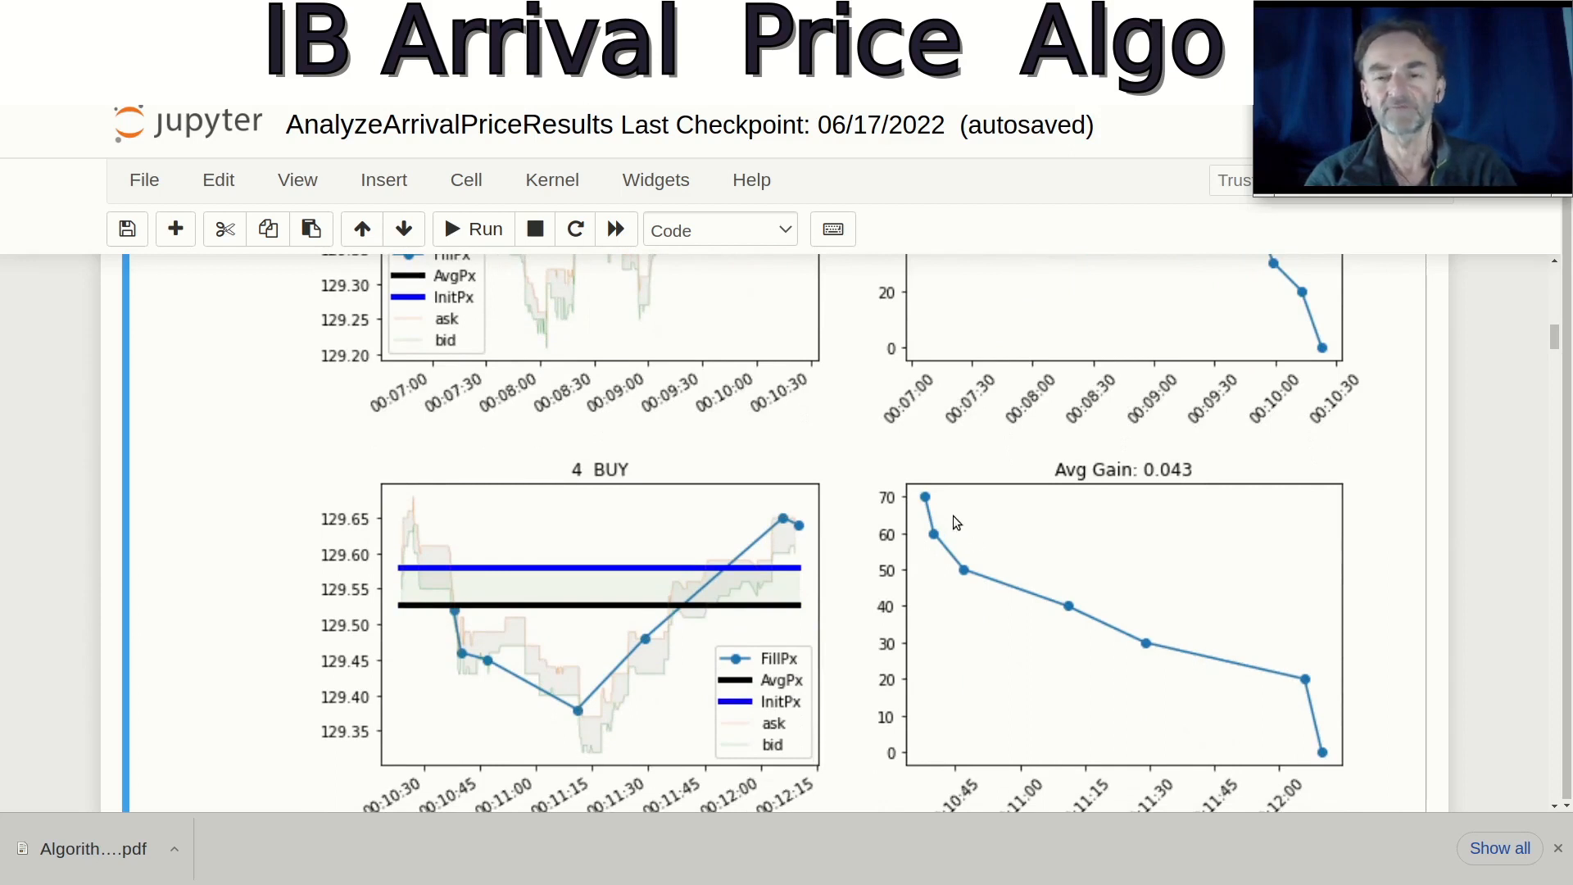
pyautogui.moveTo(1102, 631)
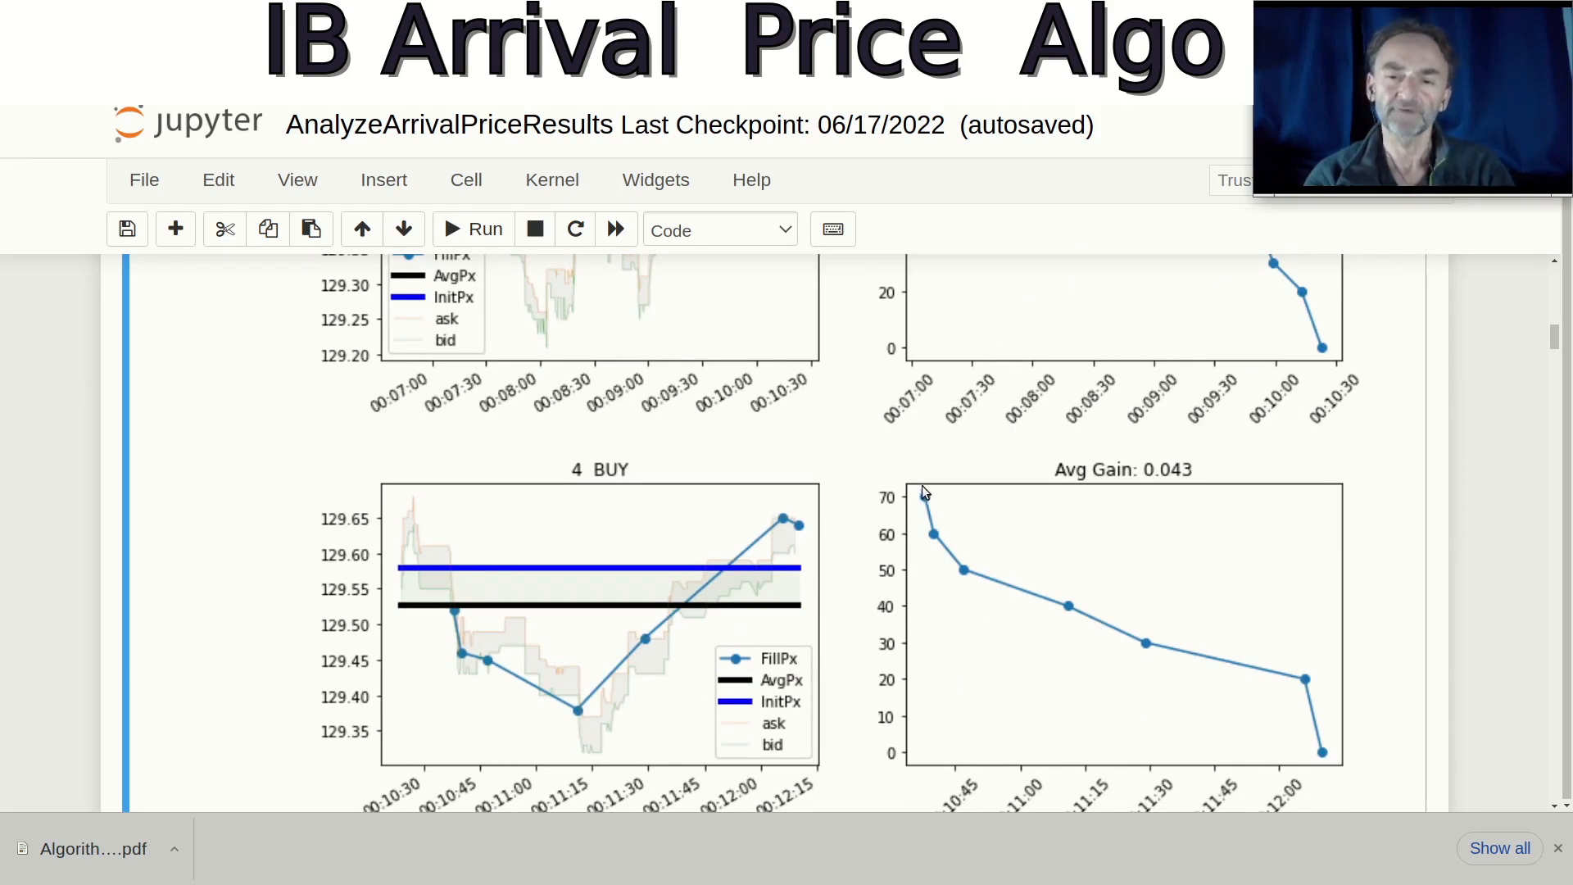
pyautogui.moveTo(1132, 650)
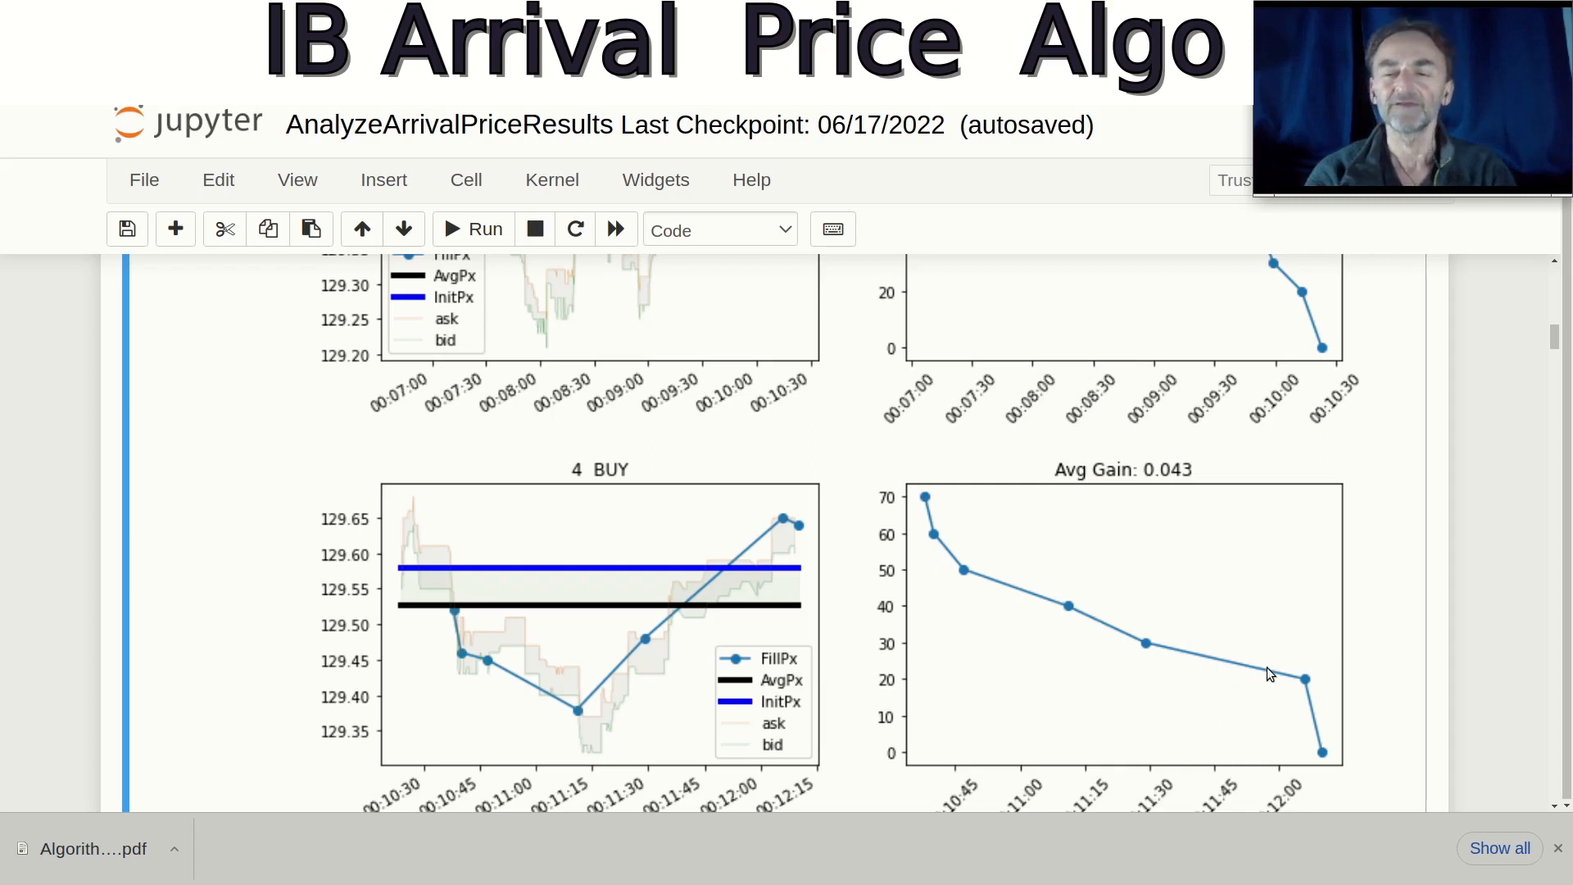
pyautogui.moveTo(1318, 752)
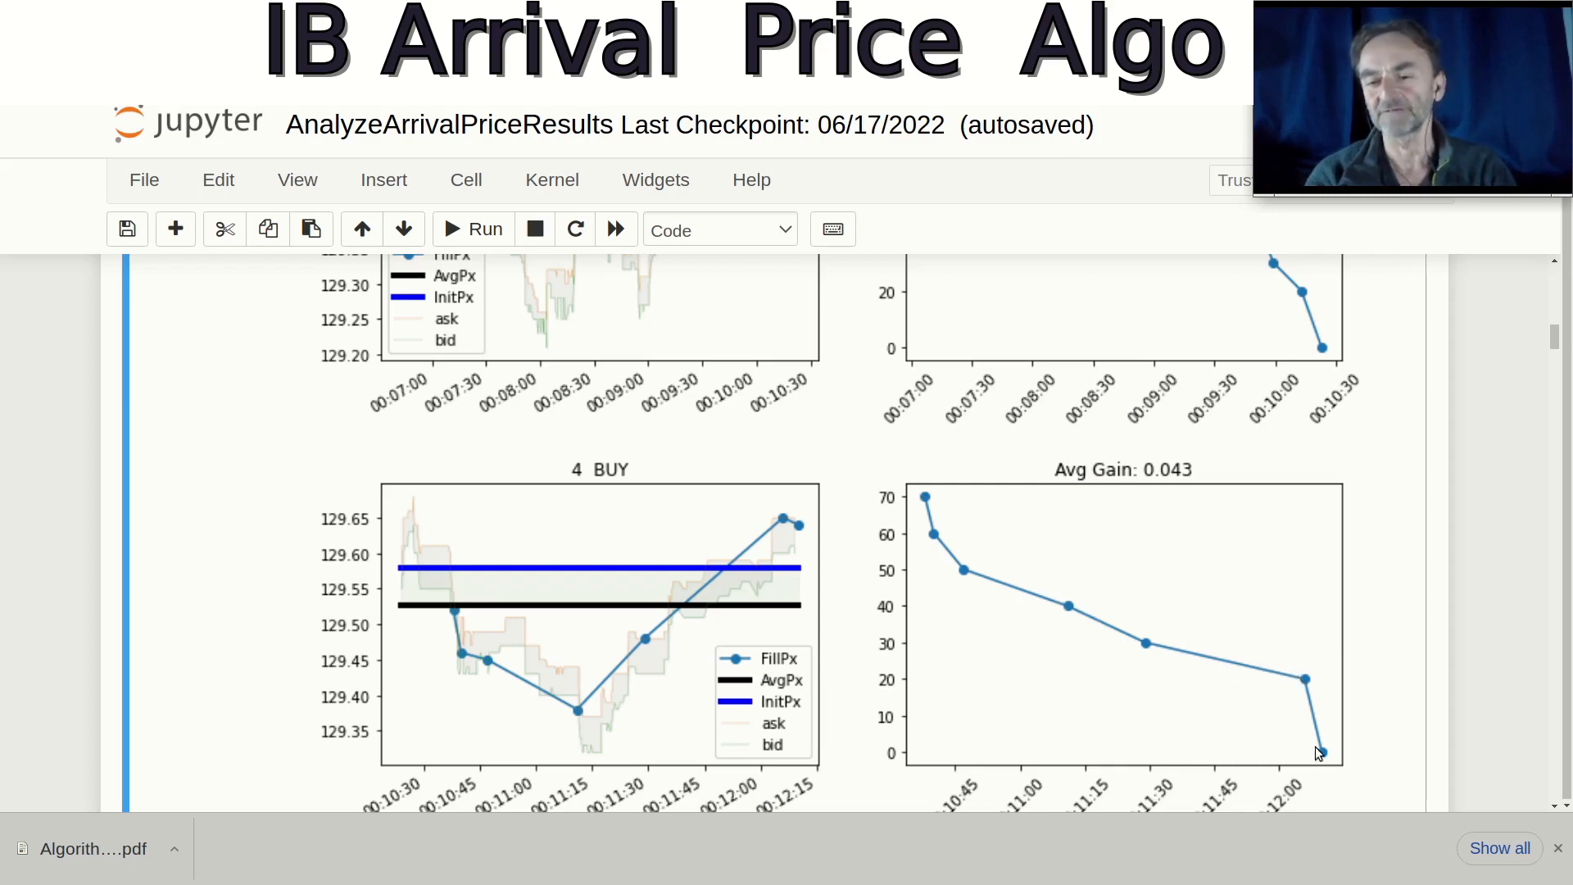
pyautogui.moveTo(1315, 662)
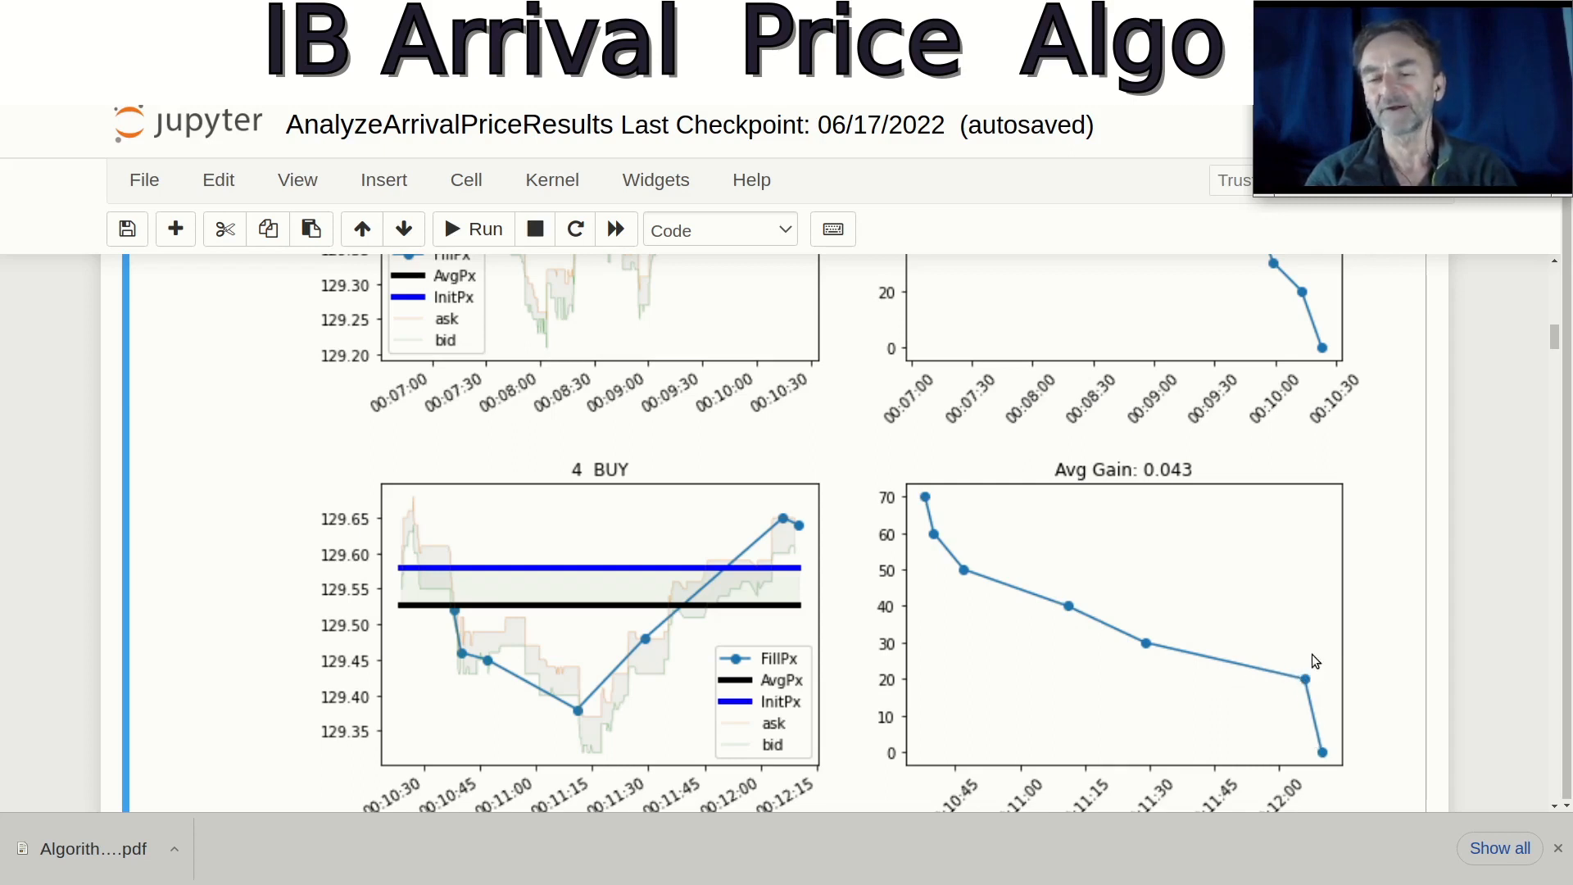
pyautogui.moveTo(1323, 752)
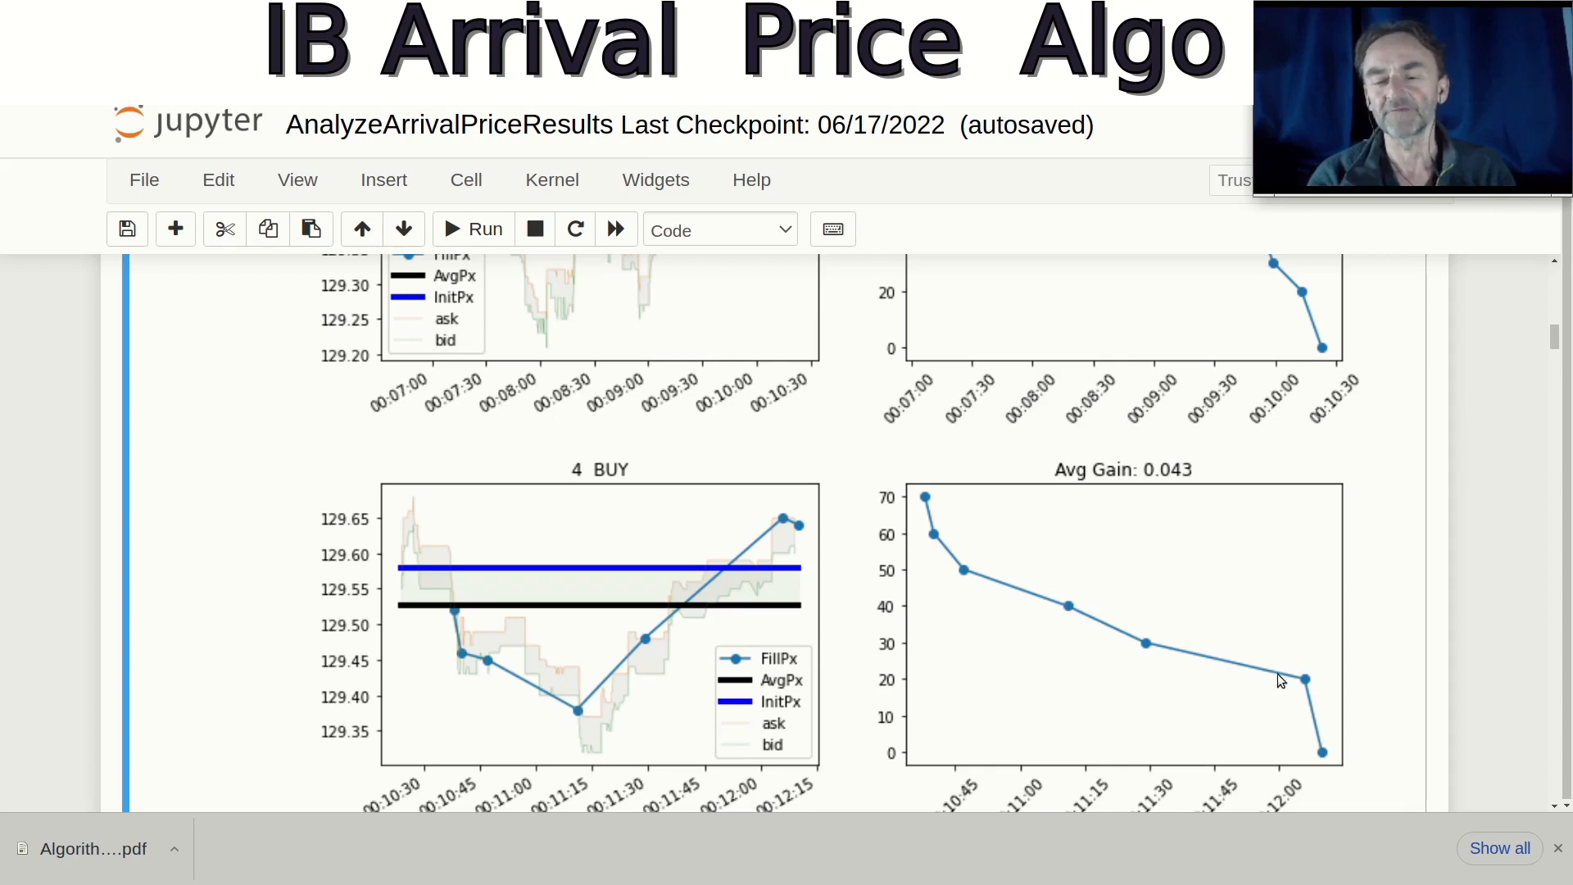
pyautogui.scroll(-3)
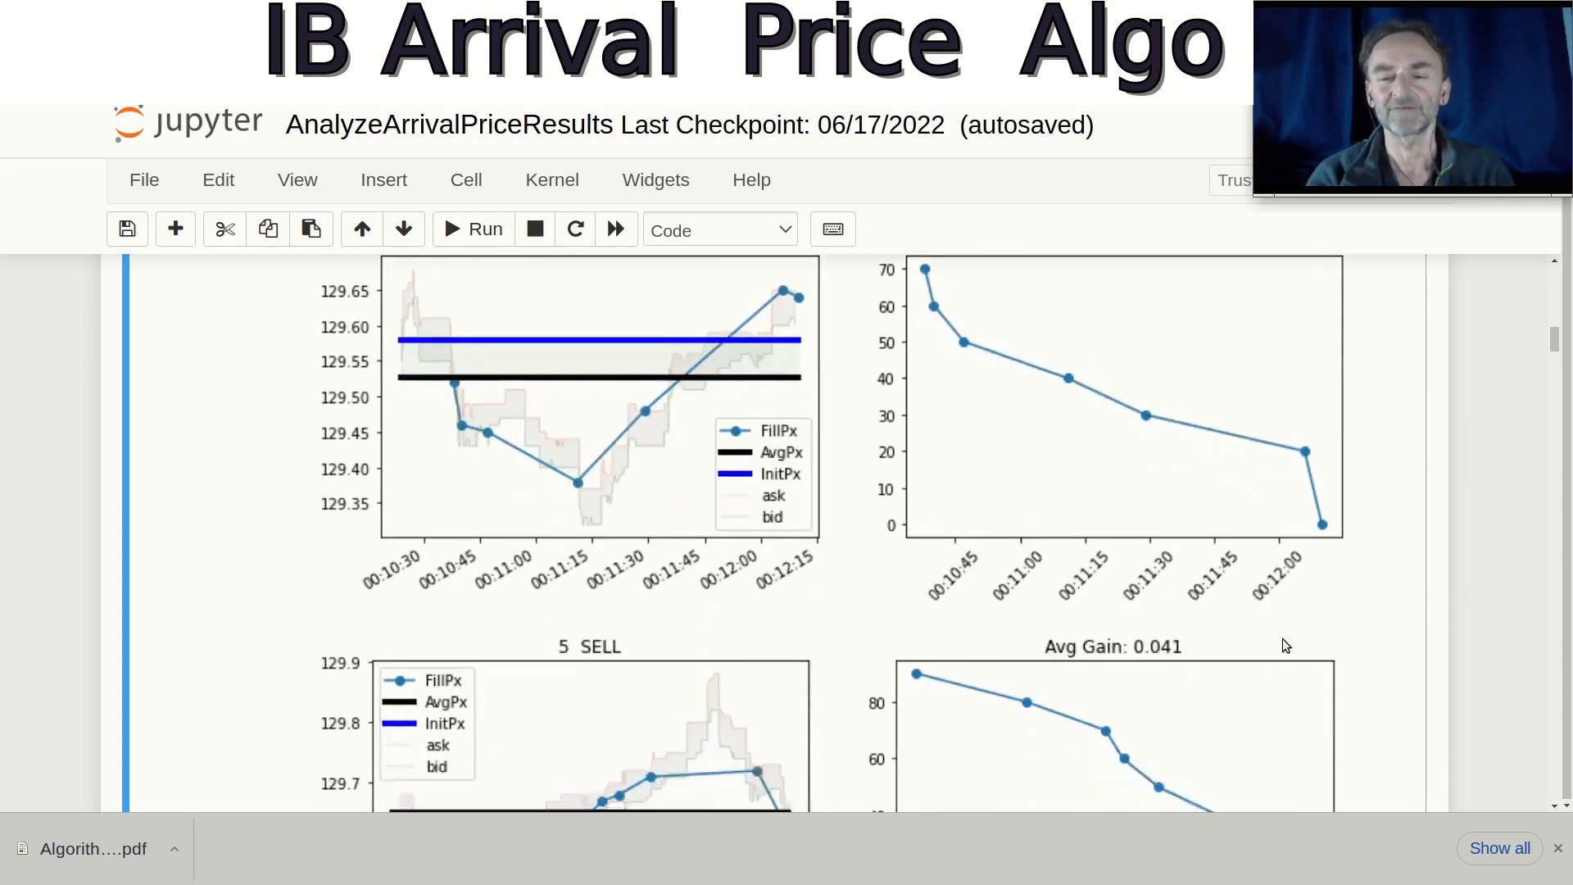
pyautogui.scroll(-3)
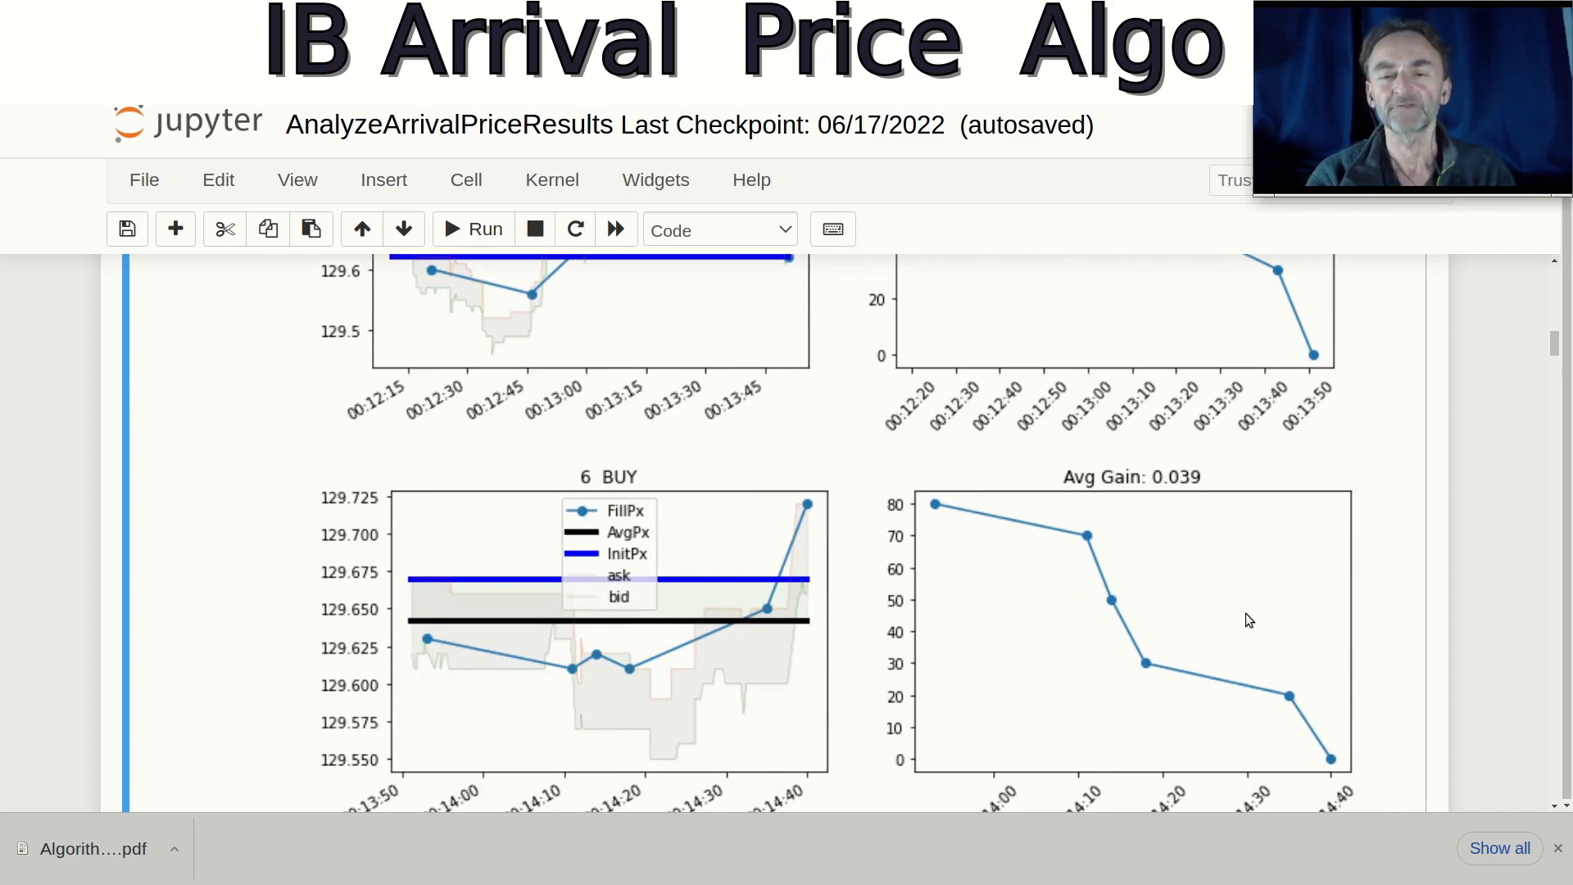
pyautogui.moveTo(1031, 589)
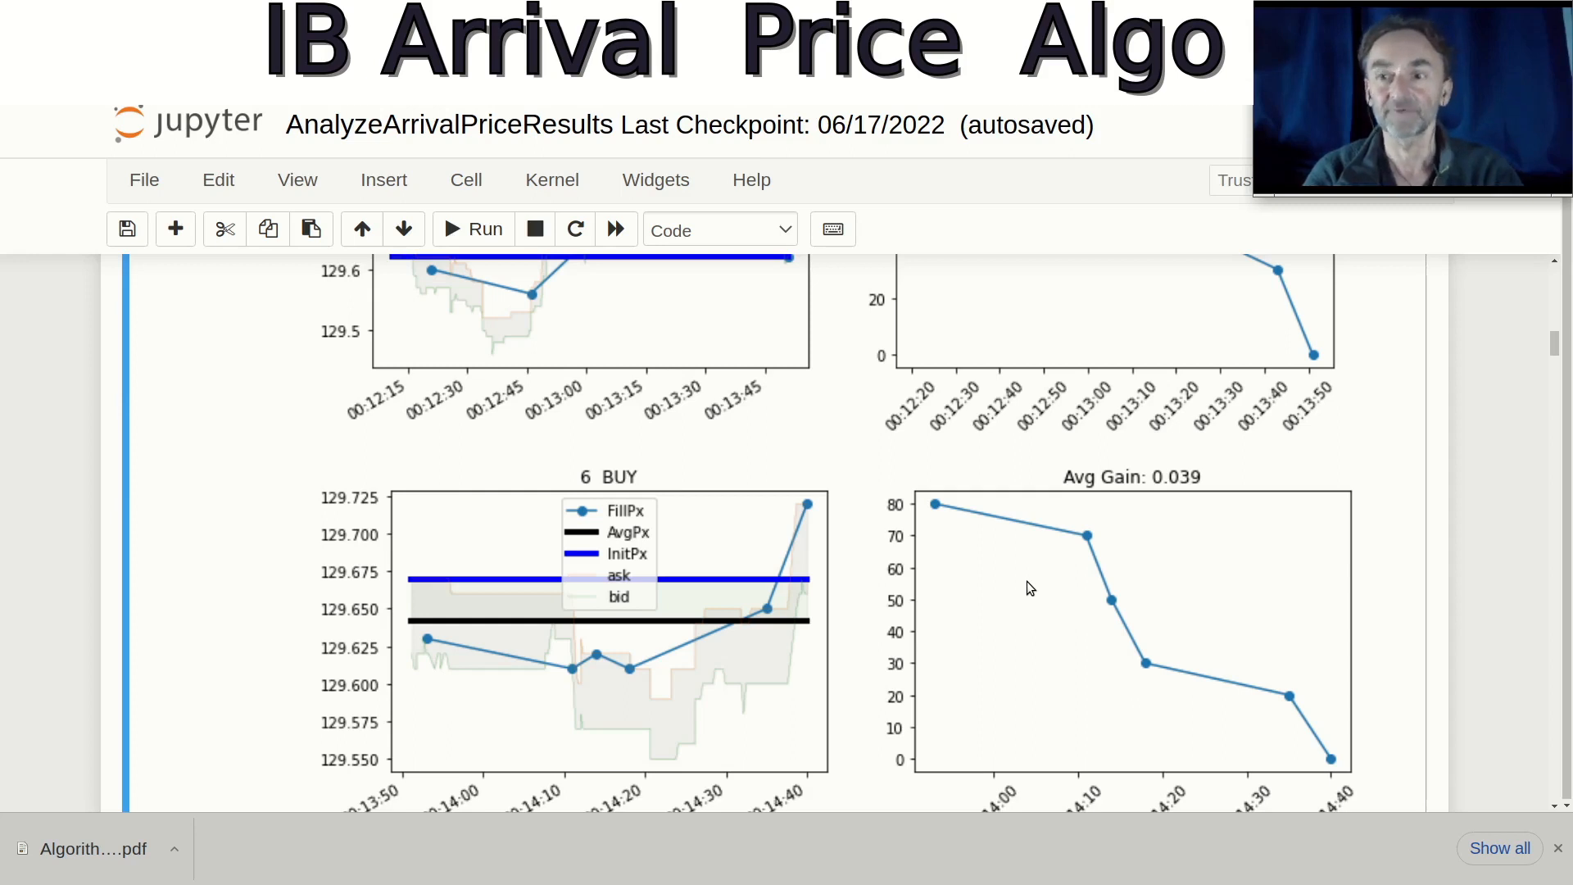
pyautogui.scroll(-3)
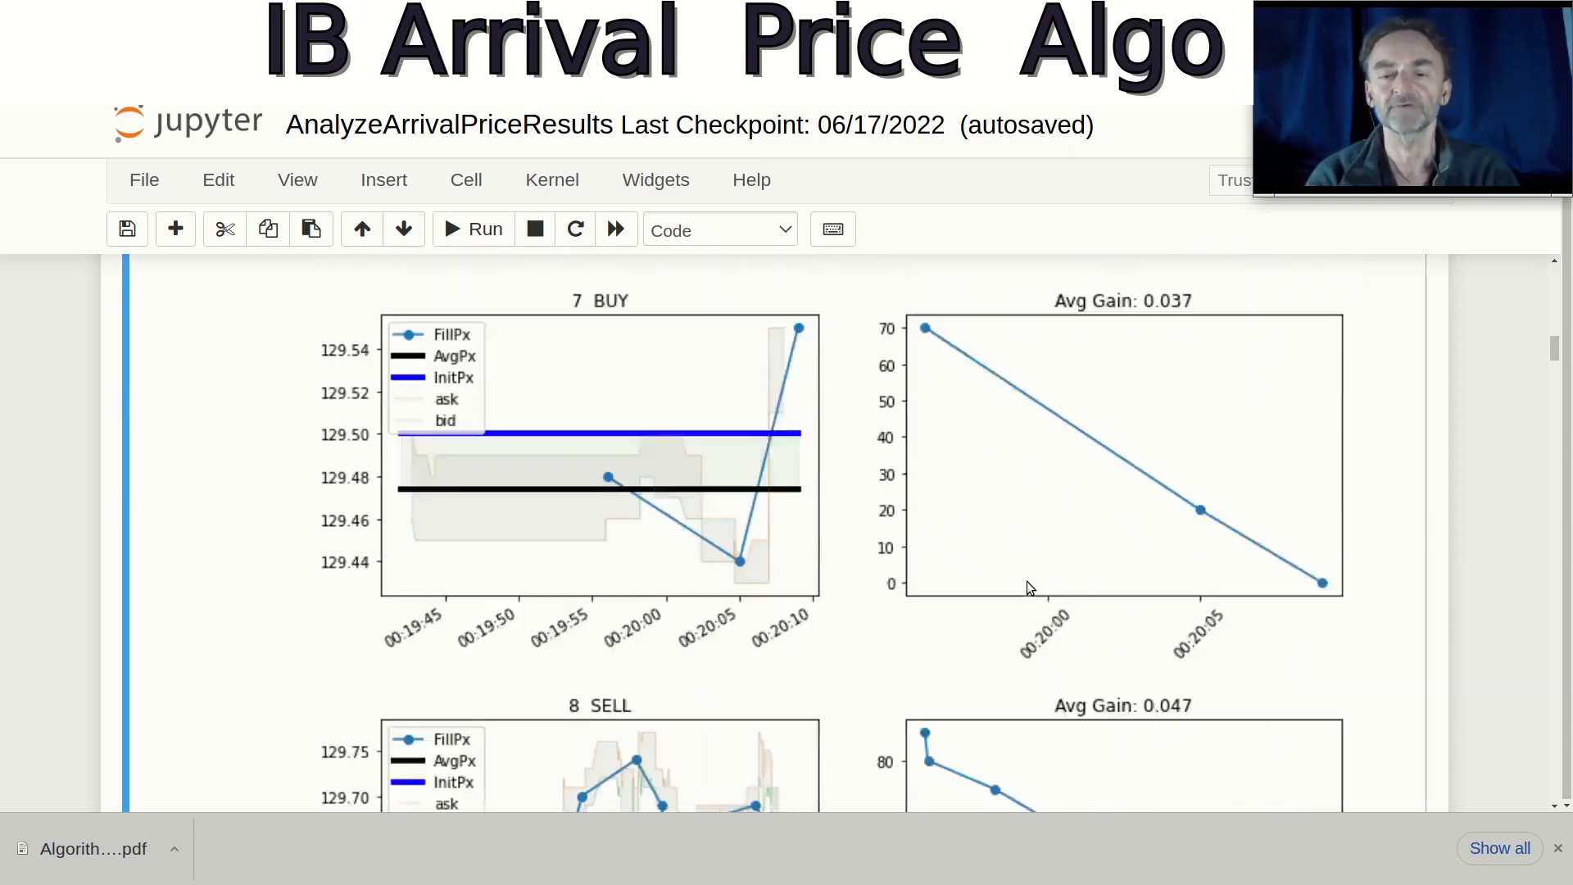
pyautogui.scroll(-3)
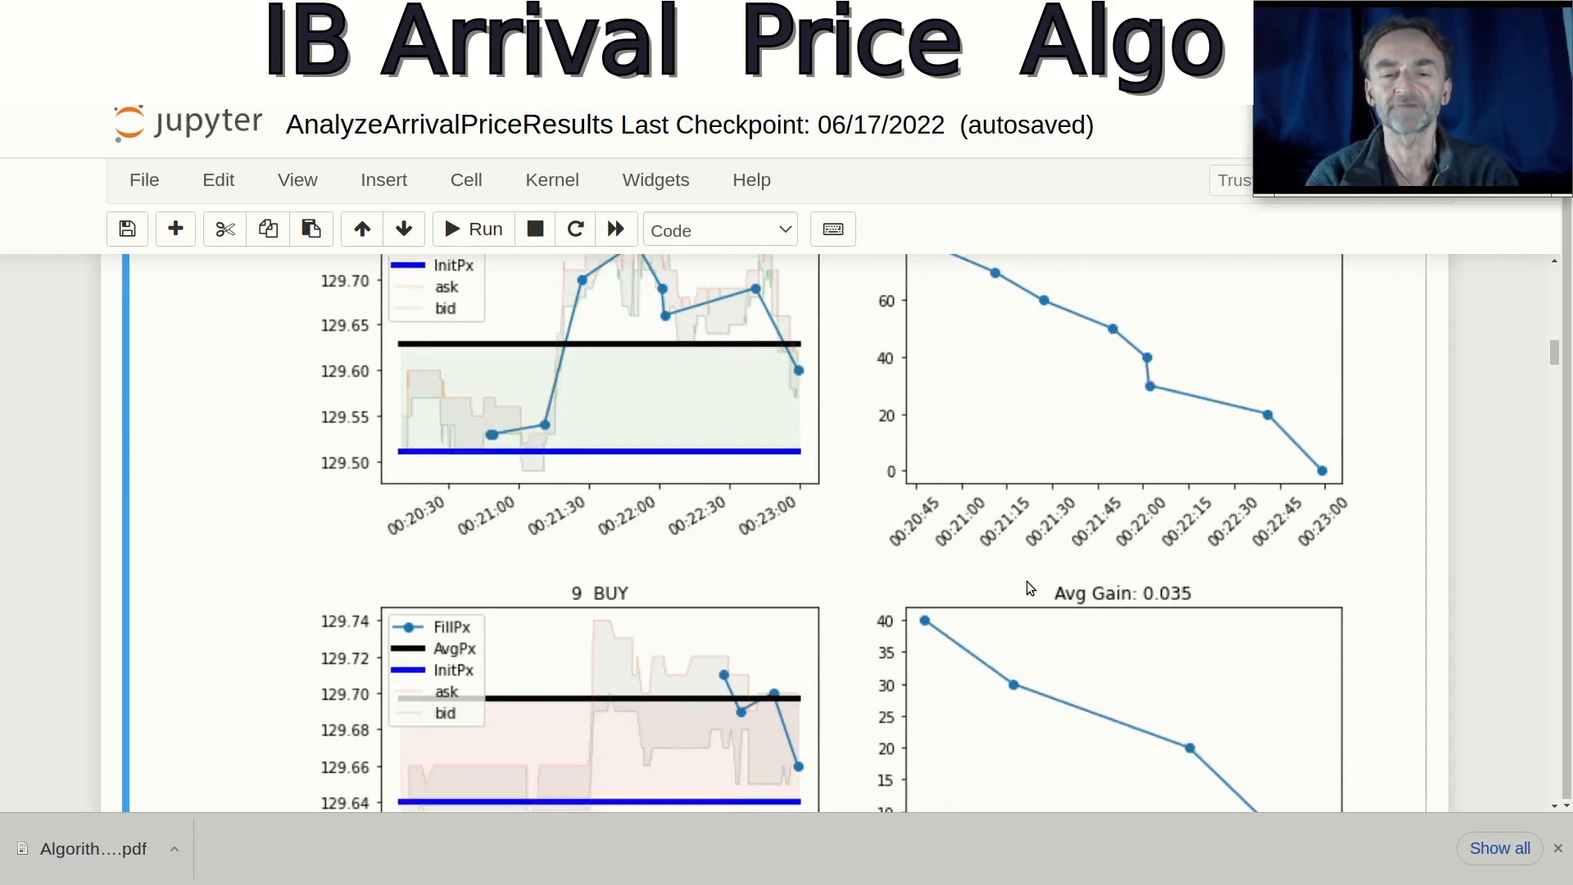
pyautogui.scroll(-3)
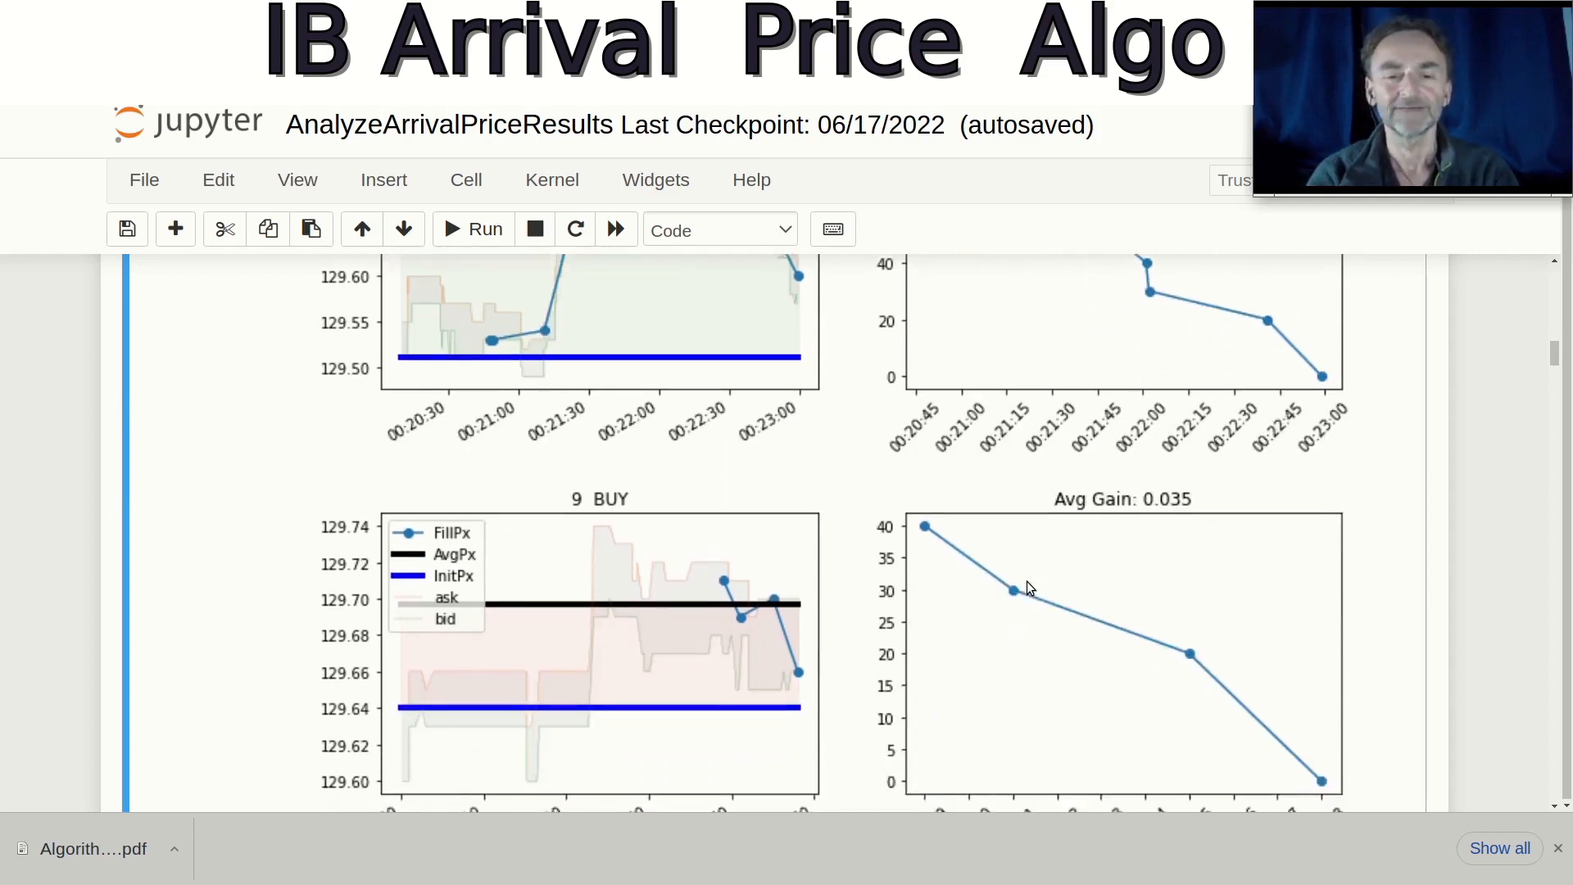
pyautogui.scroll(-3)
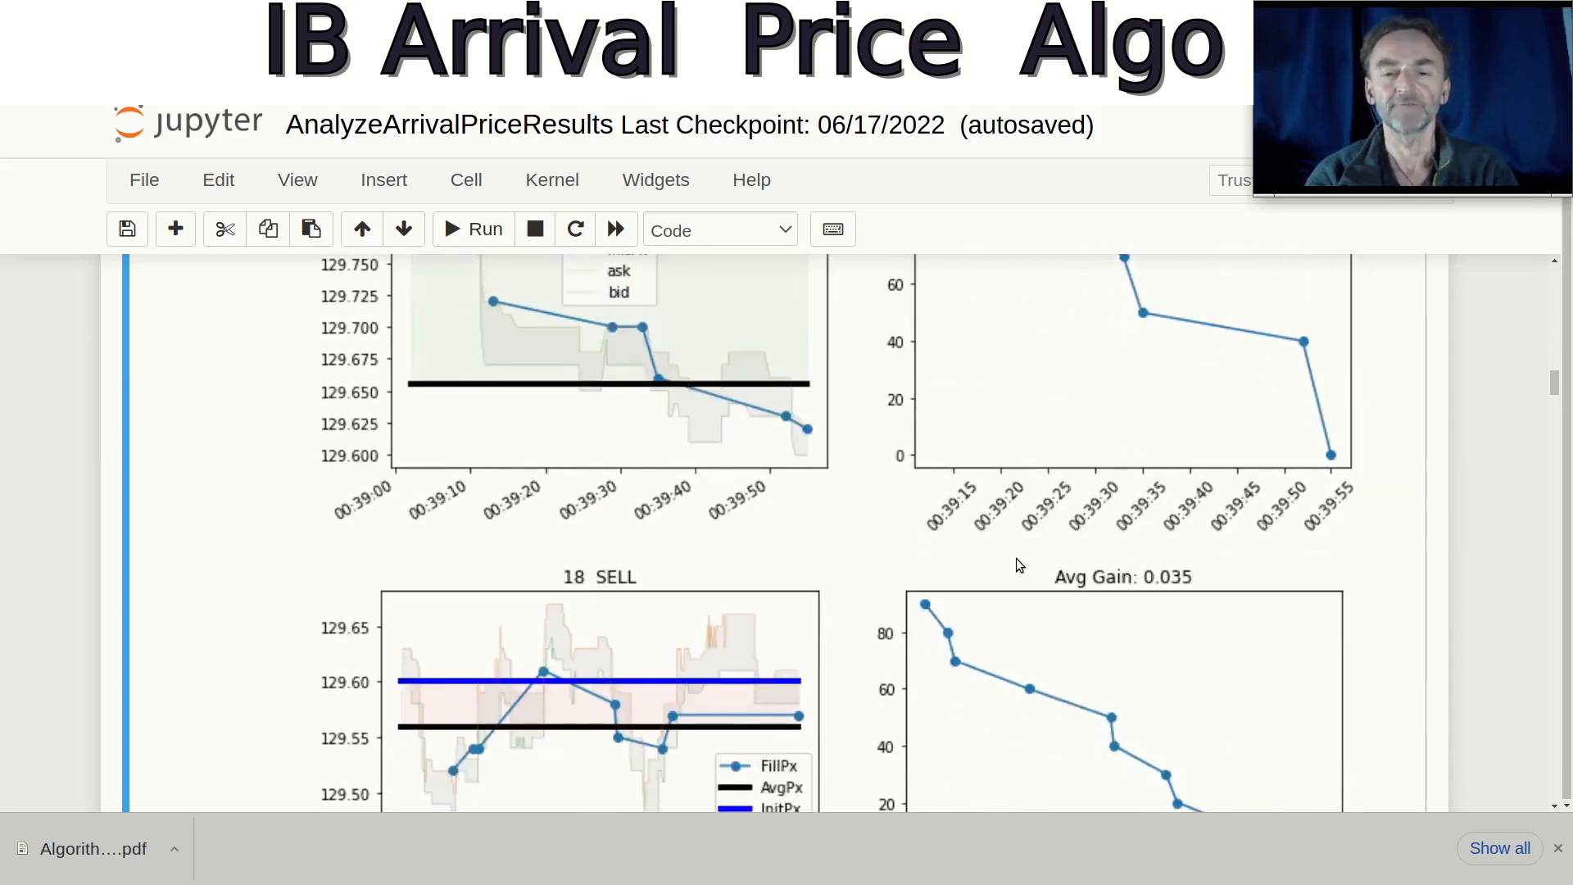
pyautogui.scroll(-3)
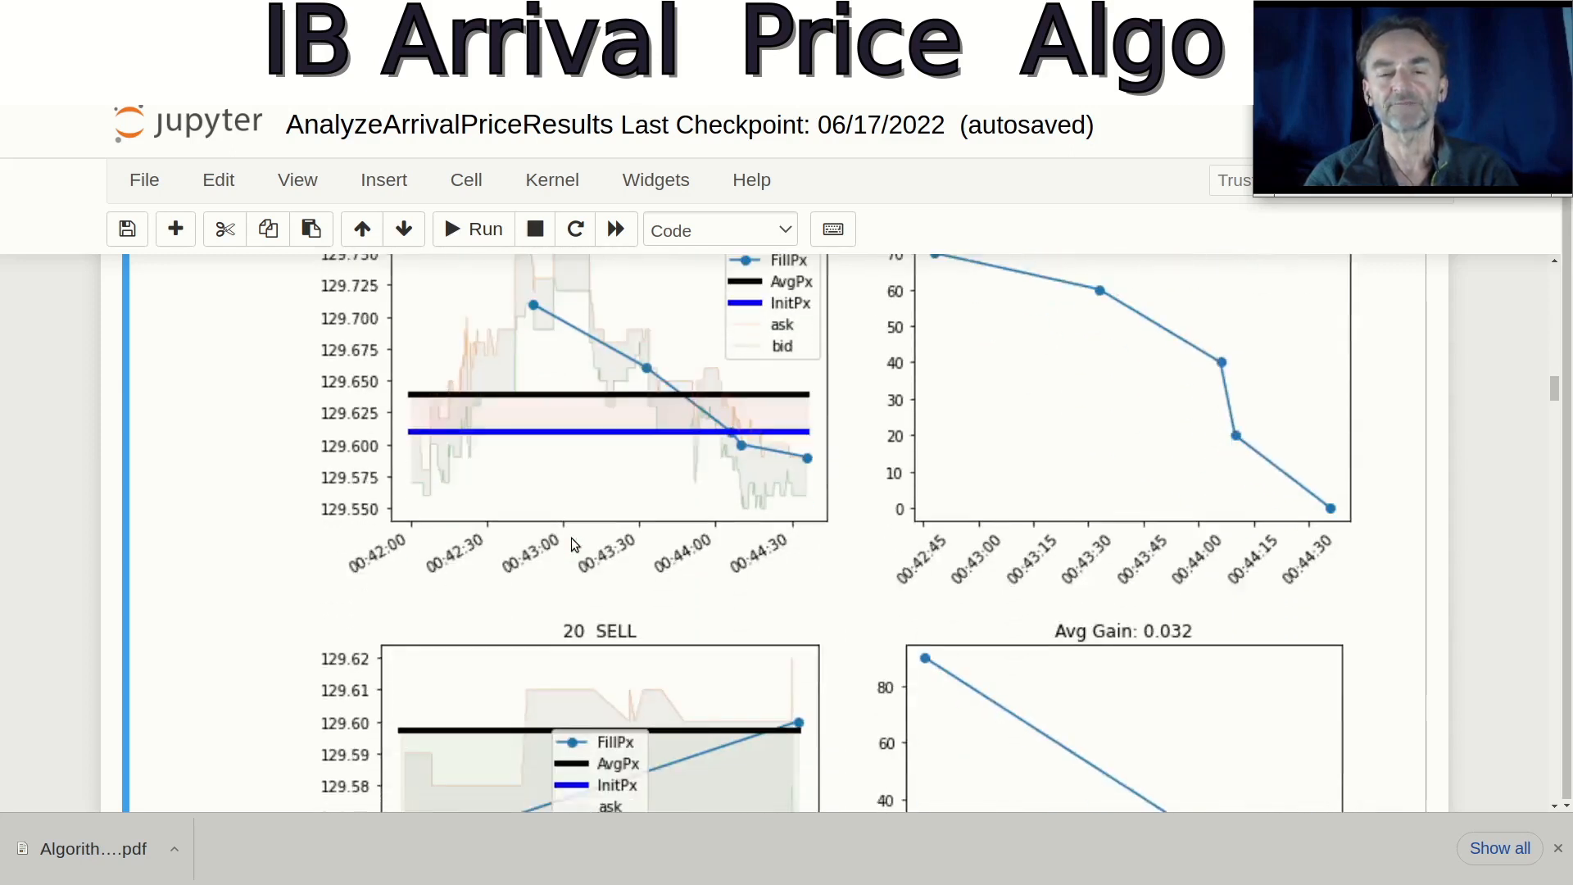
pyautogui.scroll(-3)
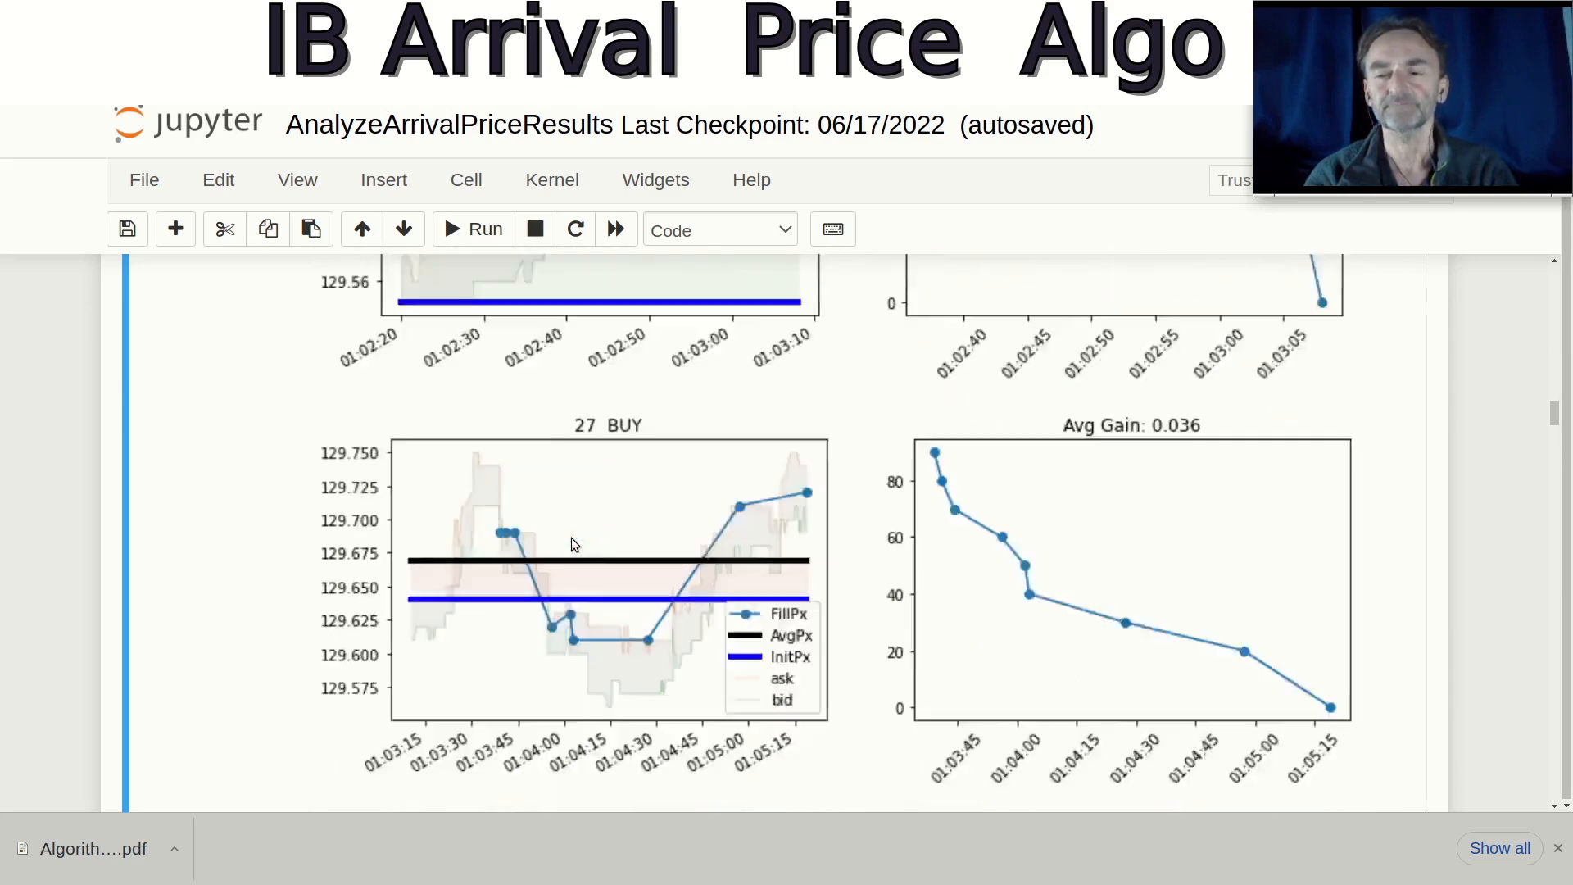
pyautogui.scroll(-3)
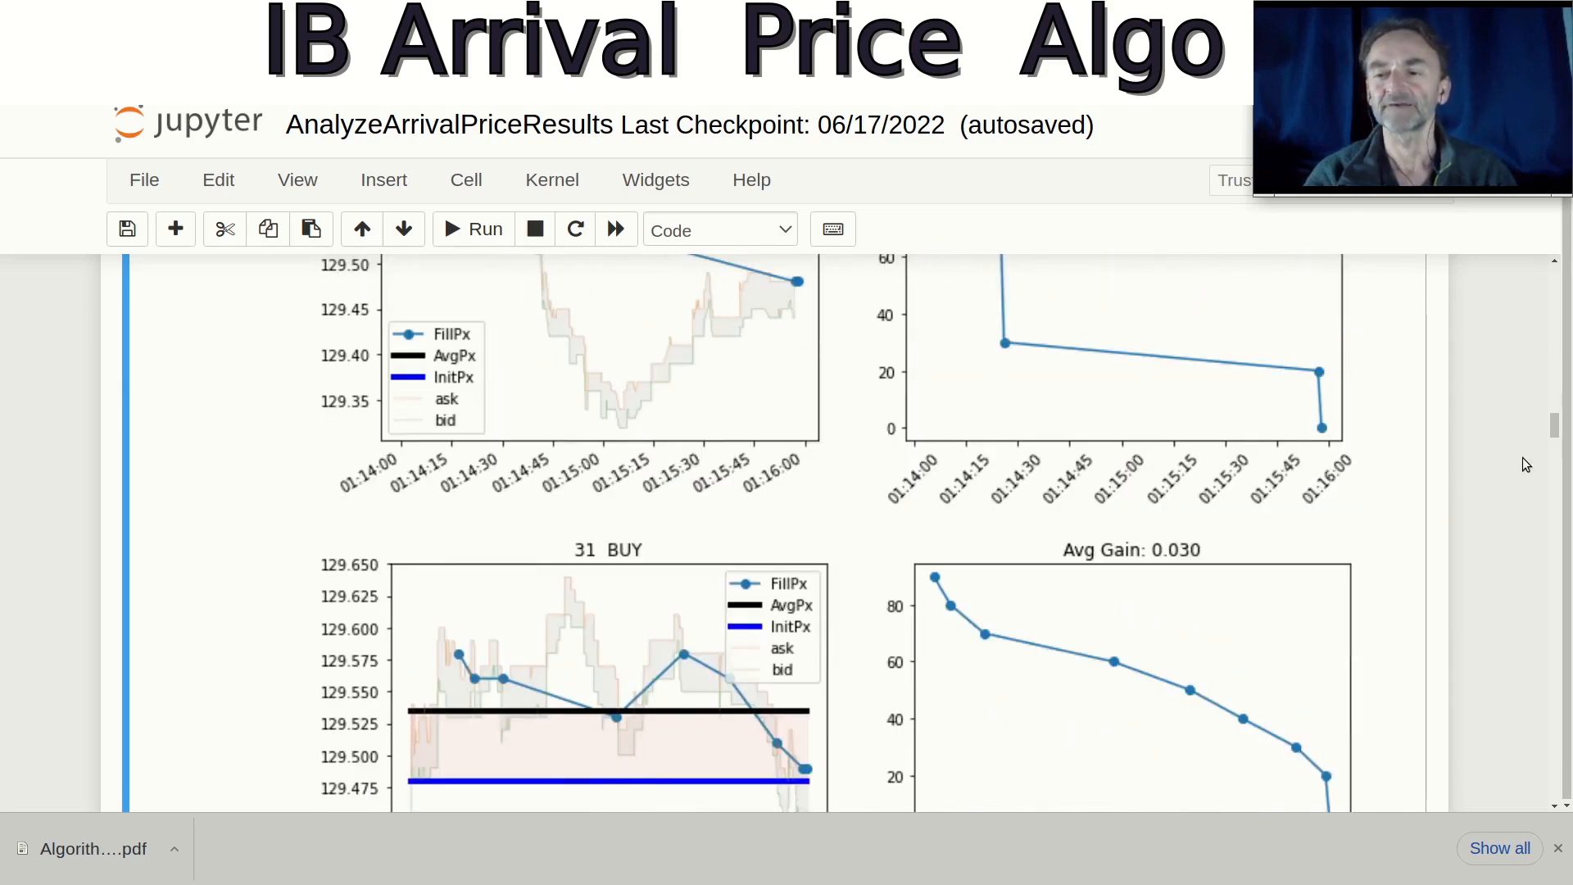
pyautogui.scroll(-3)
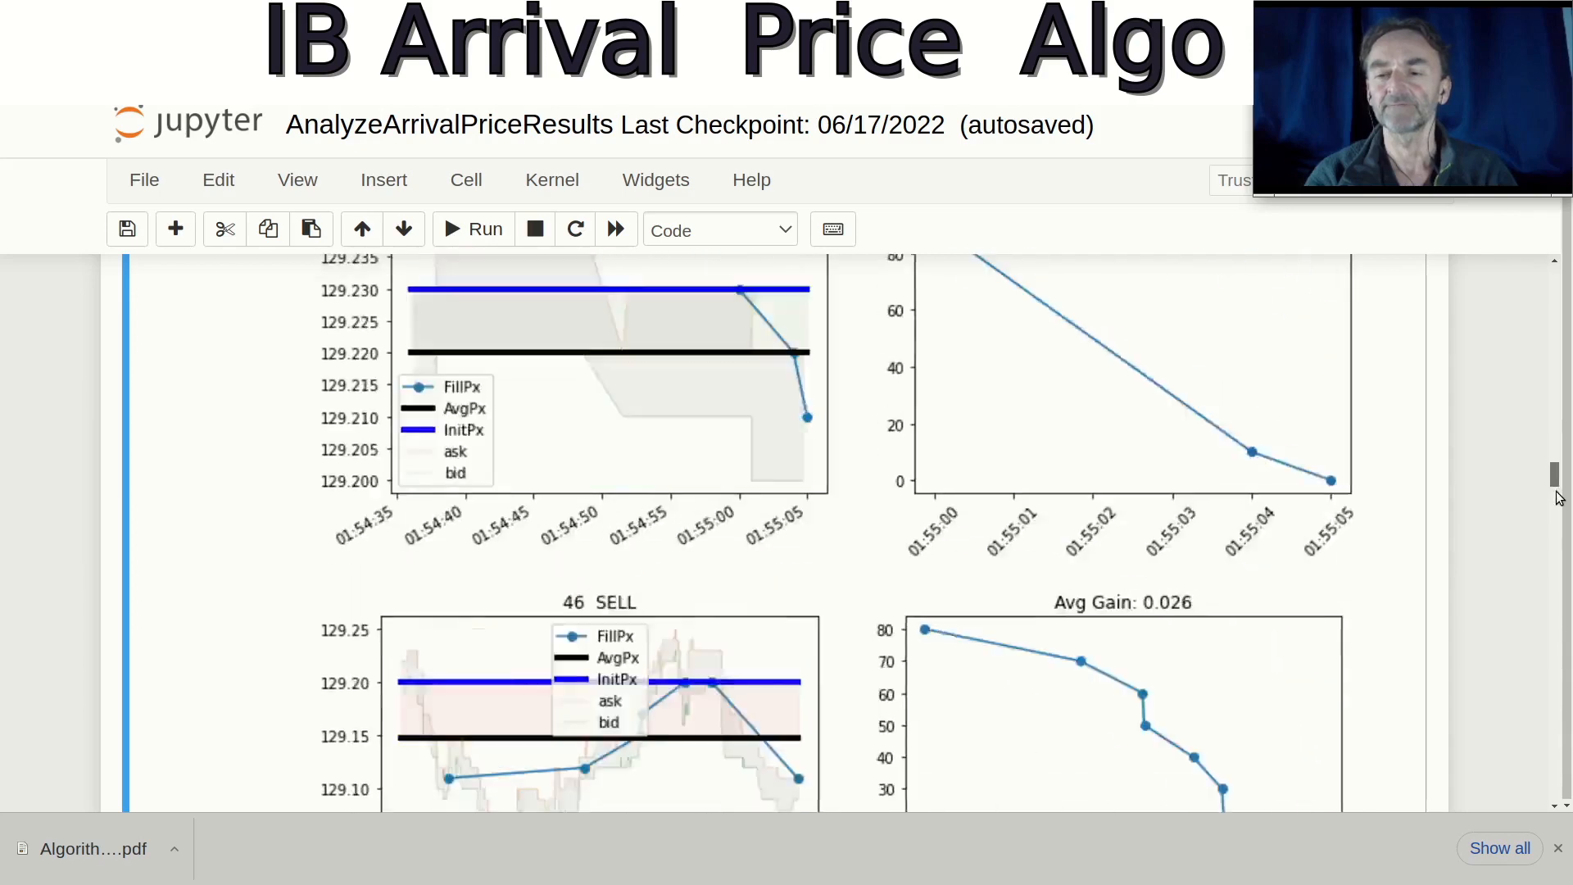
pyautogui.scroll(-3)
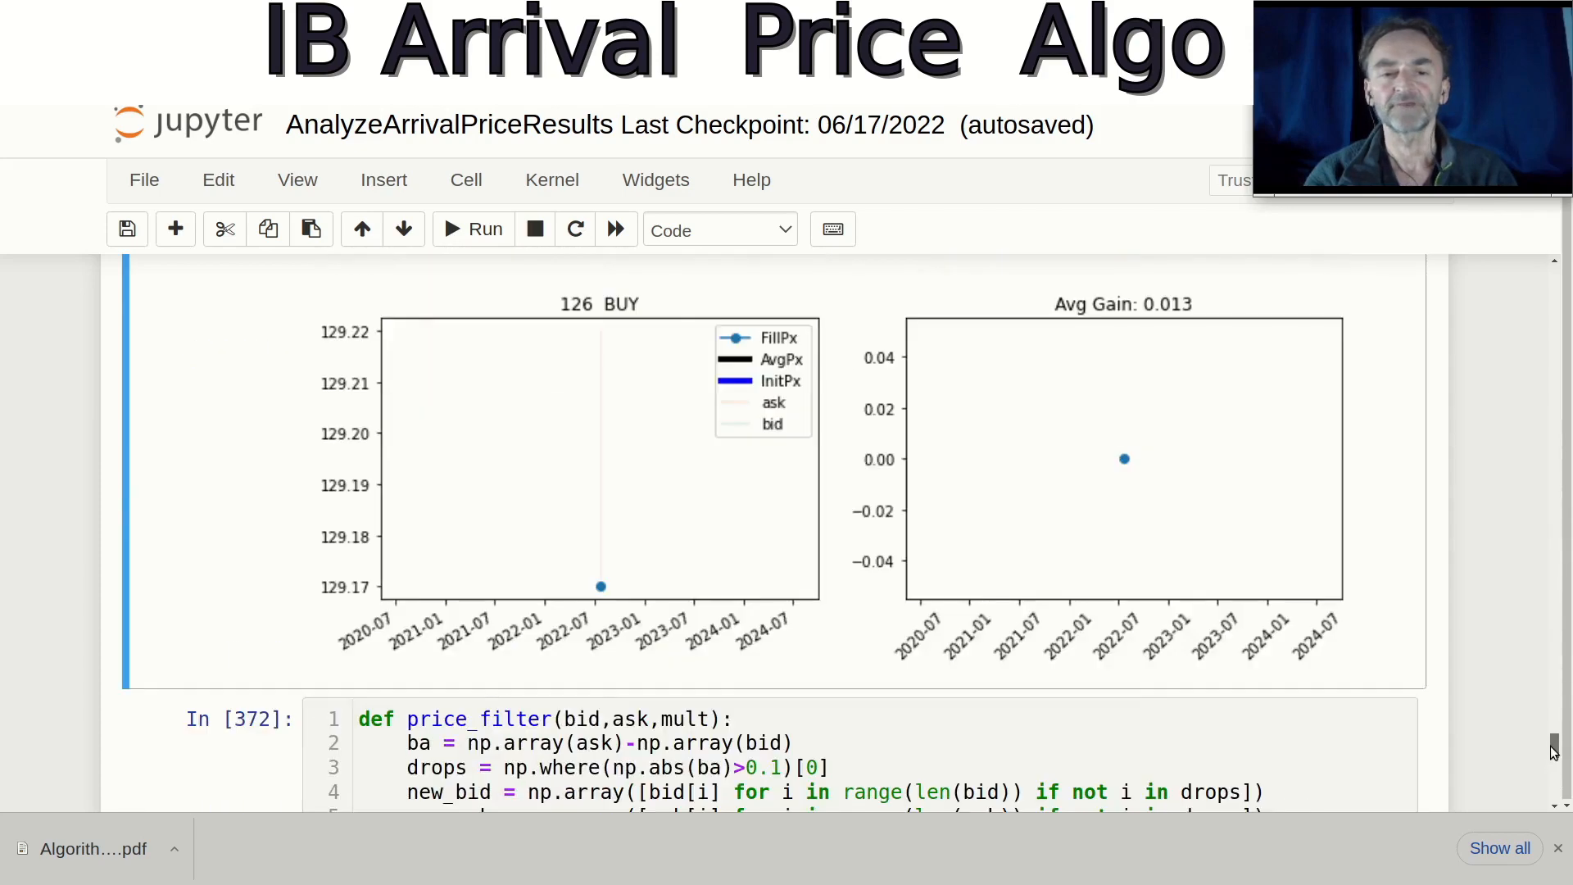
pyautogui.scroll(-3)
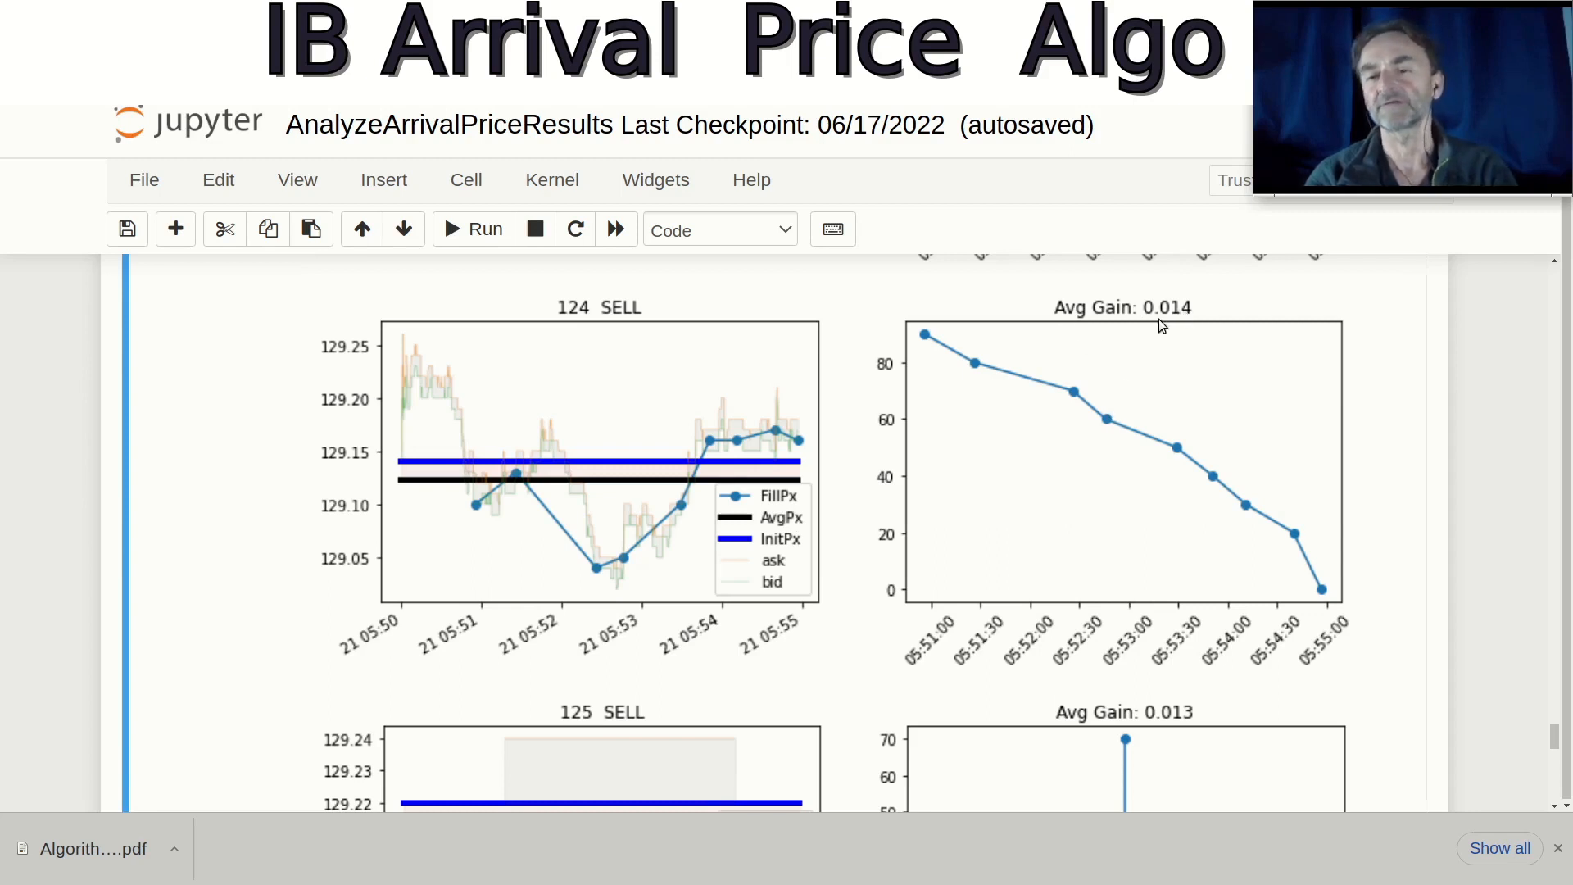
pyautogui.moveTo(1192, 321)
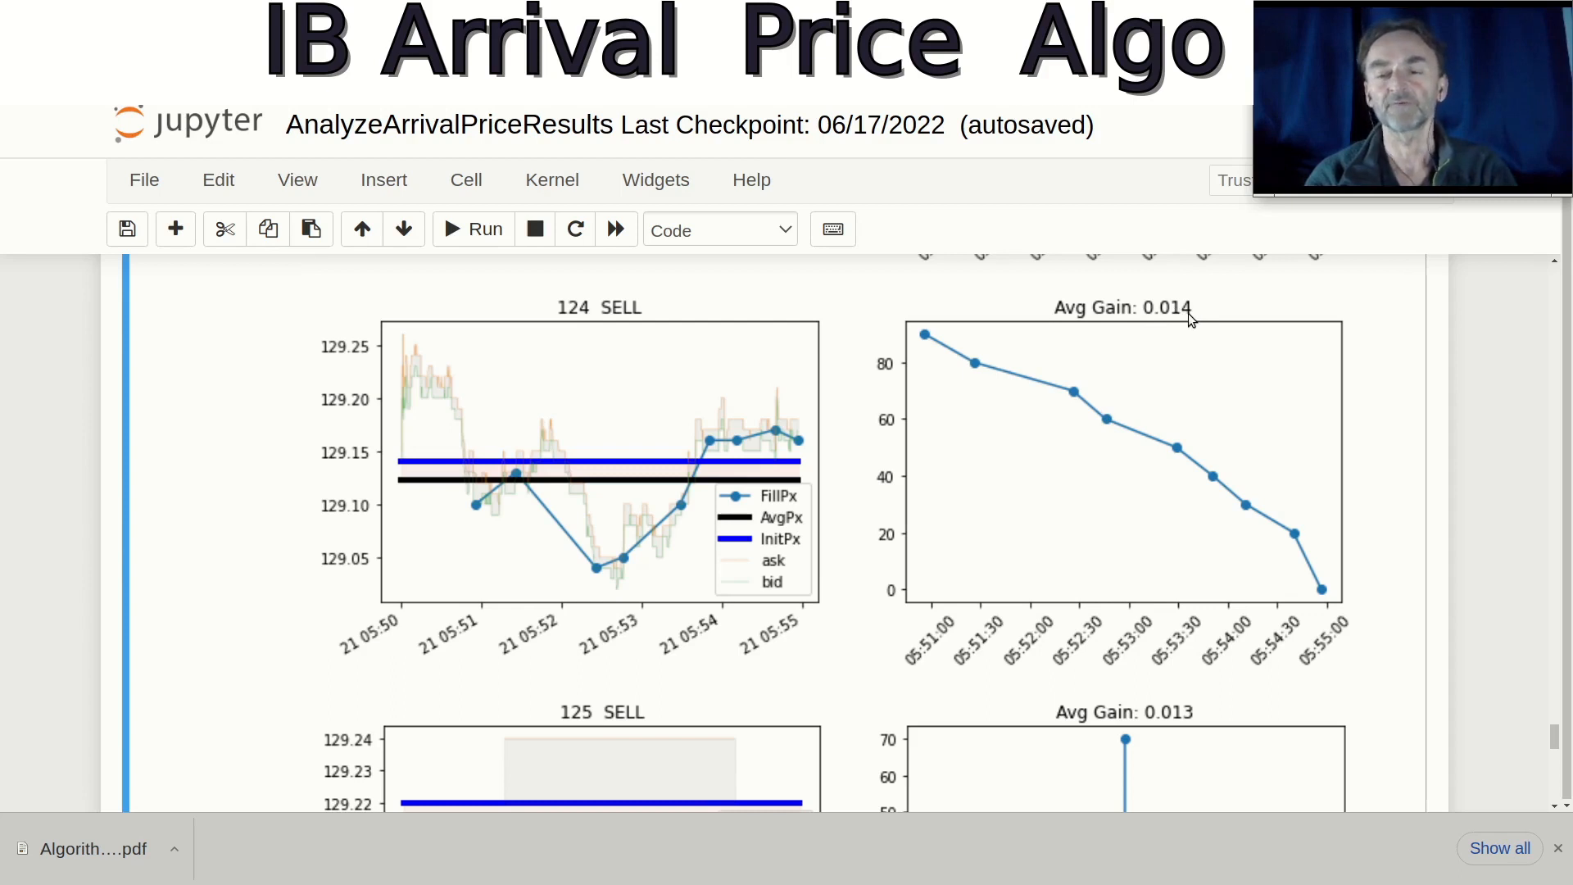
pyautogui.moveTo(1335, 433)
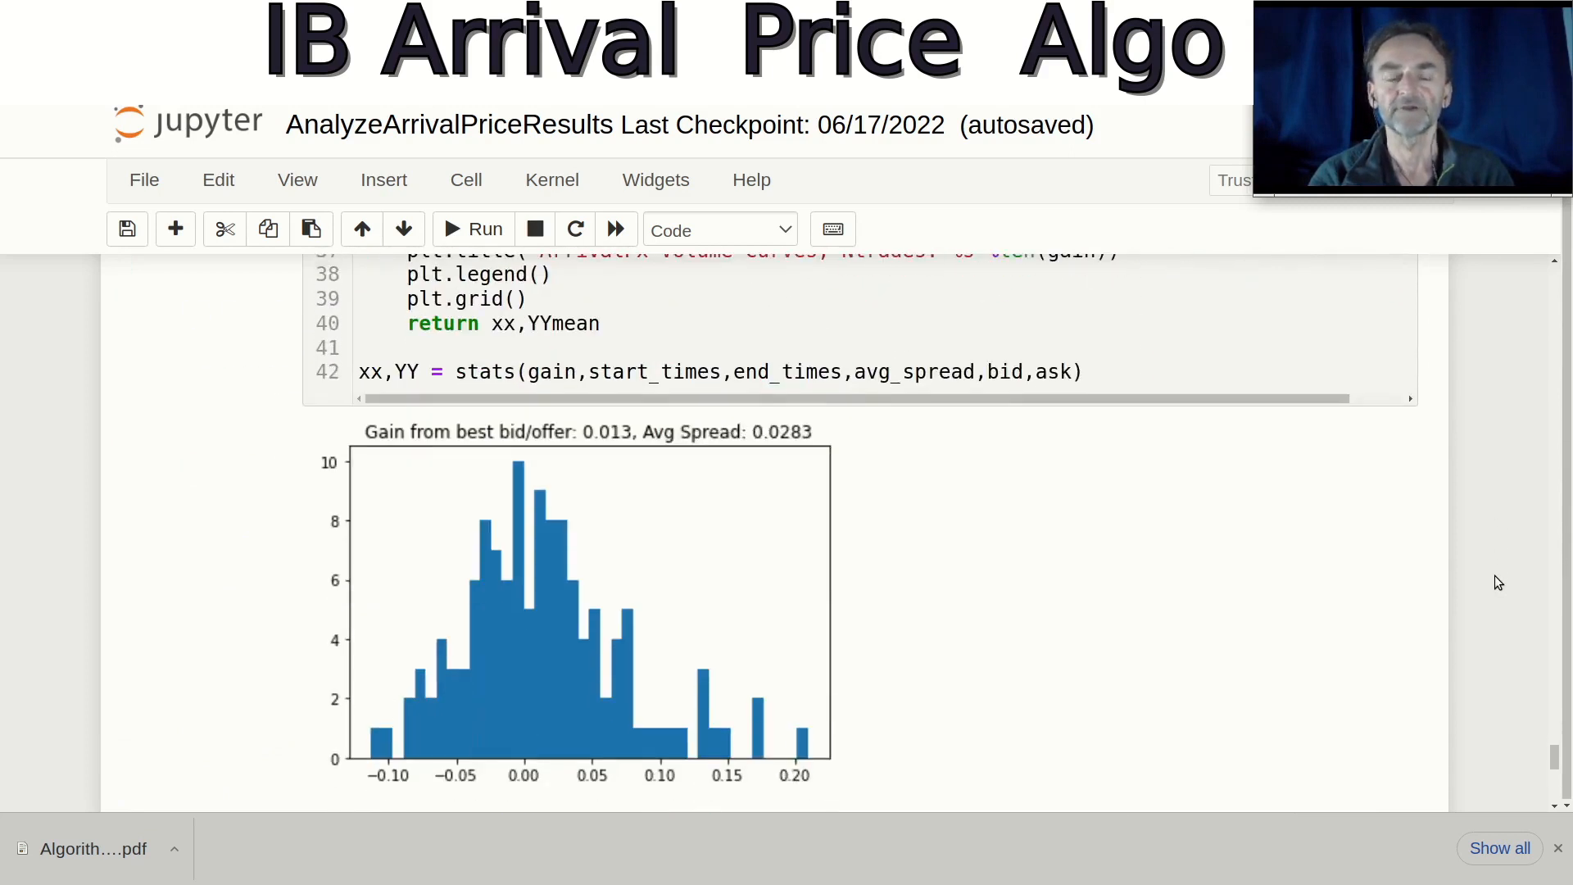
pyautogui.scroll(-3)
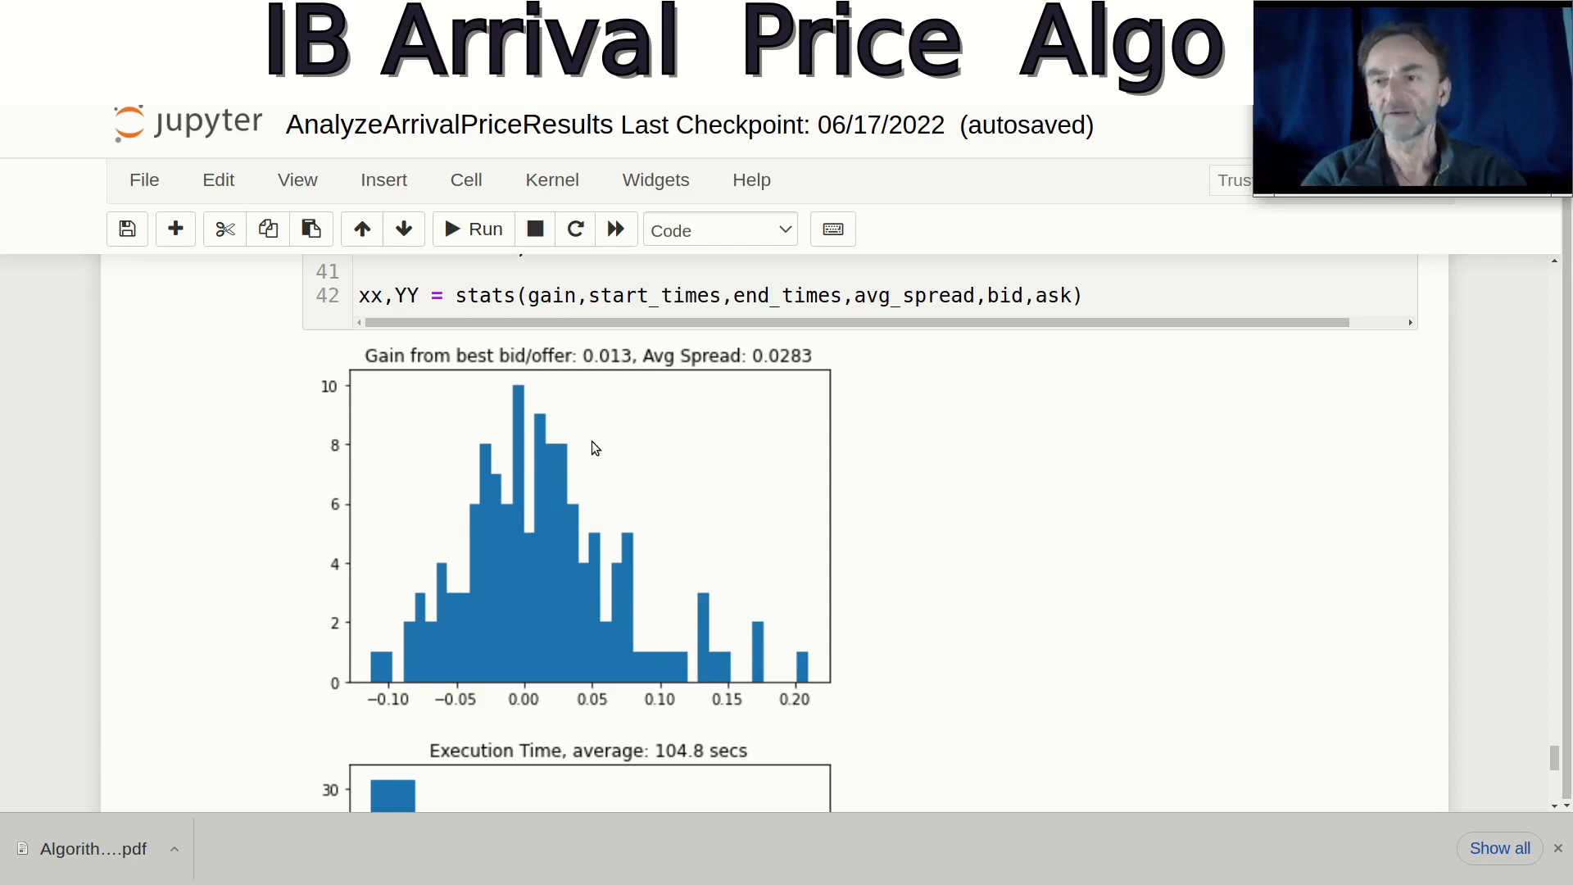
pyautogui.moveTo(547, 590)
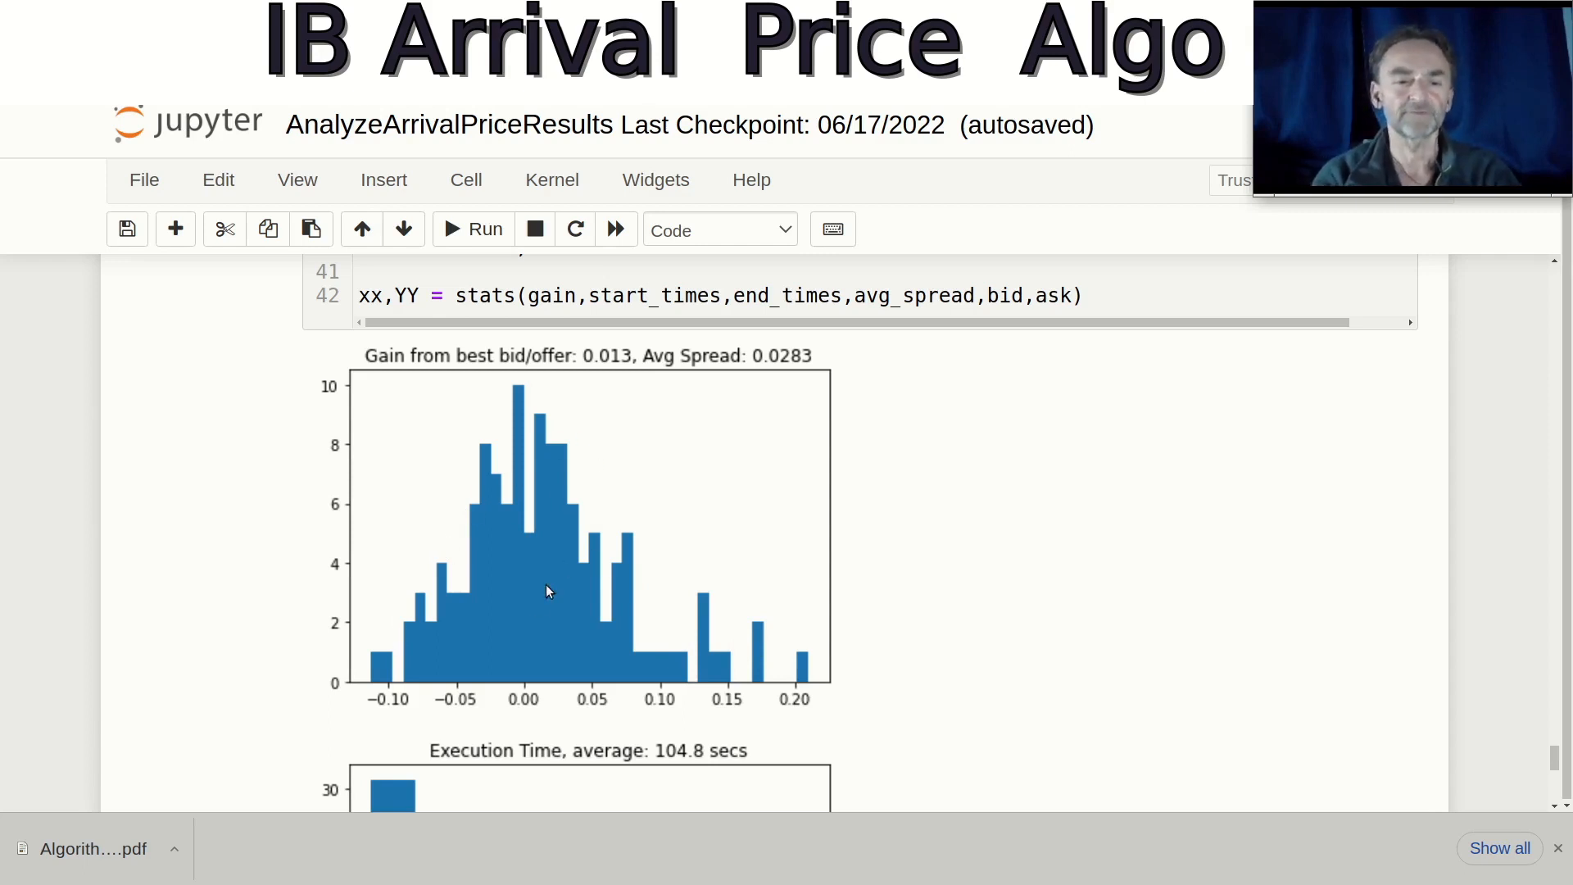
pyautogui.moveTo(513, 612)
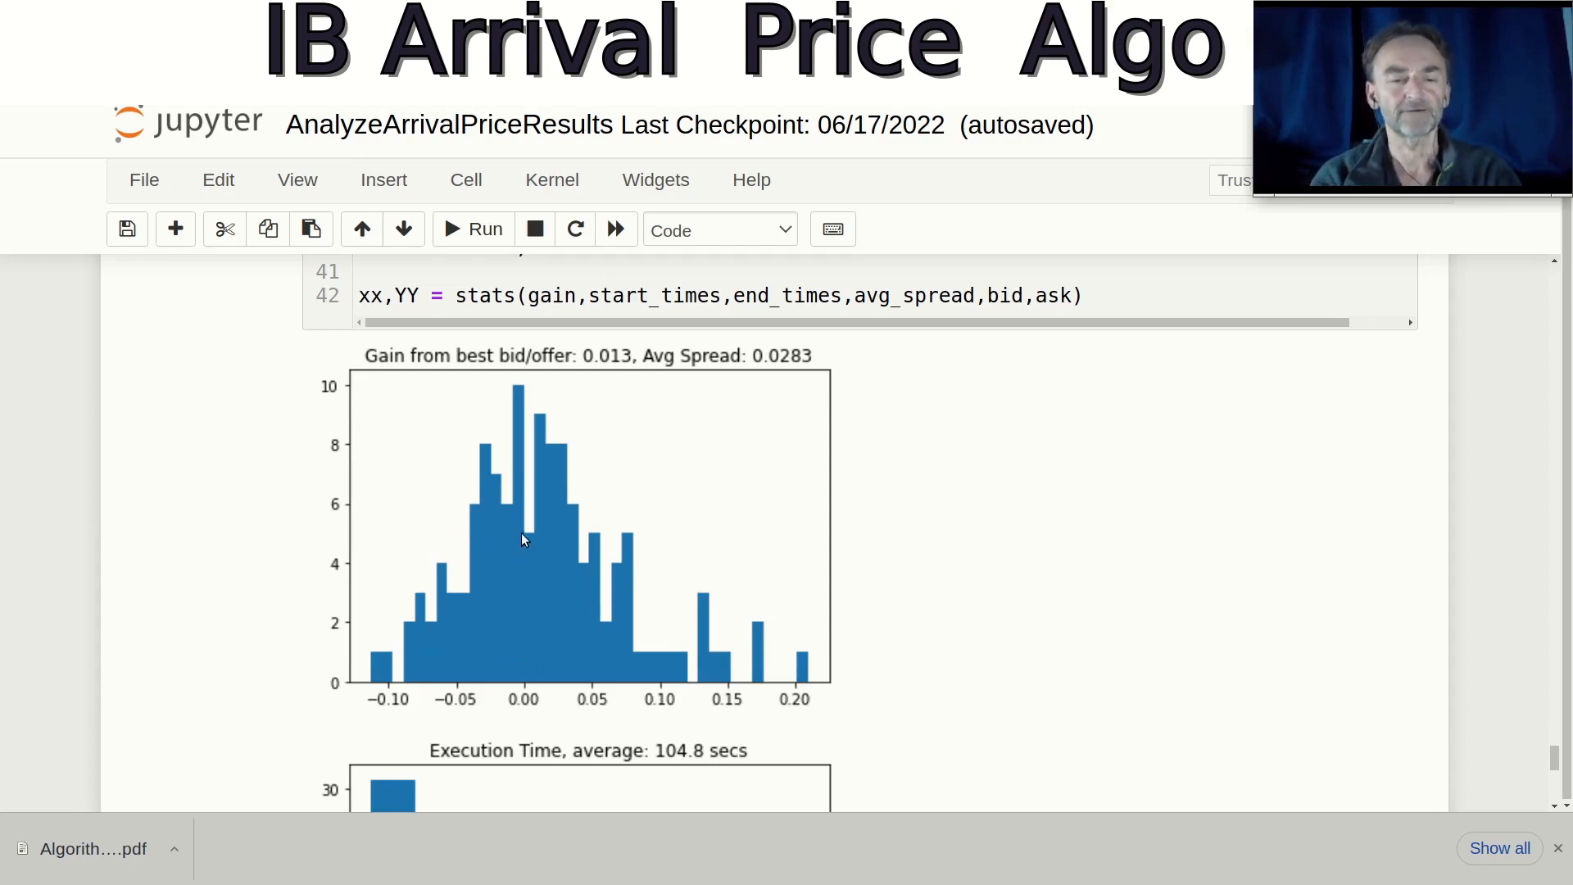
pyautogui.moveTo(453, 599)
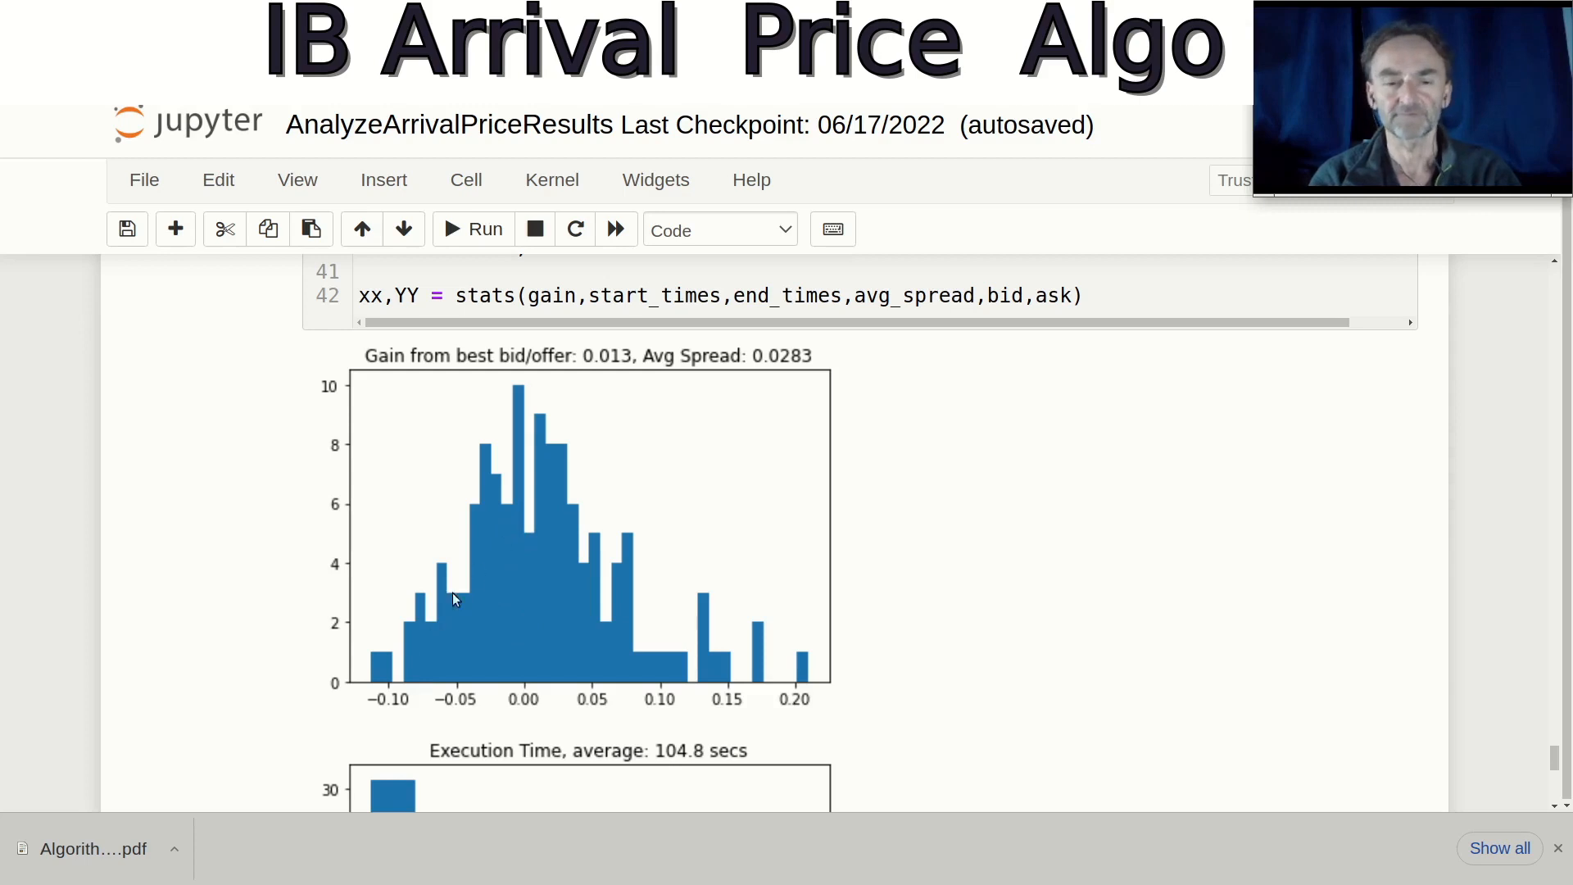
pyautogui.moveTo(739, 697)
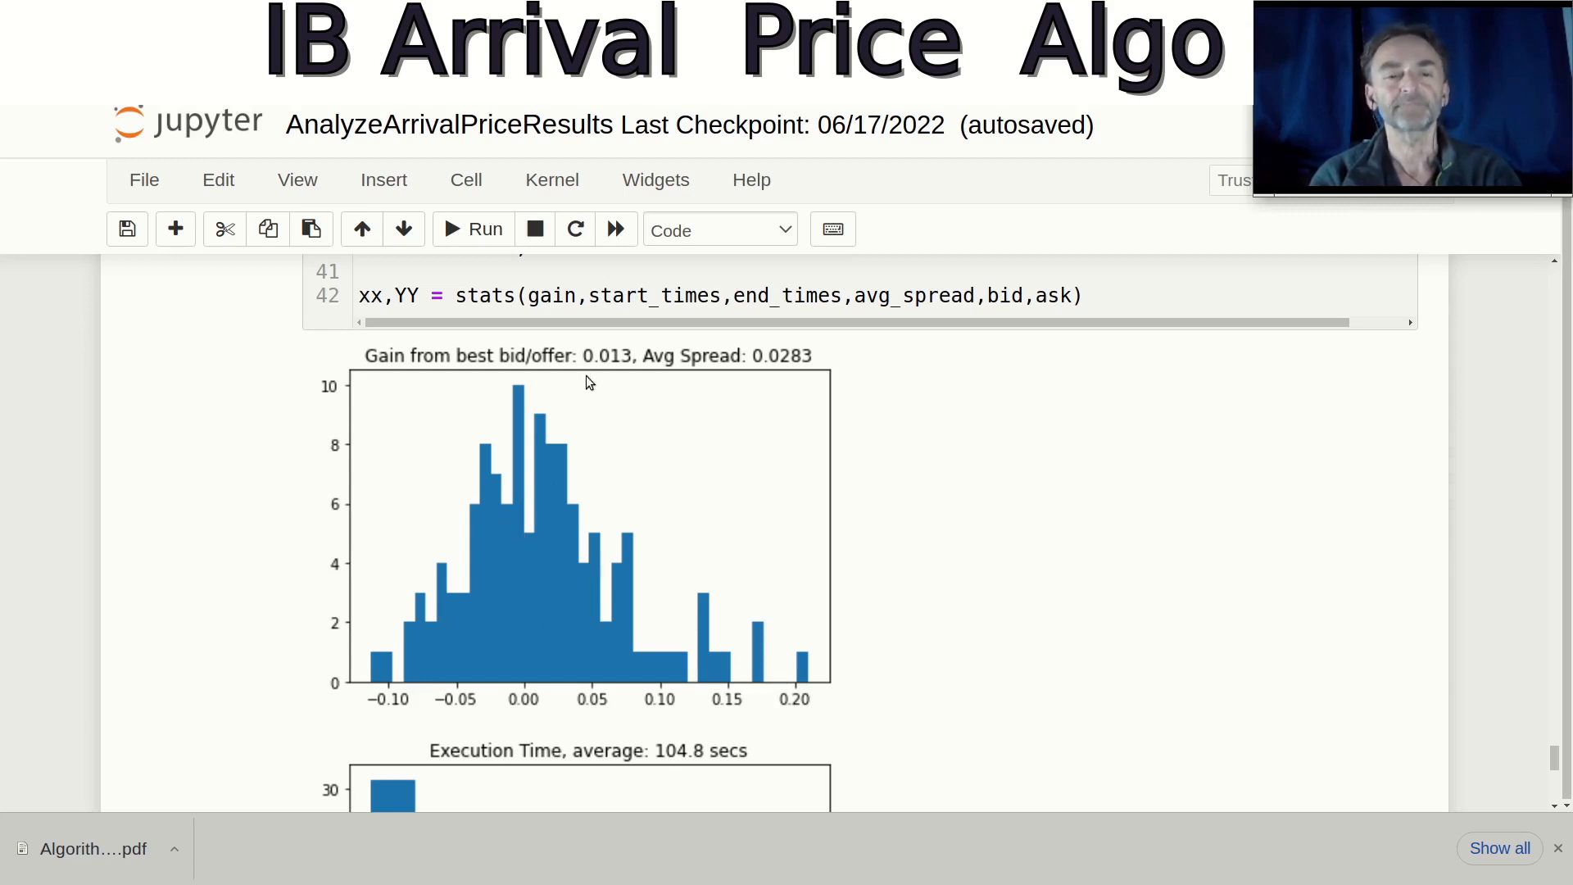
pyautogui.moveTo(605, 367)
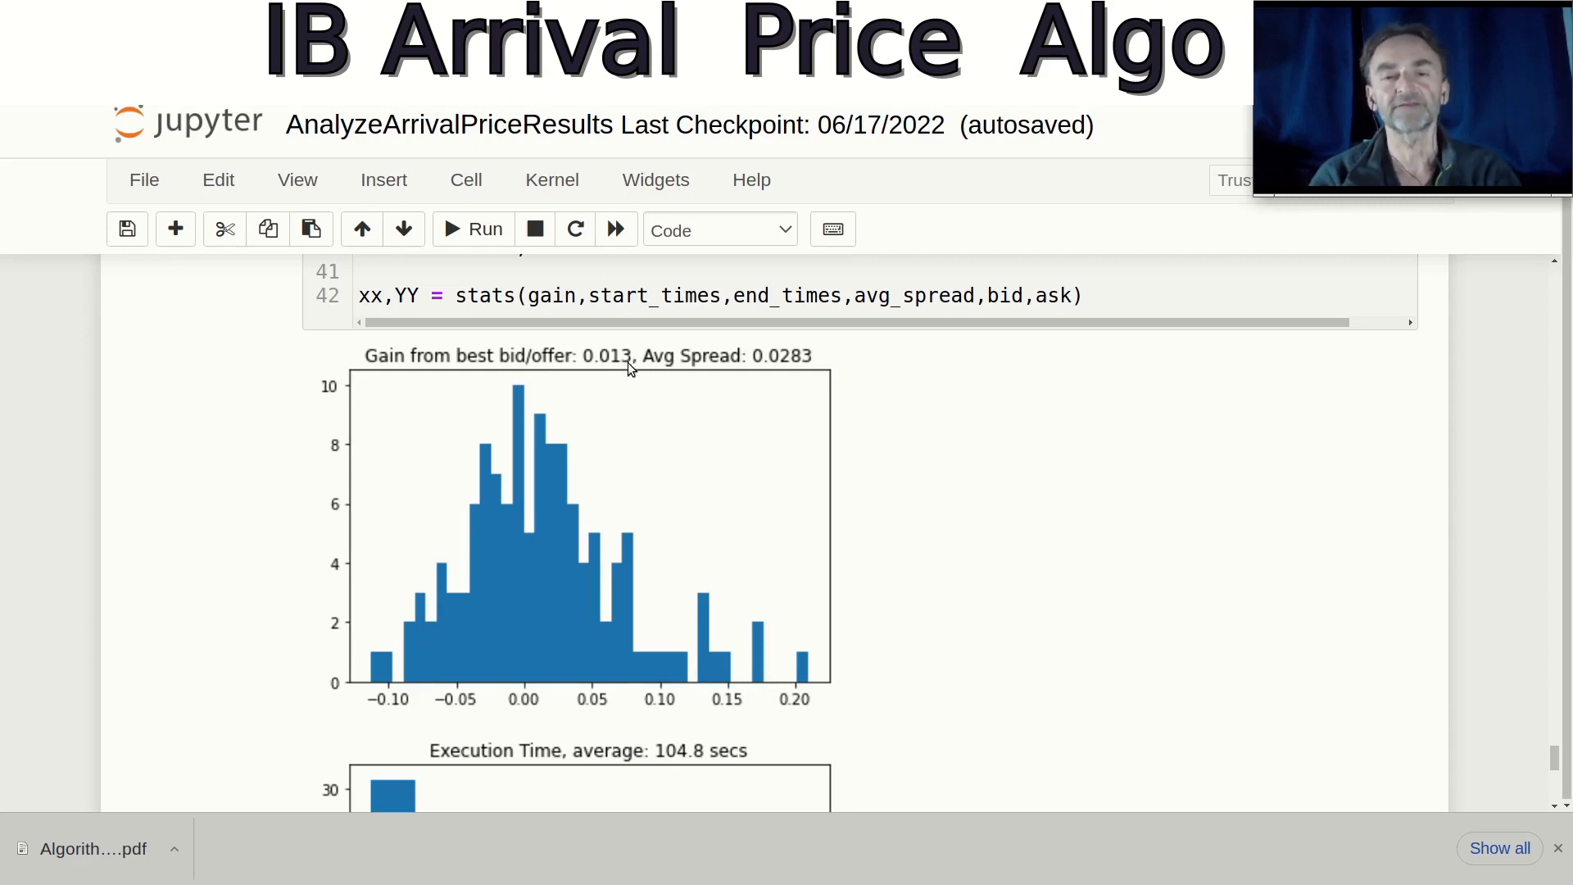
pyautogui.moveTo(786, 376)
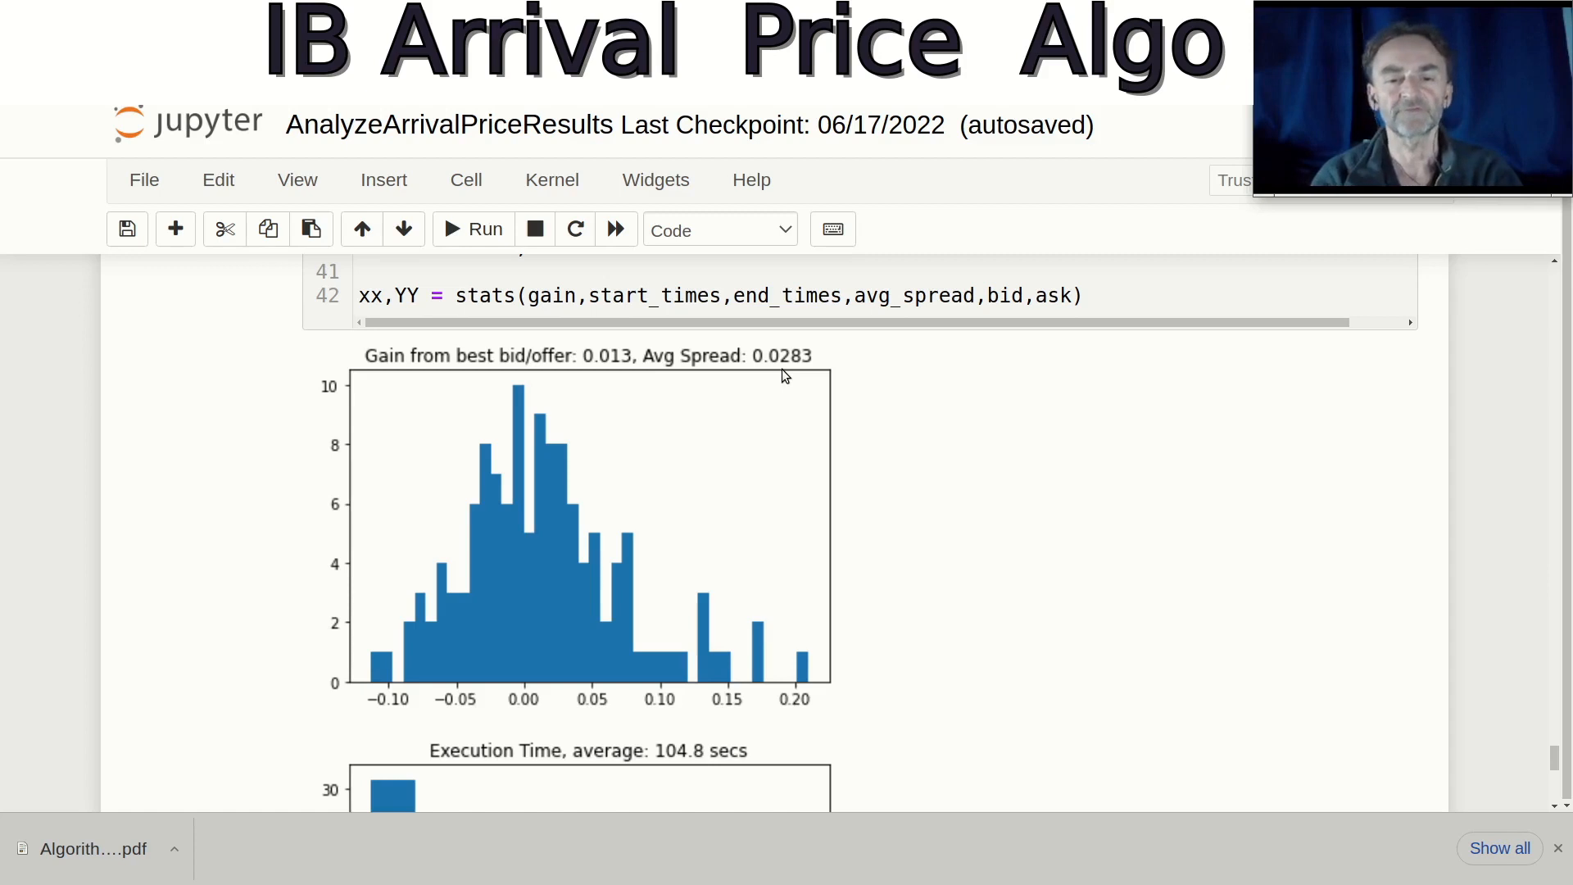
pyautogui.scroll(-3)
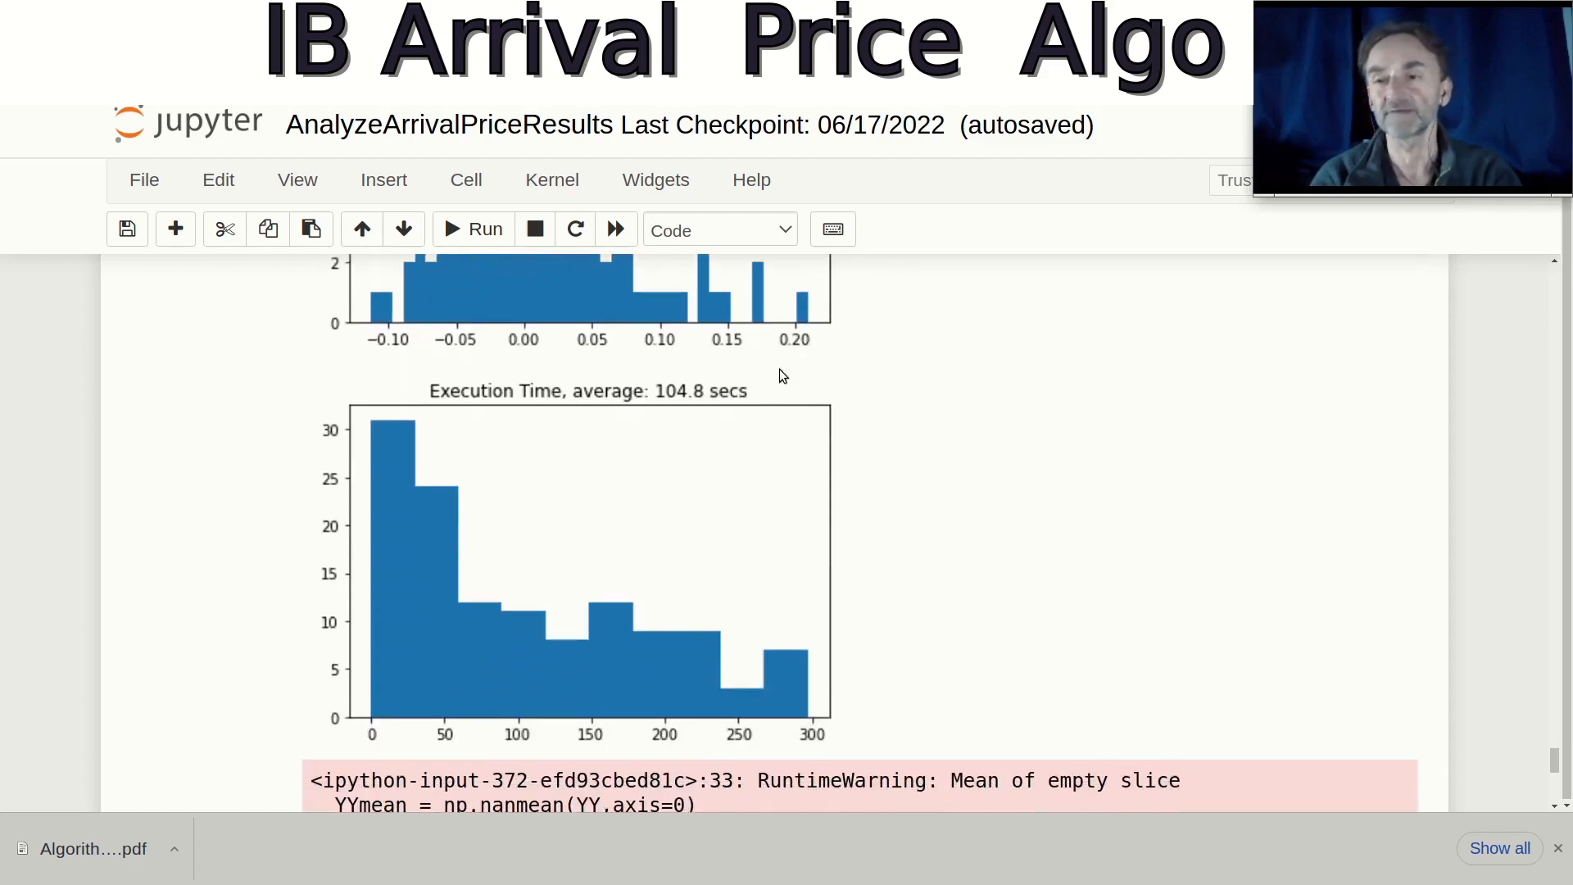
pyautogui.scroll(-3)
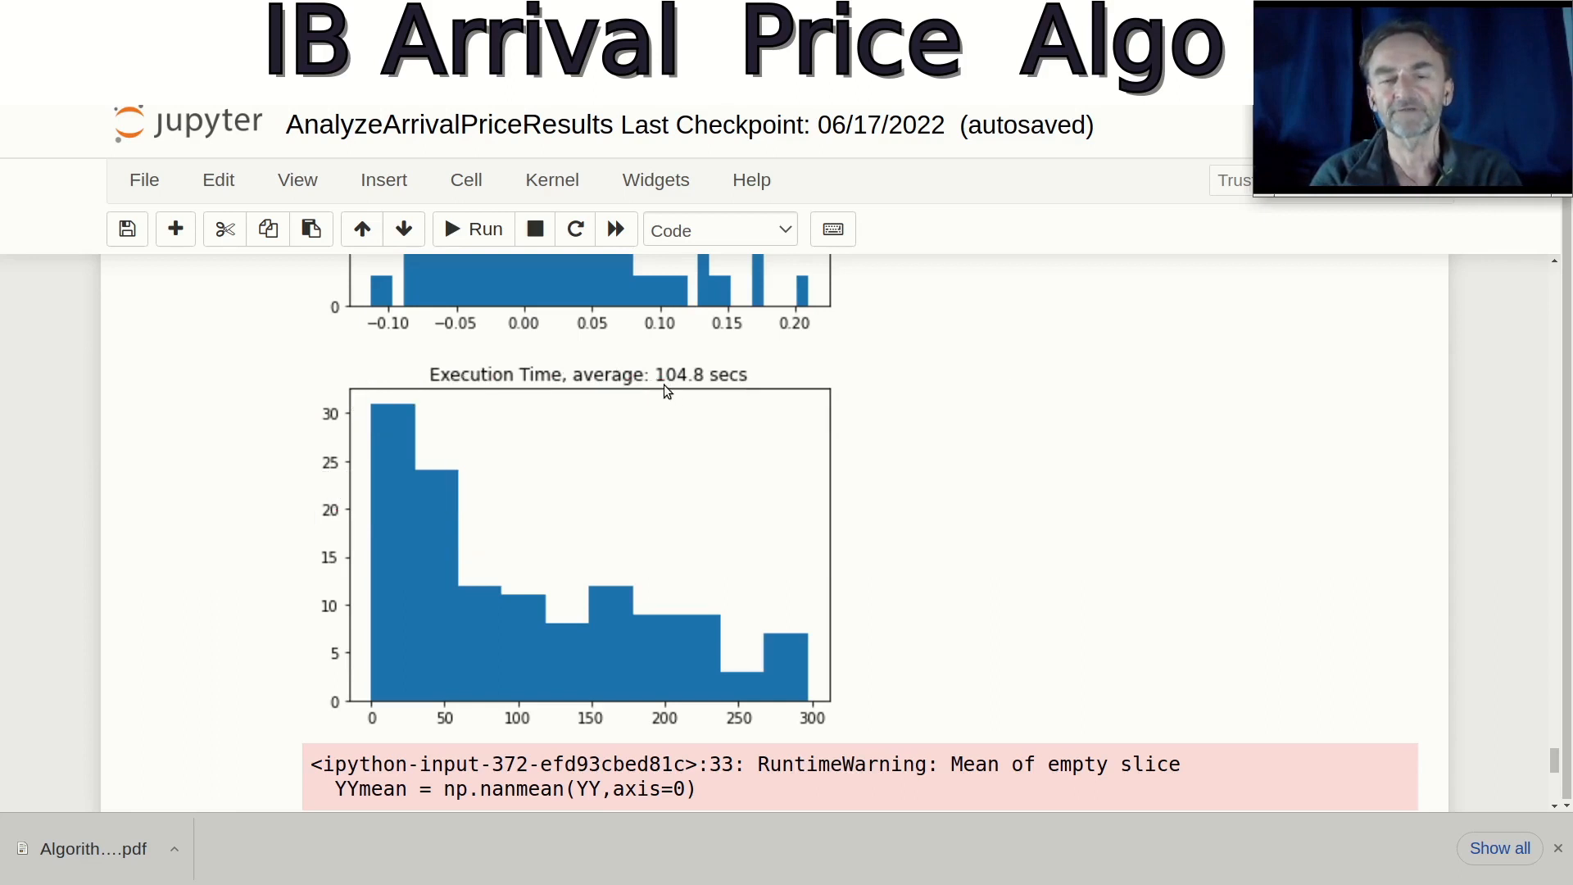
pyautogui.moveTo(690, 393)
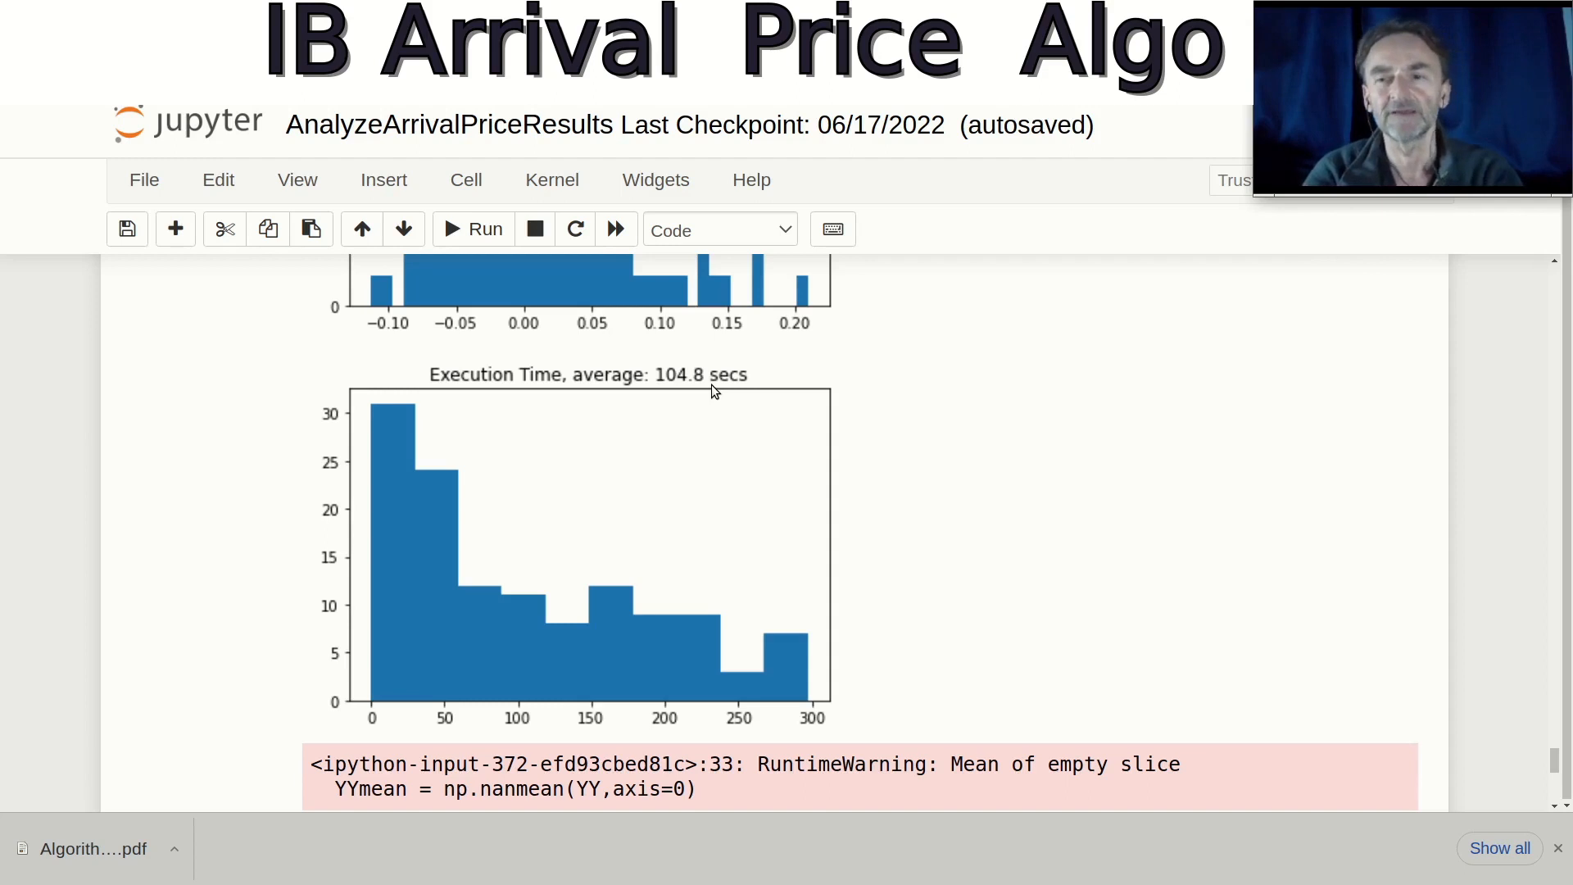
pyautogui.moveTo(603, 450)
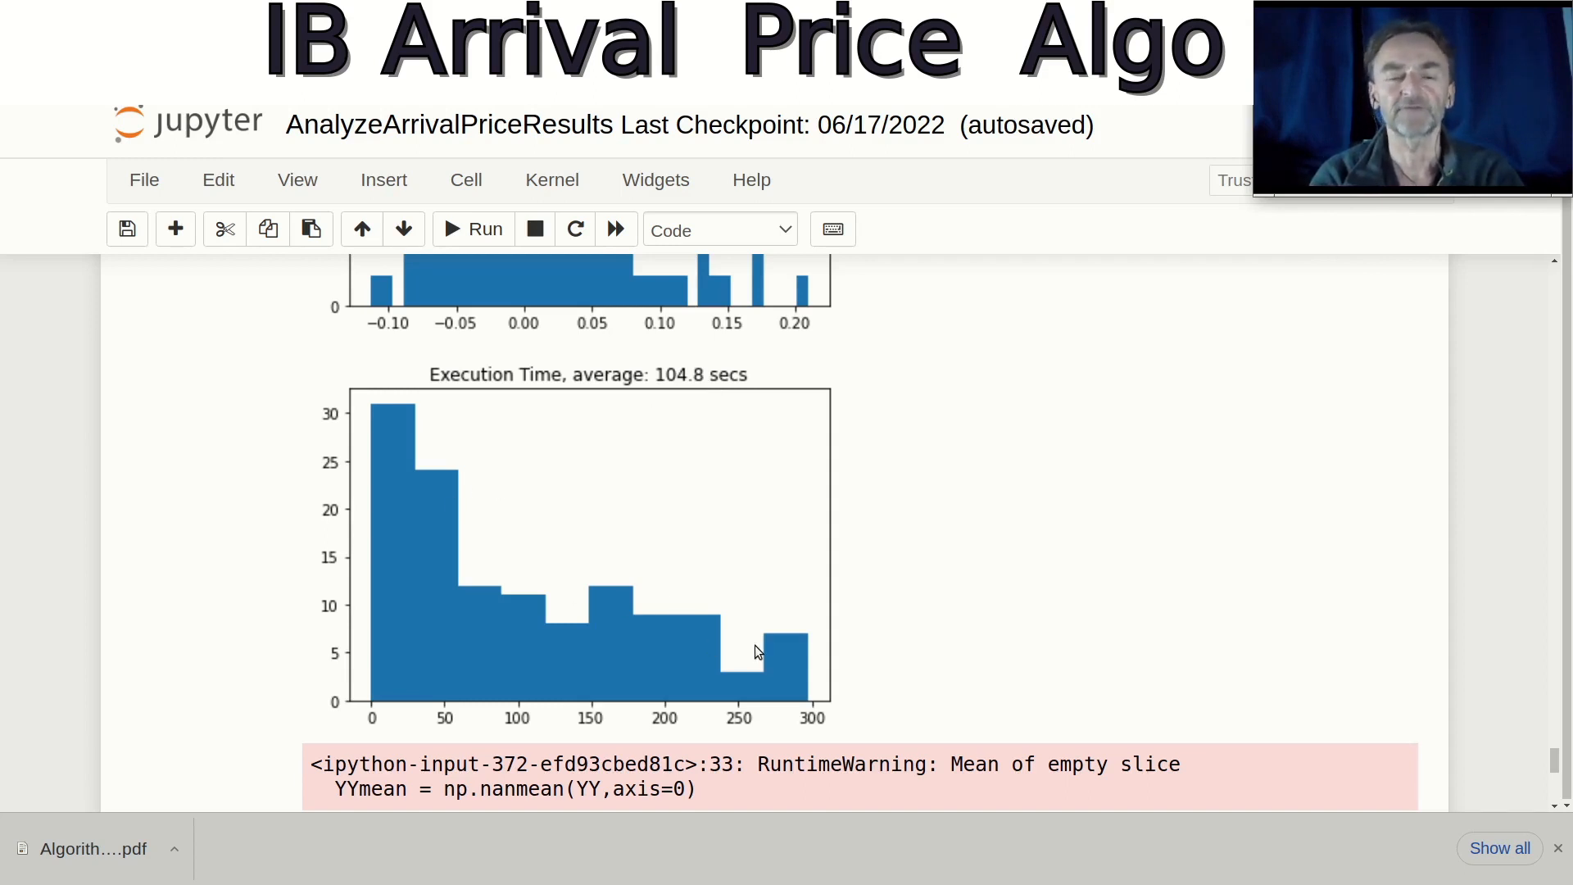
pyautogui.moveTo(760, 558)
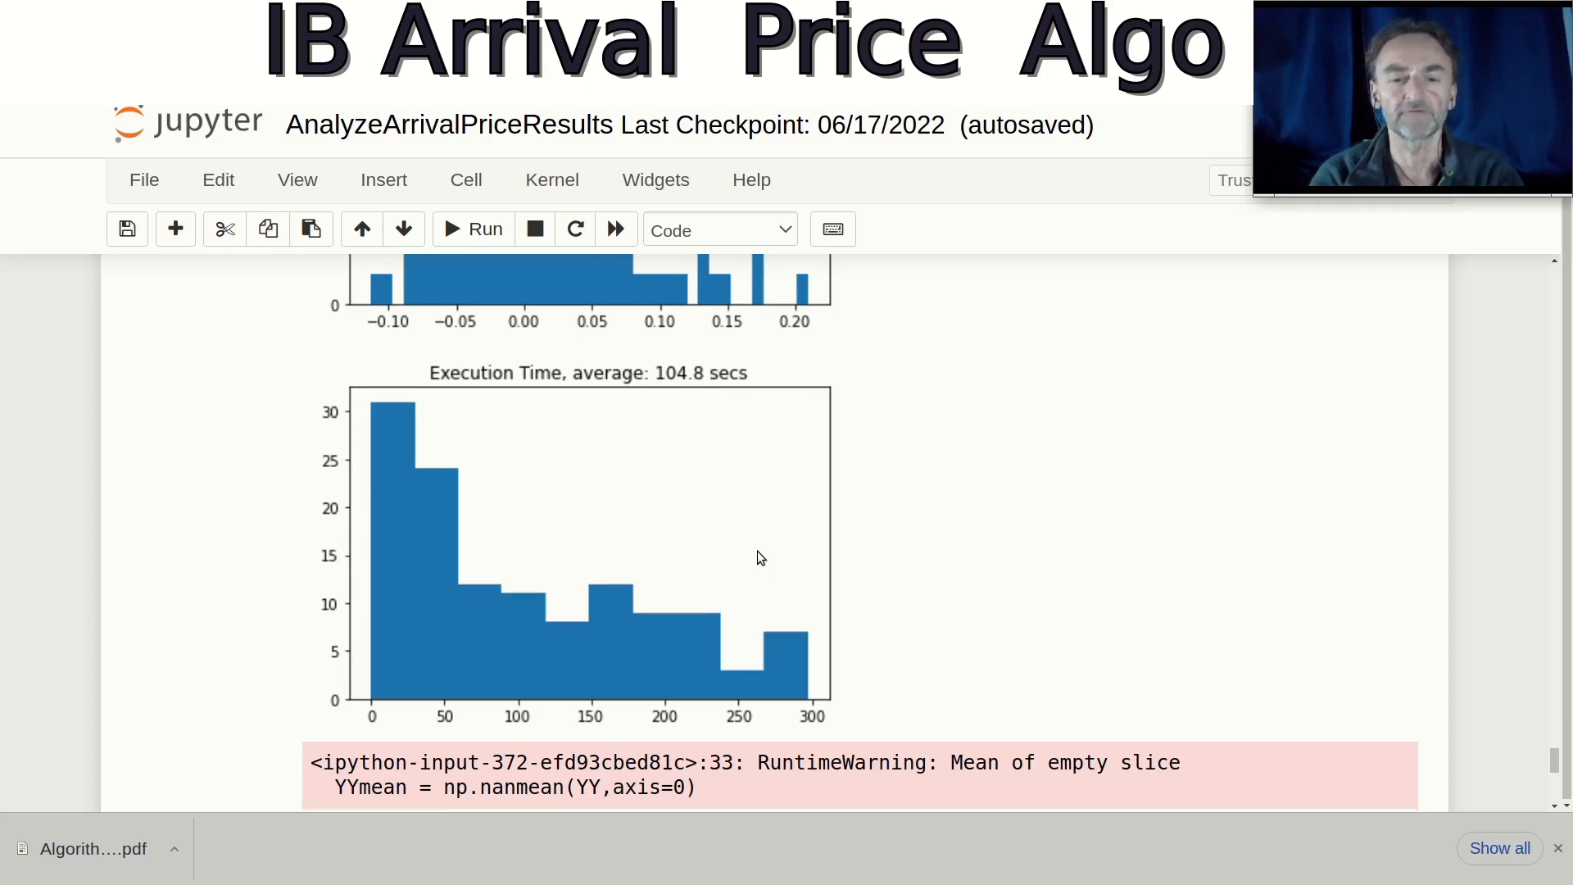
pyautogui.scroll(-3)
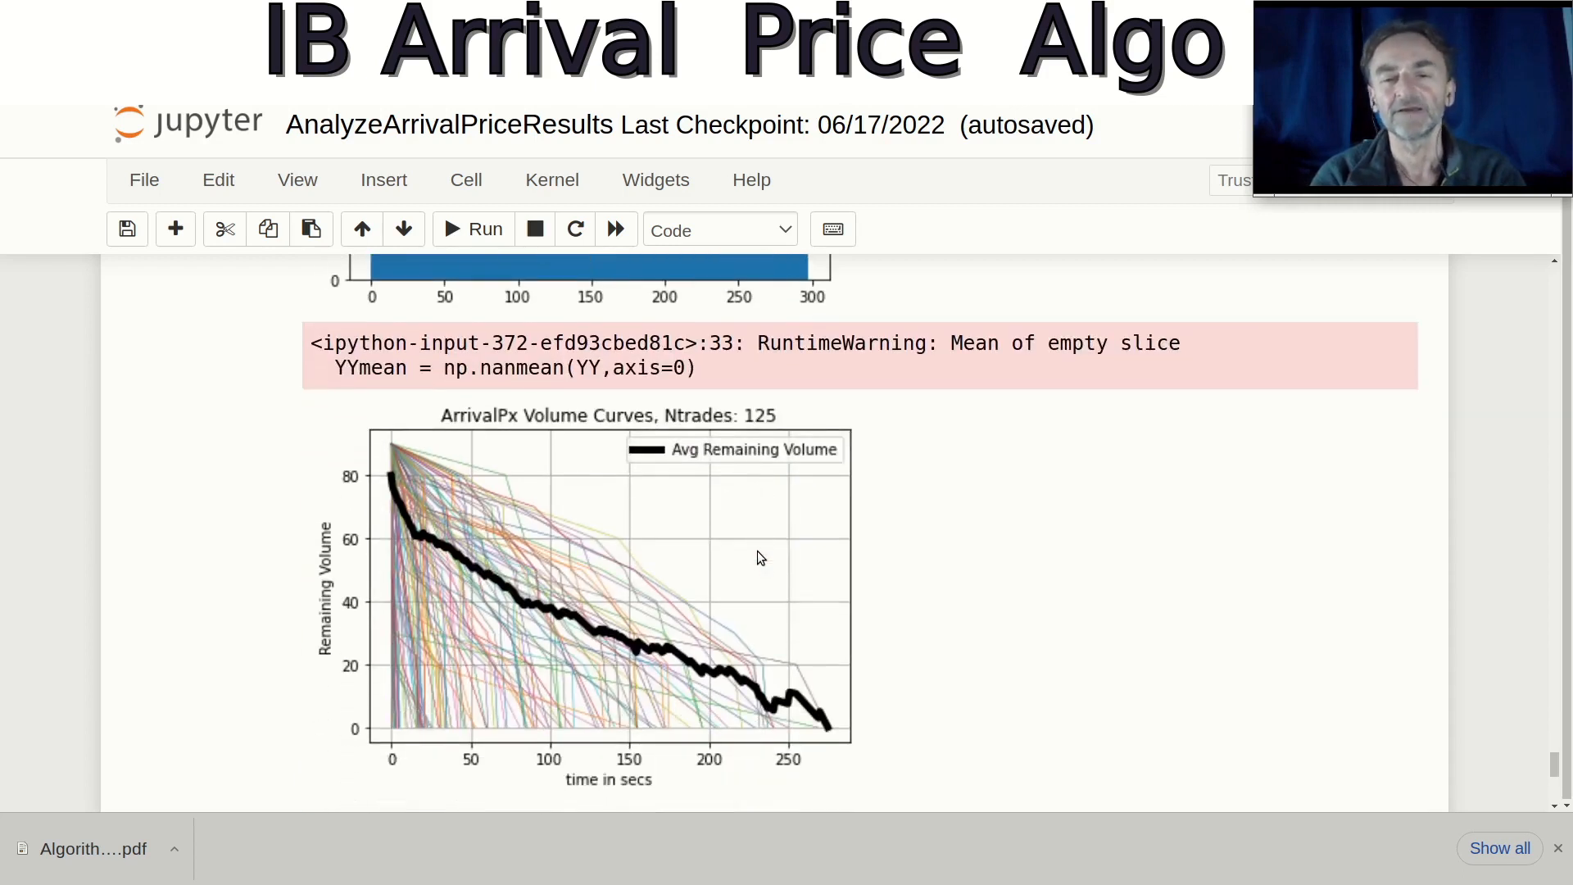
pyautogui.scroll(-3)
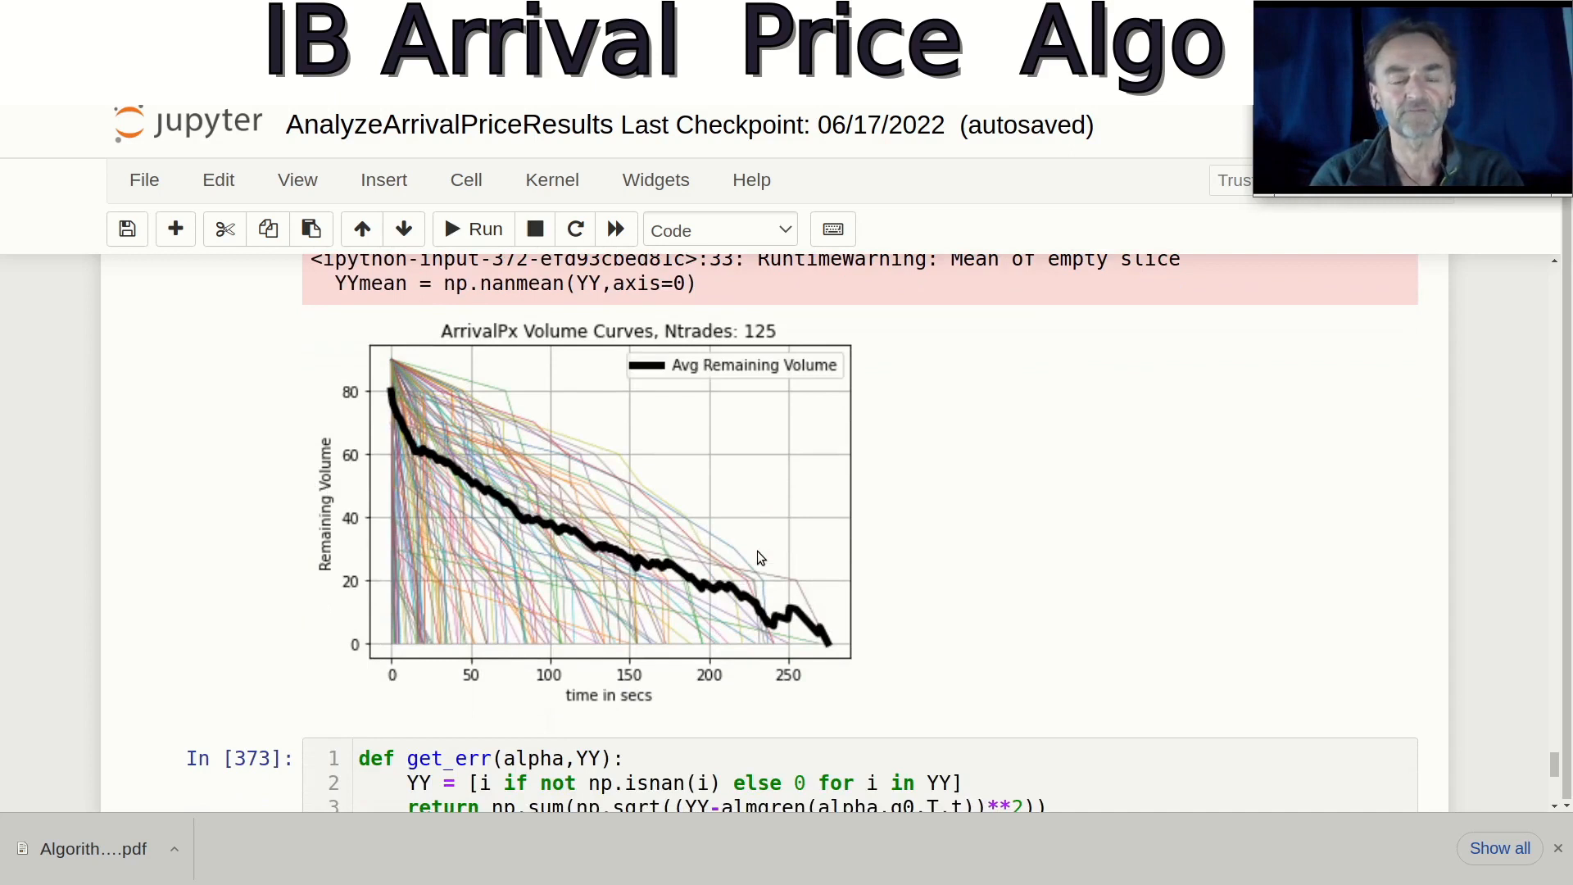
pyautogui.moveTo(549, 459)
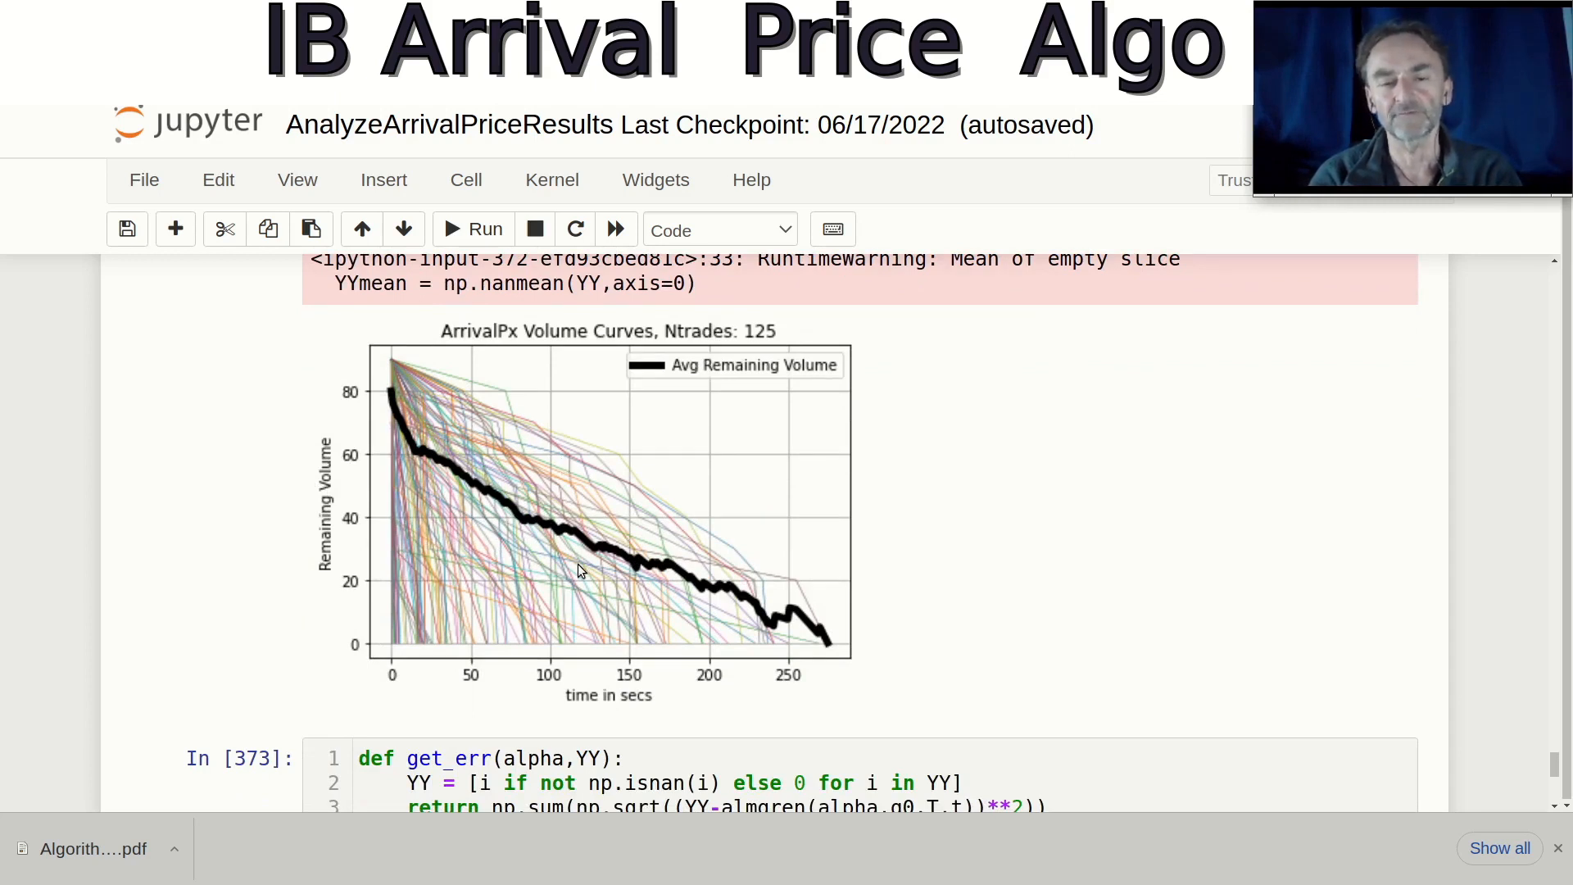
pyautogui.moveTo(530, 487)
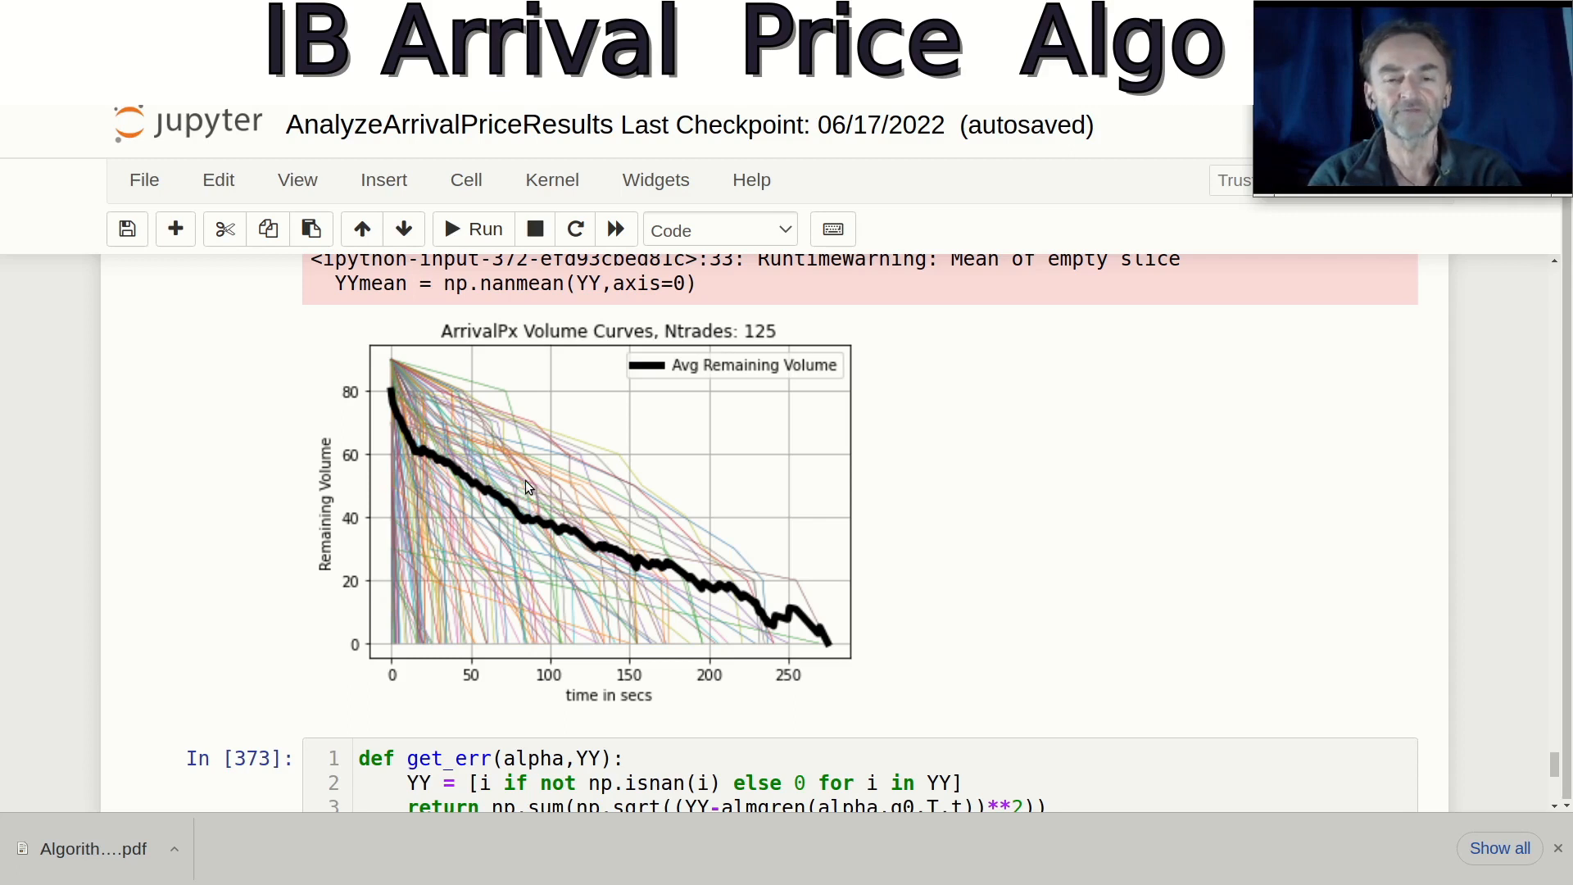
pyautogui.moveTo(730, 398)
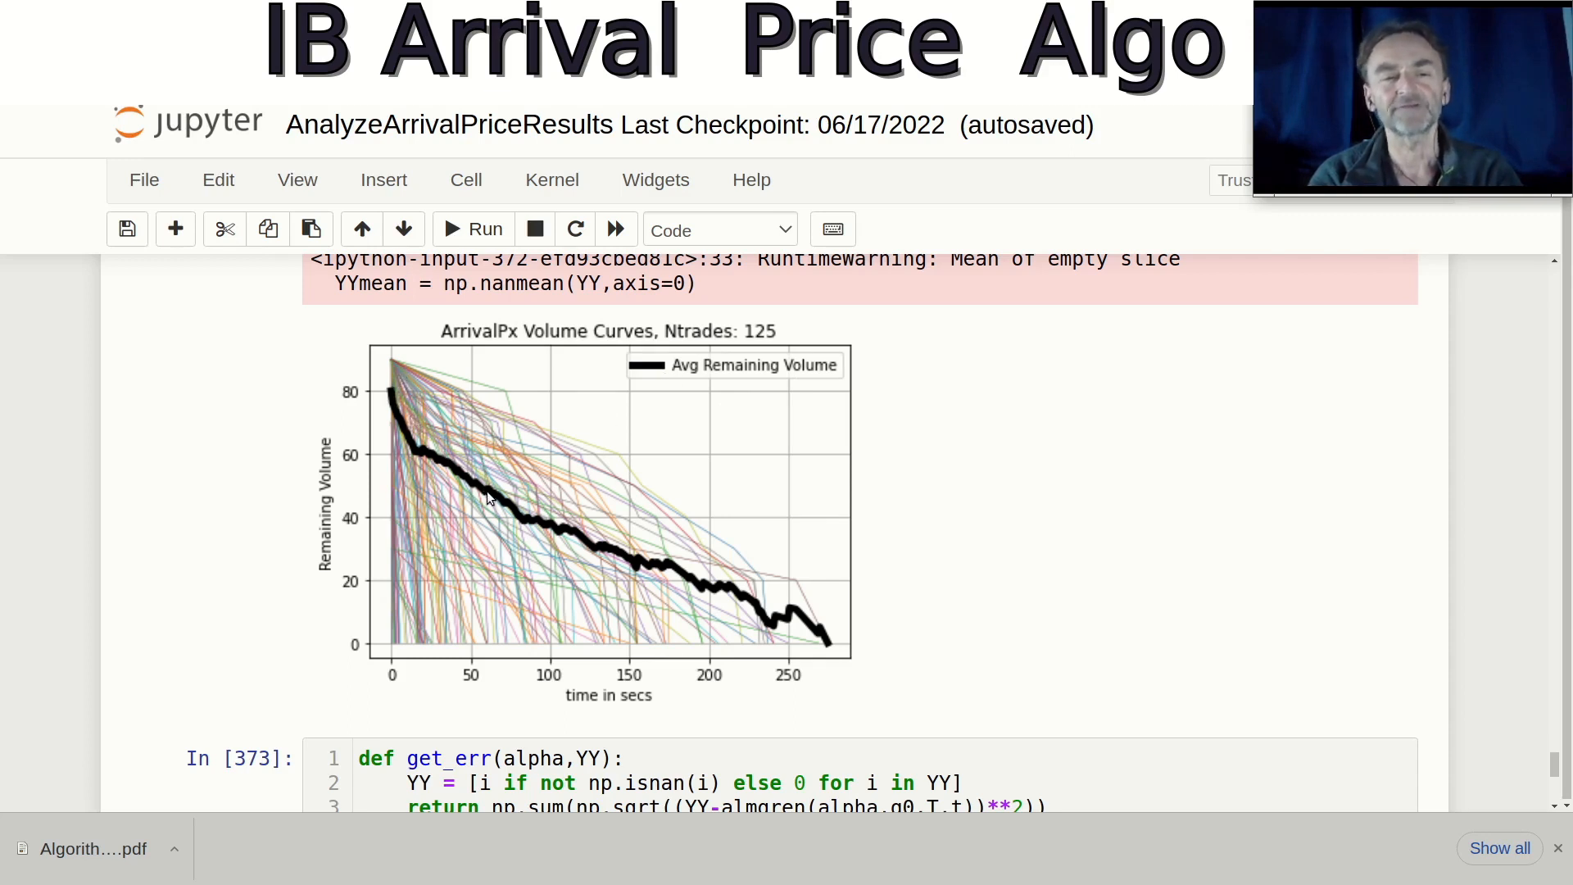
pyautogui.moveTo(529, 519)
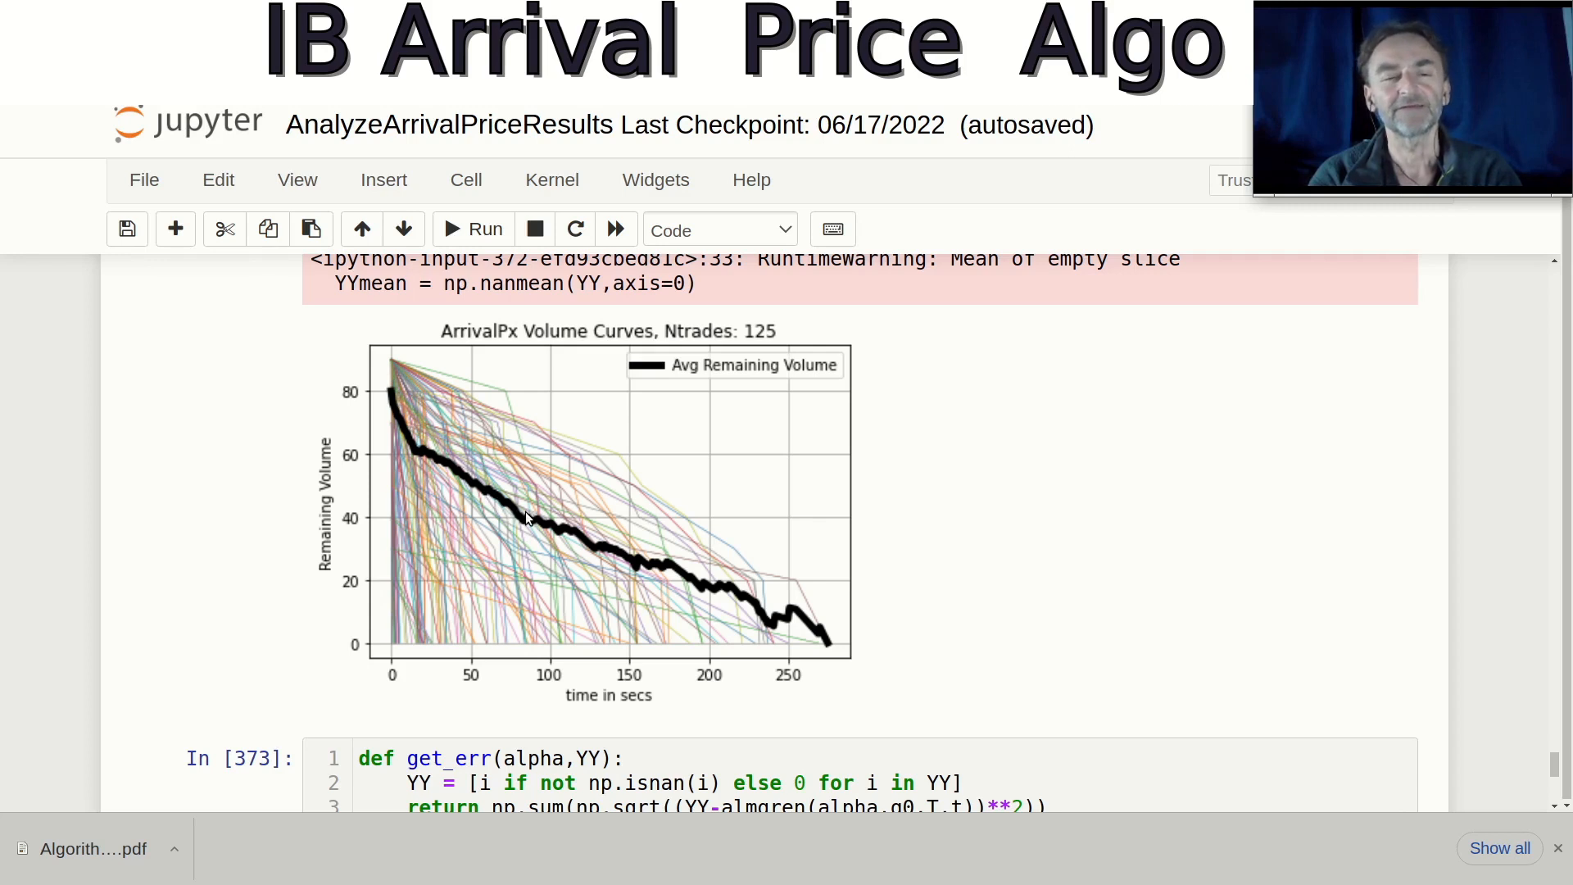
pyautogui.moveTo(559, 519)
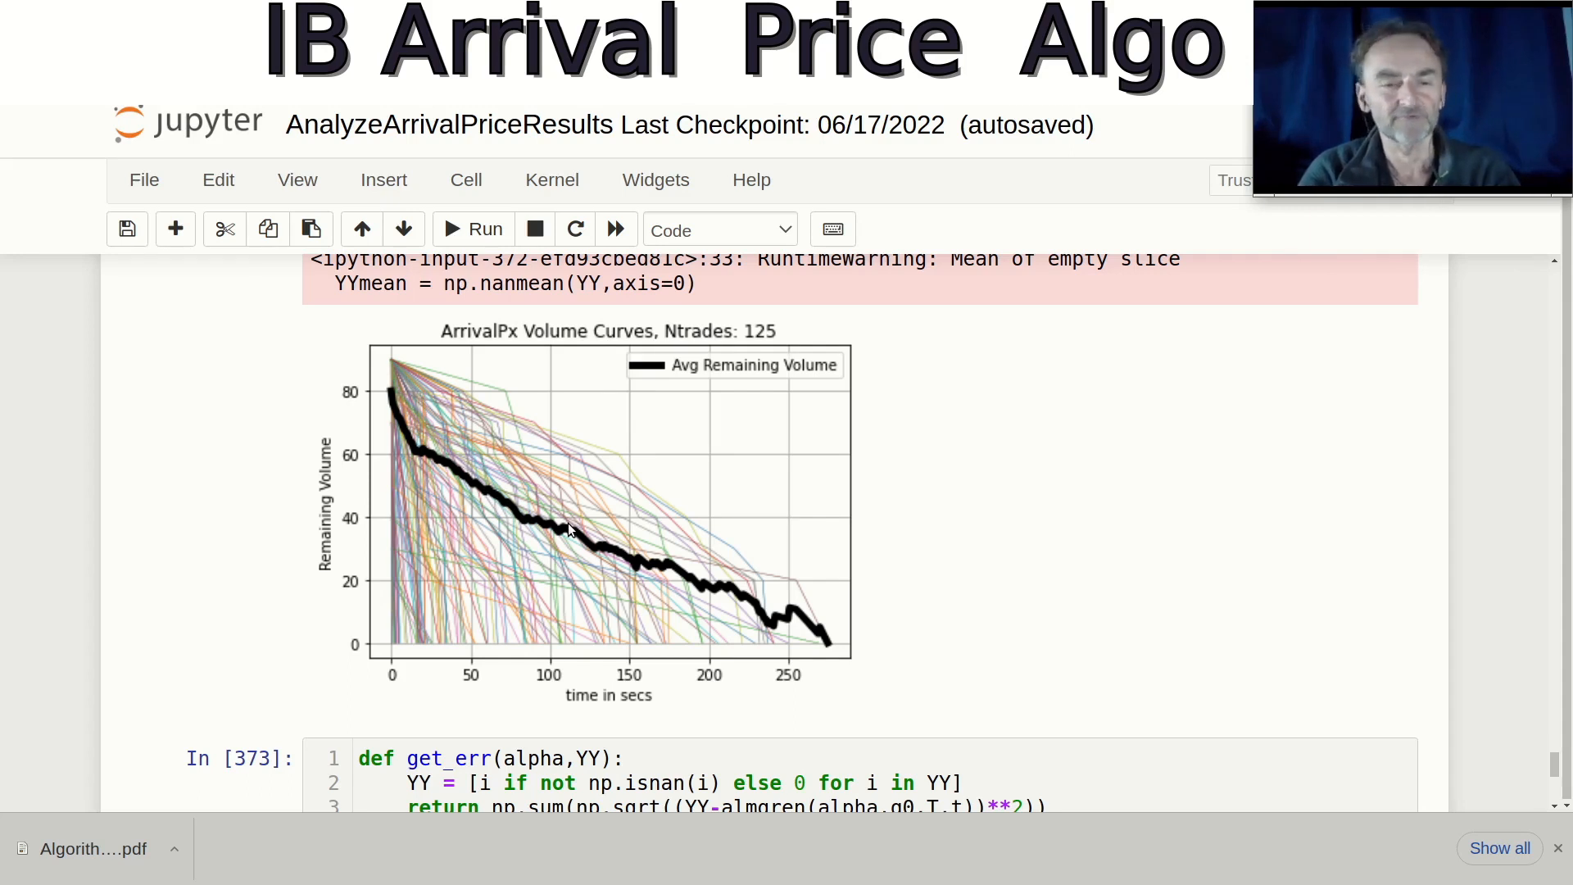
pyautogui.moveTo(528, 447)
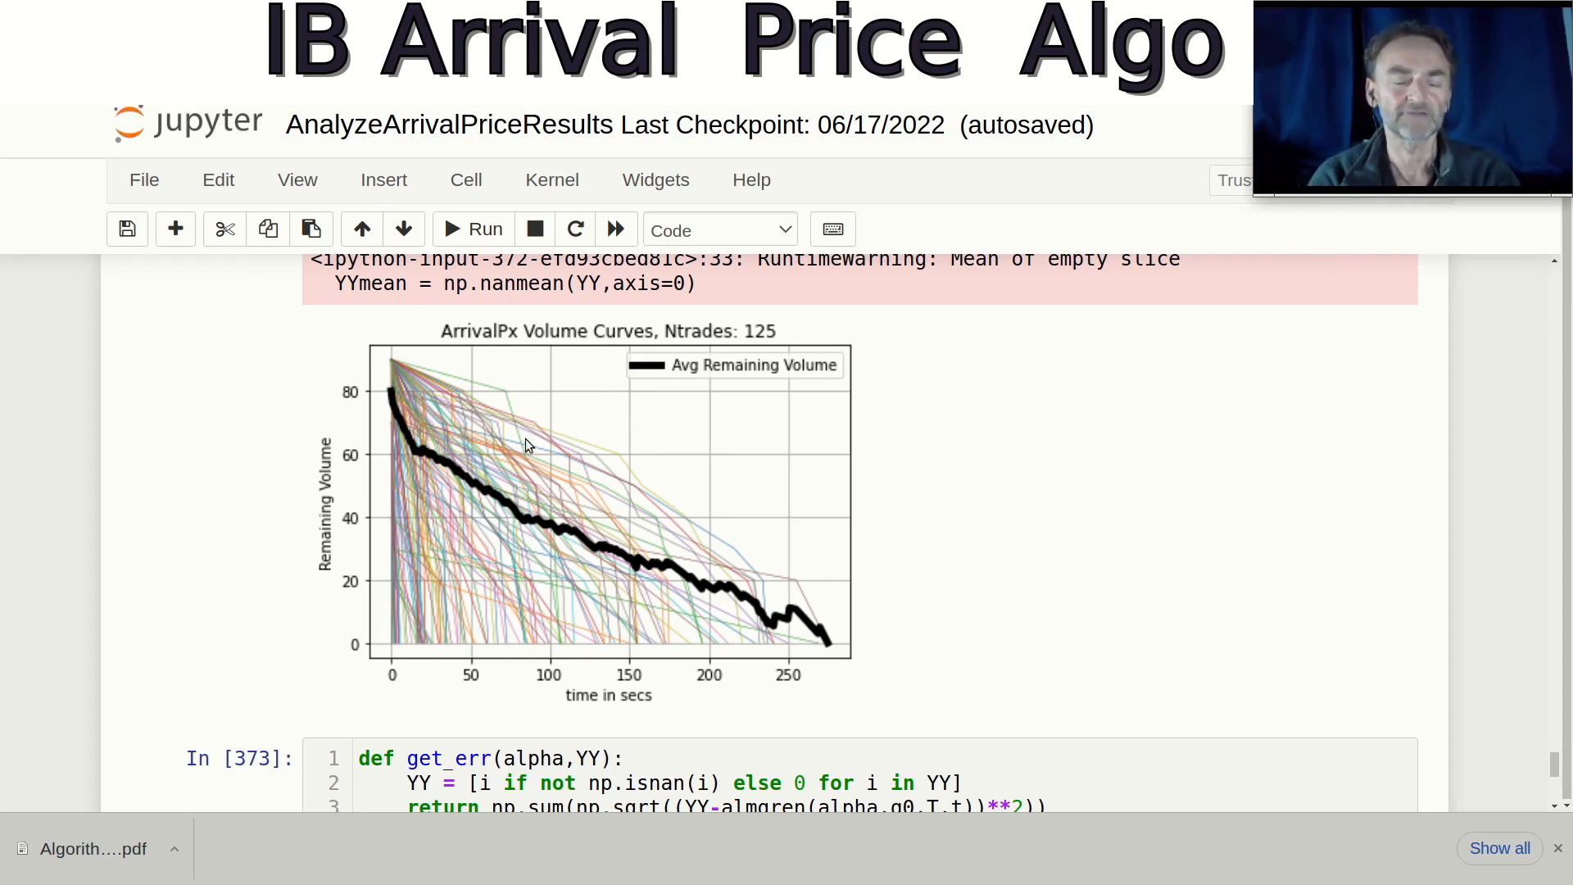
pyautogui.moveTo(565, 441)
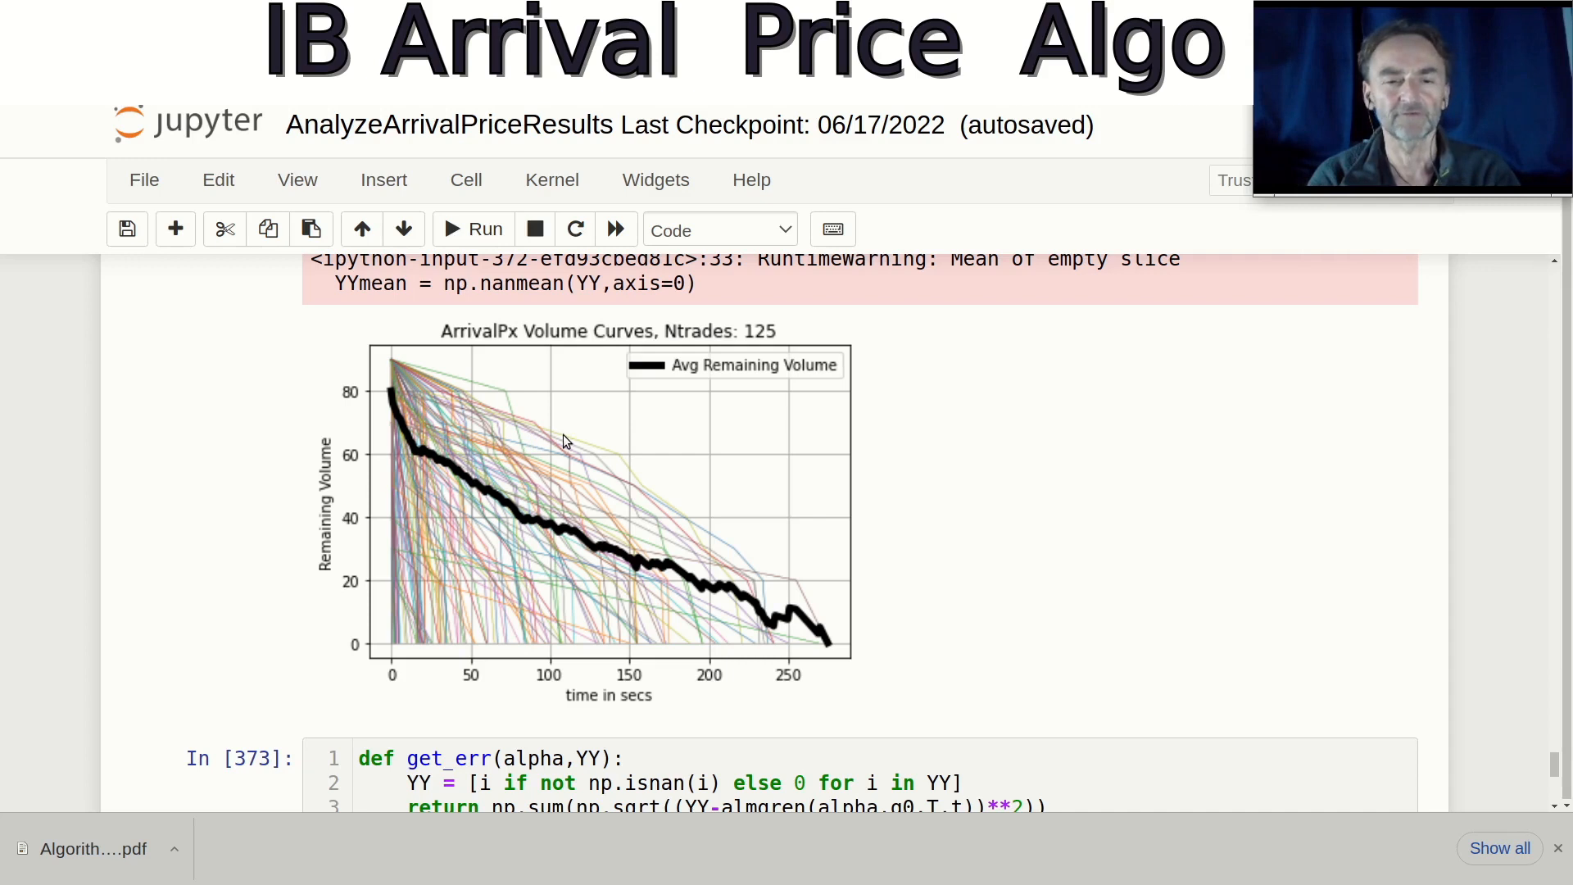
pyautogui.moveTo(558, 479)
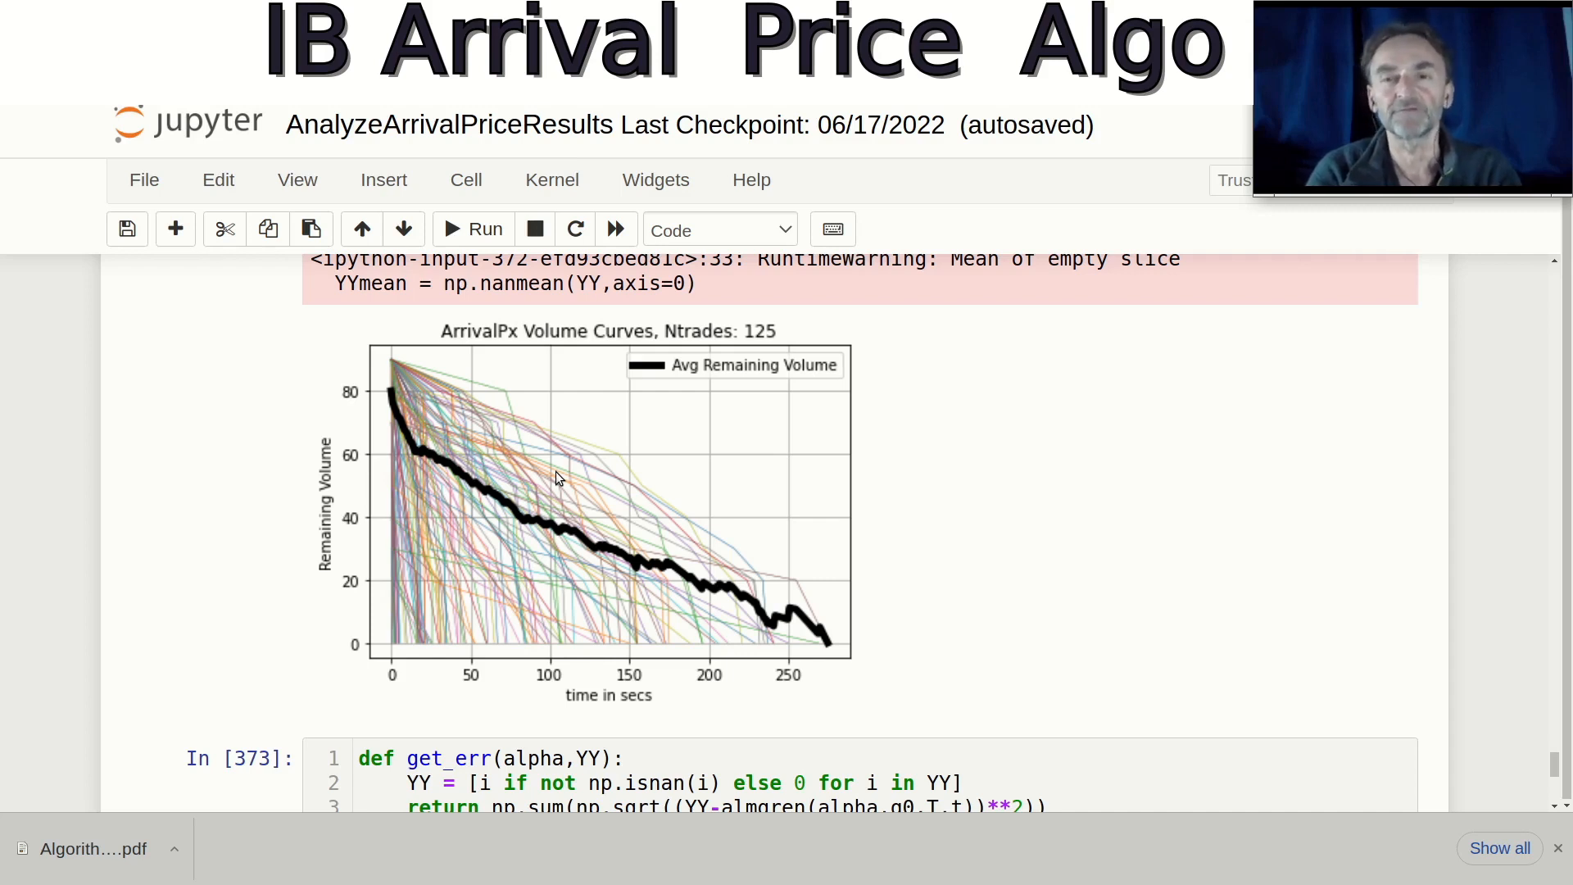
pyautogui.moveTo(550, 603)
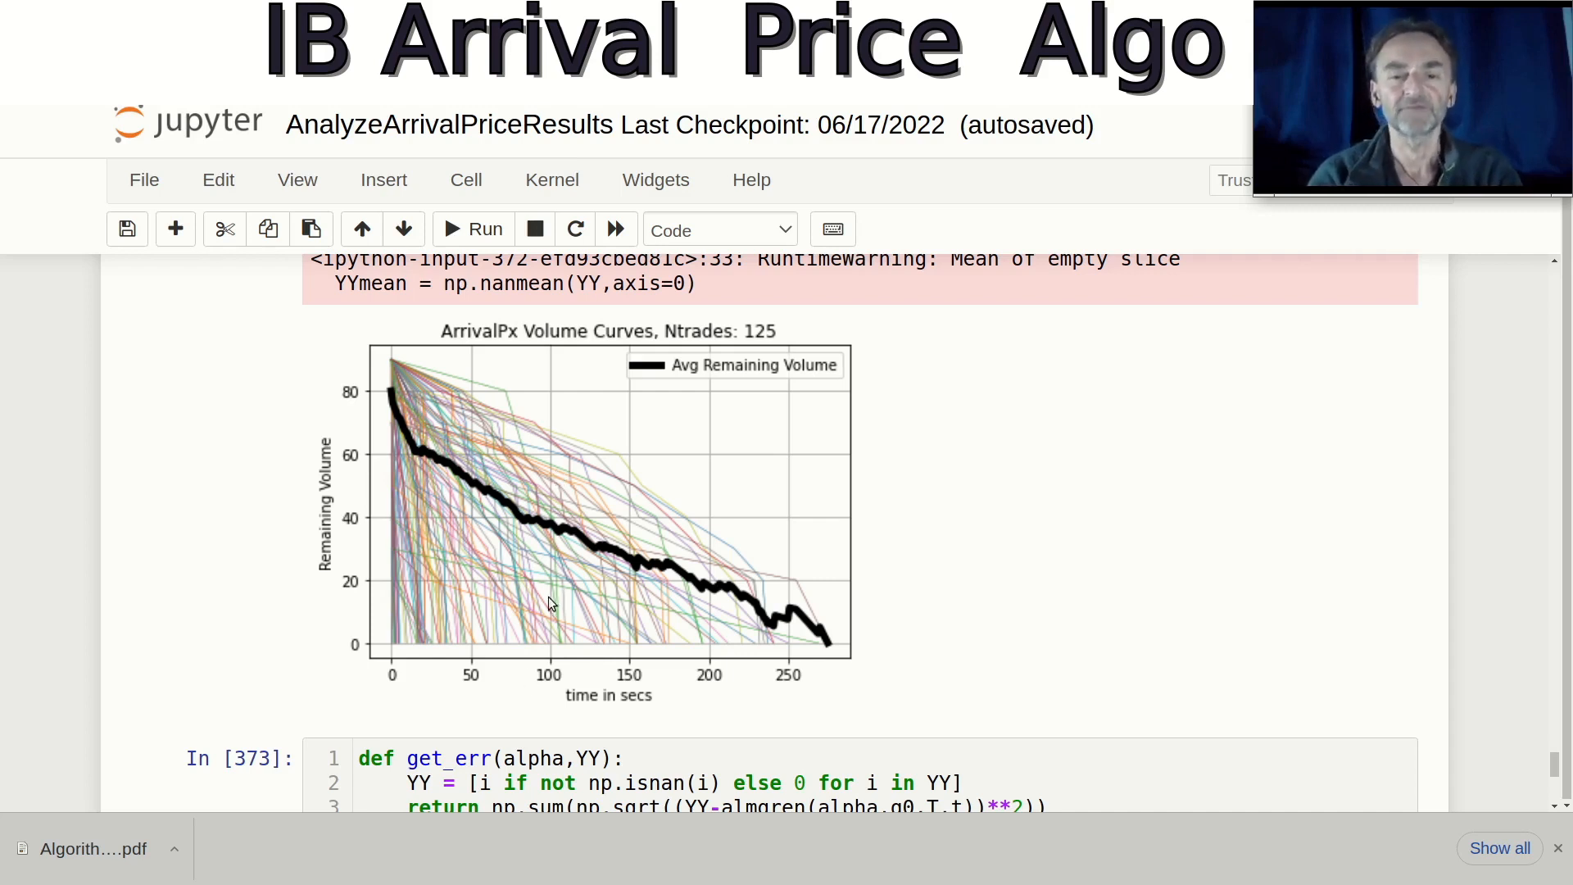
pyautogui.scroll(-3)
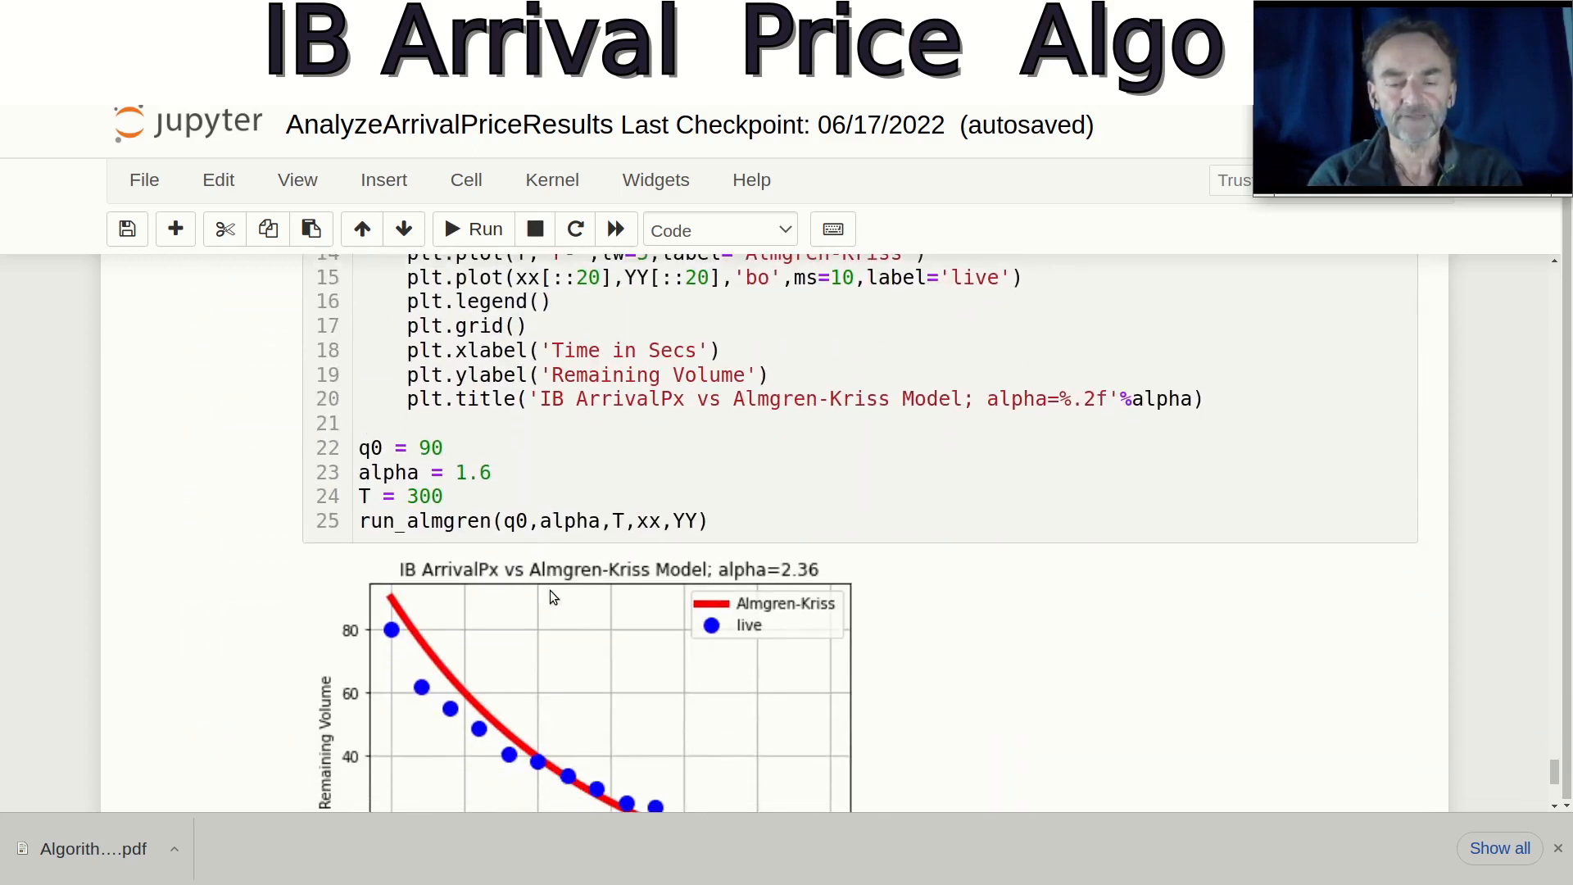
pyautogui.scroll(-3)
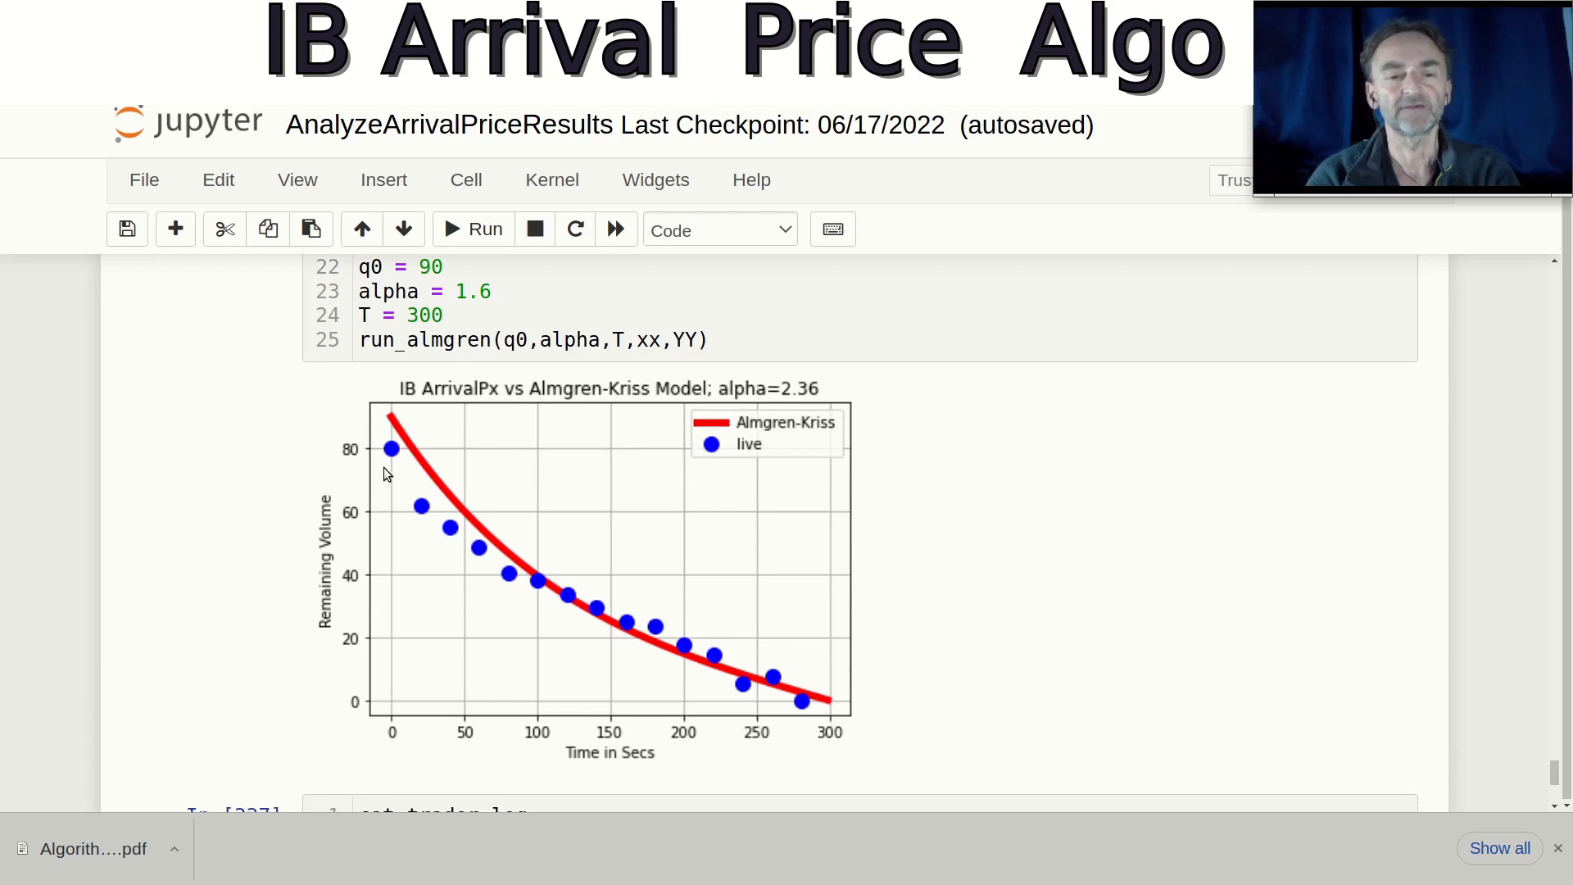
pyautogui.moveTo(442, 484)
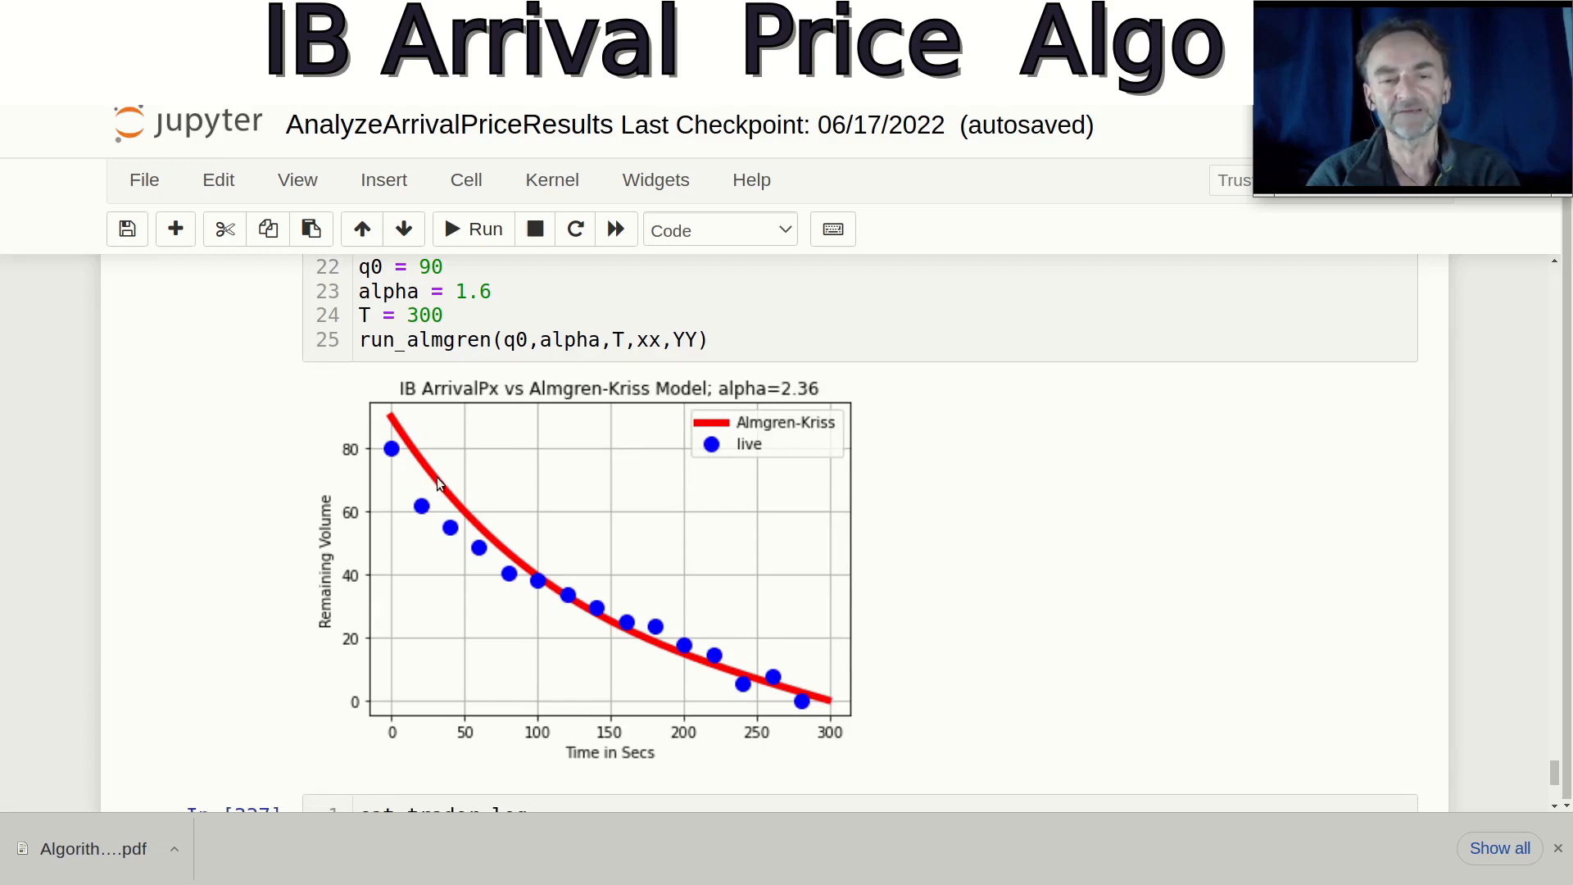
pyautogui.moveTo(604, 630)
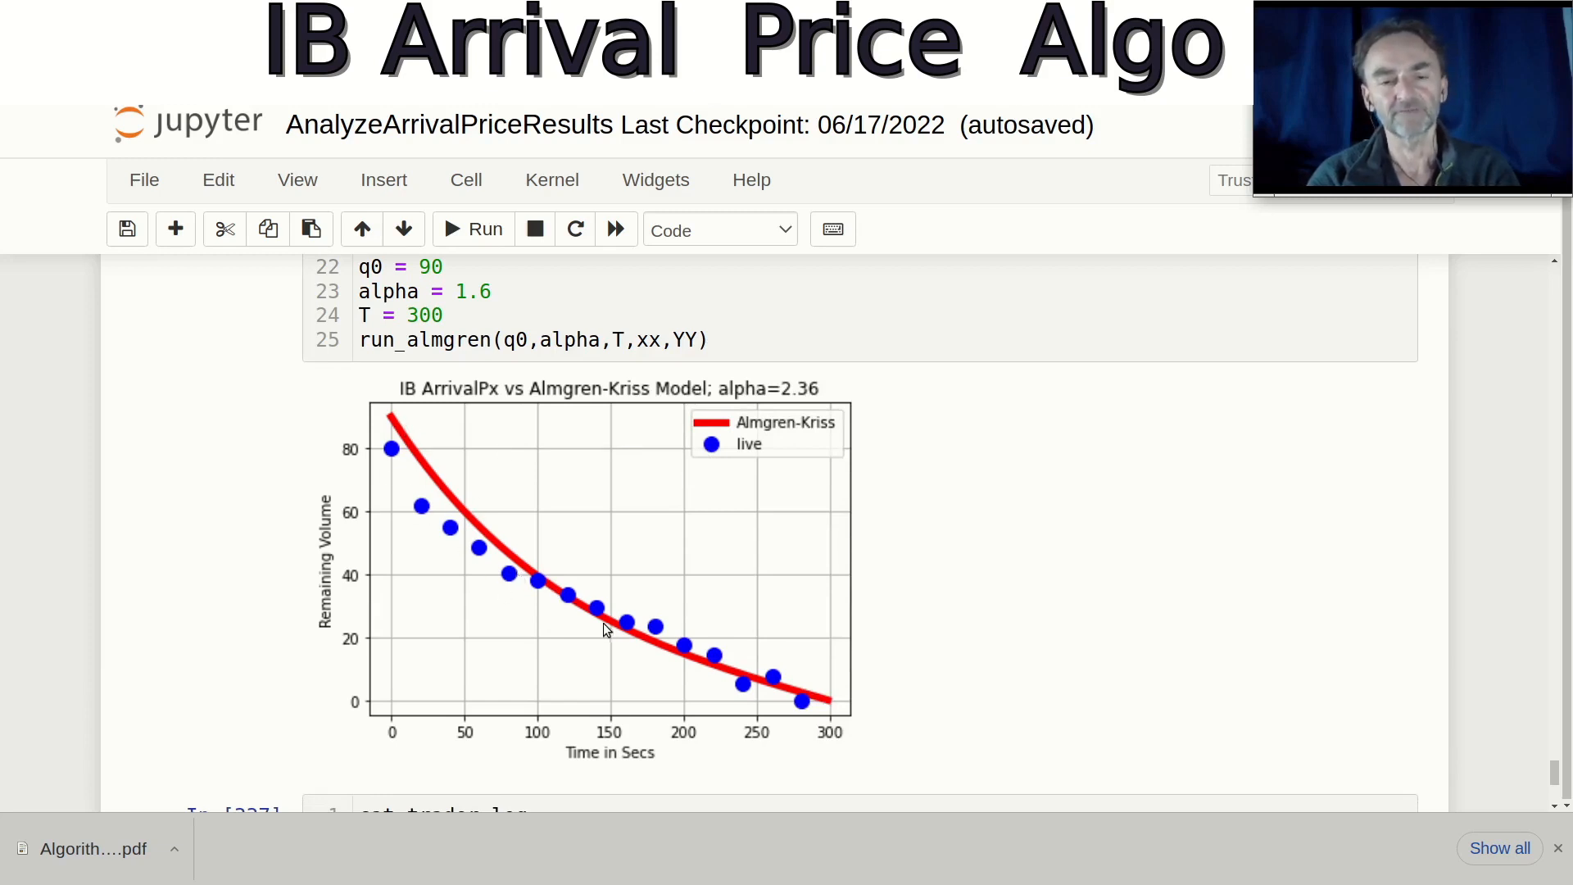
pyautogui.moveTo(453, 500)
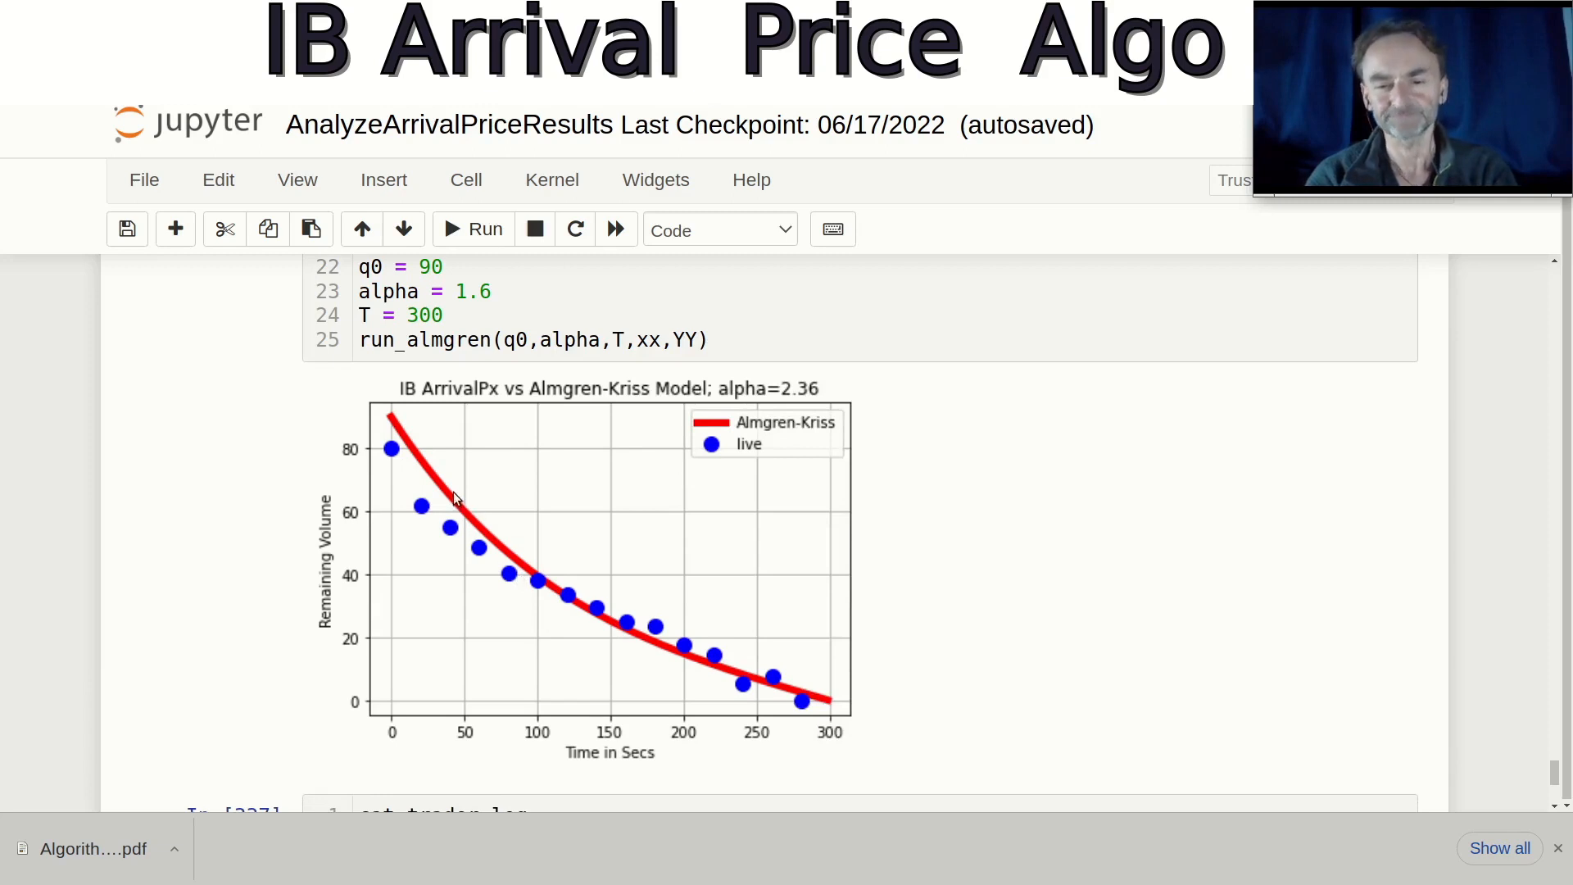
pyautogui.moveTo(600, 612)
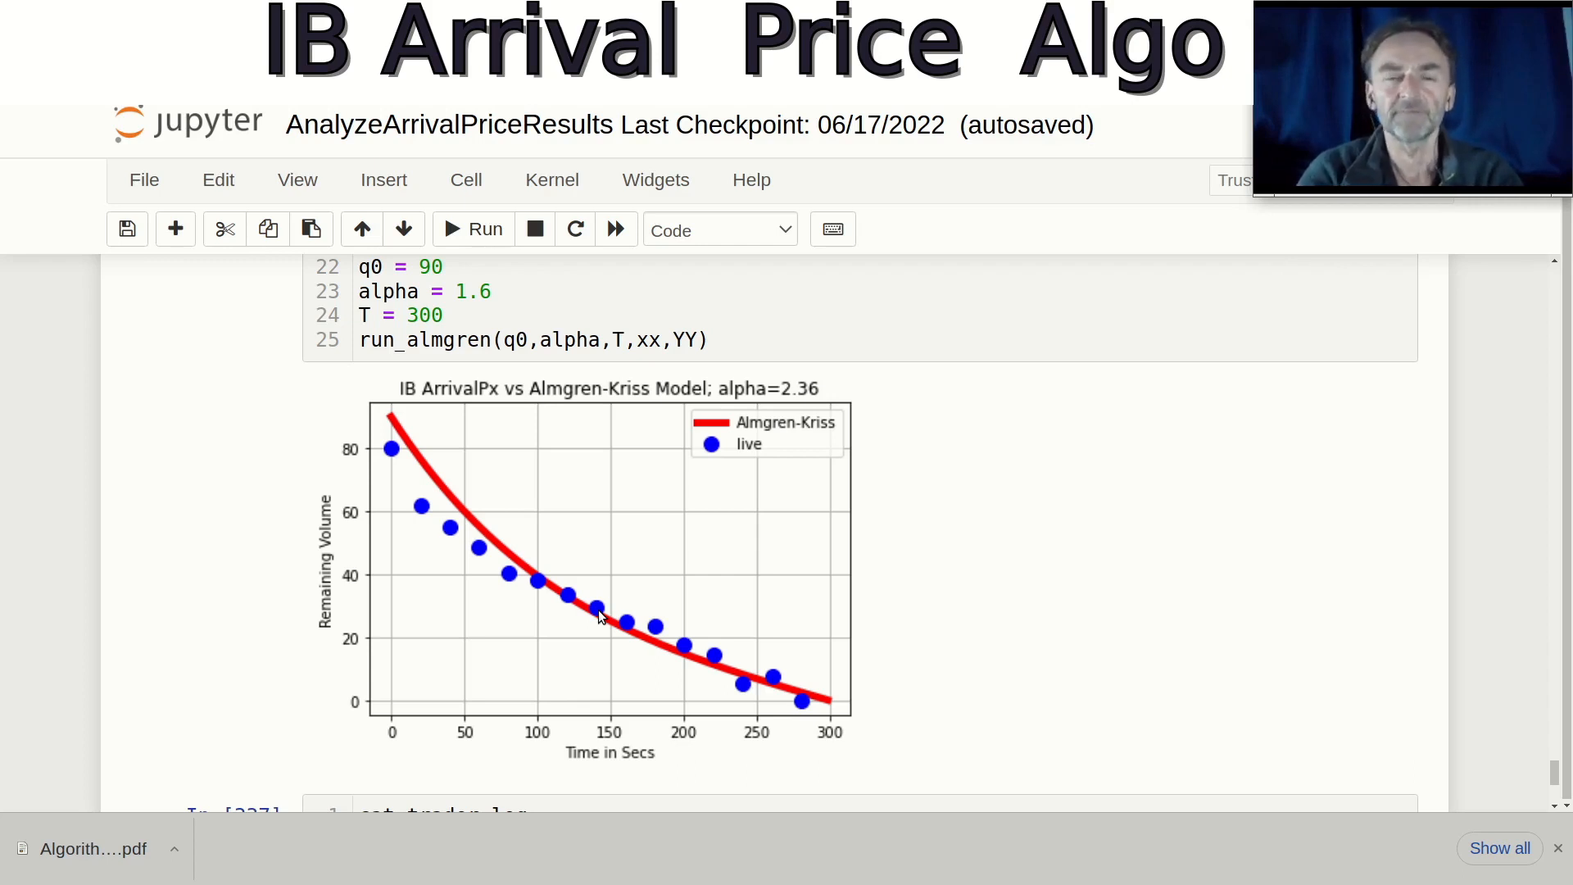
pyautogui.moveTo(488, 575)
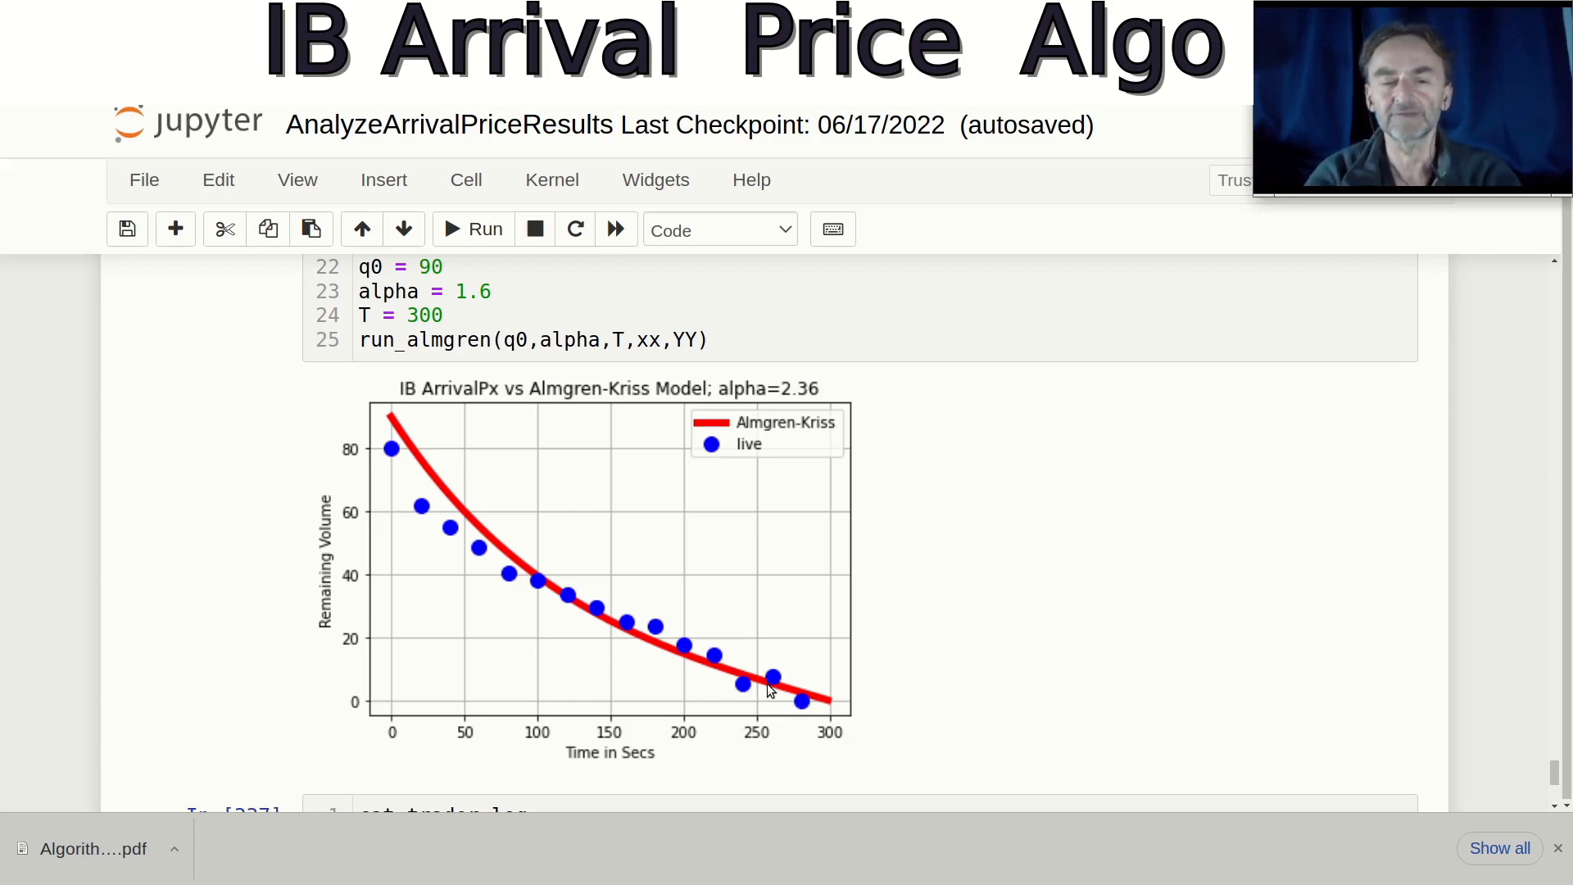
pyautogui.moveTo(450, 517)
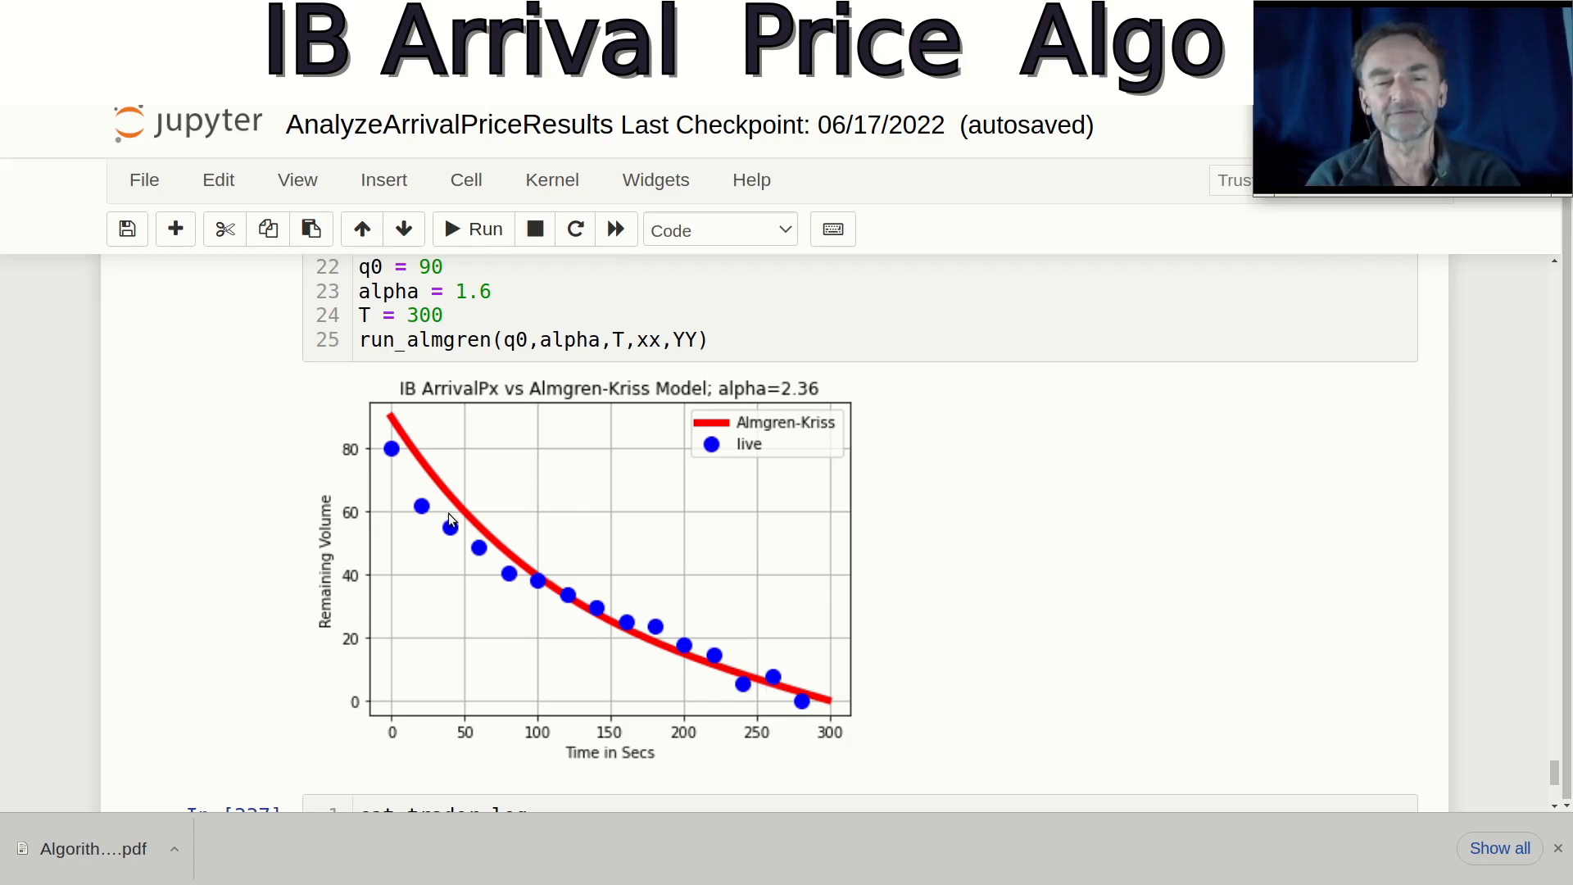
pyautogui.moveTo(696, 669)
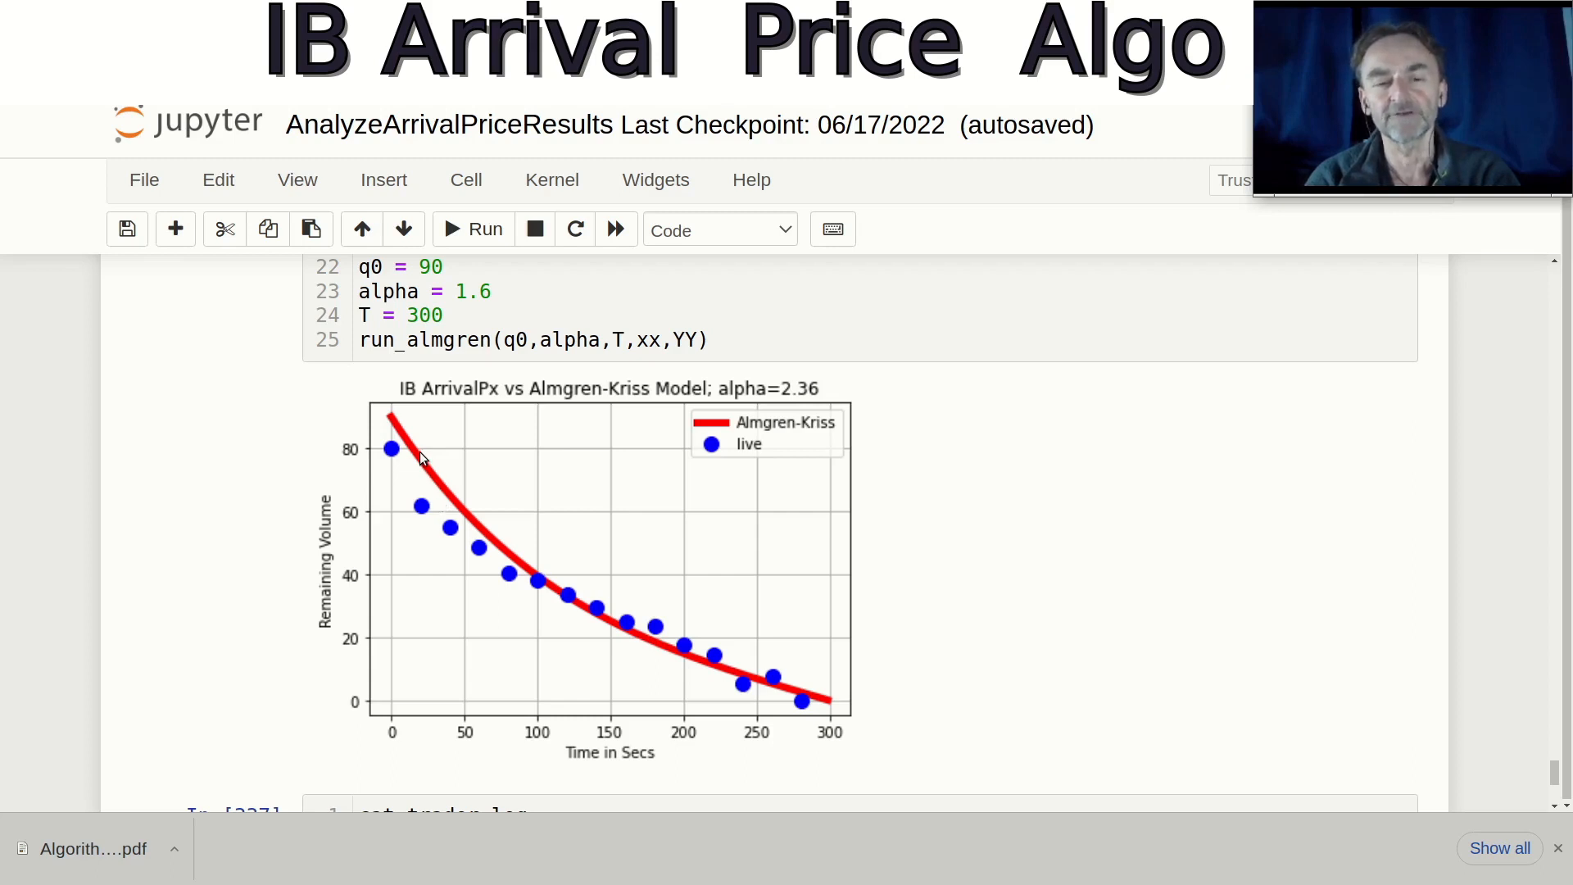
pyautogui.scroll(-3)
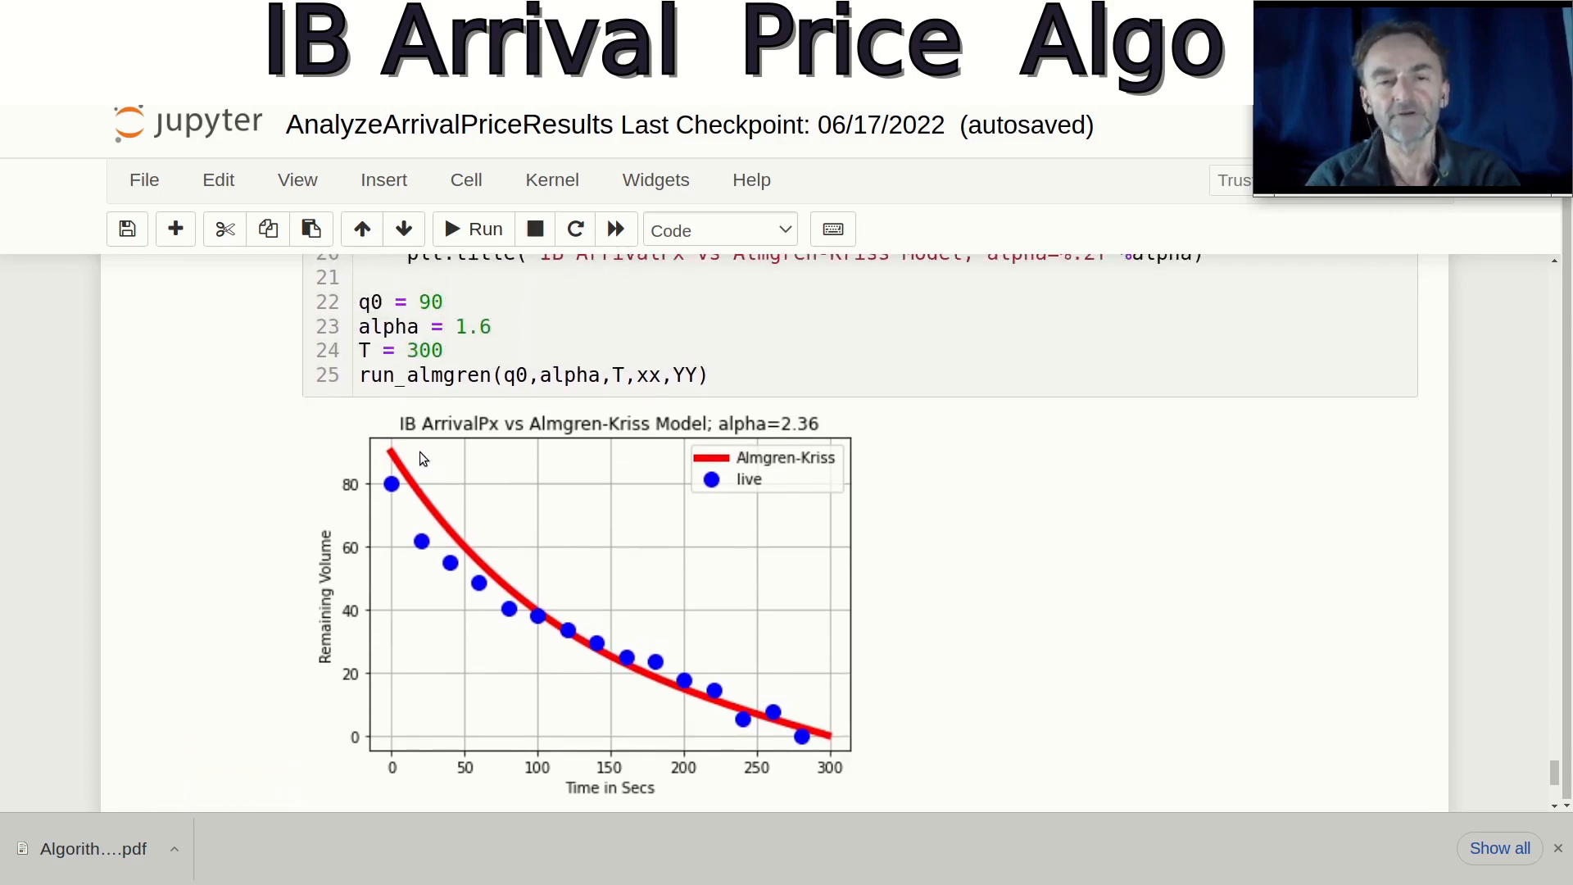